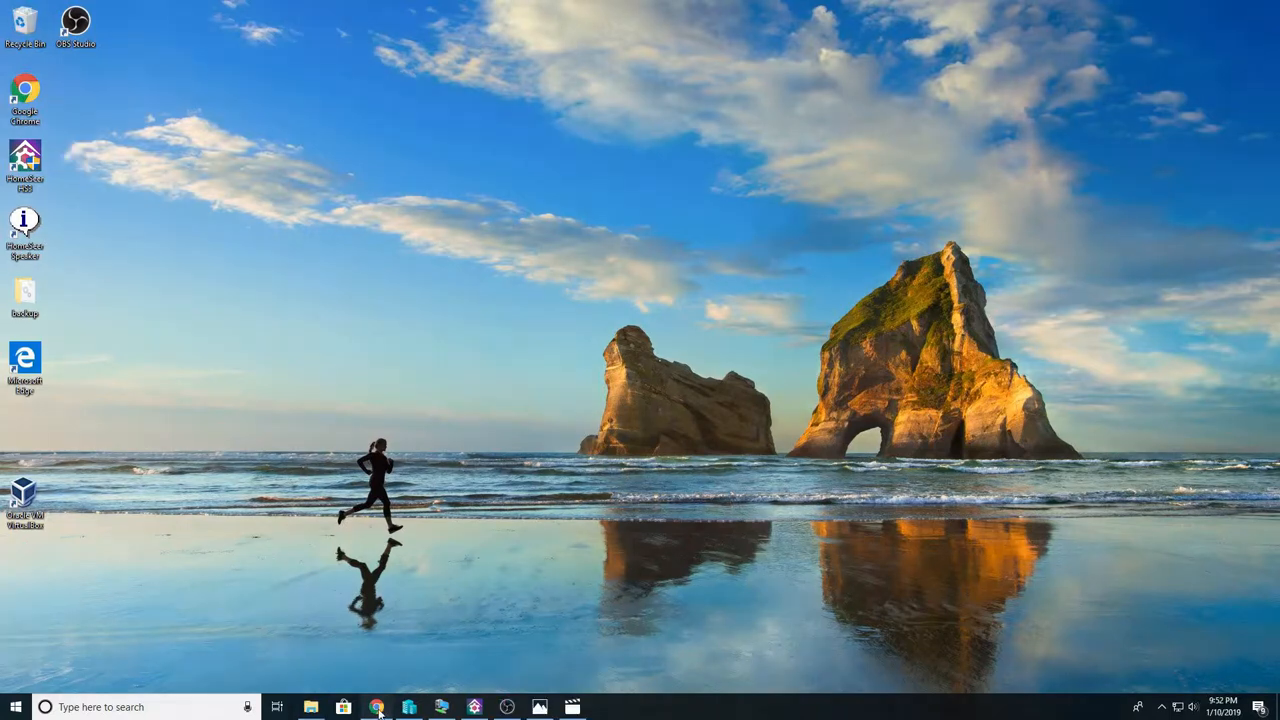
# Step: Reach the Docker Desktop for Windows download page via docker.com's Get Started page
pyautogui.click(376, 708)
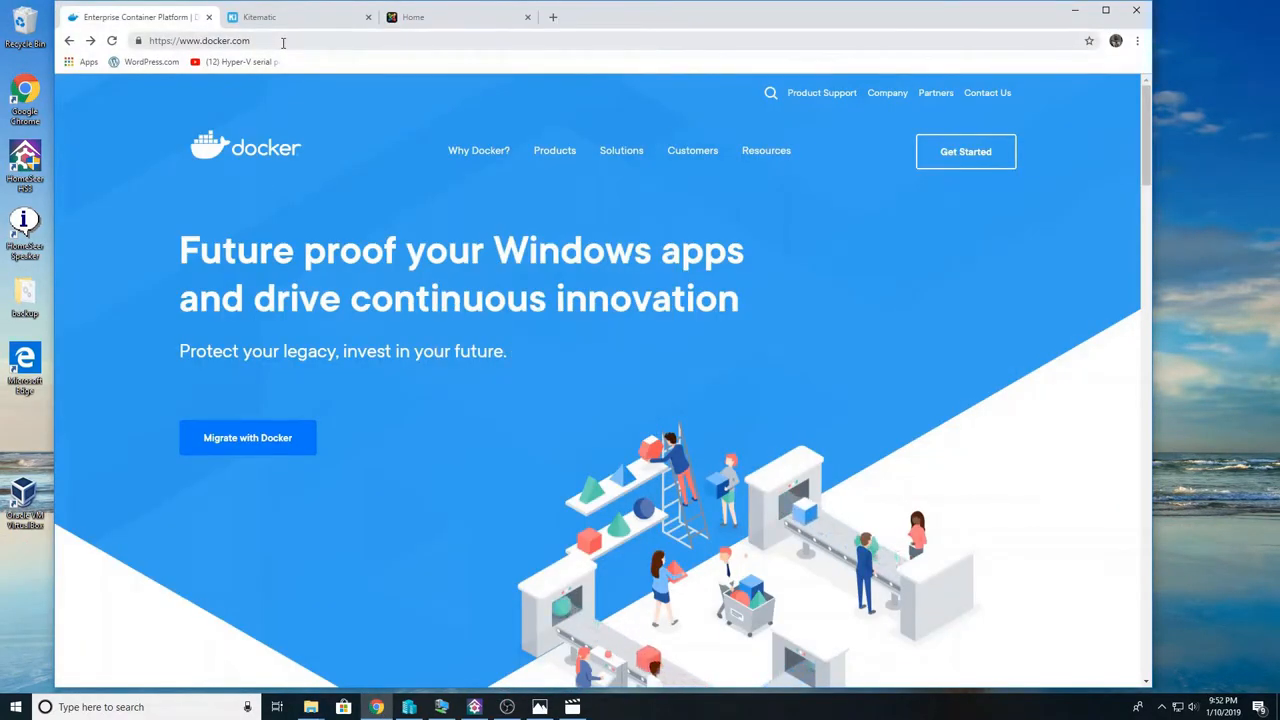
pyautogui.moveTo(964, 152)
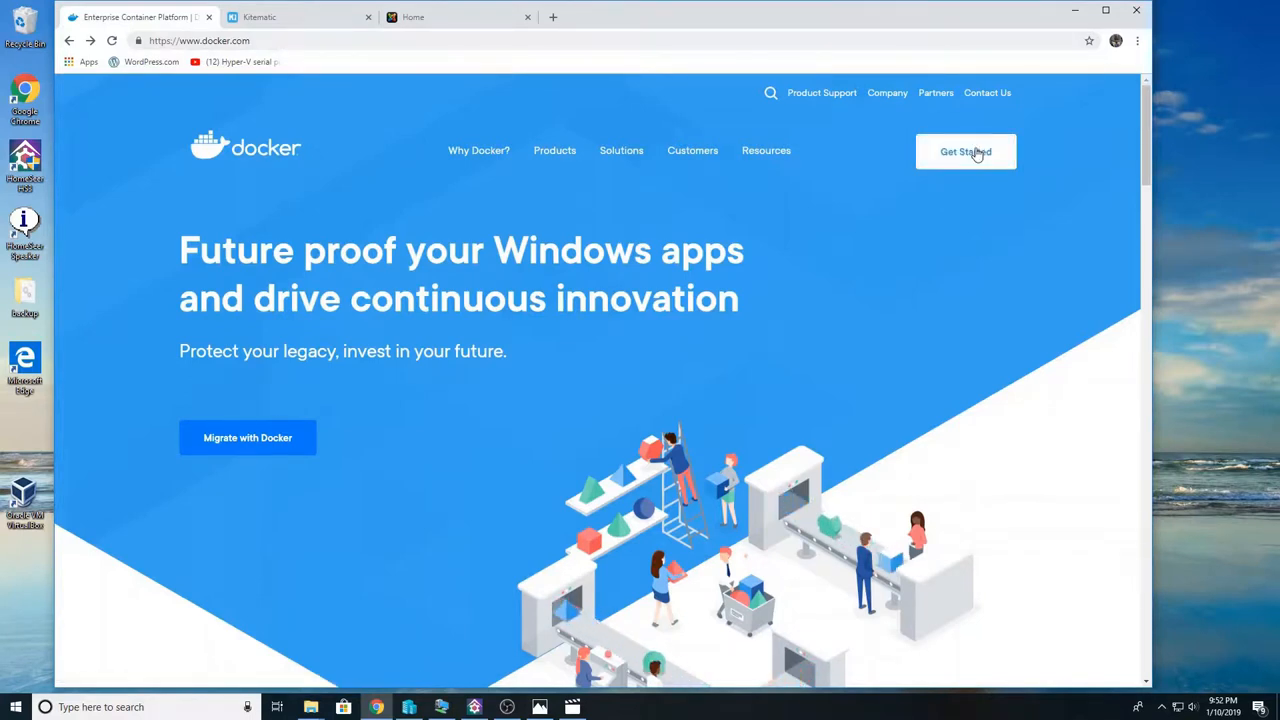
pyautogui.click(964, 152)
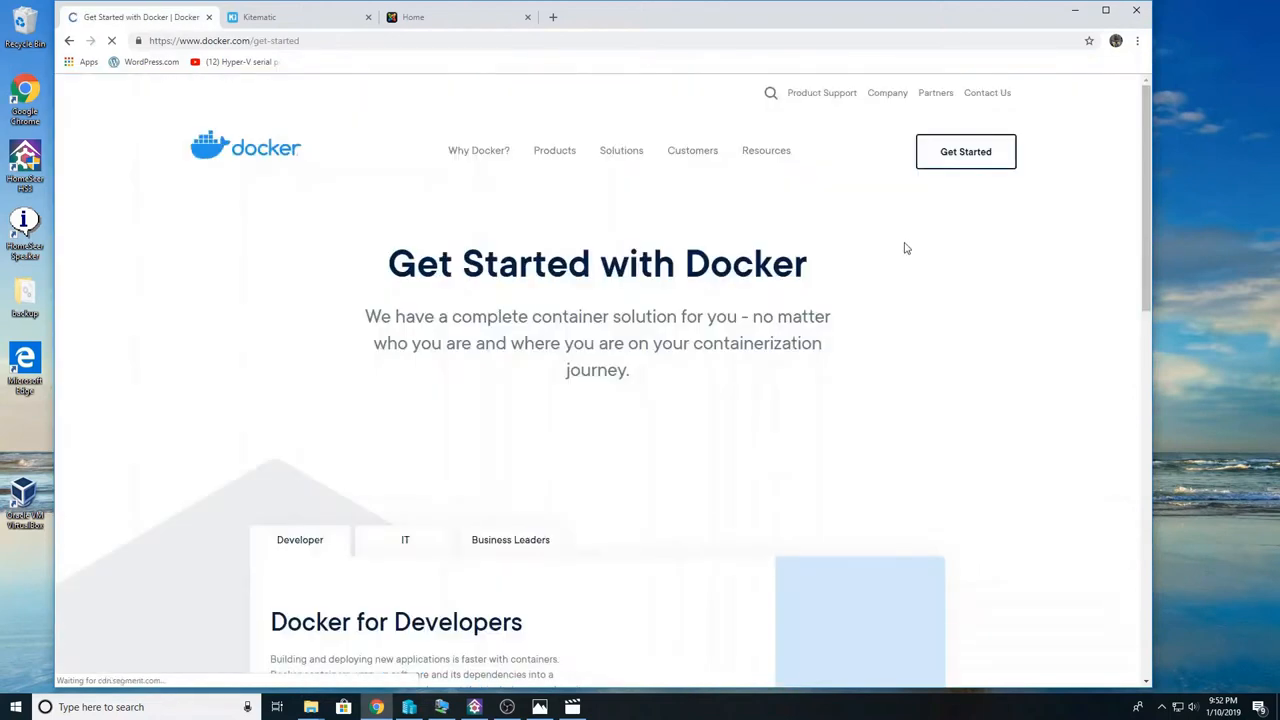
pyautogui.scroll(-3)
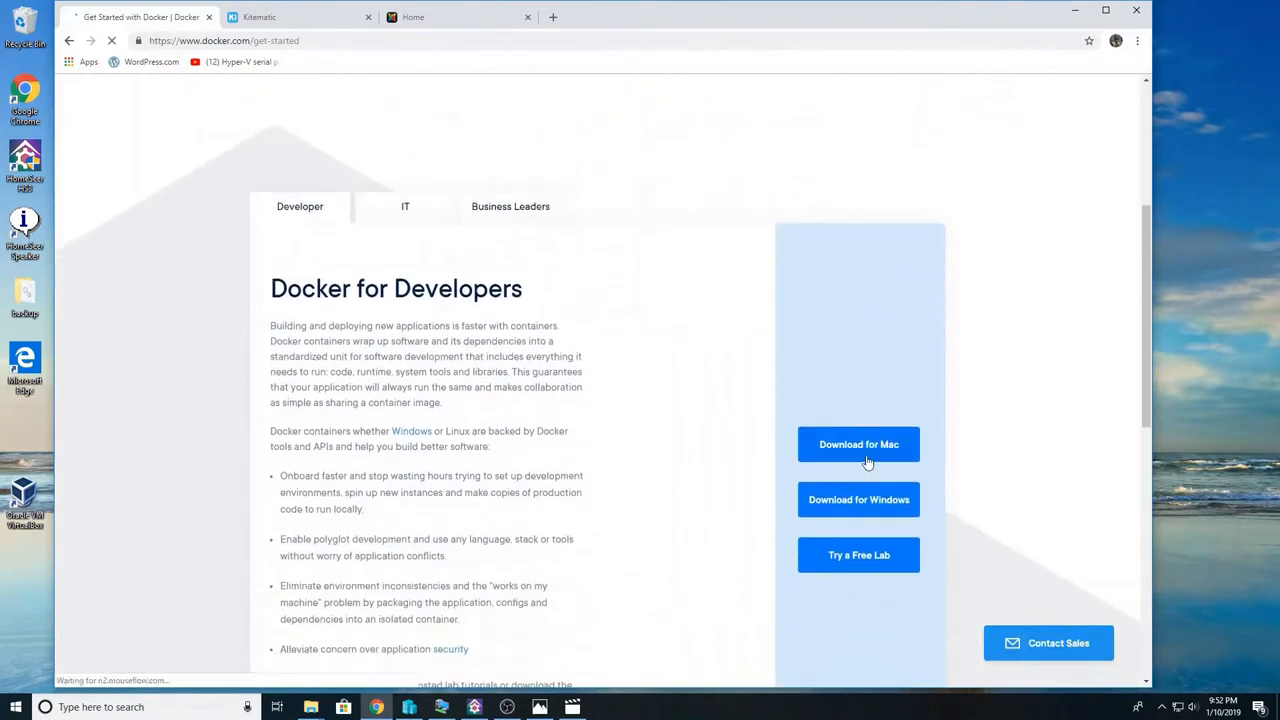
pyautogui.click(858, 500)
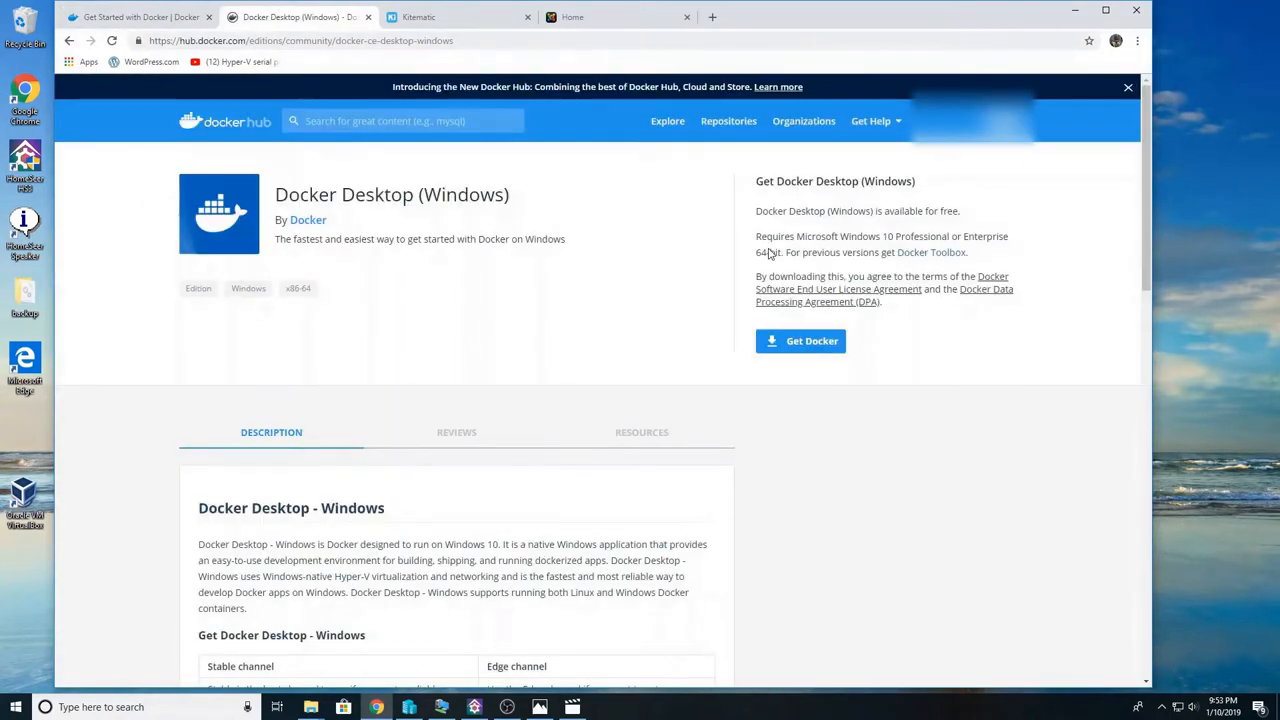
pyautogui.moveTo(860, 250)
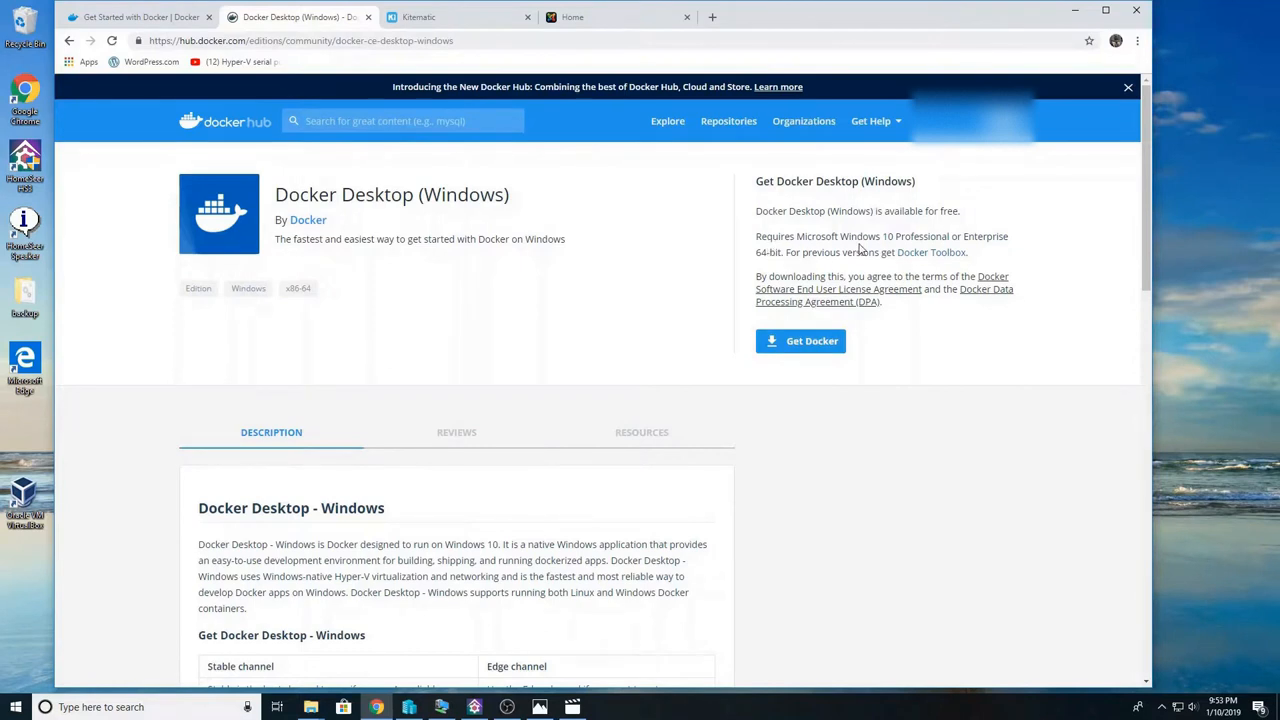
pyautogui.moveTo(950, 250)
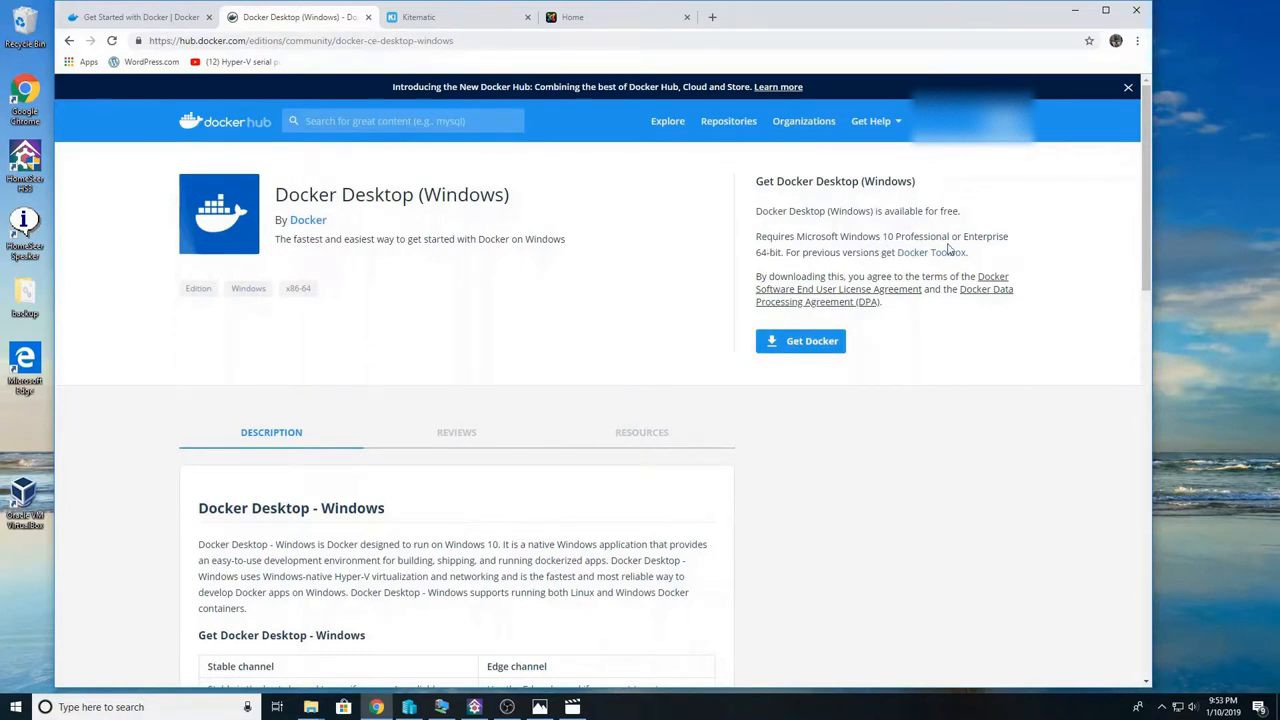
pyautogui.moveTo(770, 264)
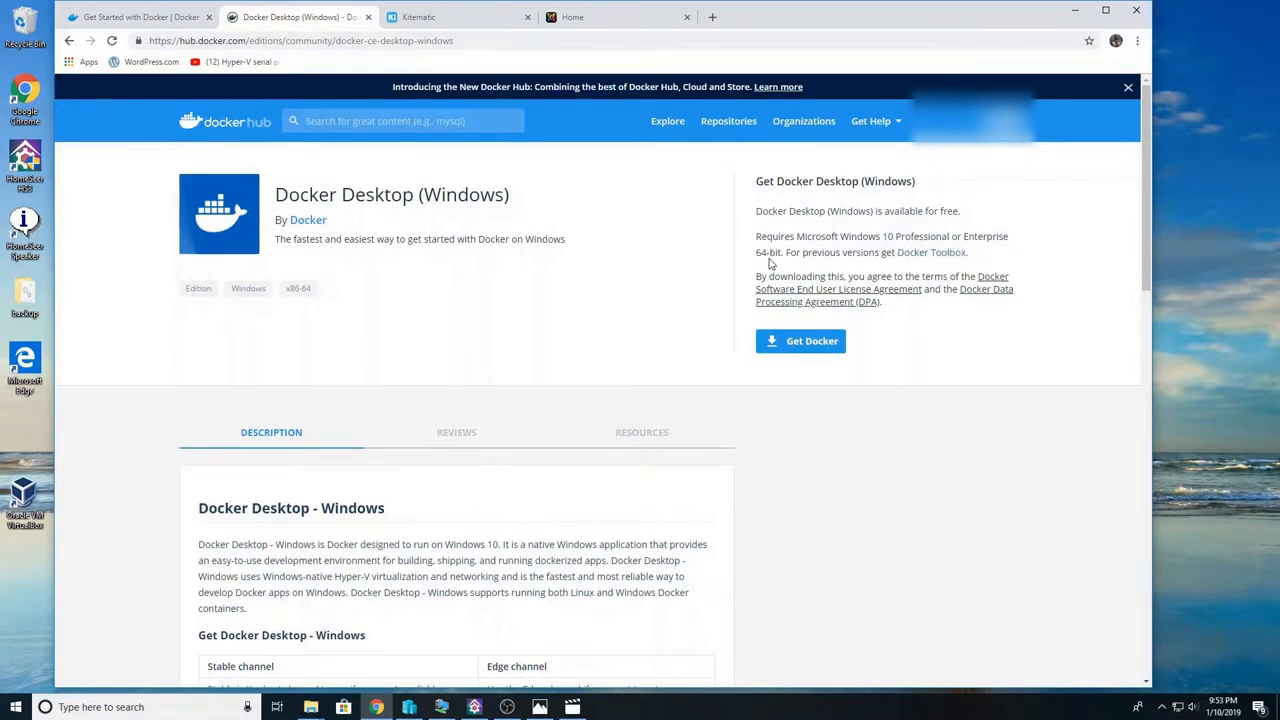
pyautogui.moveTo(808, 360)
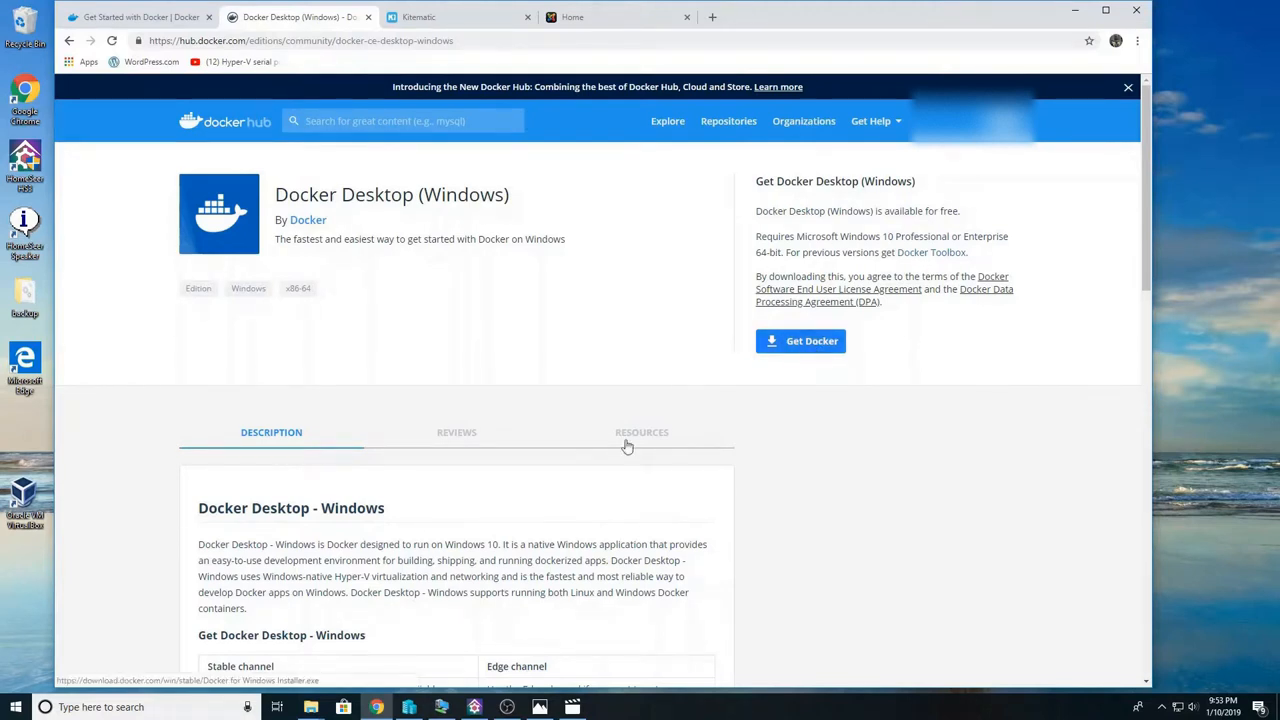
pyautogui.moveTo(312, 708)
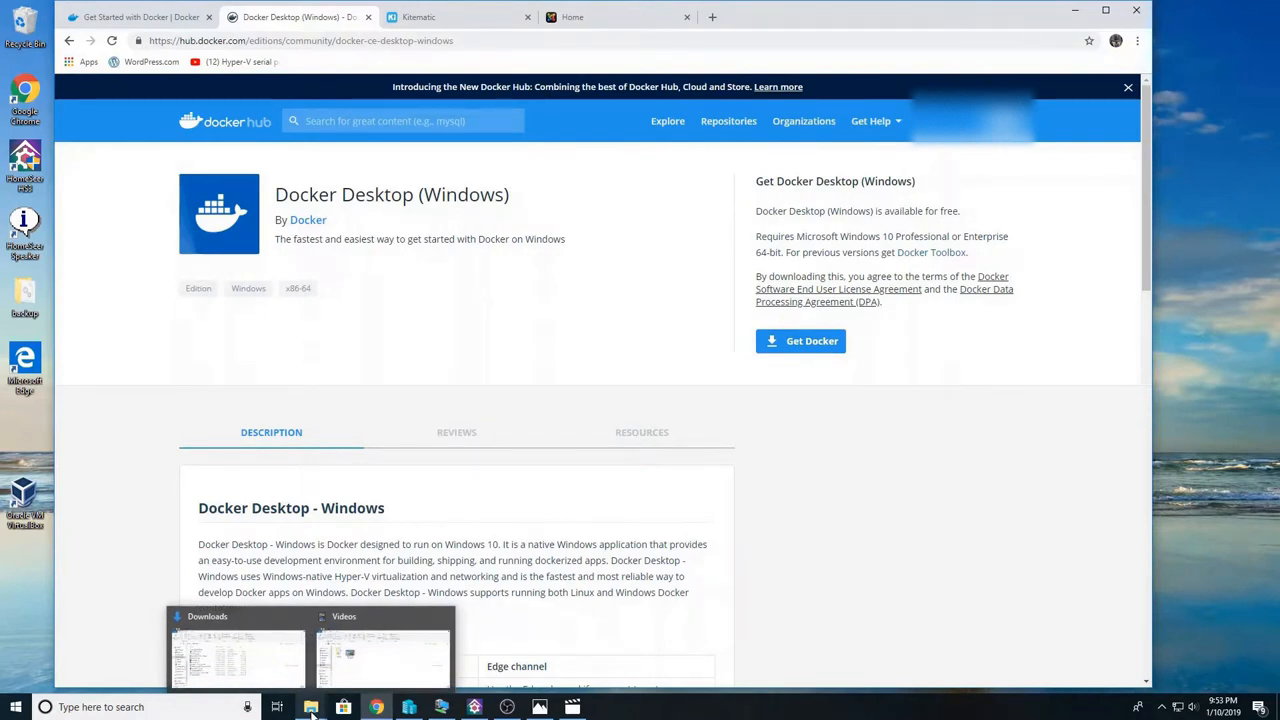
pyautogui.moveTo(248, 676)
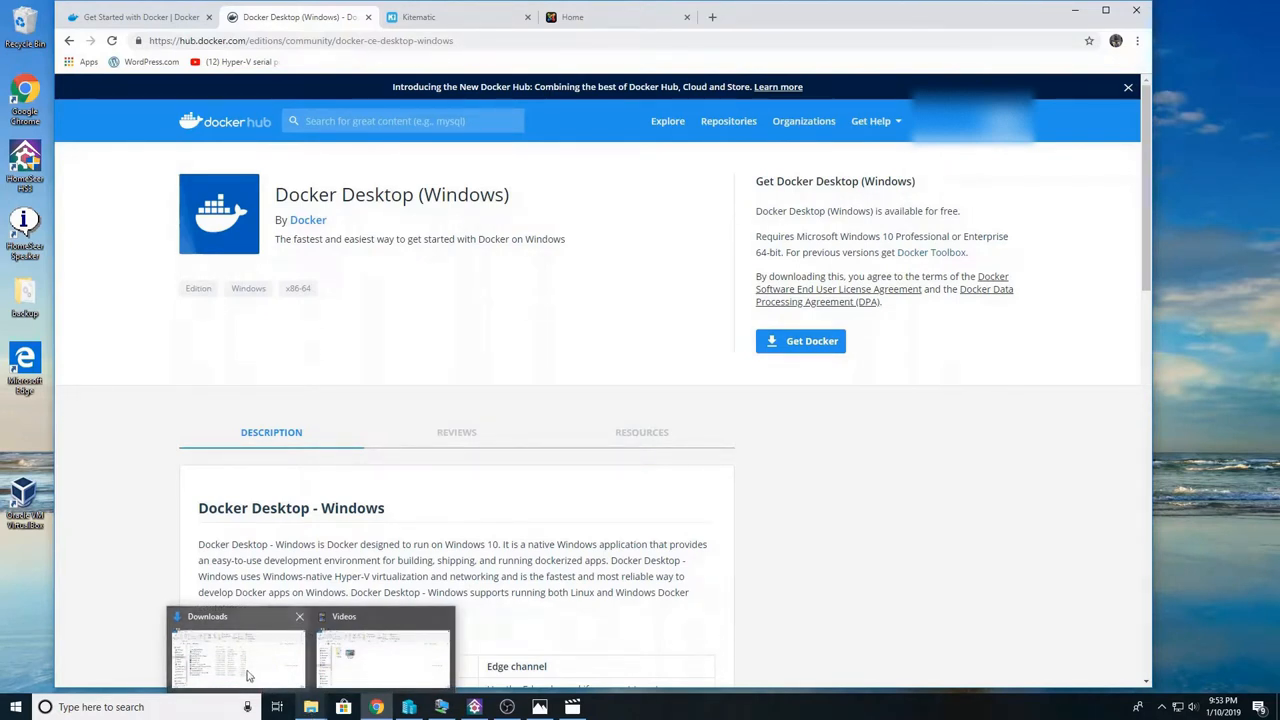
# Step: Run the Docker for Windows Installer from Downloads, keeping 'Add shortcut to desktop' checked
pyautogui.click(236, 650)
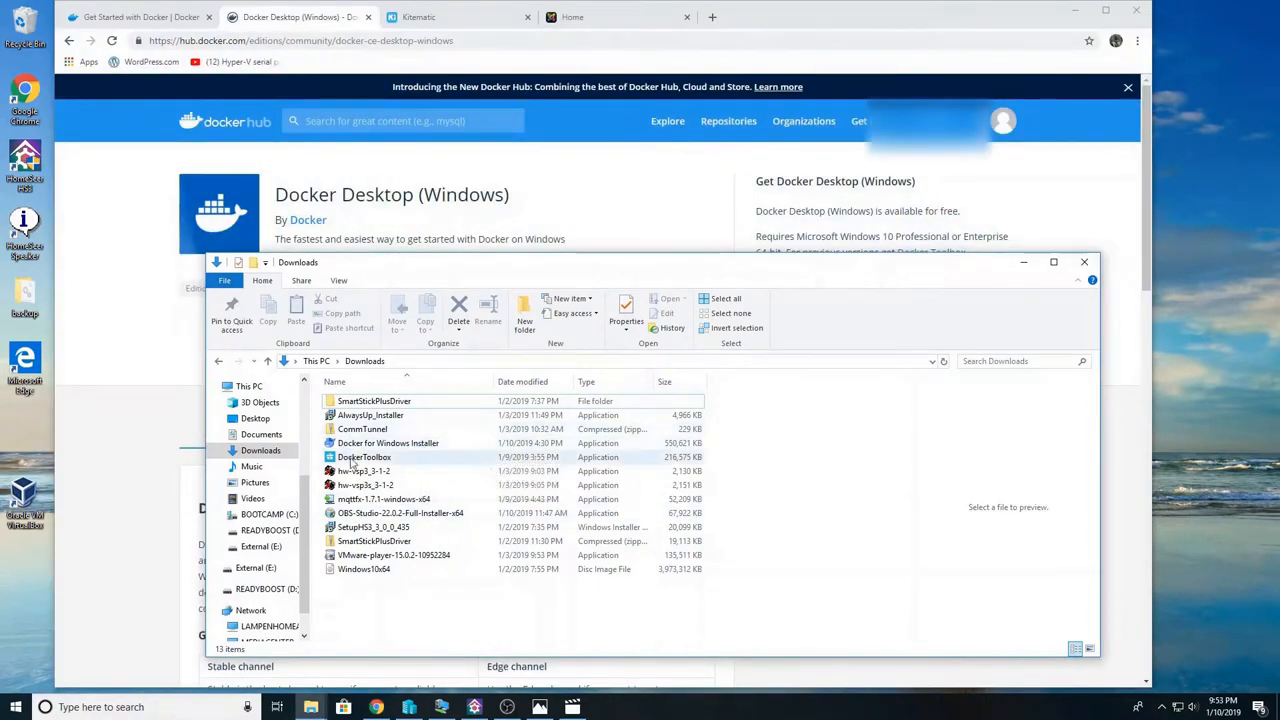
pyautogui.moveTo(388, 444)
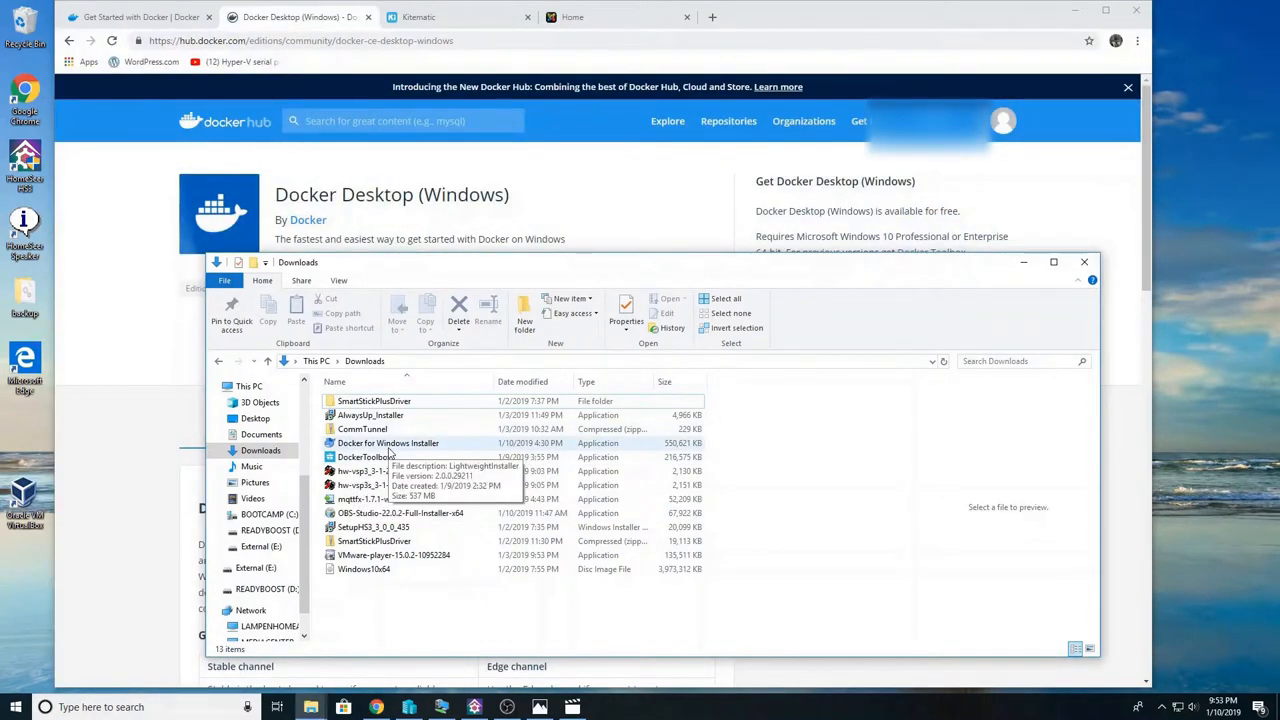
pyautogui.click(364, 456)
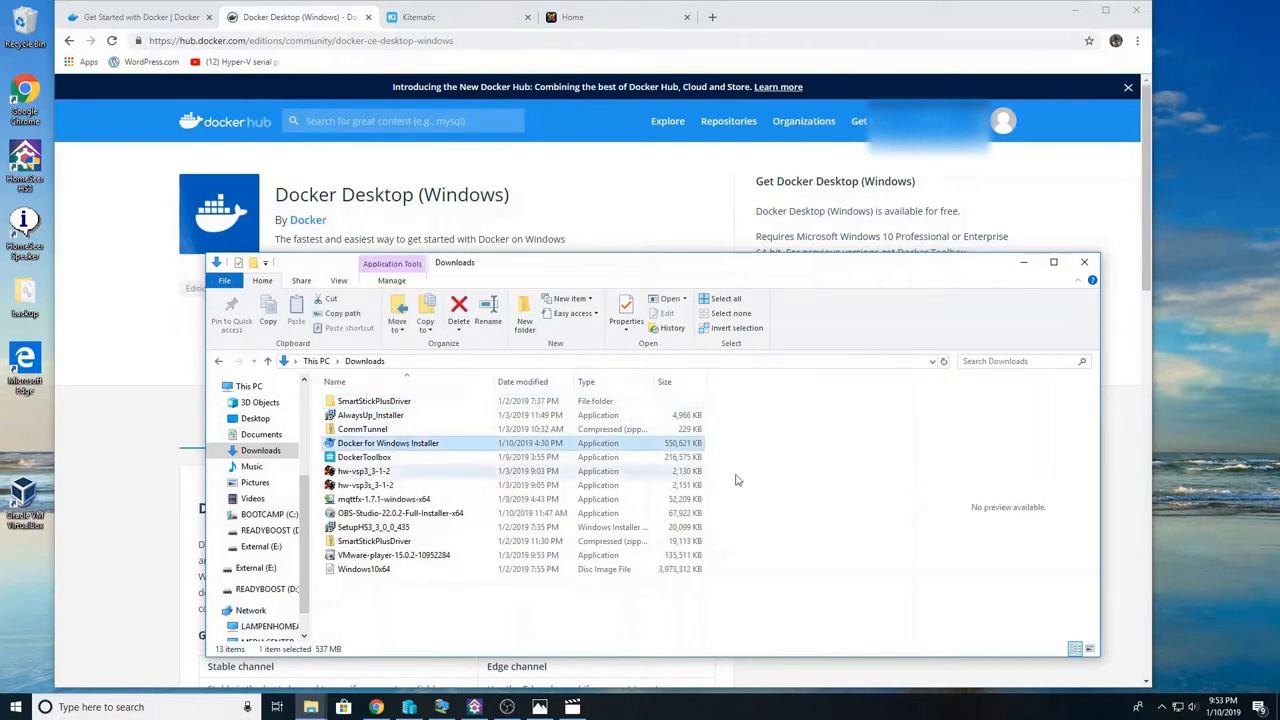
pyautogui.moveTo(780, 472)
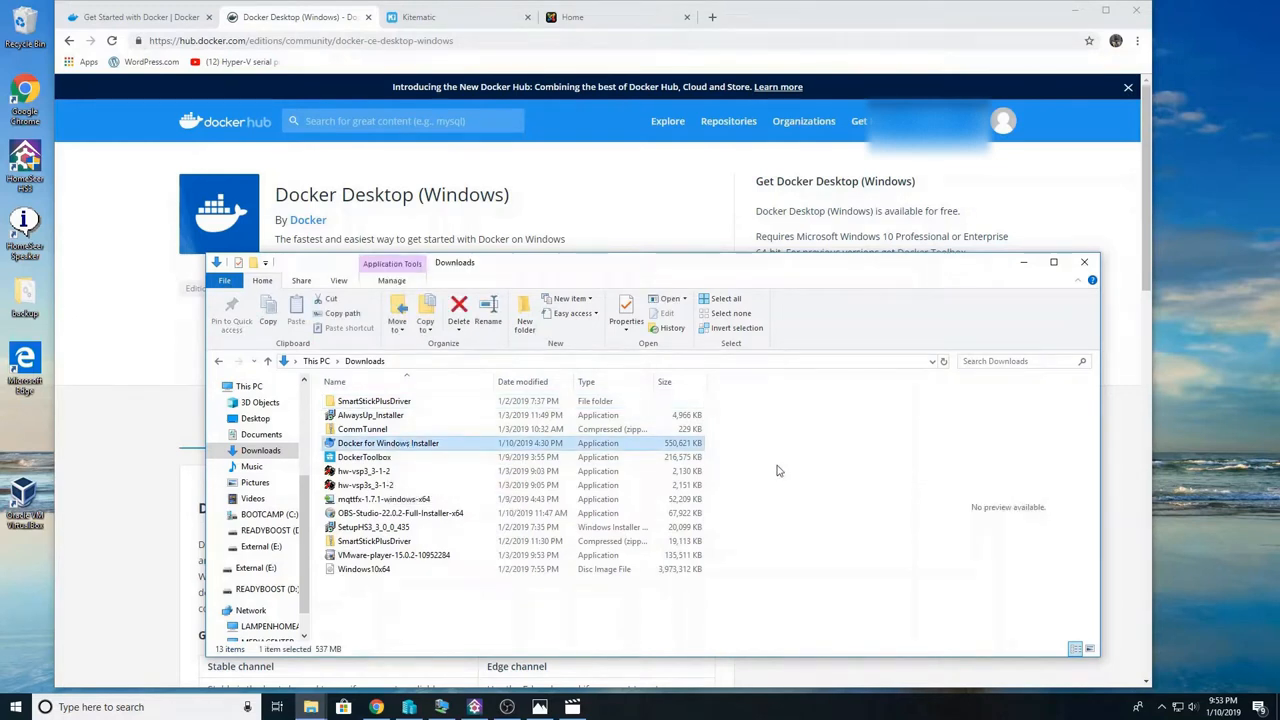
pyautogui.doubleClick(388, 444)
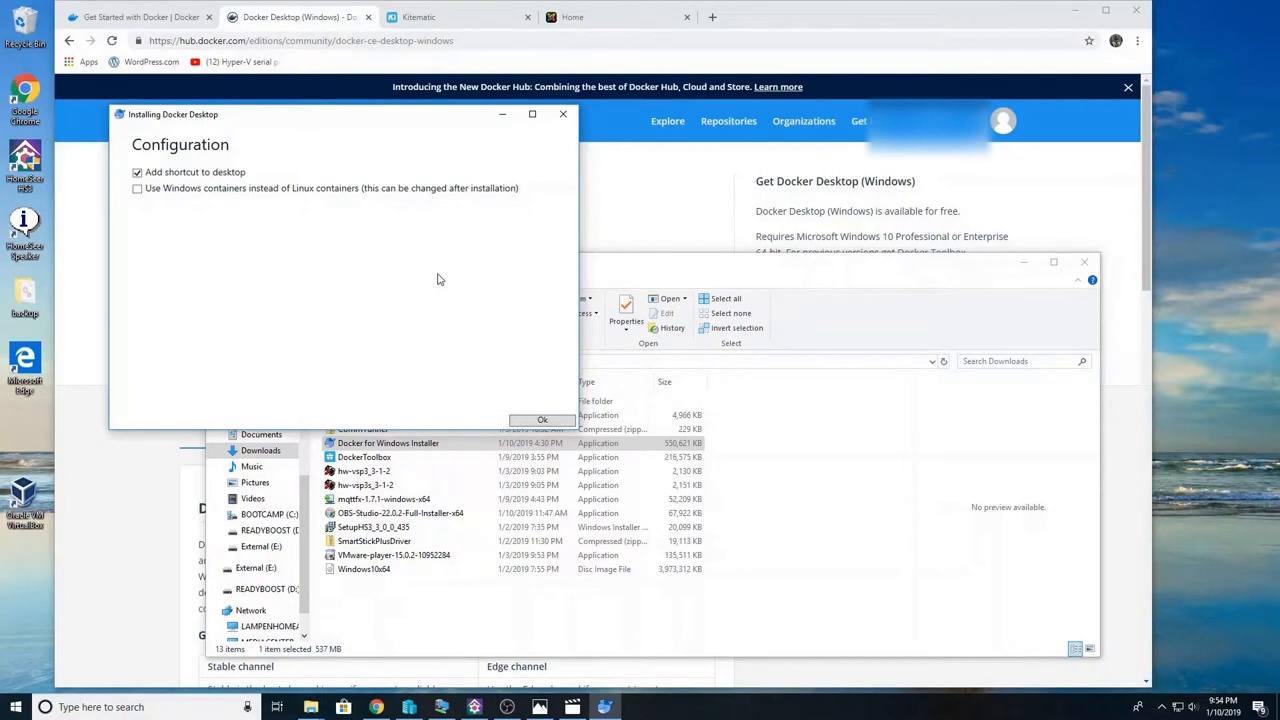
pyautogui.moveTo(422, 288)
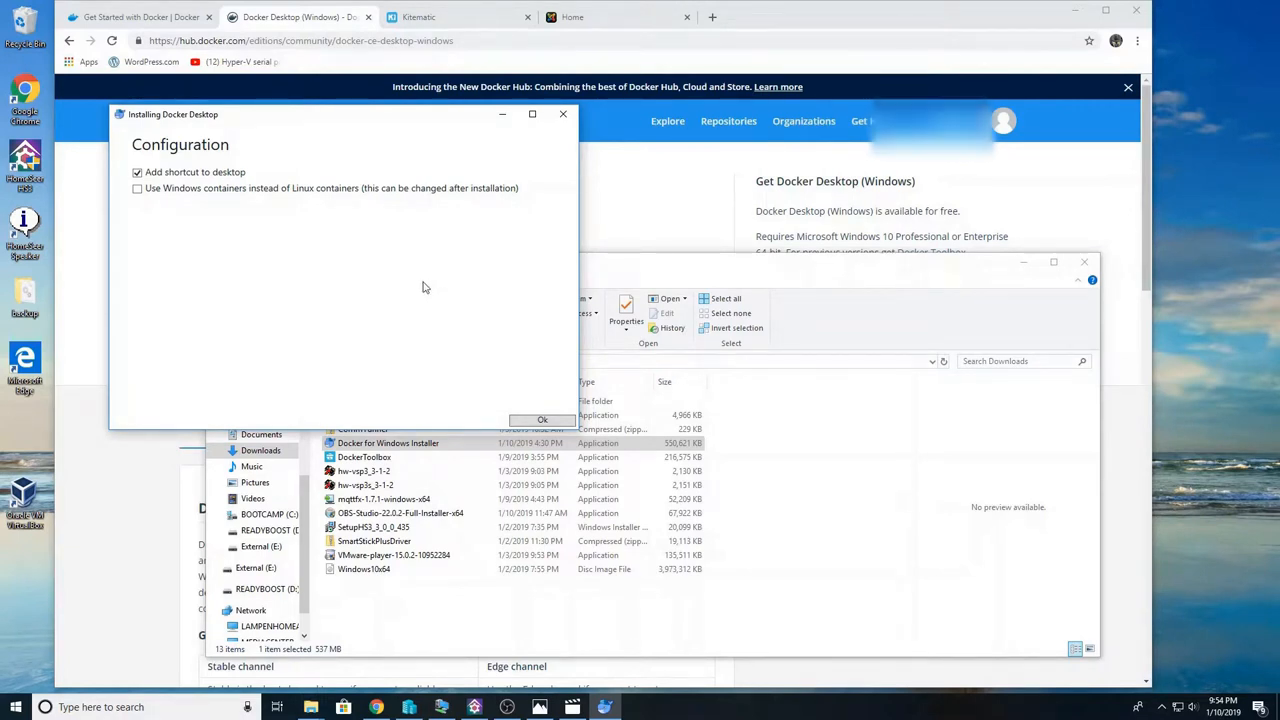
pyautogui.moveTo(336, 288)
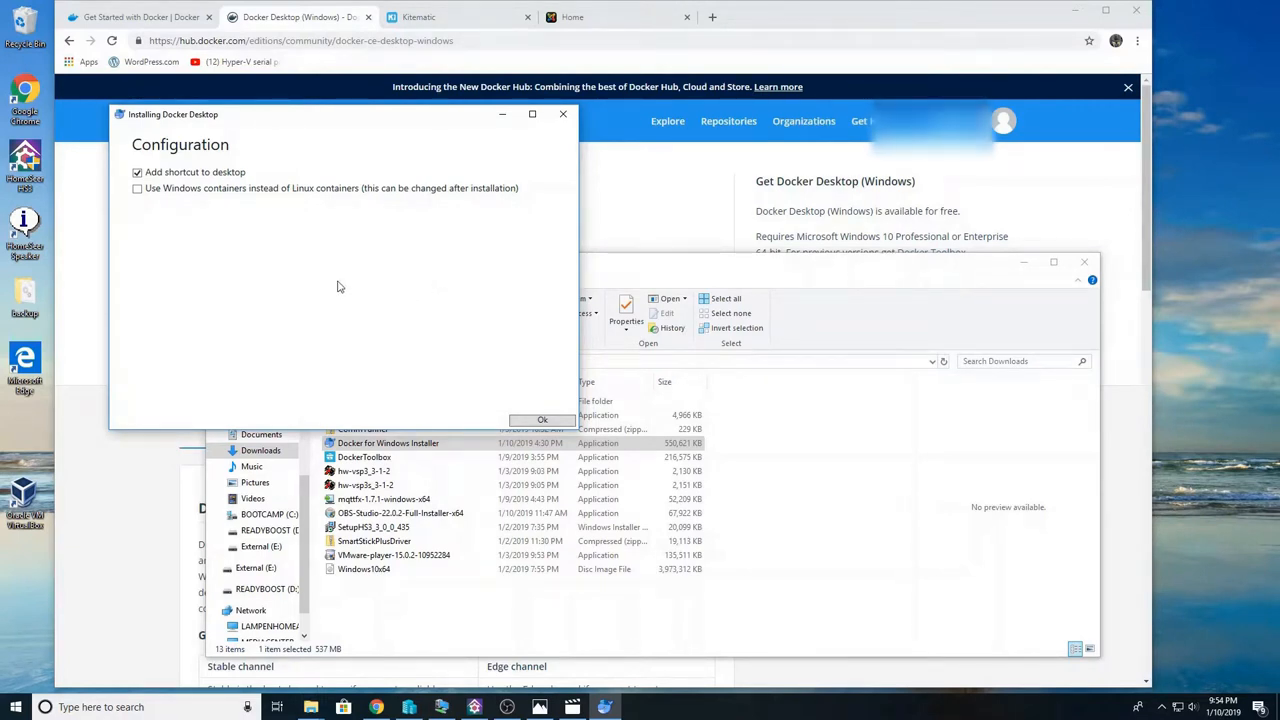
pyautogui.moveTo(220, 240)
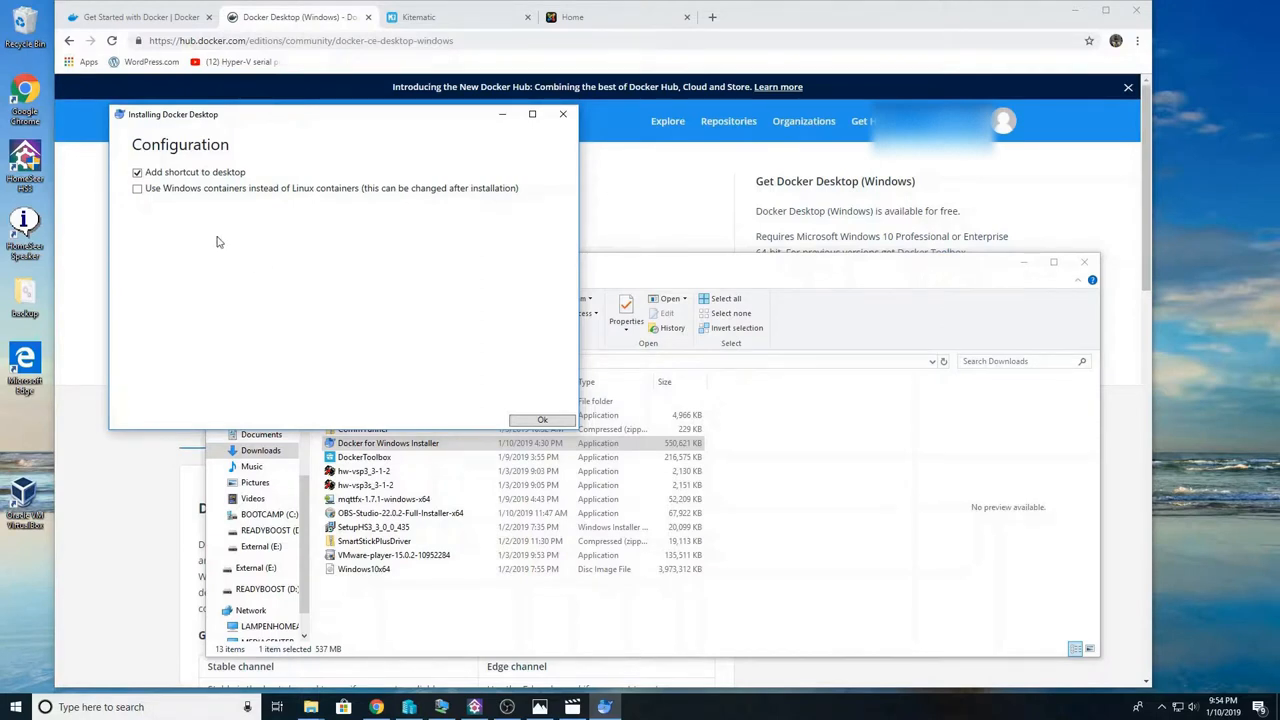
pyautogui.moveTo(144, 204)
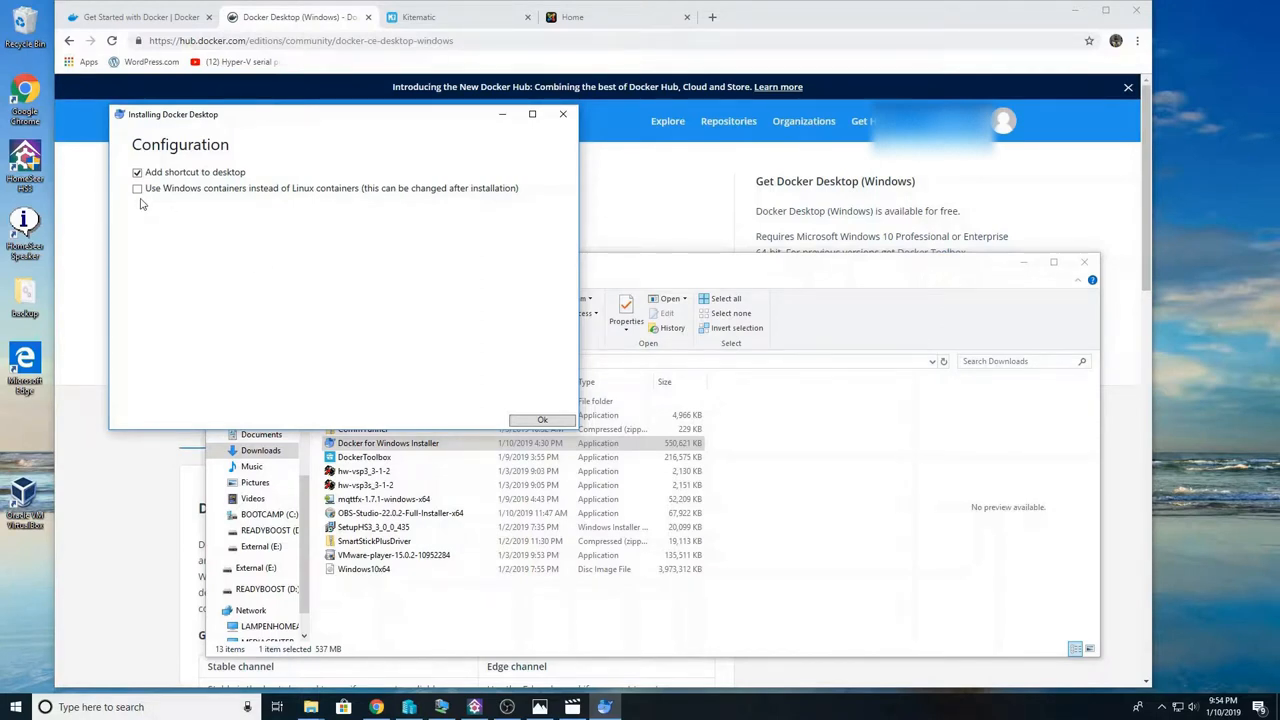
pyautogui.click(542, 420)
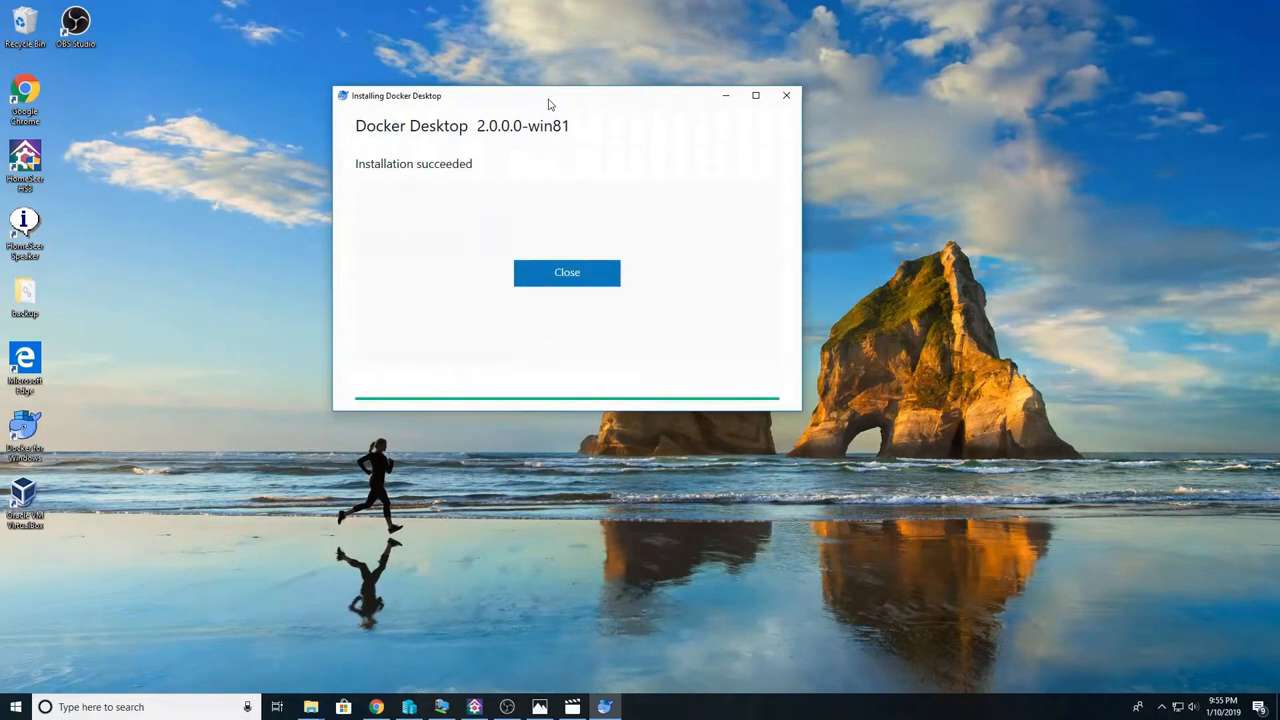
# Step: Close the completed Docker Desktop installer, leaving the Docker for Windows shortcut on the desktop
pyautogui.click(568, 272)
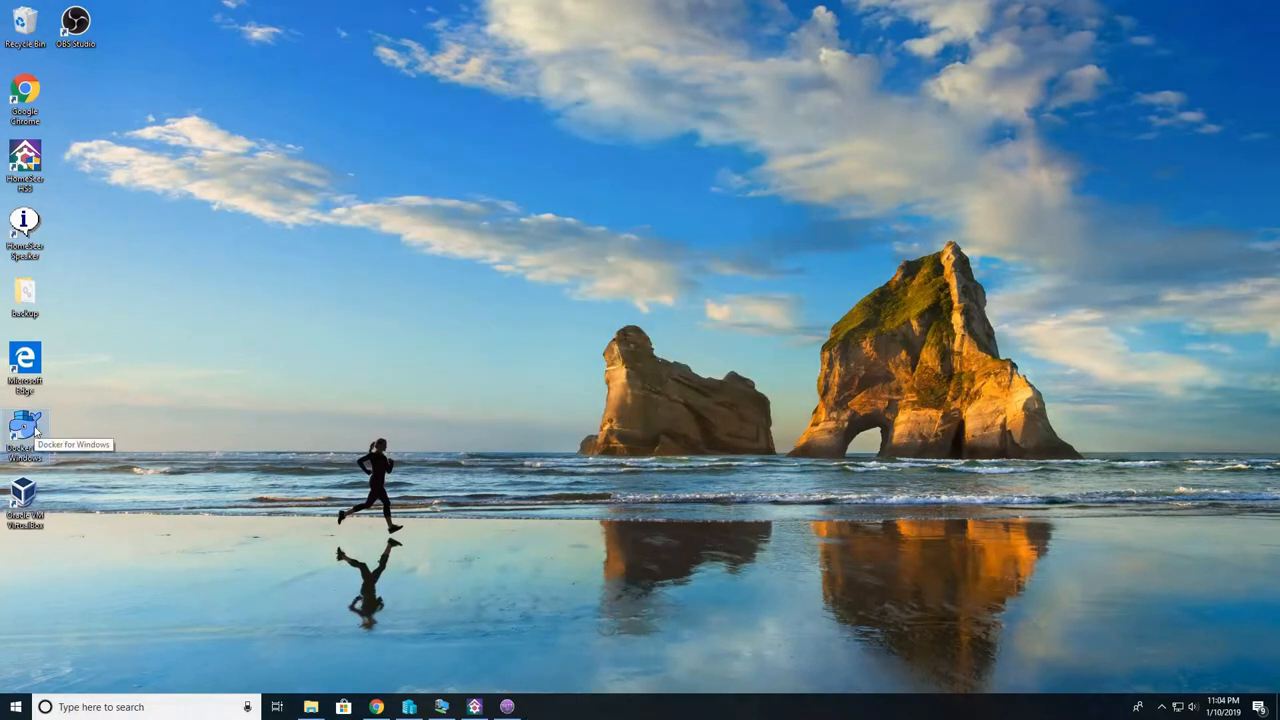
pyautogui.moveTo(1004, 564)
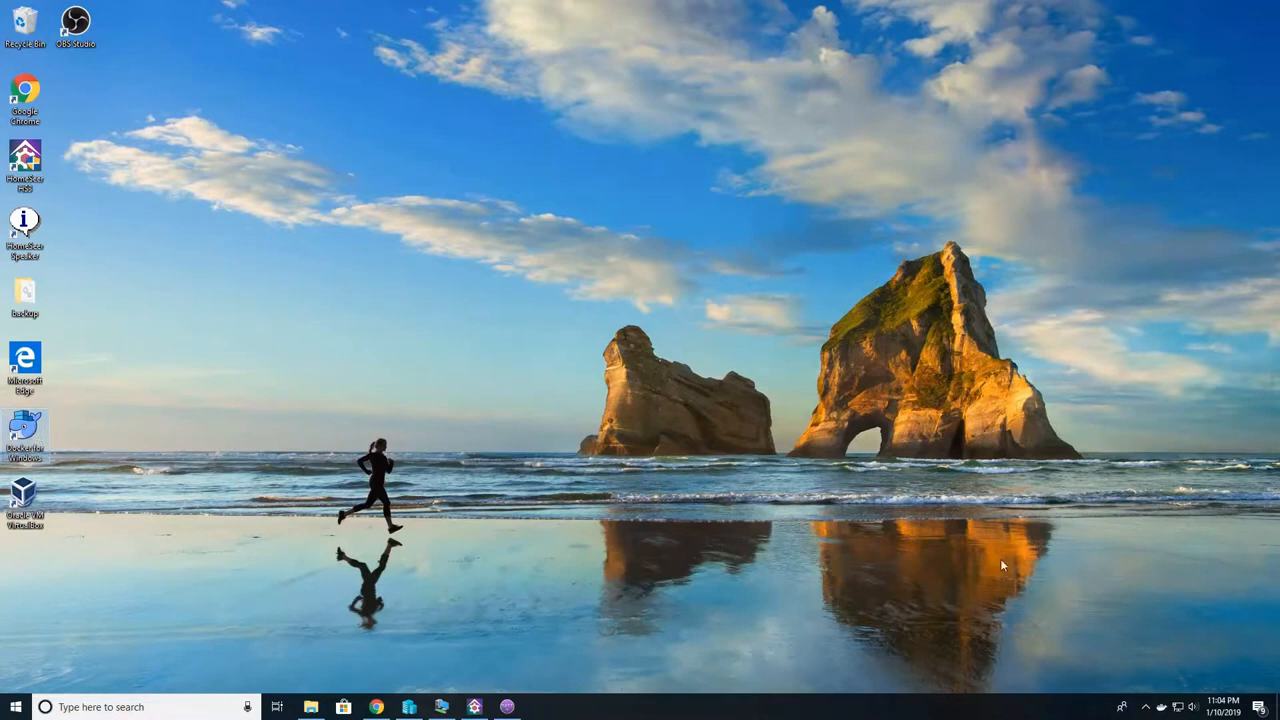
pyautogui.moveTo(1080, 592)
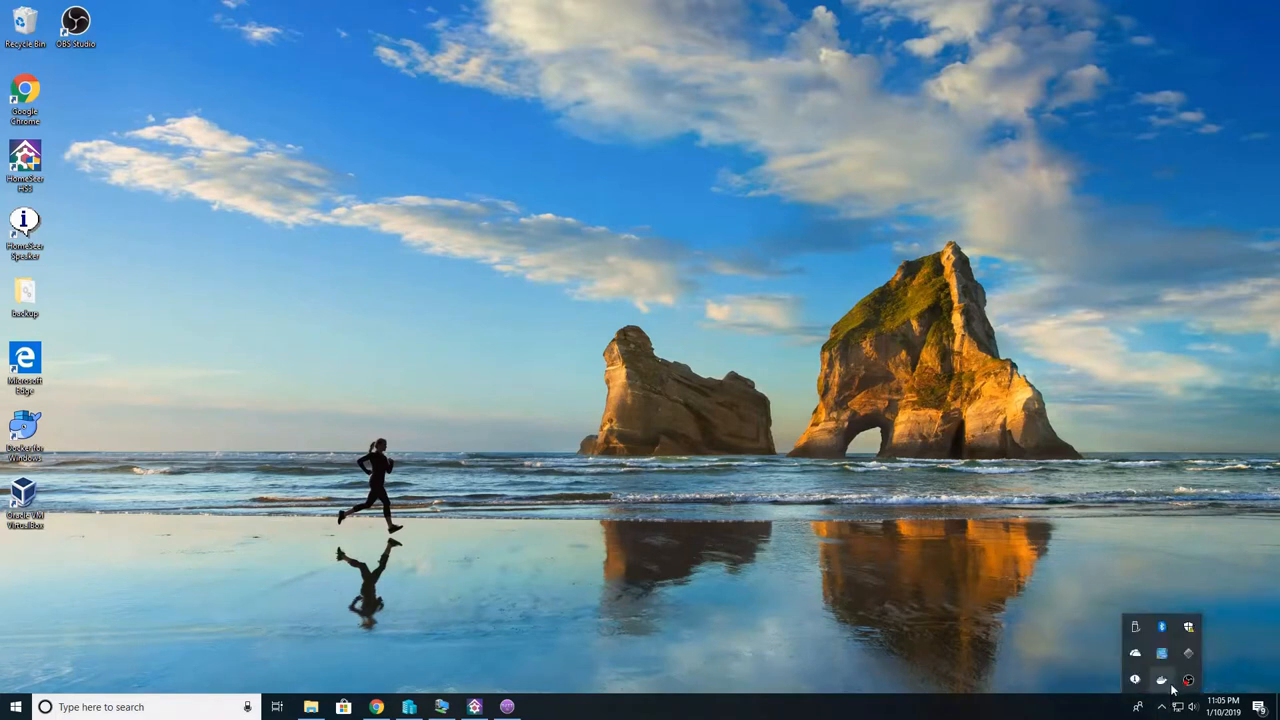
pyautogui.moveTo(1160, 680)
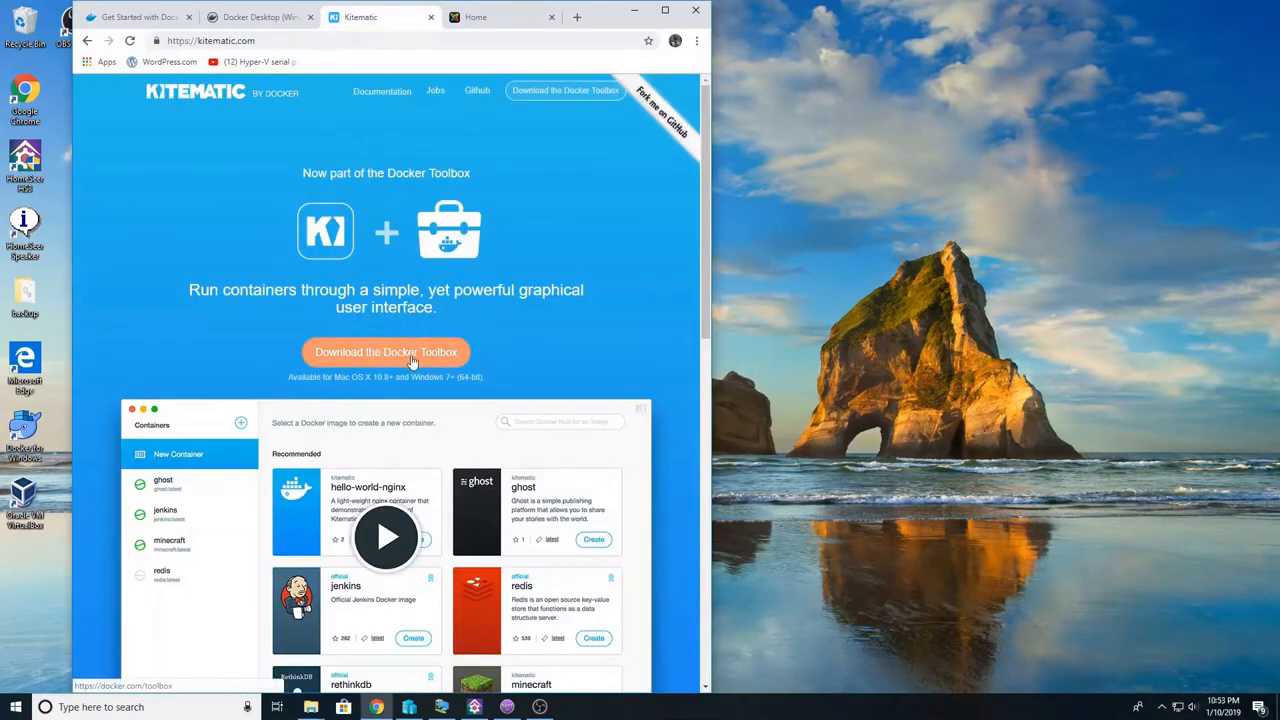
pyautogui.moveTo(548, 354)
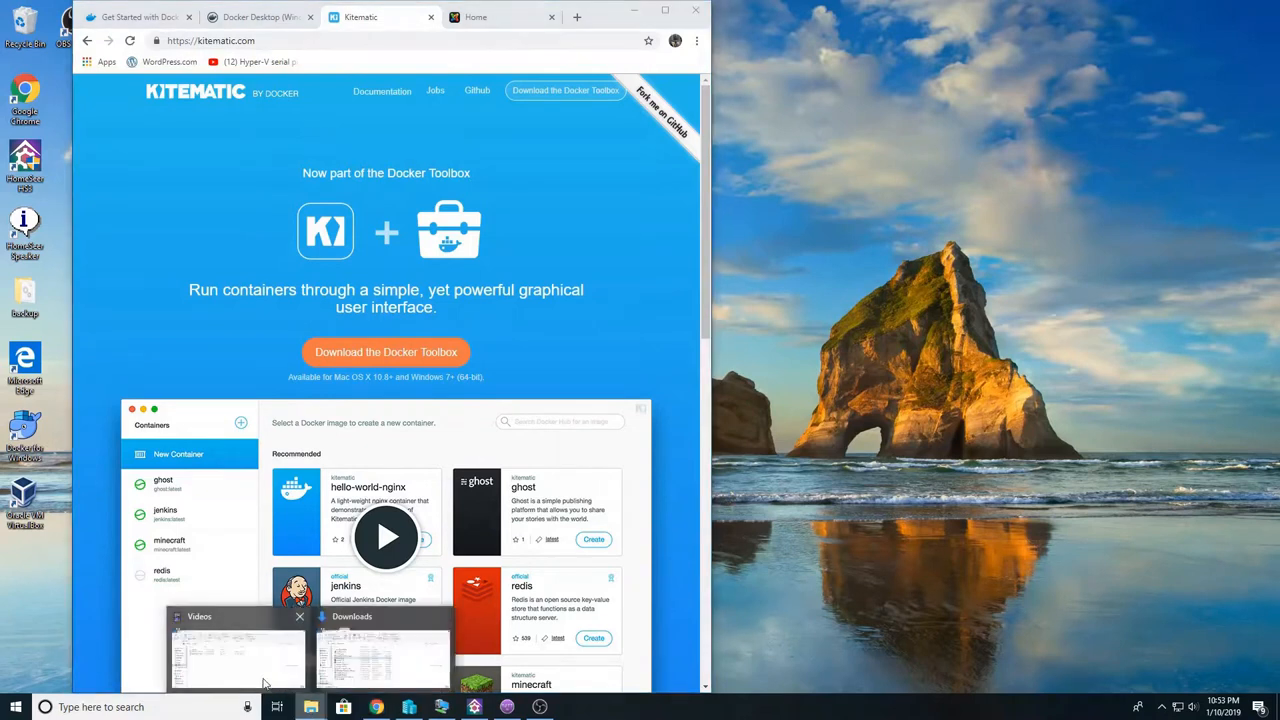
# Step: Launch the DockerToolbox installer from the Downloads folder
pyautogui.click(382, 650)
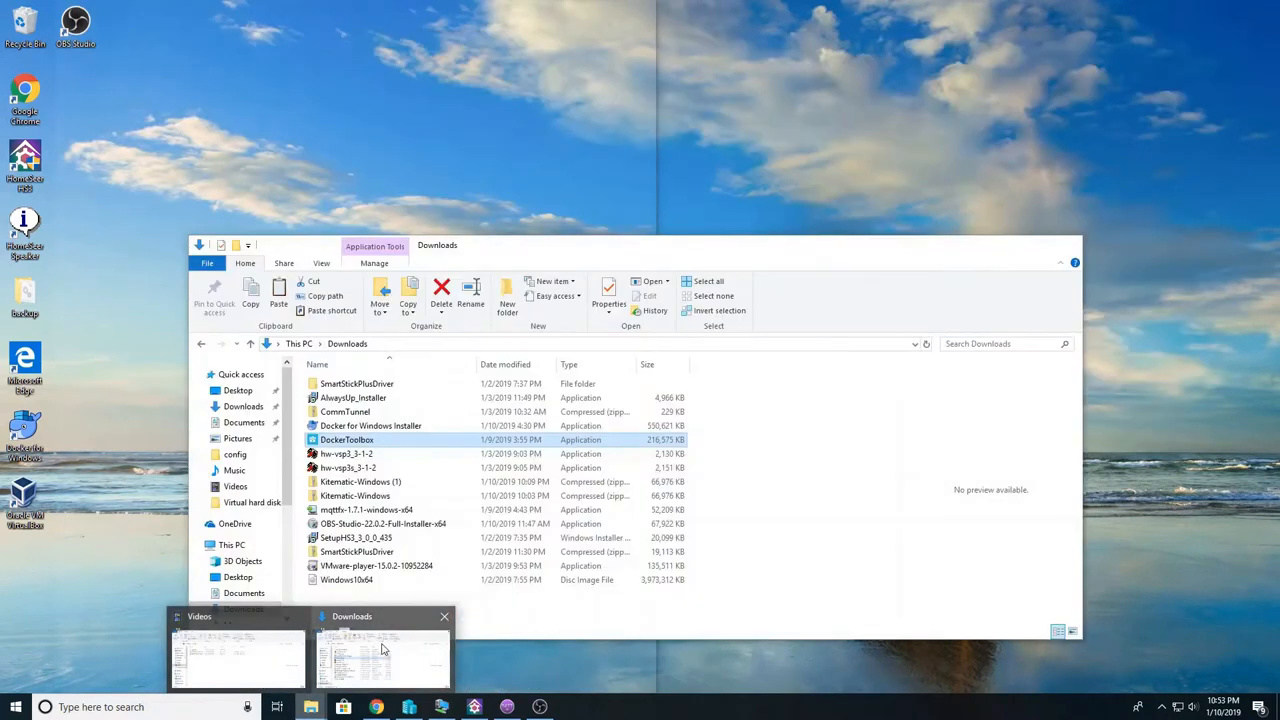
pyautogui.click(384, 656)
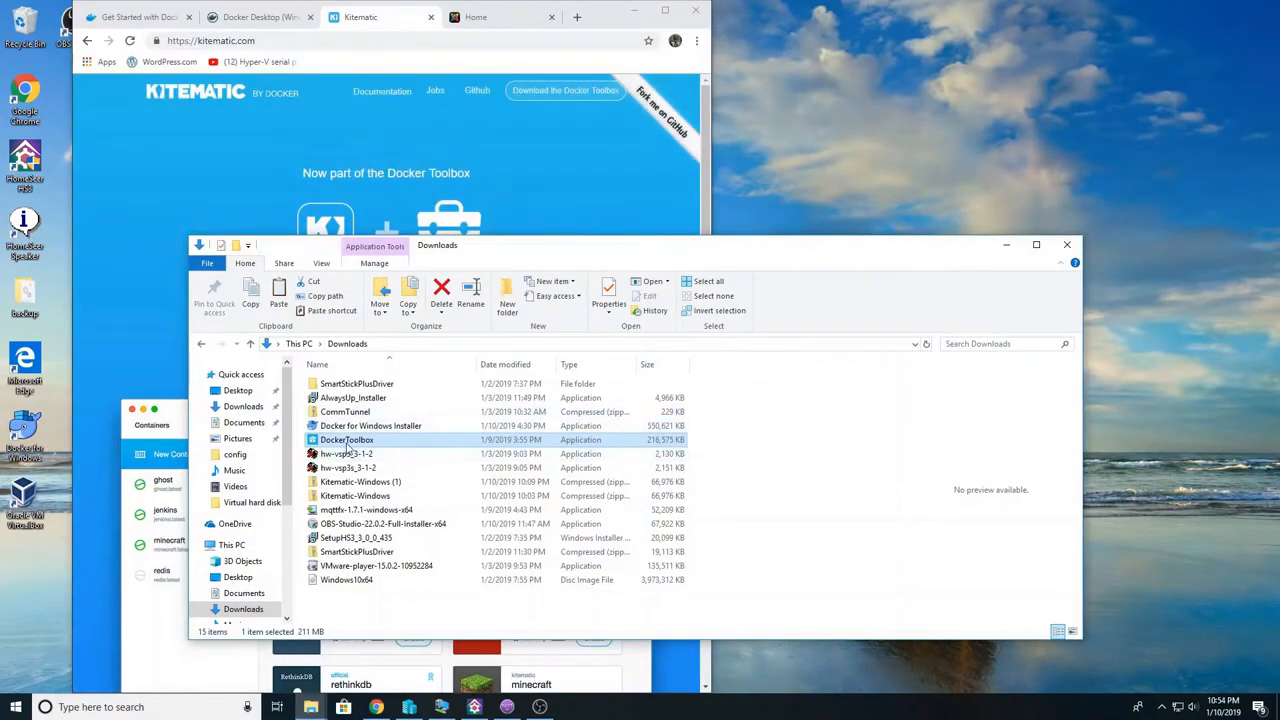
pyautogui.doubleClick(348, 440)
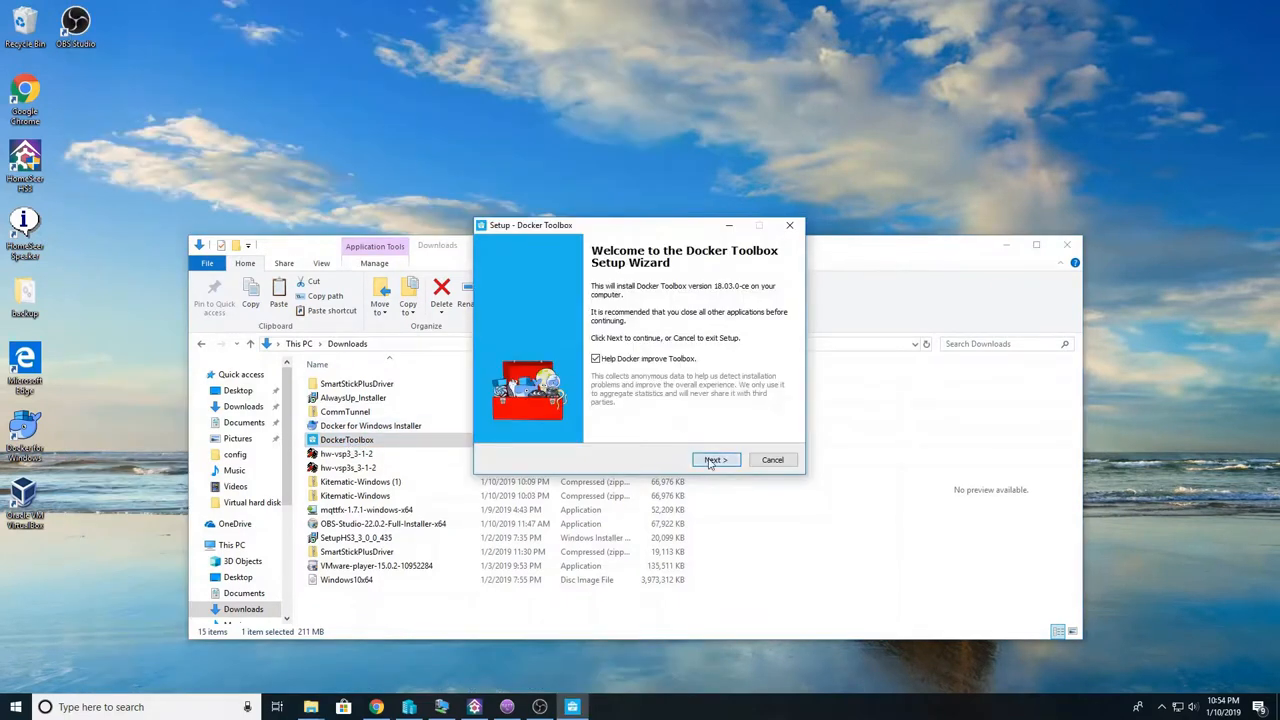
# Step: Step through the Docker Toolbox wizard with default folder, components and tasks, install, and finish
pyautogui.click(714, 458)
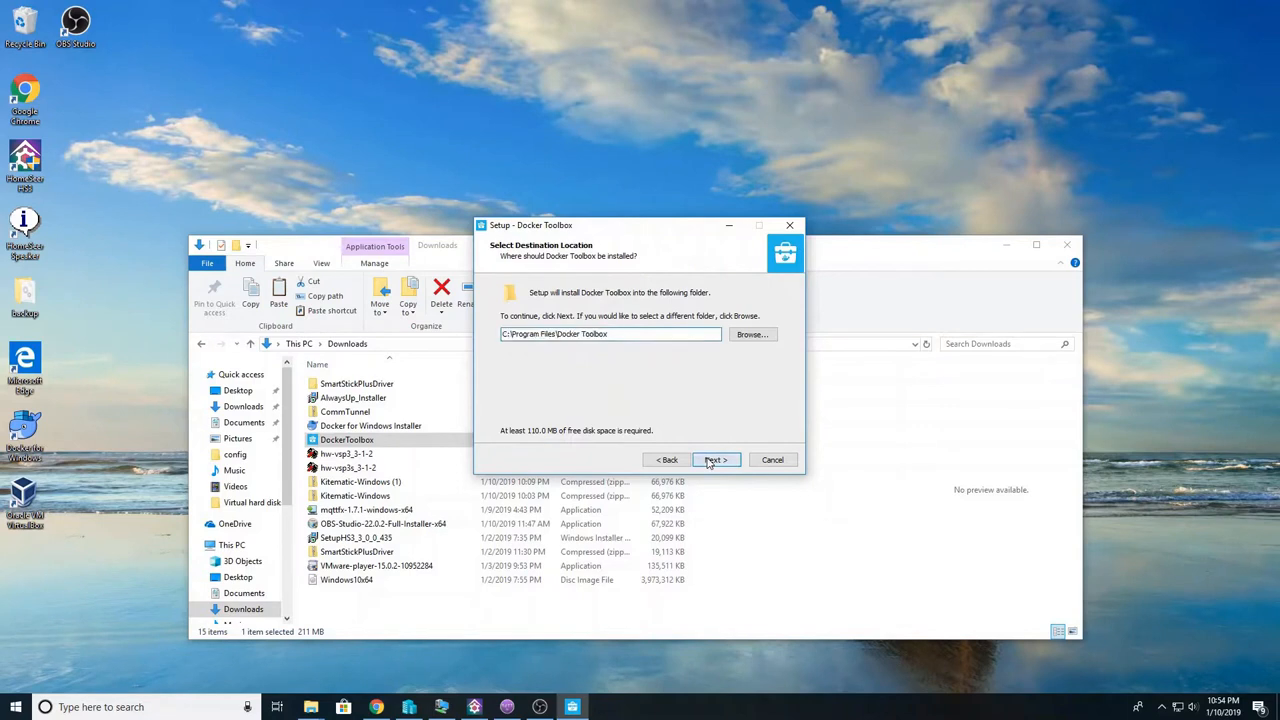
pyautogui.click(716, 458)
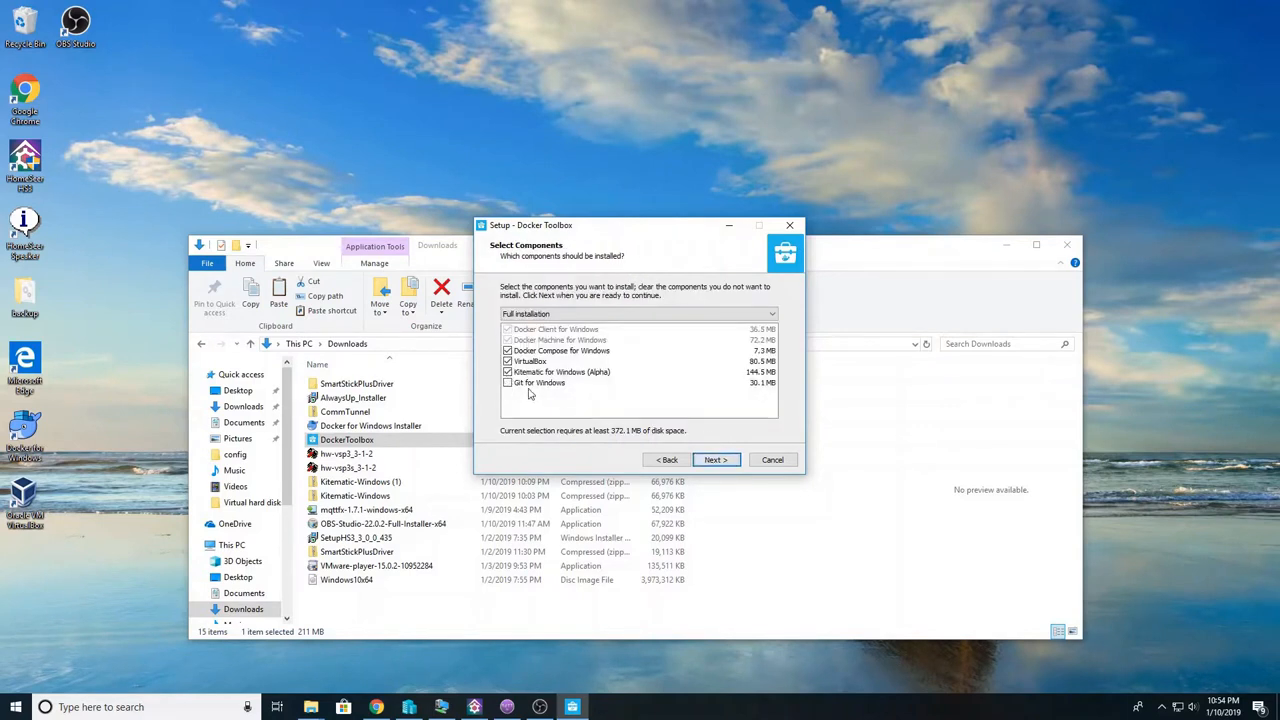
pyautogui.moveTo(508, 394)
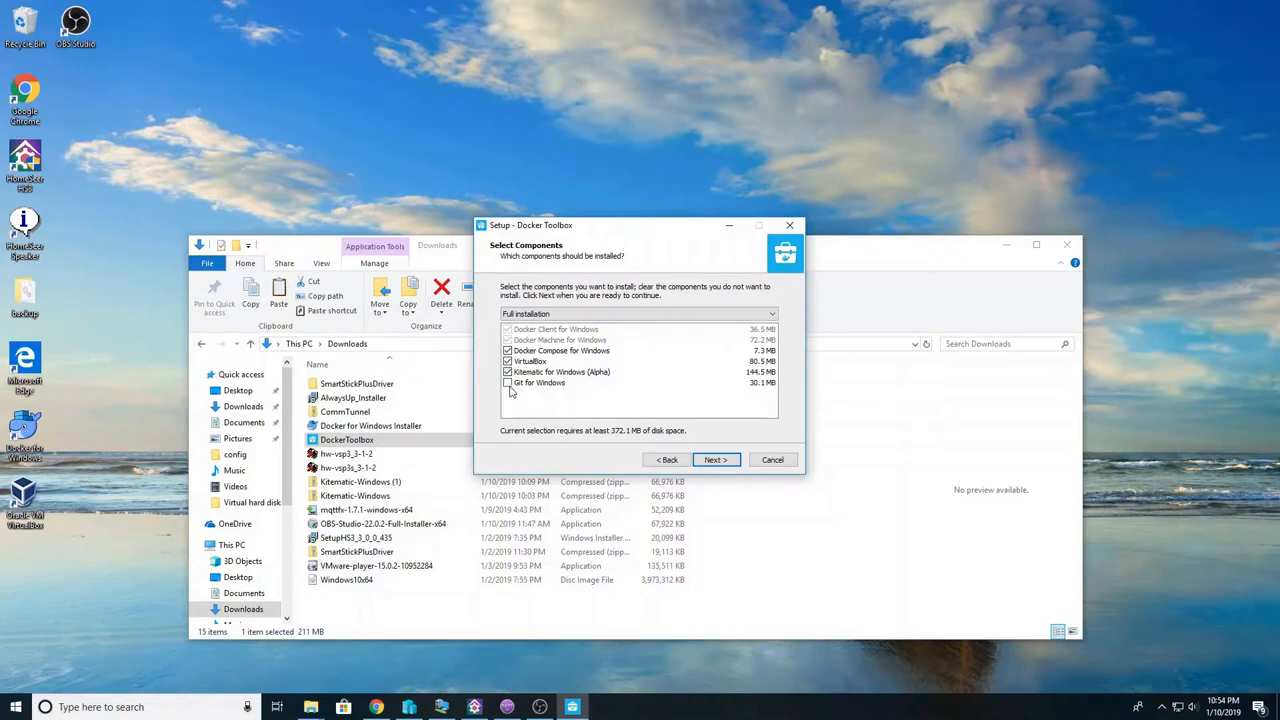
pyautogui.moveTo(504, 418)
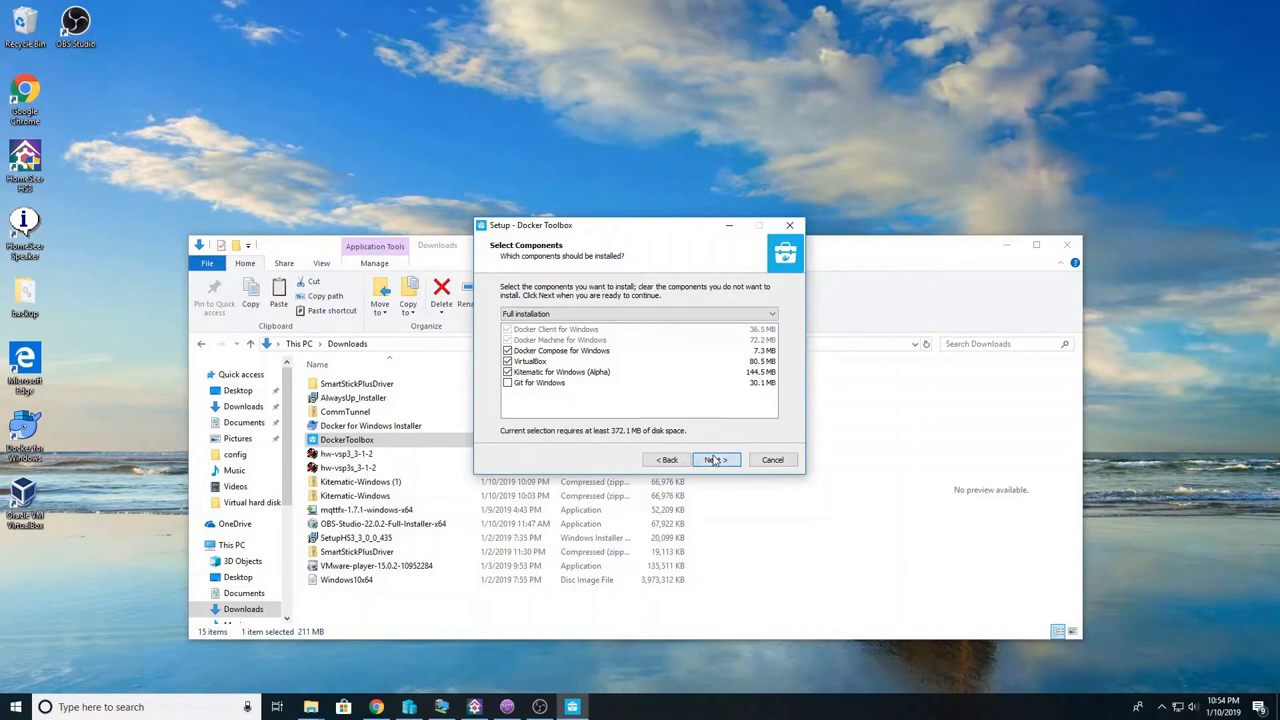
pyautogui.click(716, 458)
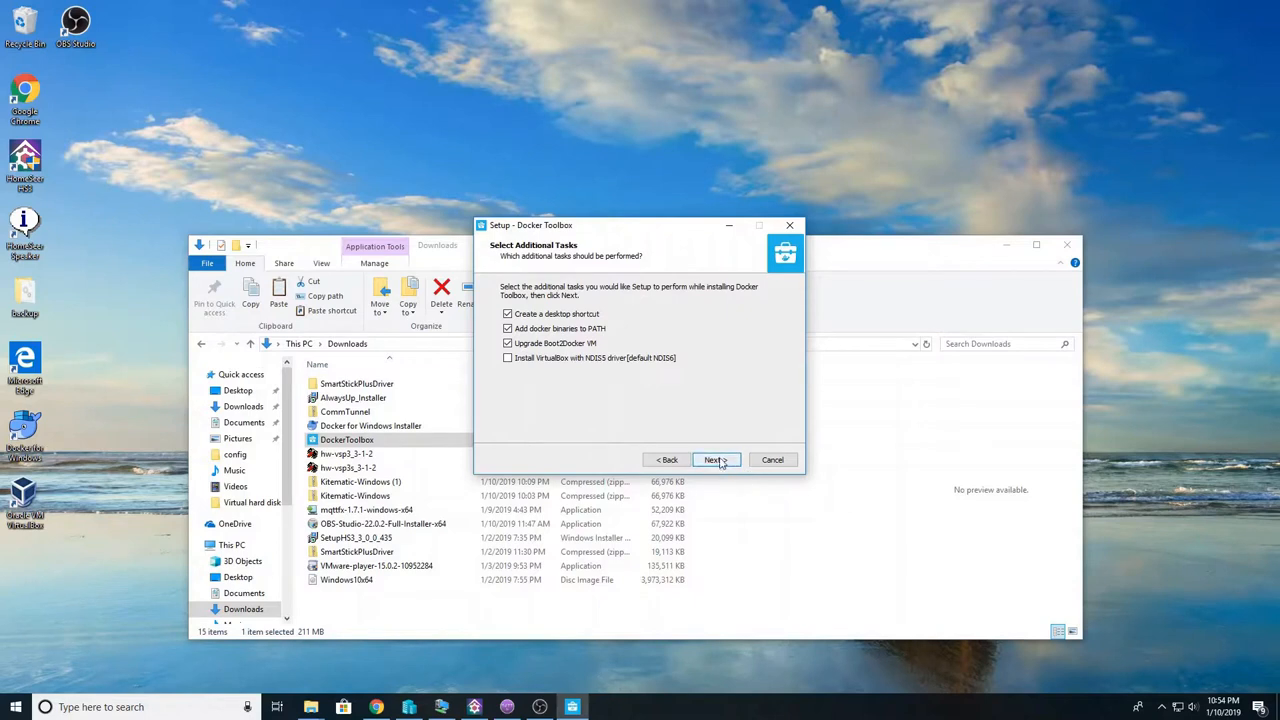
pyautogui.click(714, 458)
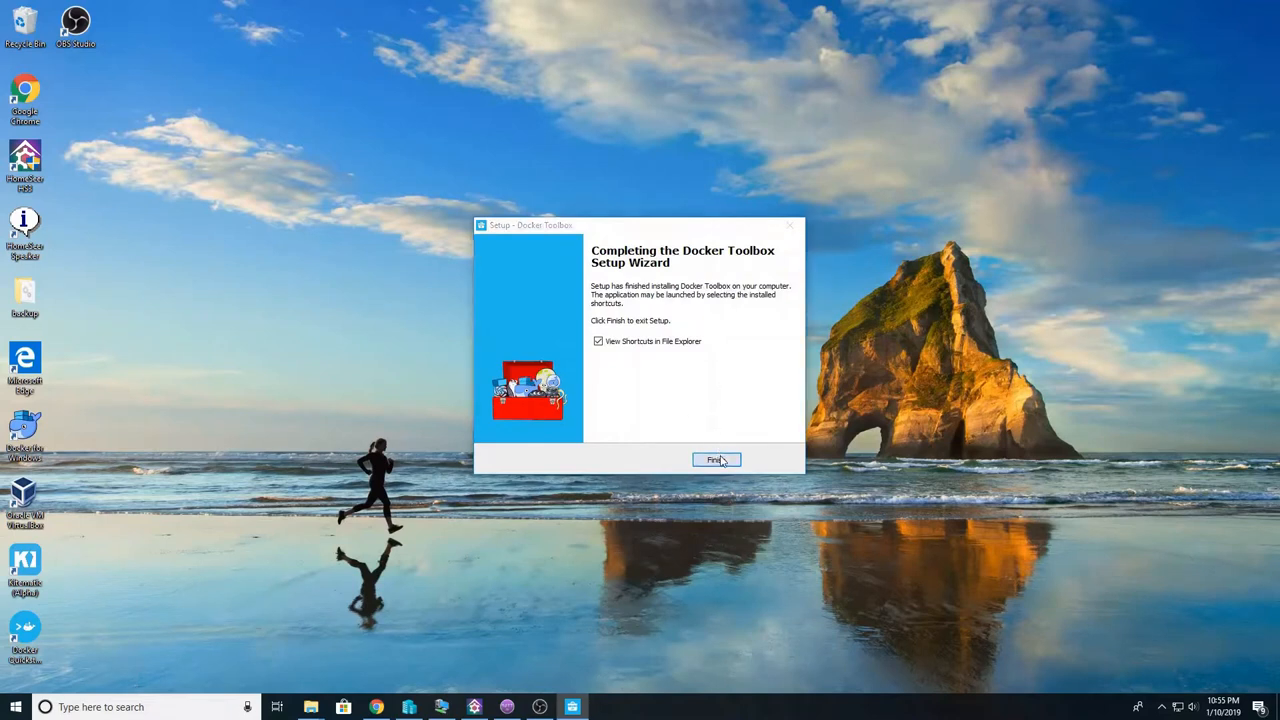
pyautogui.click(716, 458)
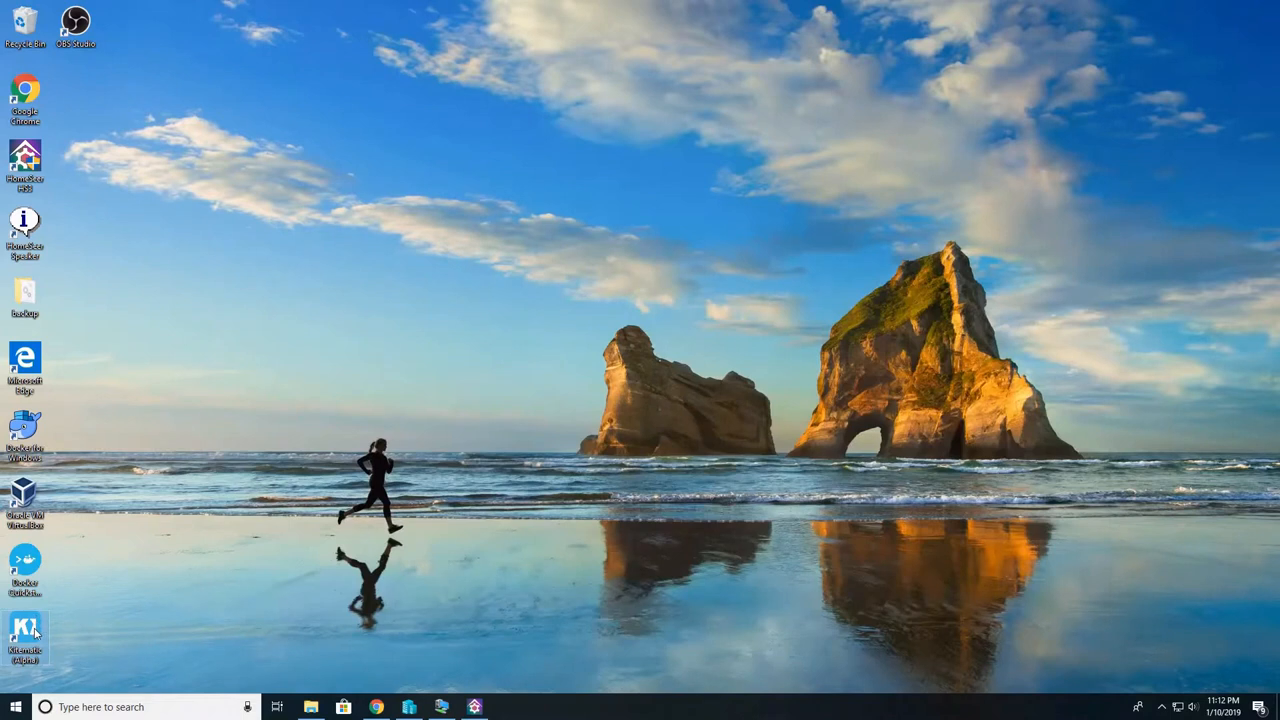
pyautogui.moveTo(268, 572)
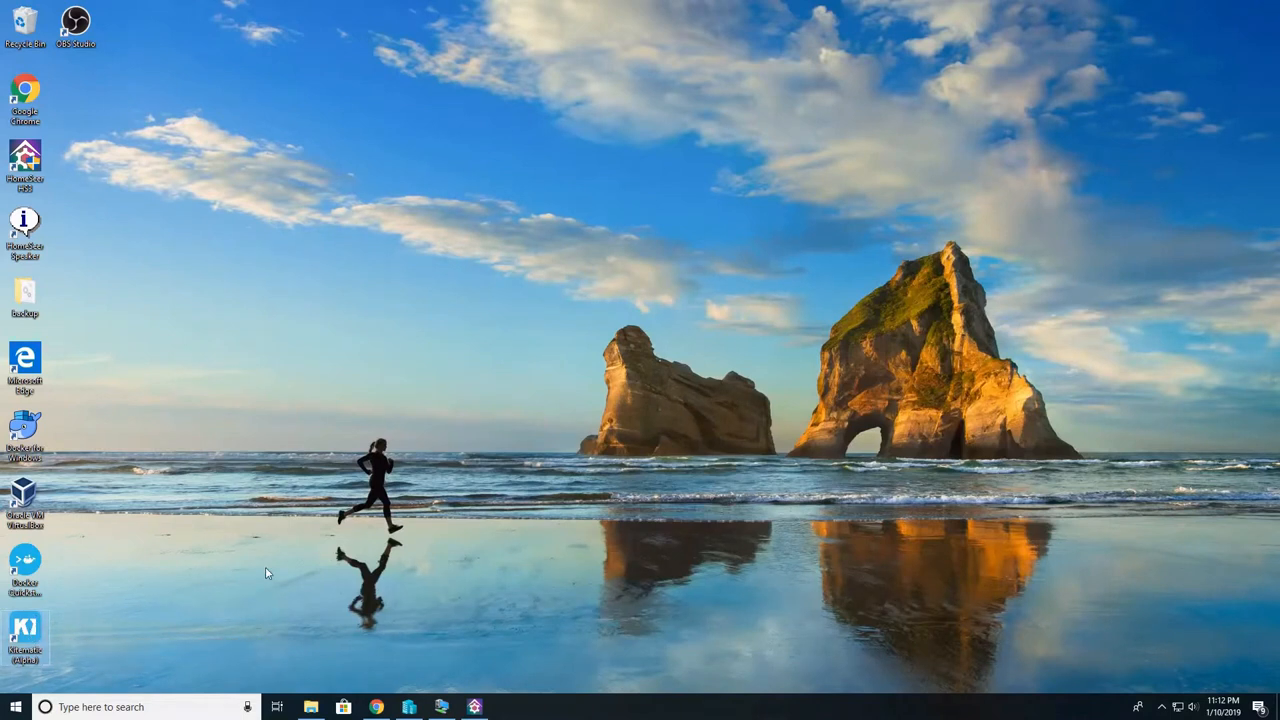
pyautogui.moveTo(312, 568)
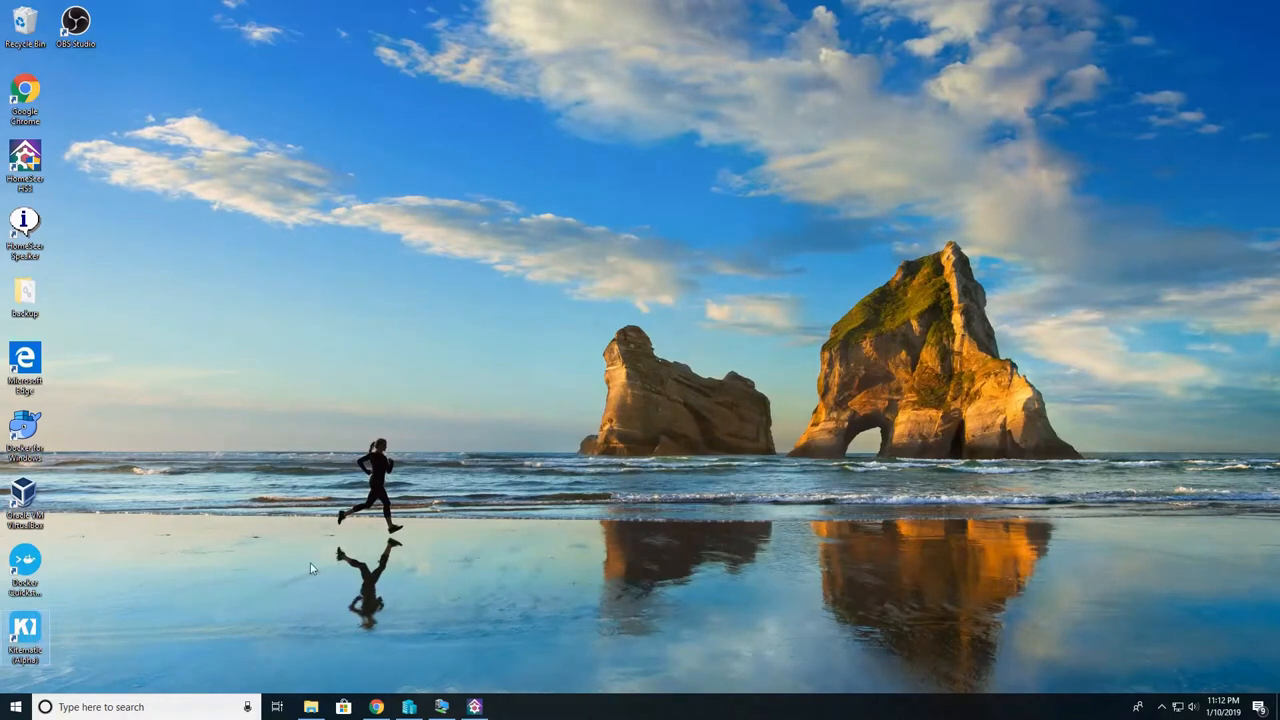
# Step: Launch Kitematic, skip Docker Hub sign-in, and create a container from the official eclipse-mosquitto image
pyautogui.doubleClick(24, 636)
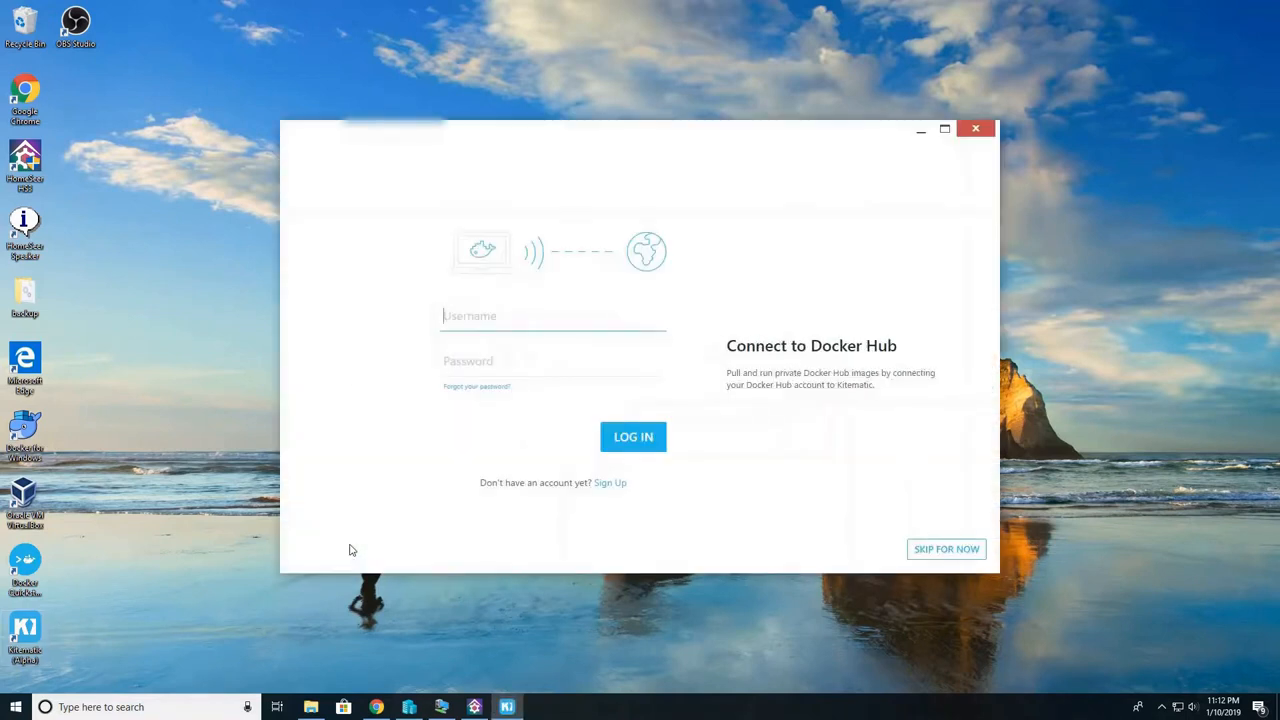
pyautogui.click(944, 548)
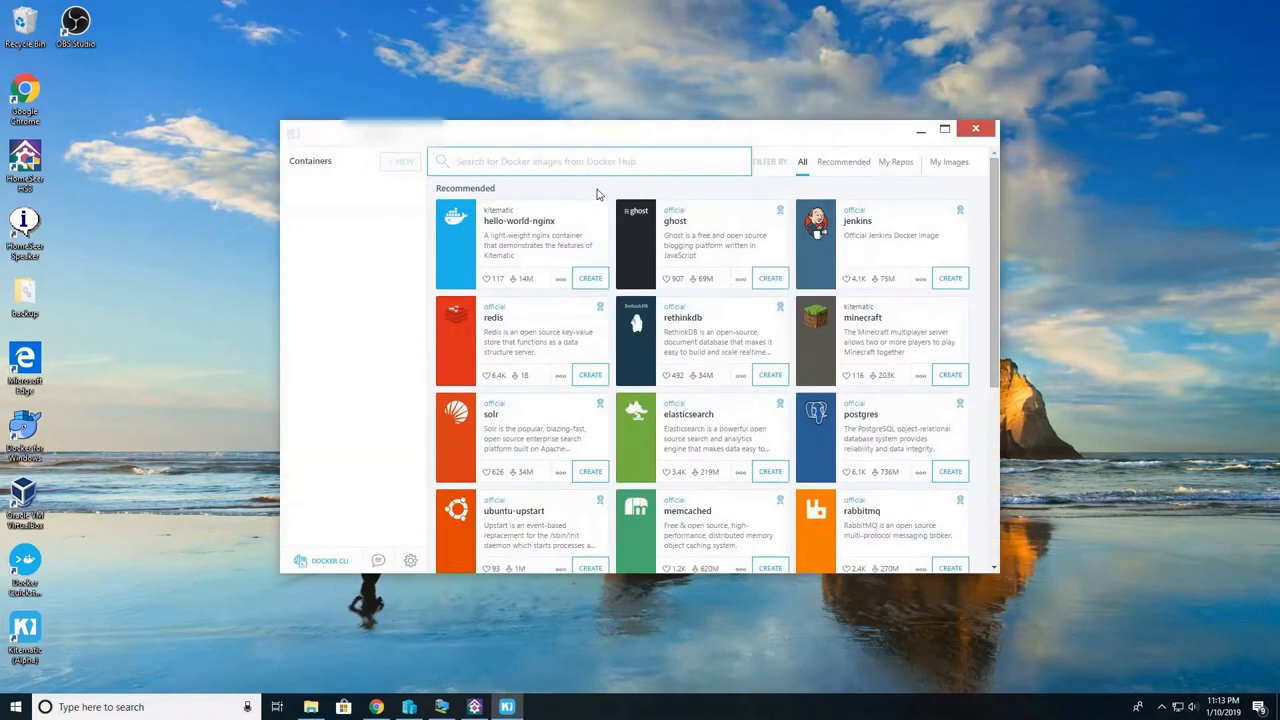
pyautogui.write('Eclipse-mo')
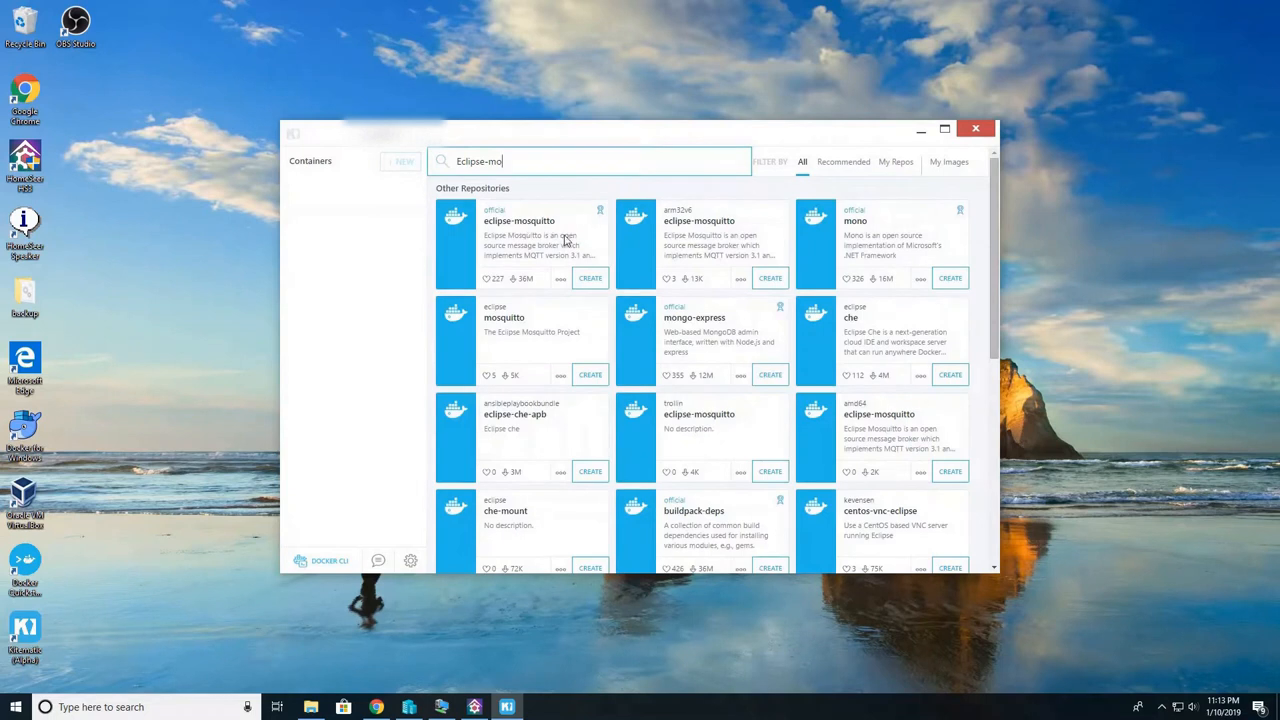
pyautogui.moveTo(552, 240)
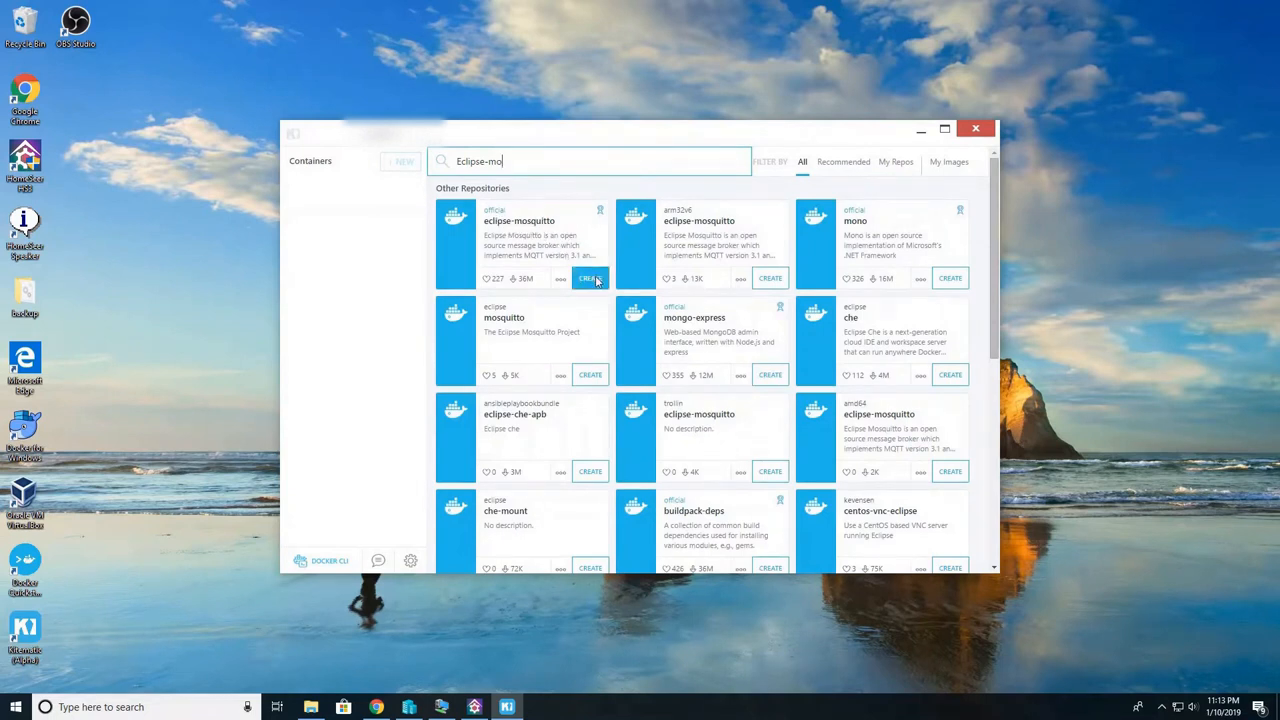
pyautogui.moveTo(552, 268)
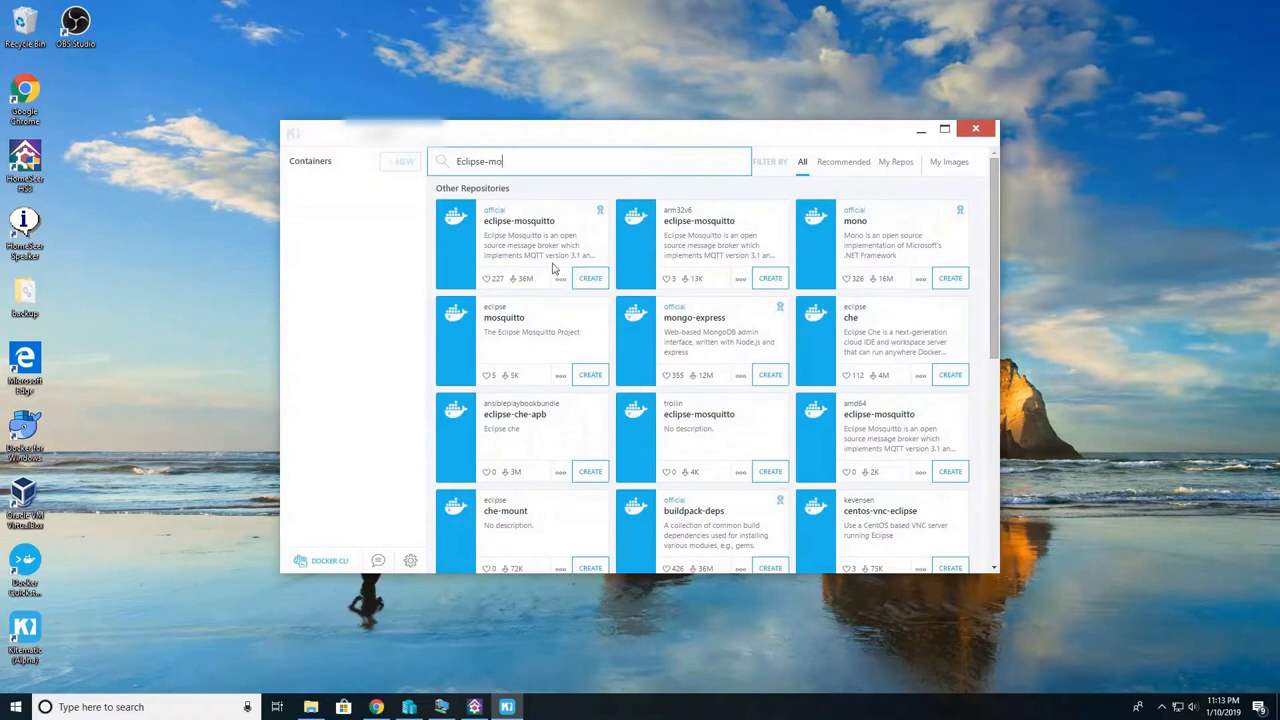
pyautogui.click(590, 278)
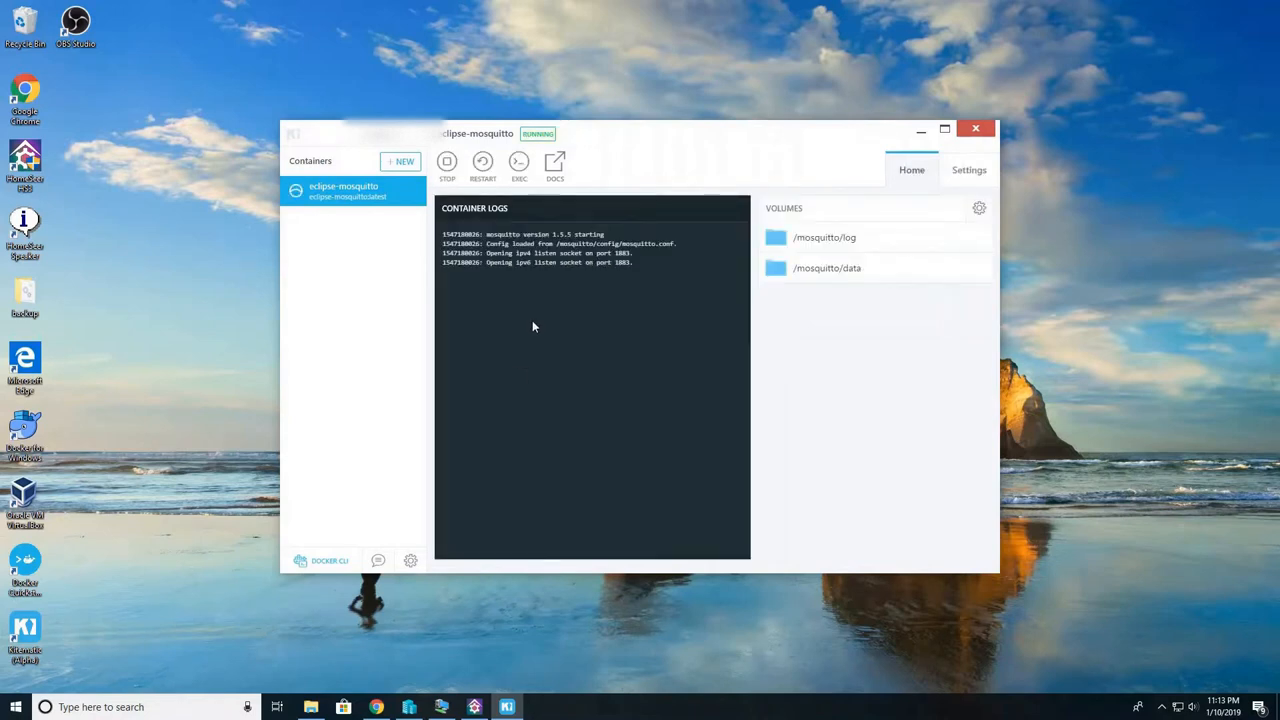
pyautogui.moveTo(364, 214)
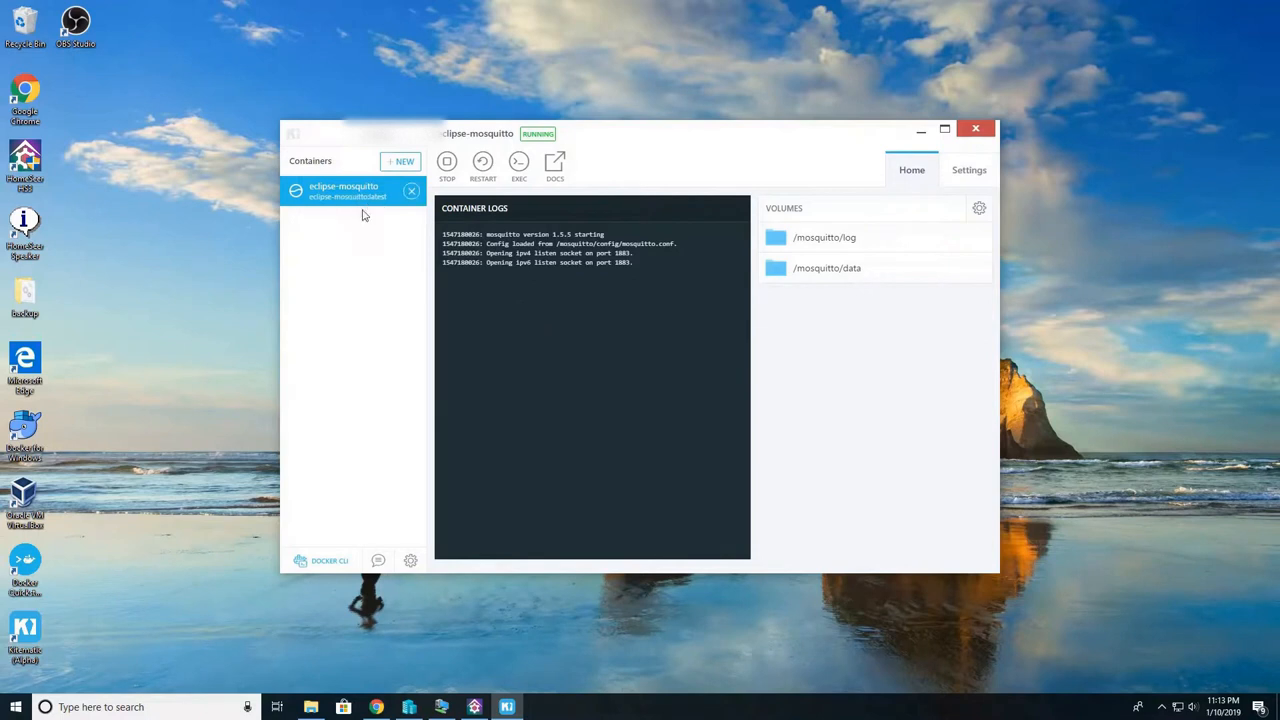
# Step: Set the container hostname to MQTT Broker and map Docker port 1883 to published port 1883
pyautogui.click(968, 168)
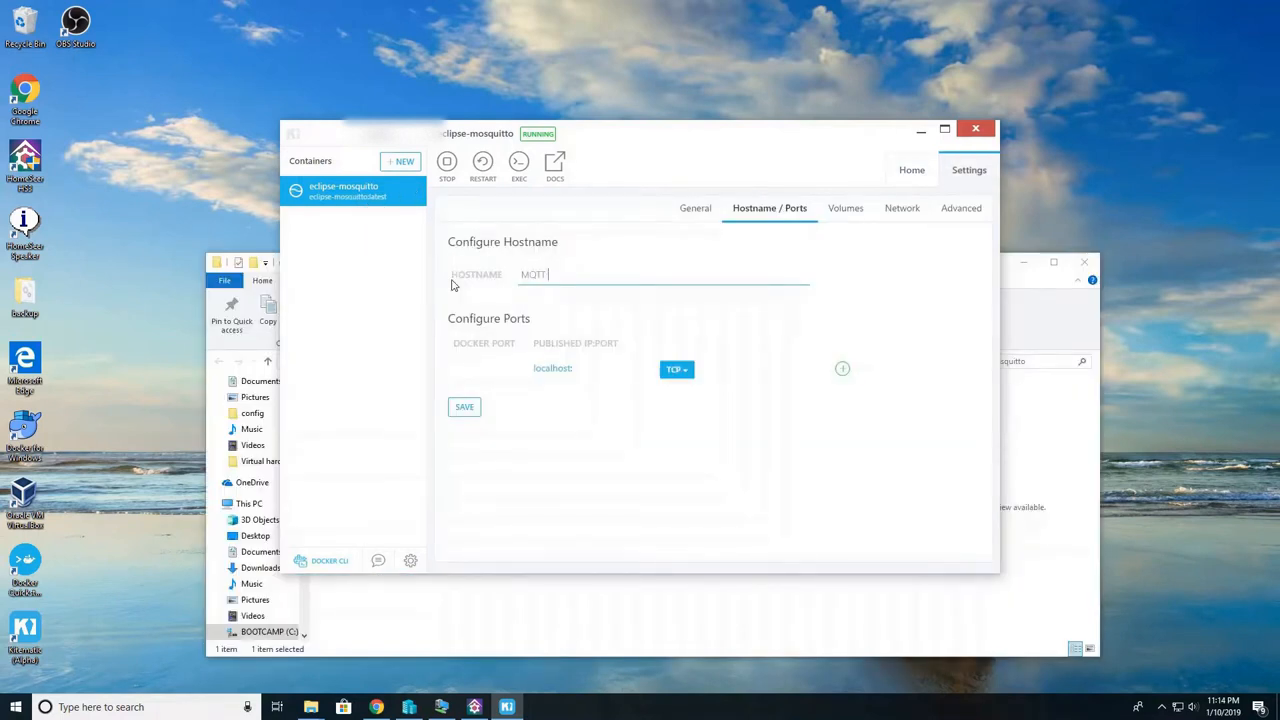
pyautogui.write('Broker')
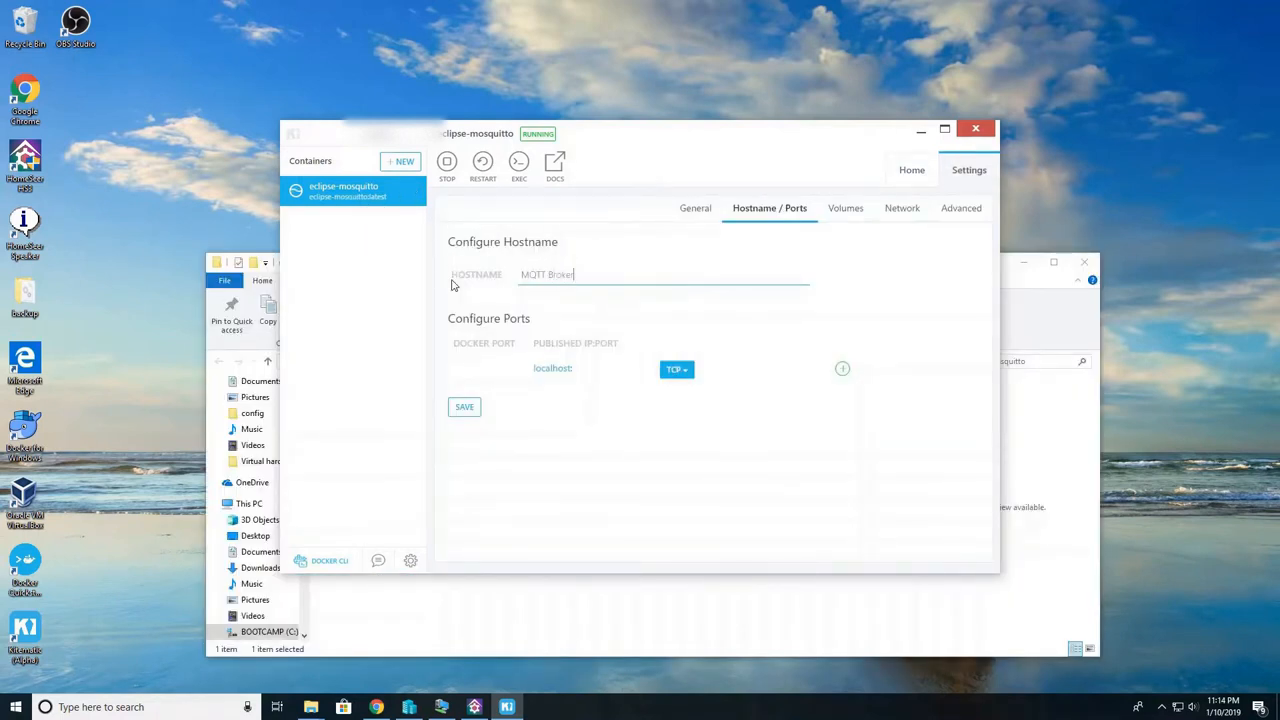
pyautogui.click(468, 368)
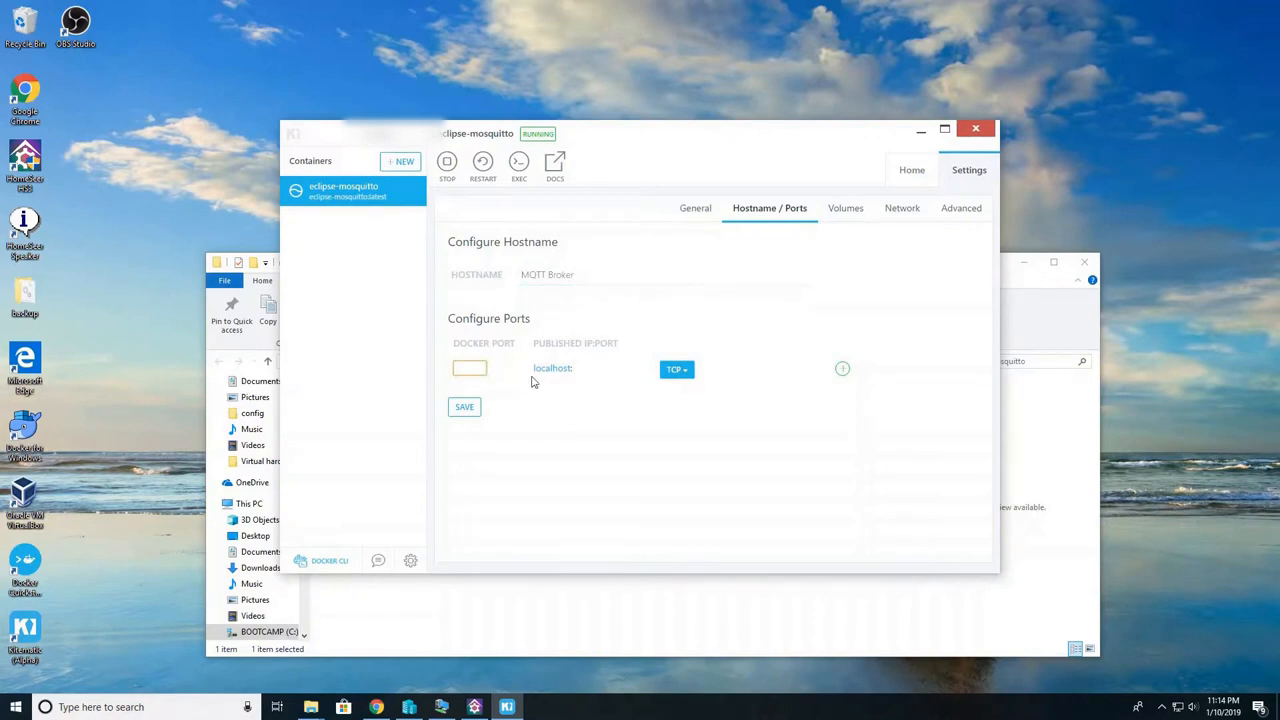
pyautogui.write('1883')
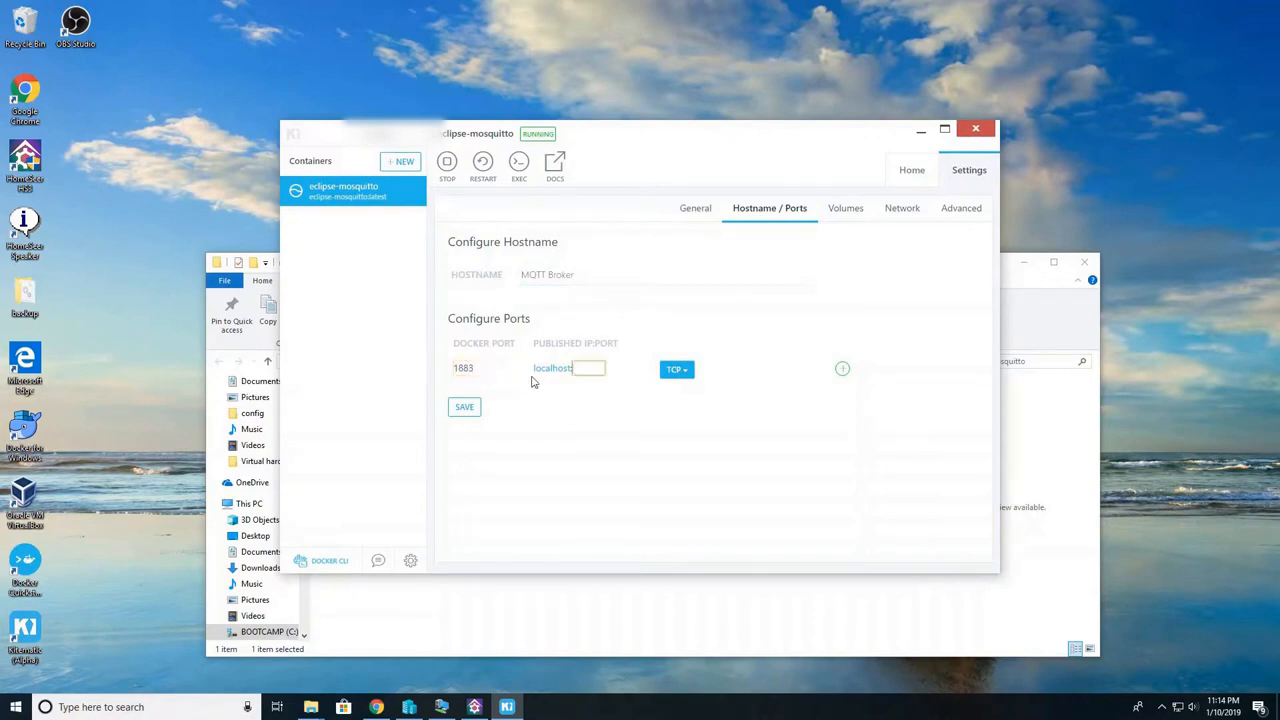
pyautogui.write('1883')
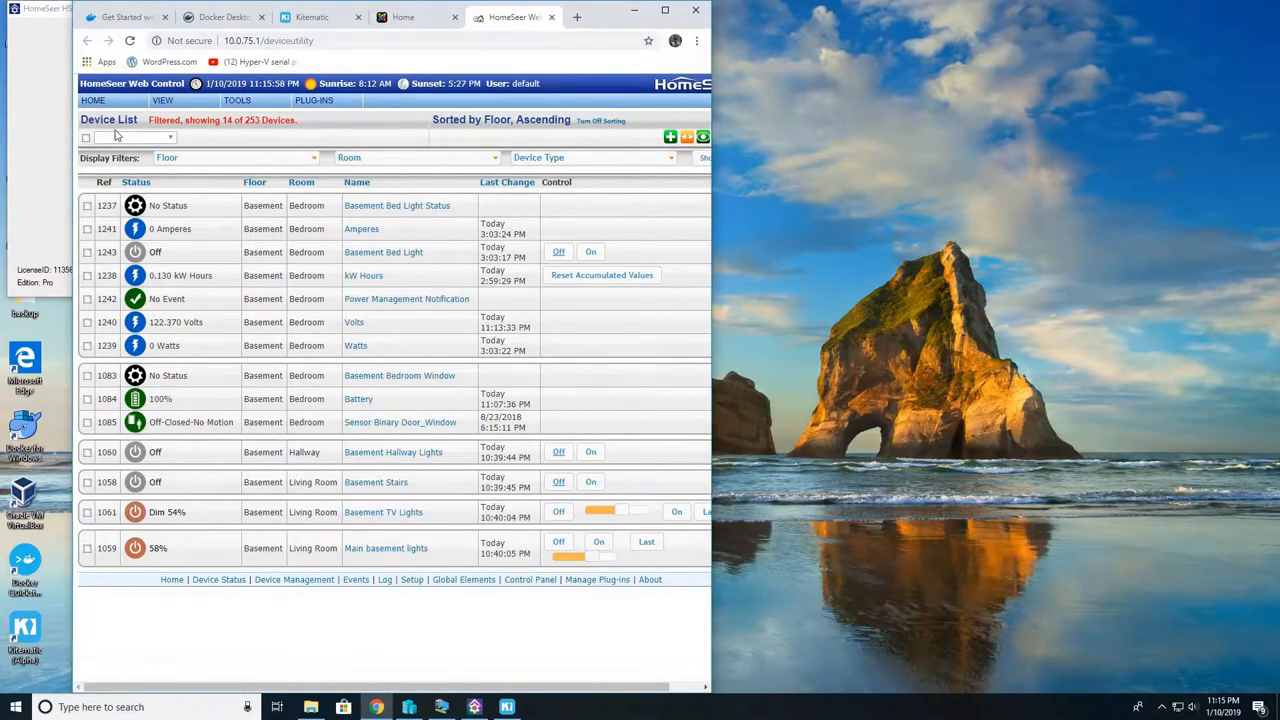
# Step: In mcsMQTT Config, keep broker 127.0.0.1, enable Monitor MQTT Broker and review the QoS level
pyautogui.click(314, 100)
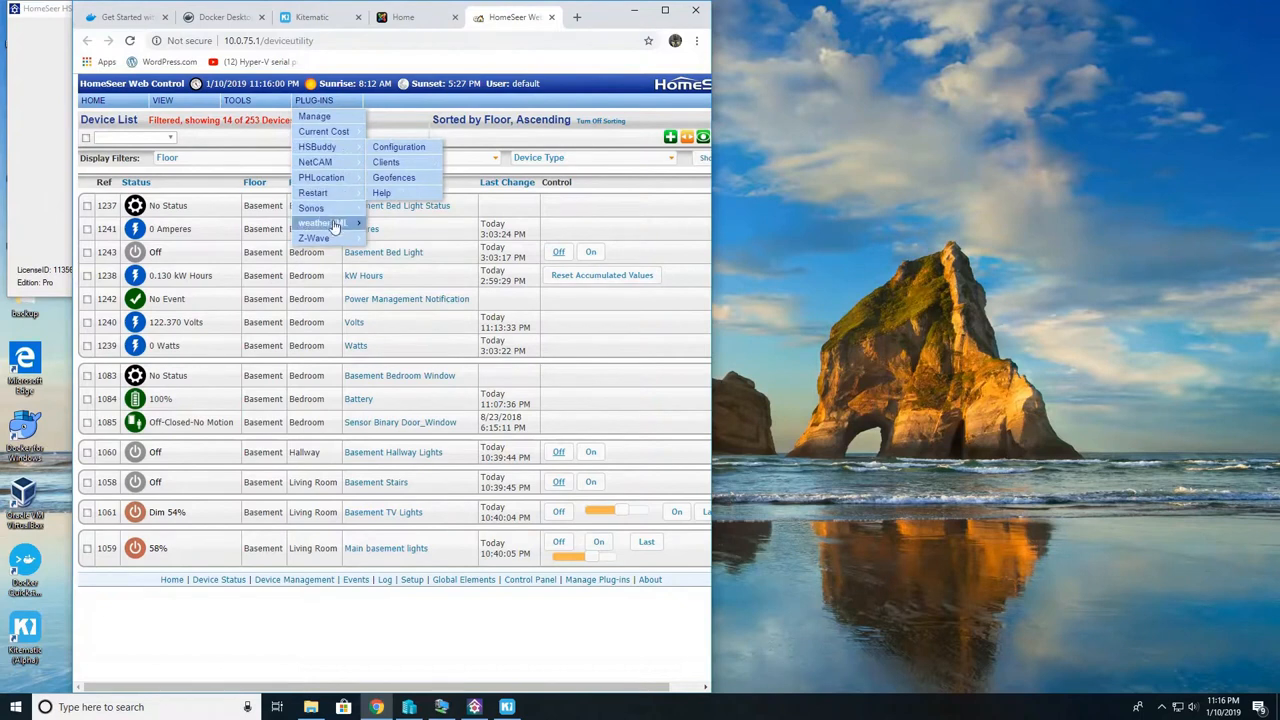
pyautogui.click(314, 116)
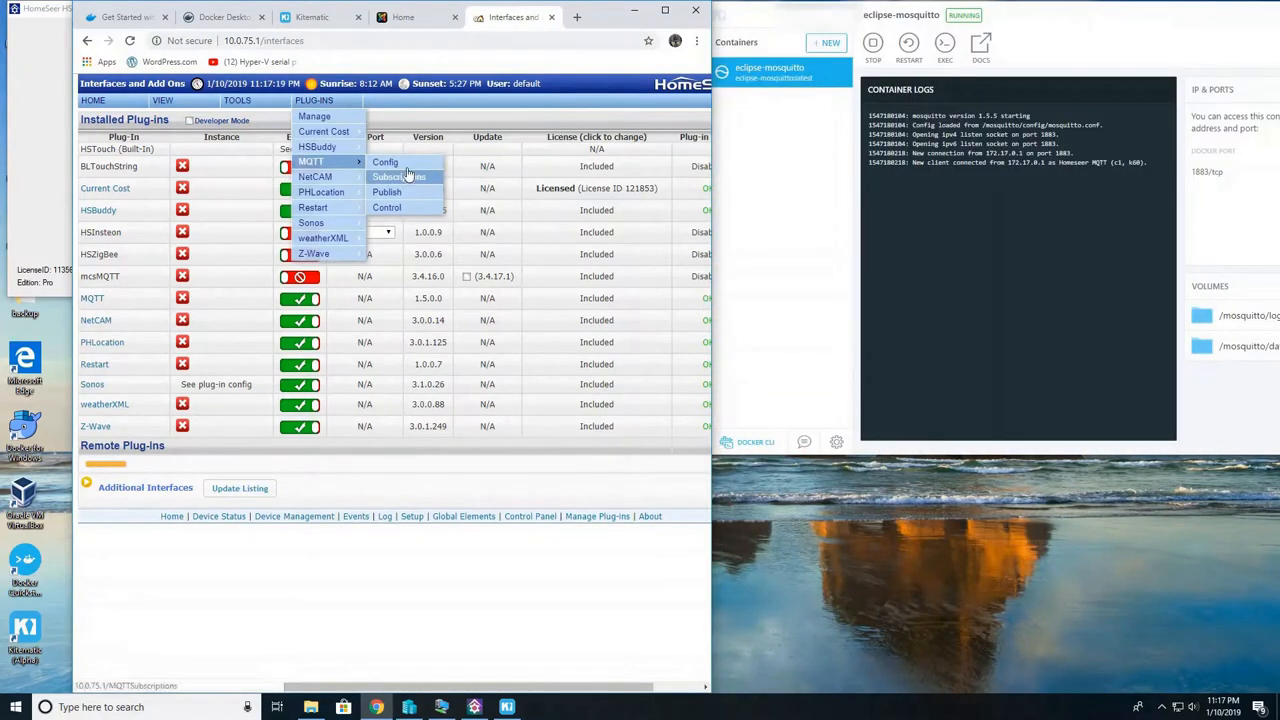
pyautogui.click(384, 162)
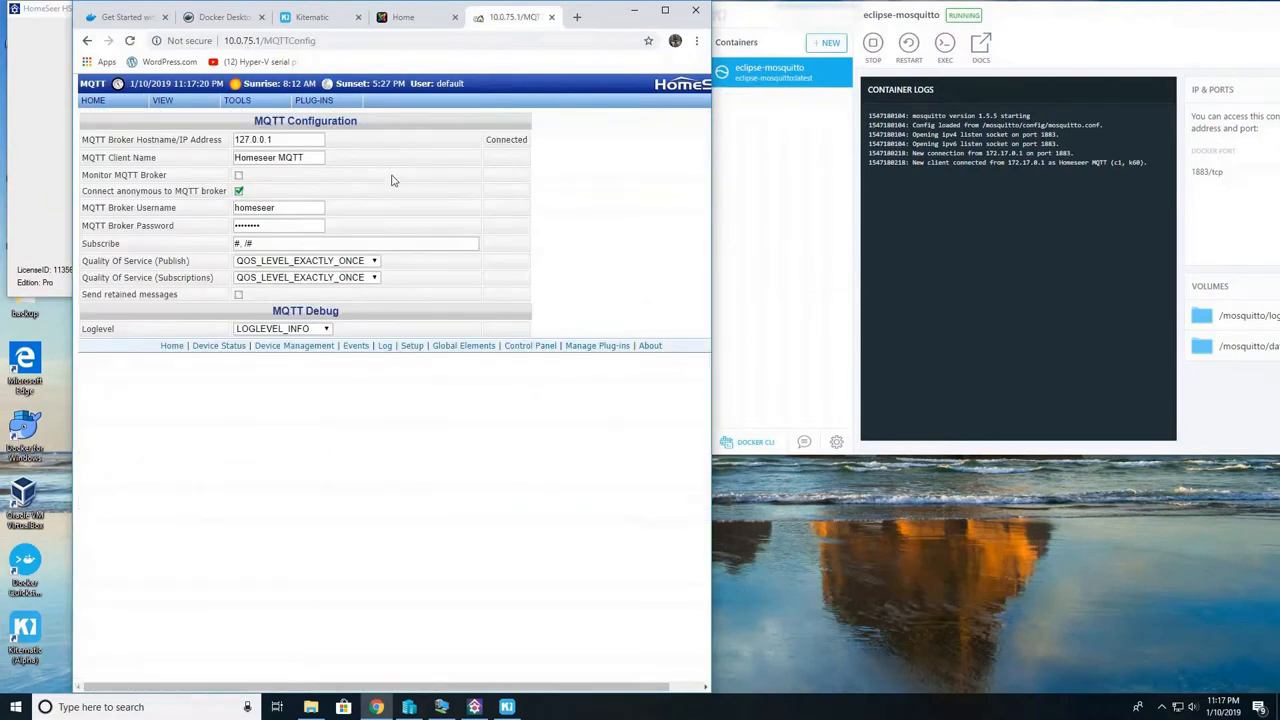
pyautogui.moveTo(340, 160)
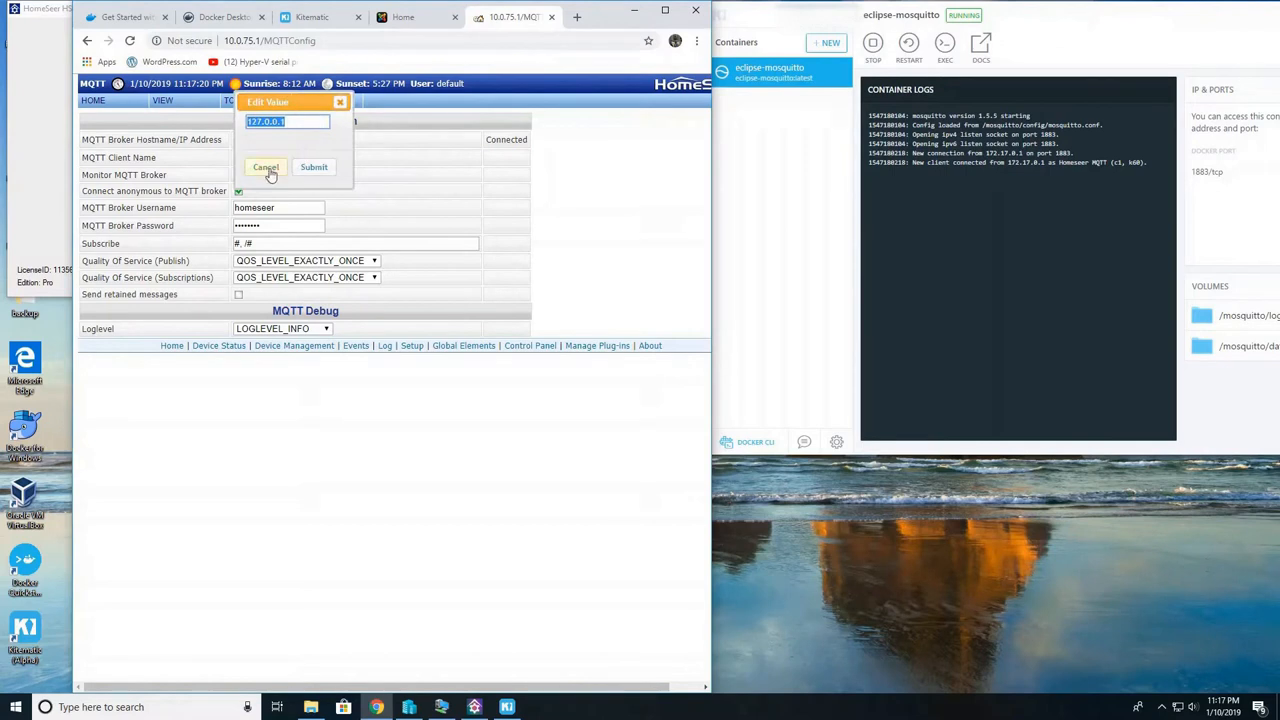
pyautogui.click(314, 166)
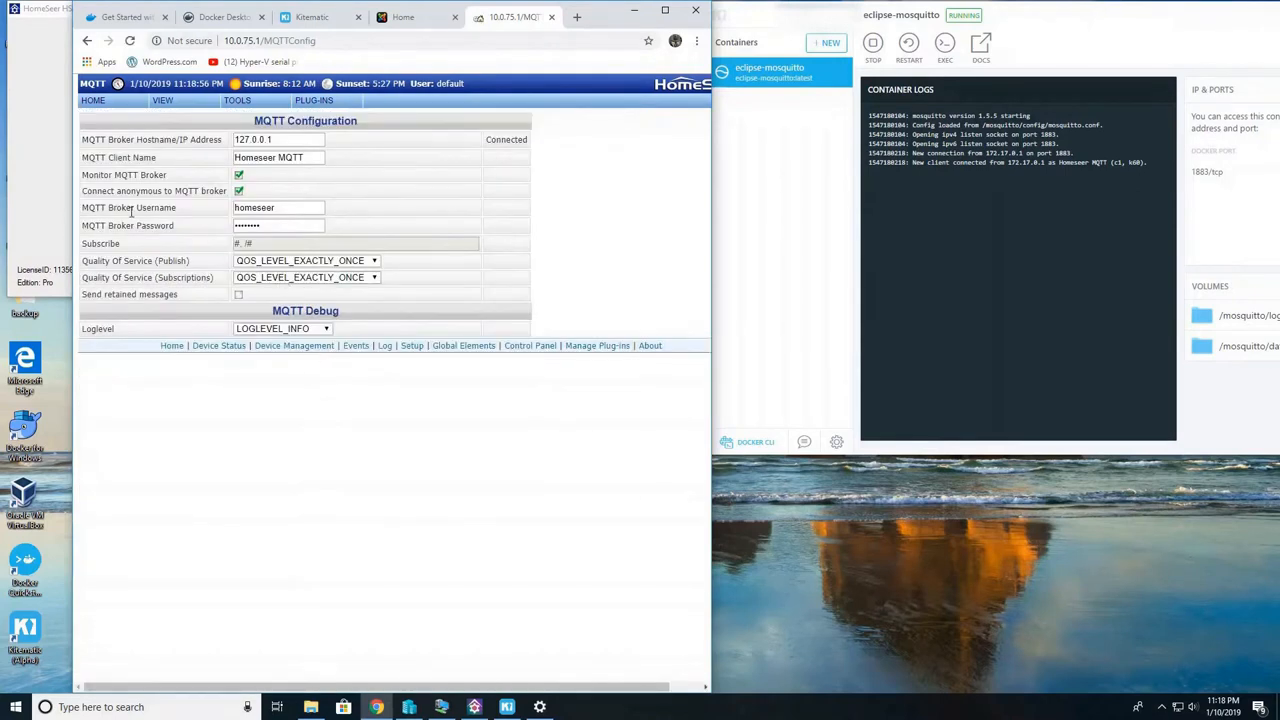
pyautogui.moveTo(208, 206)
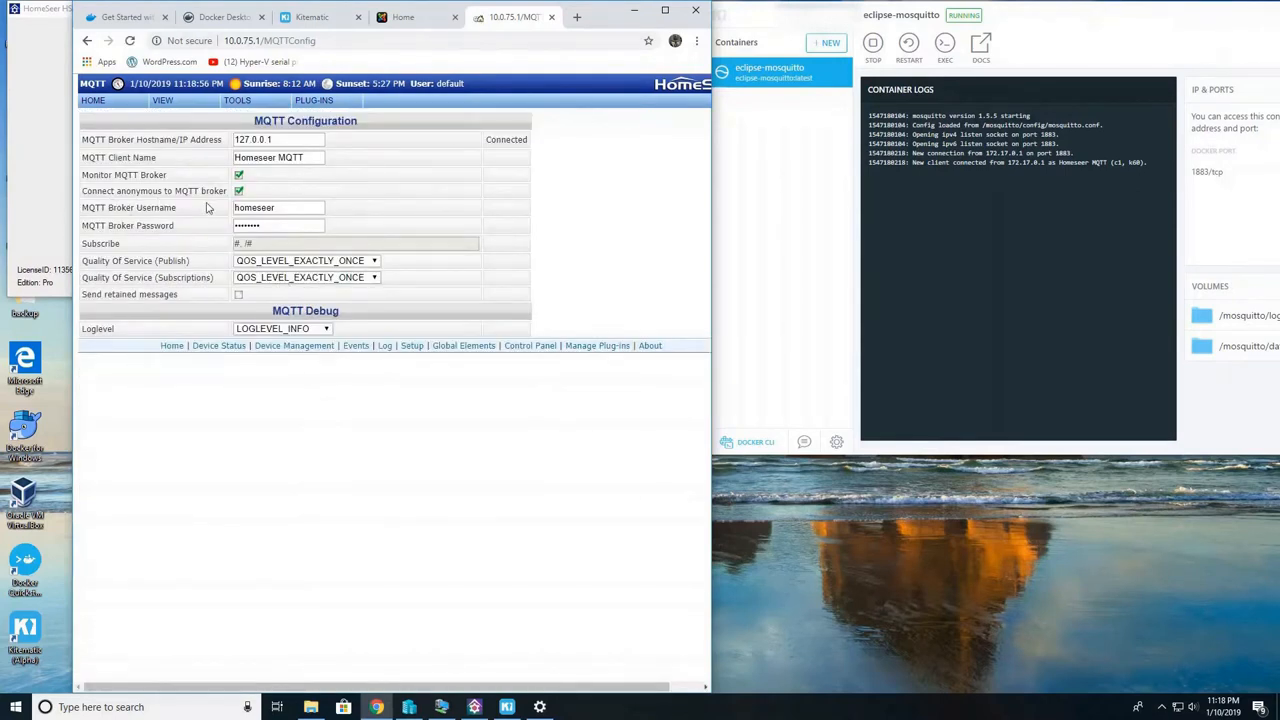
pyautogui.moveTo(156, 218)
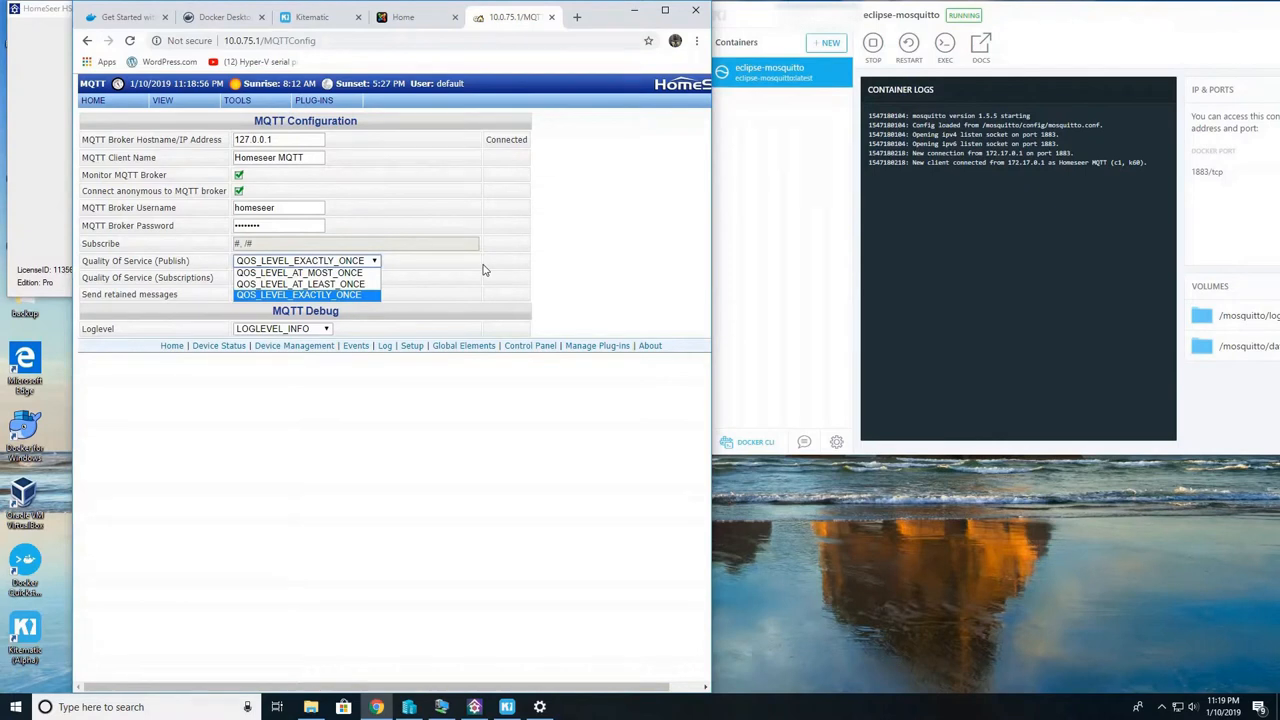
pyautogui.click(314, 100)
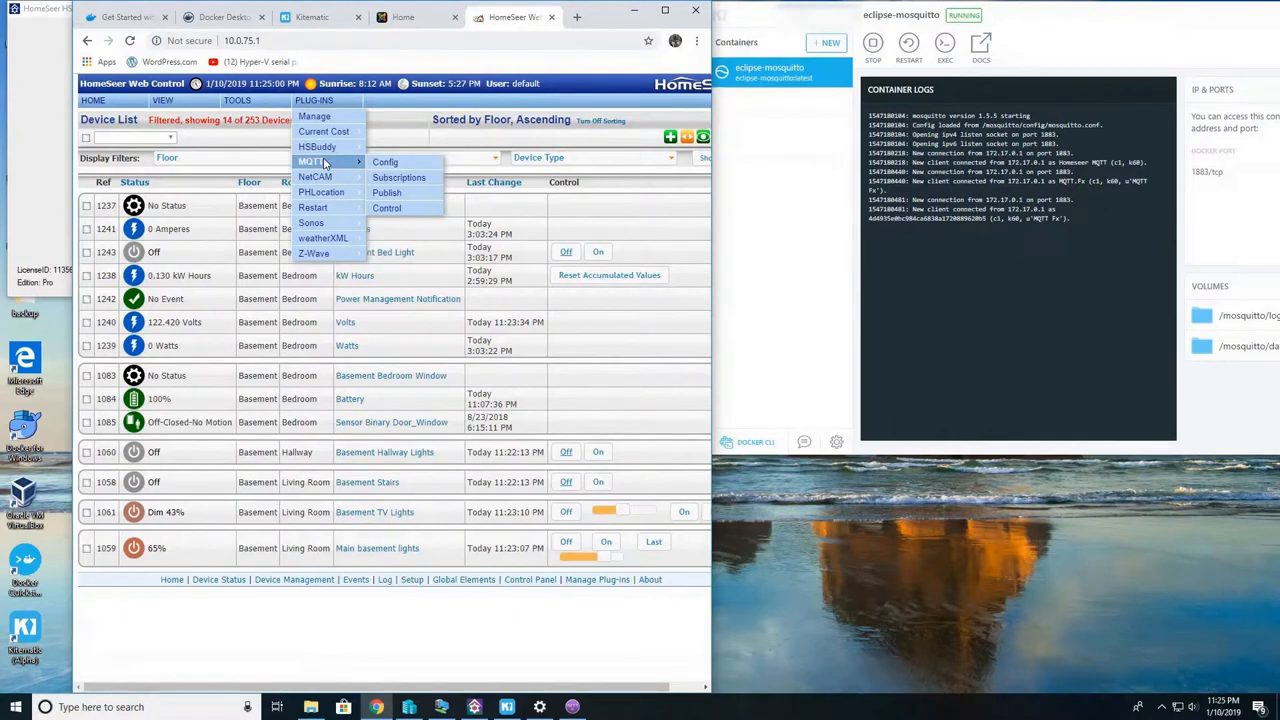
pyautogui.moveTo(400, 176)
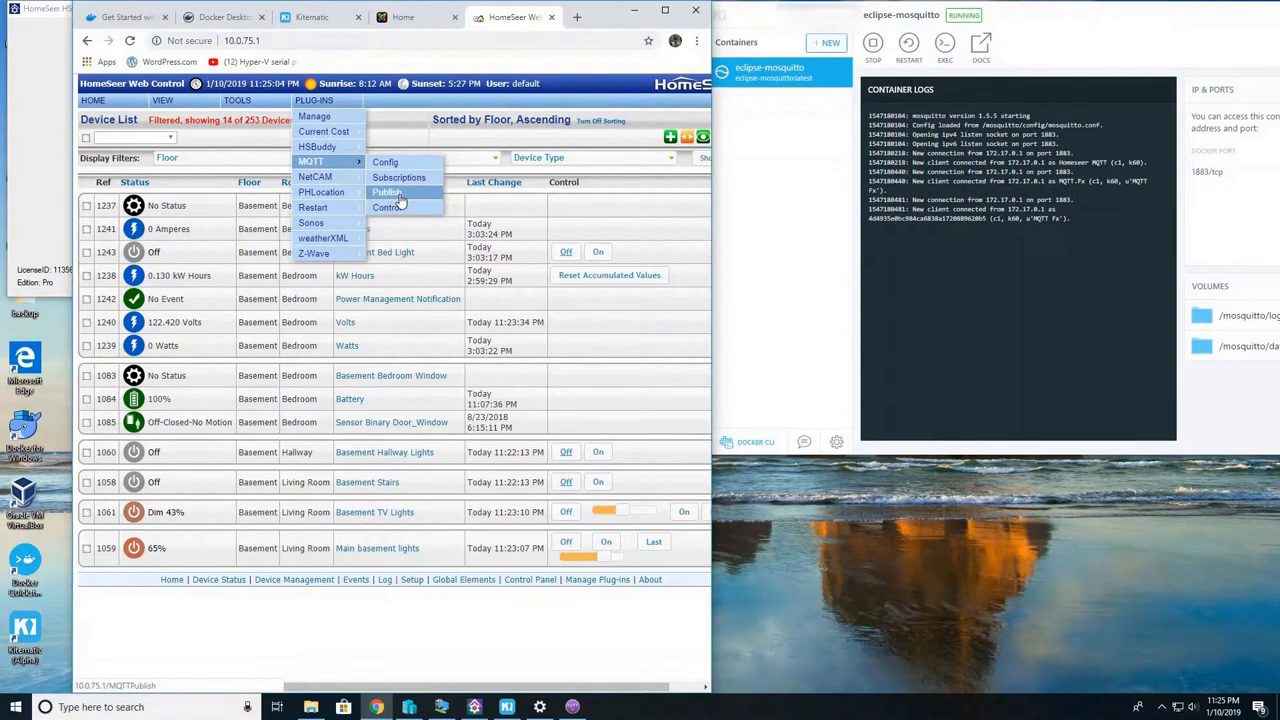
# Step: Show the MQTT Publish device list with all rooms checked in the Room filter
pyautogui.click(388, 192)
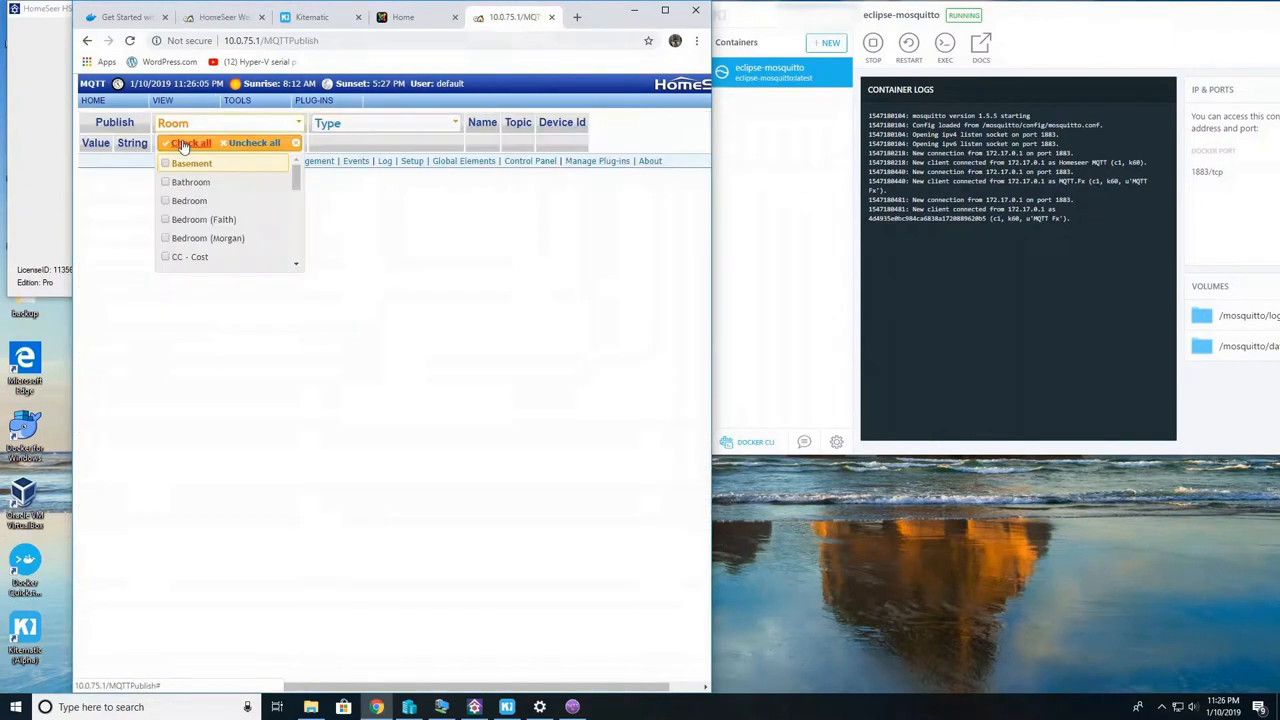
pyautogui.click(190, 144)
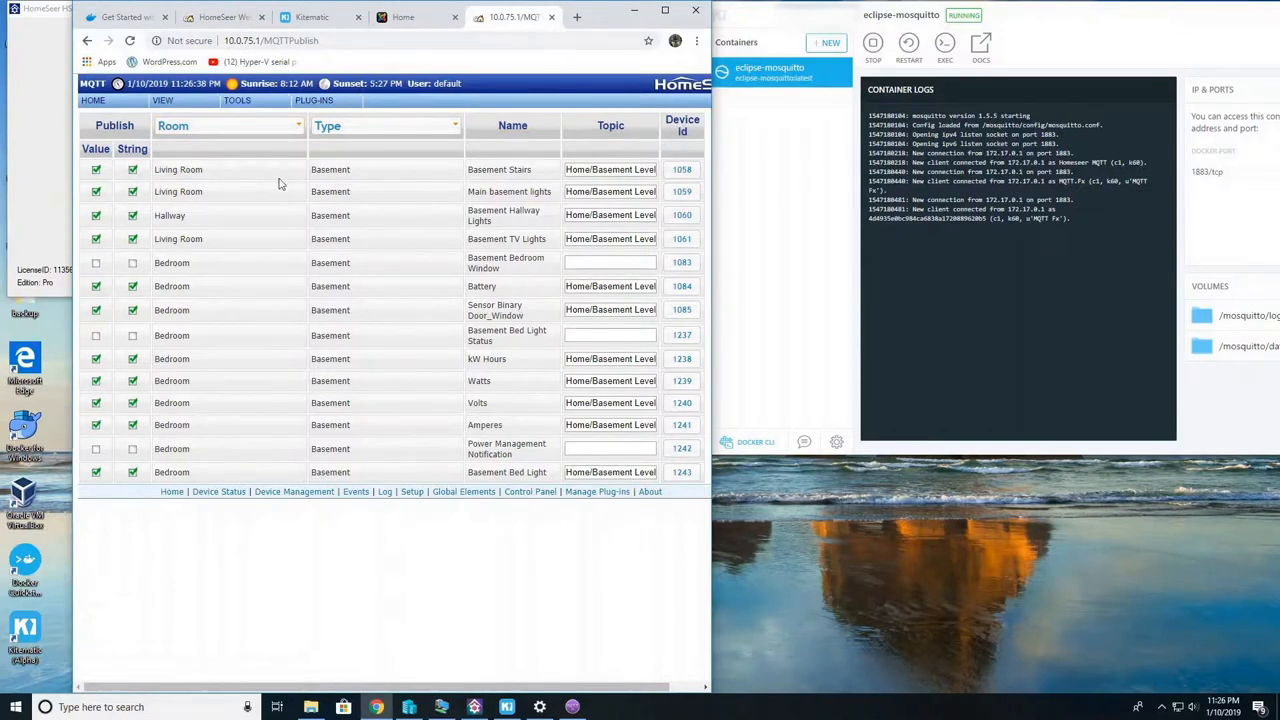
pyautogui.moveTo(532, 140)
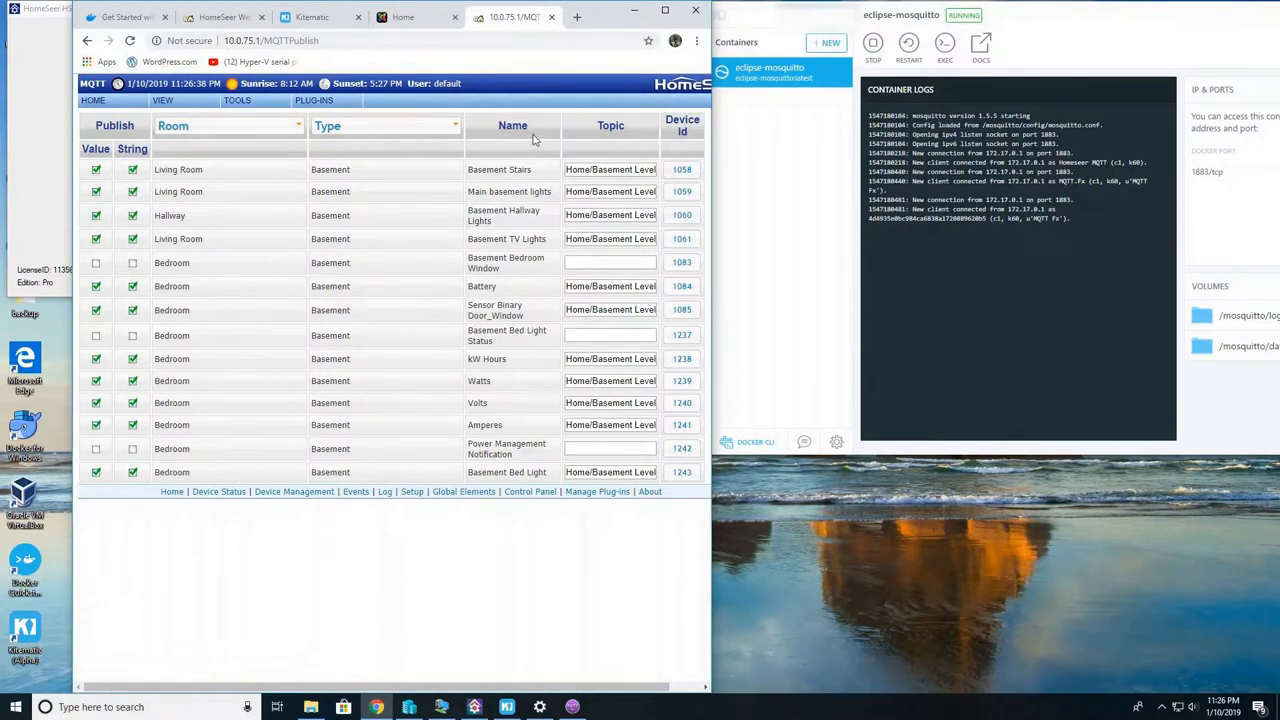
pyautogui.click(610, 168)
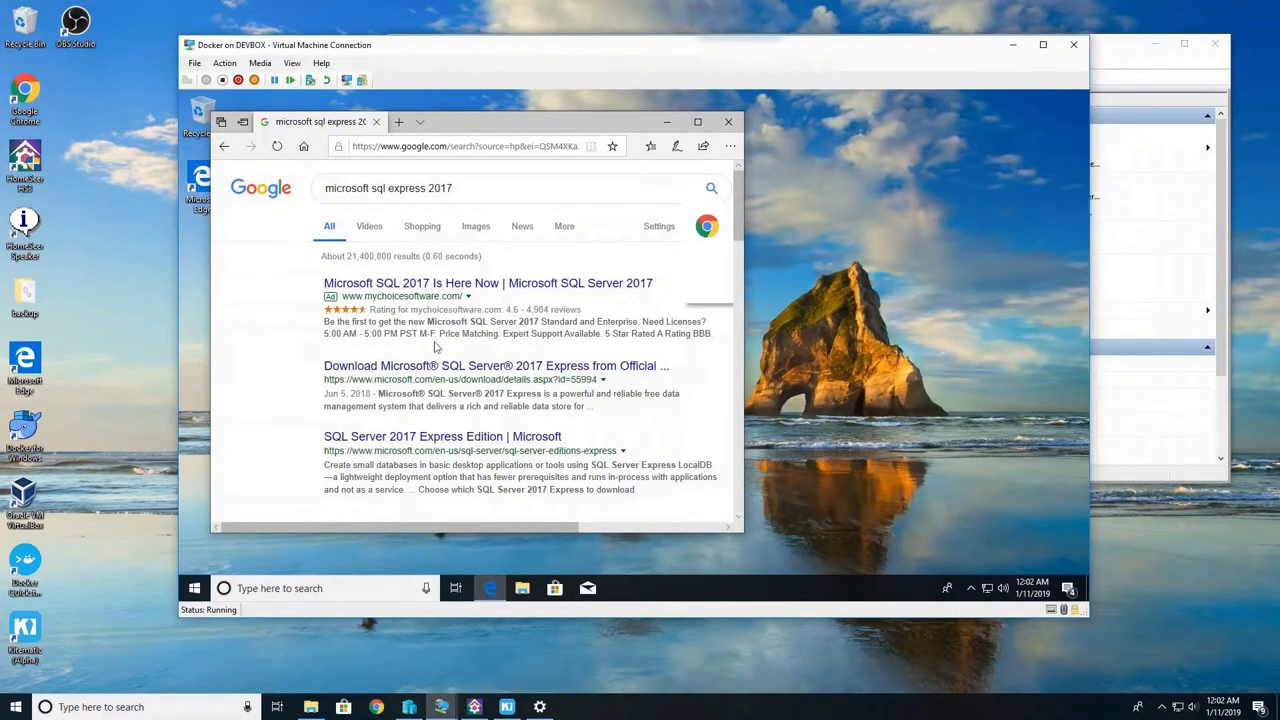
pyautogui.moveTo(486, 370)
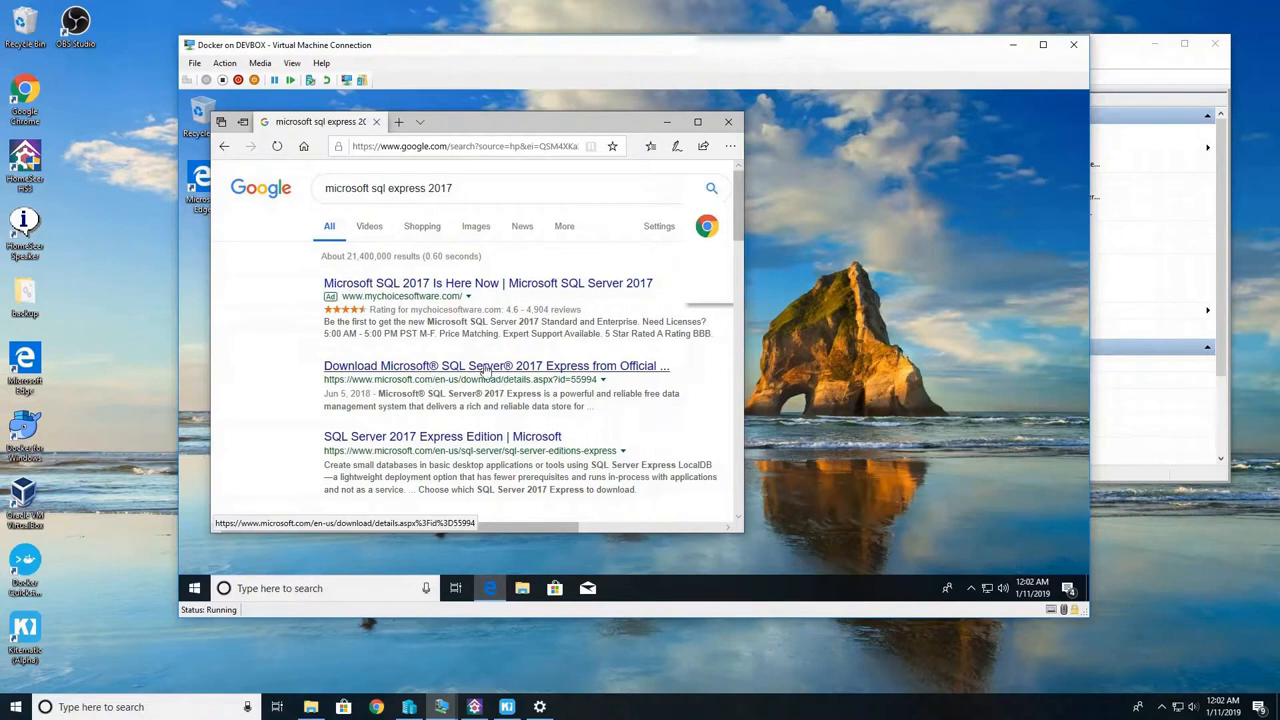
# Step: Download SQL Server 2017 Express from Microsoft's page and run the installer
pyautogui.click(496, 364)
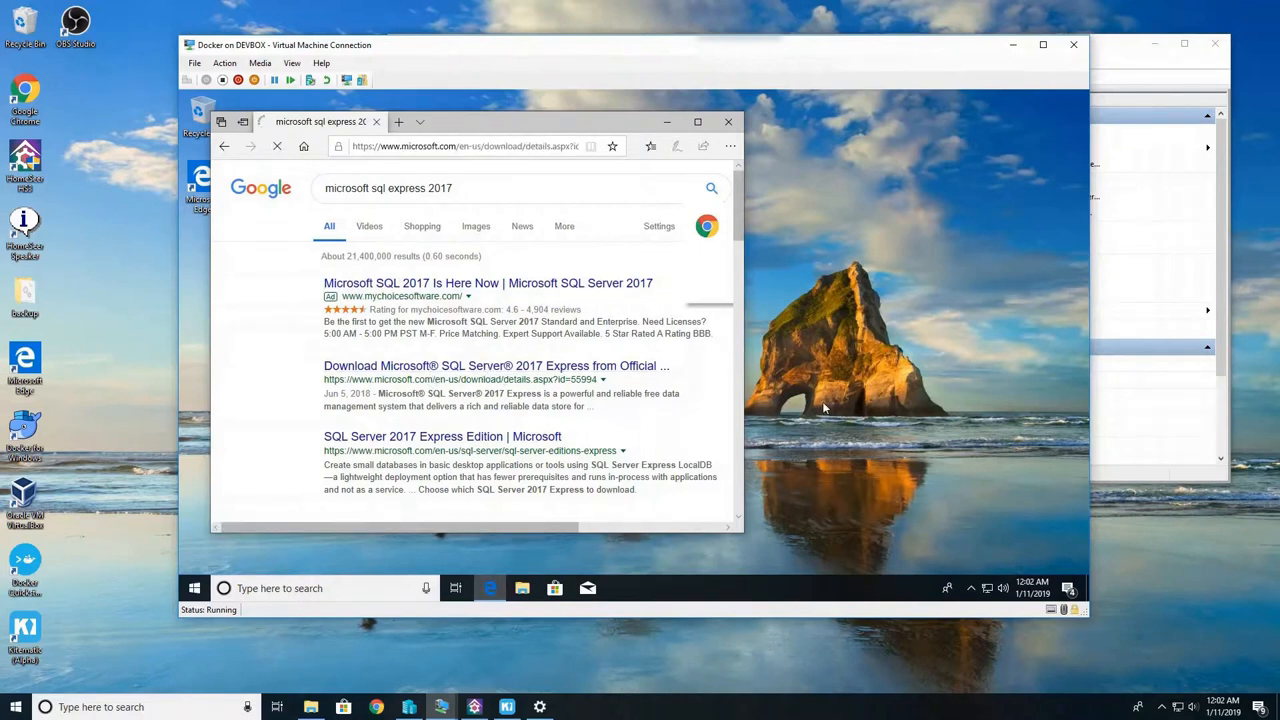
pyautogui.click(496, 364)
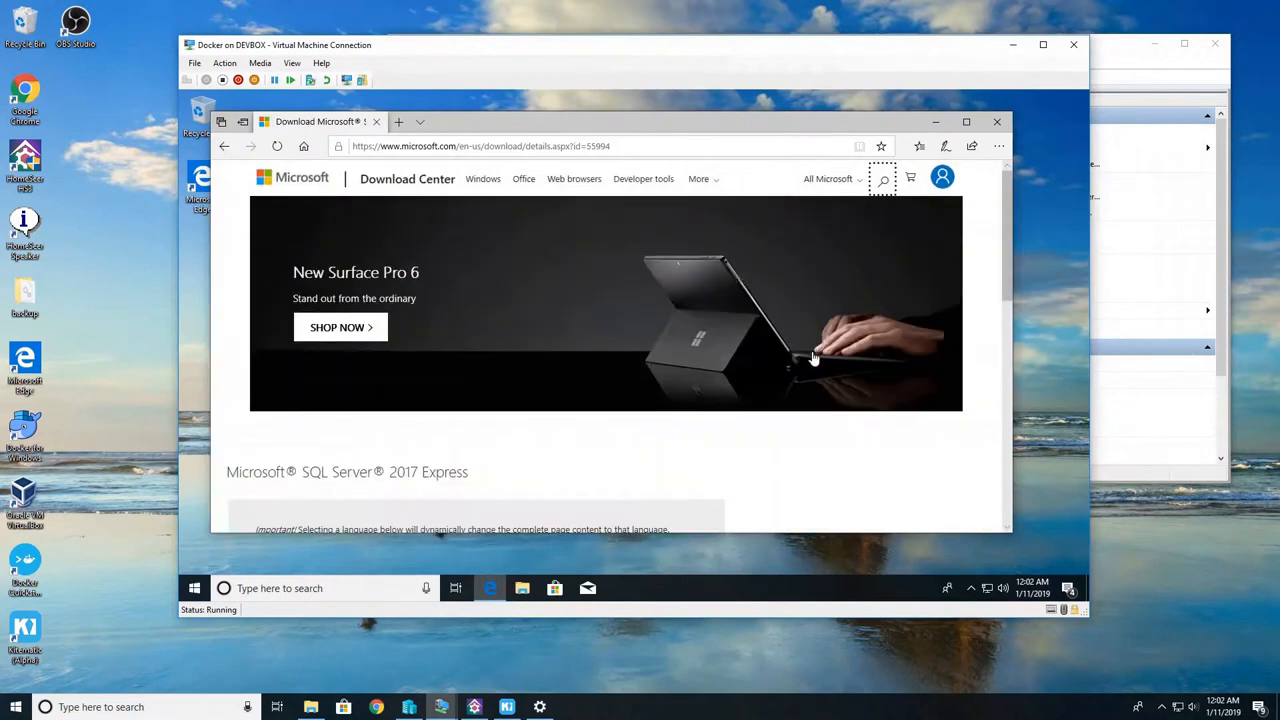
pyautogui.scroll(-3)
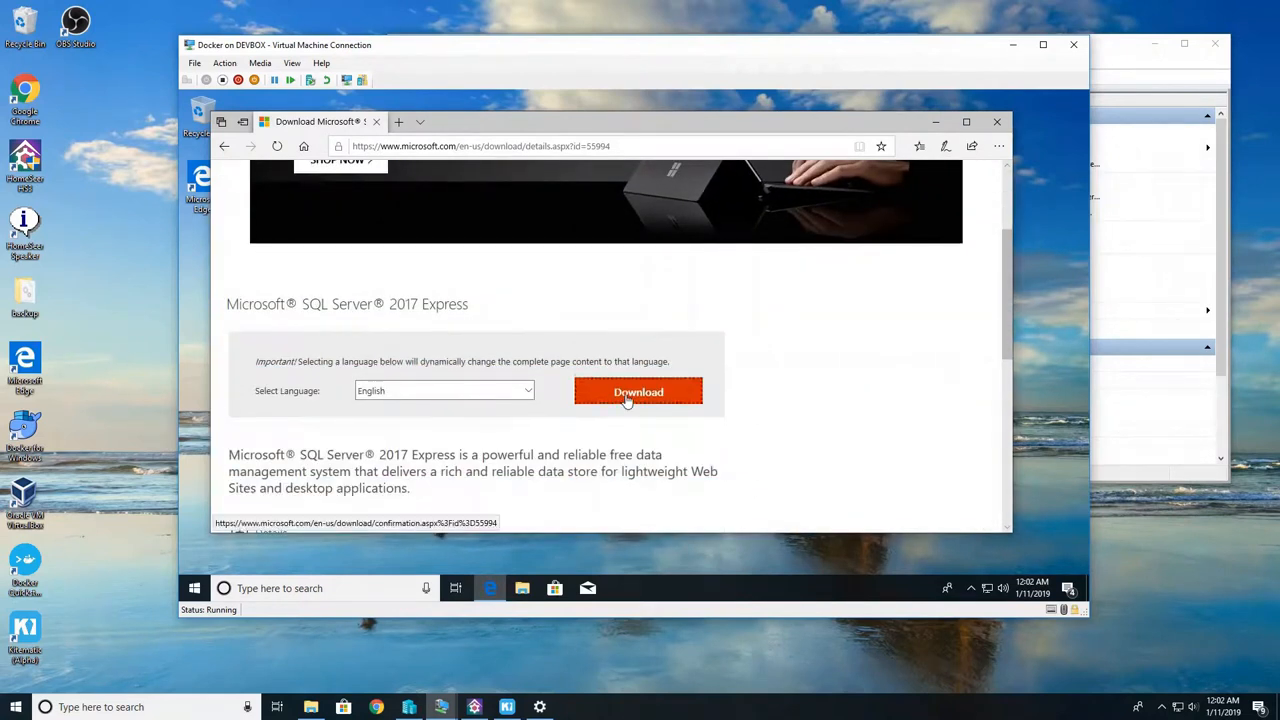
pyautogui.click(638, 390)
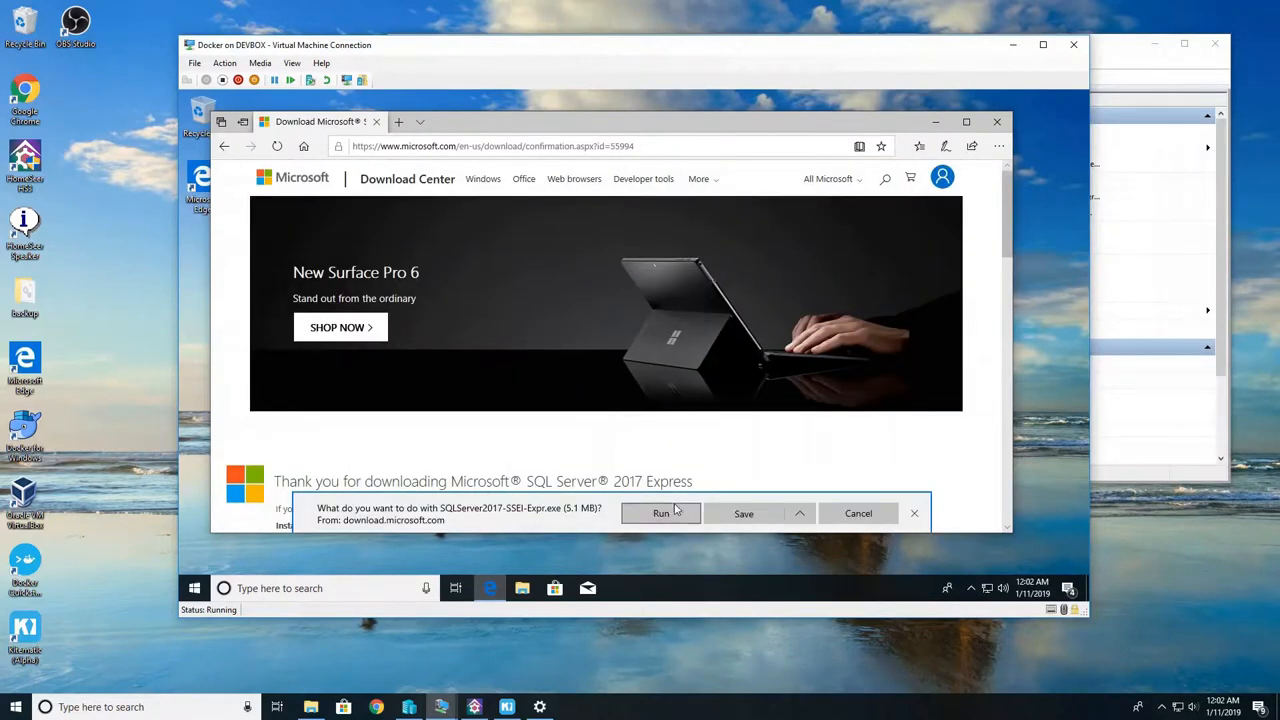
pyautogui.click(660, 512)
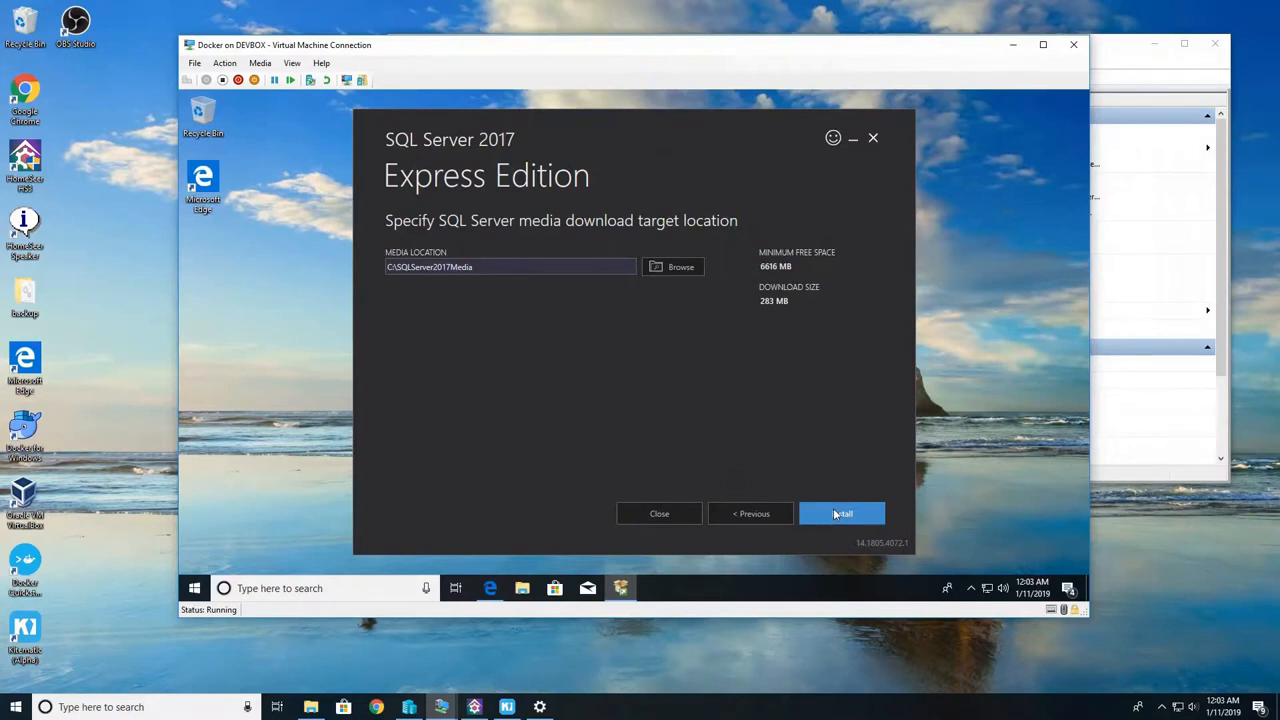
# Step: Download the SQL Server 2017 Express media to C:\SQLServer2017Media and reach the Installation page
pyautogui.click(840, 512)
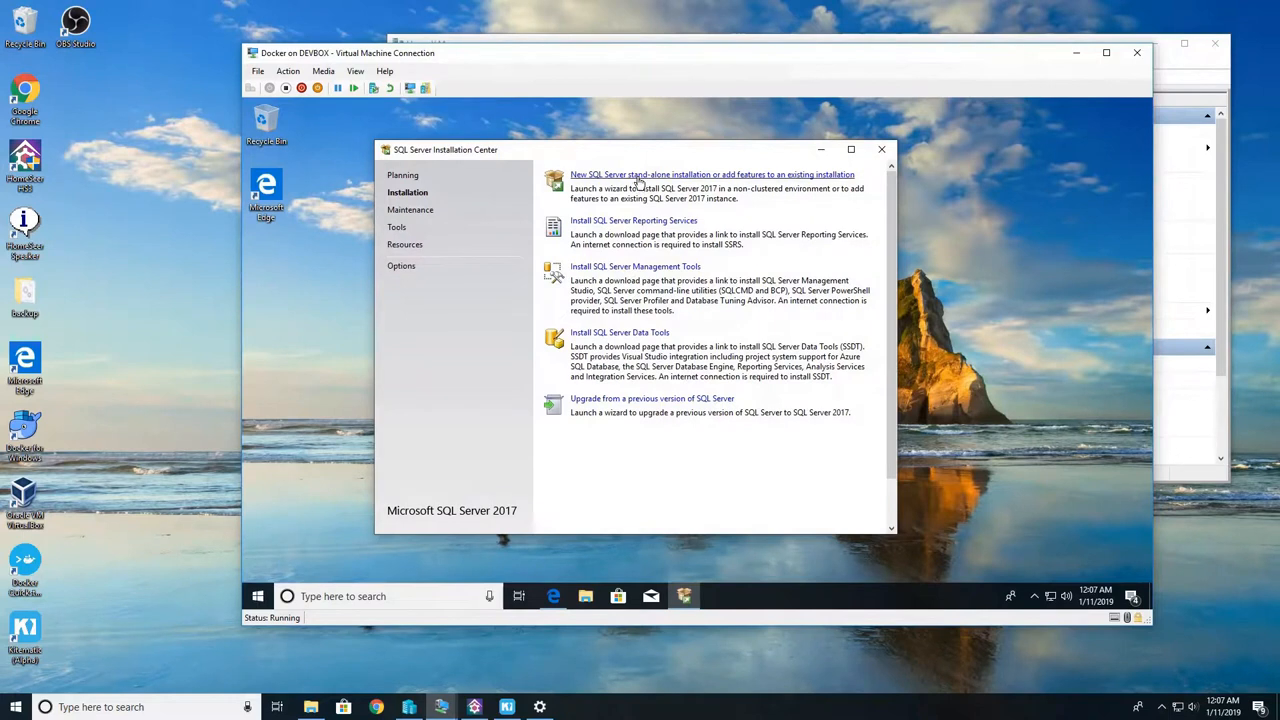
# Step: Start a new stand-alone SQL Server installation and accept the license terms
pyautogui.click(712, 174)
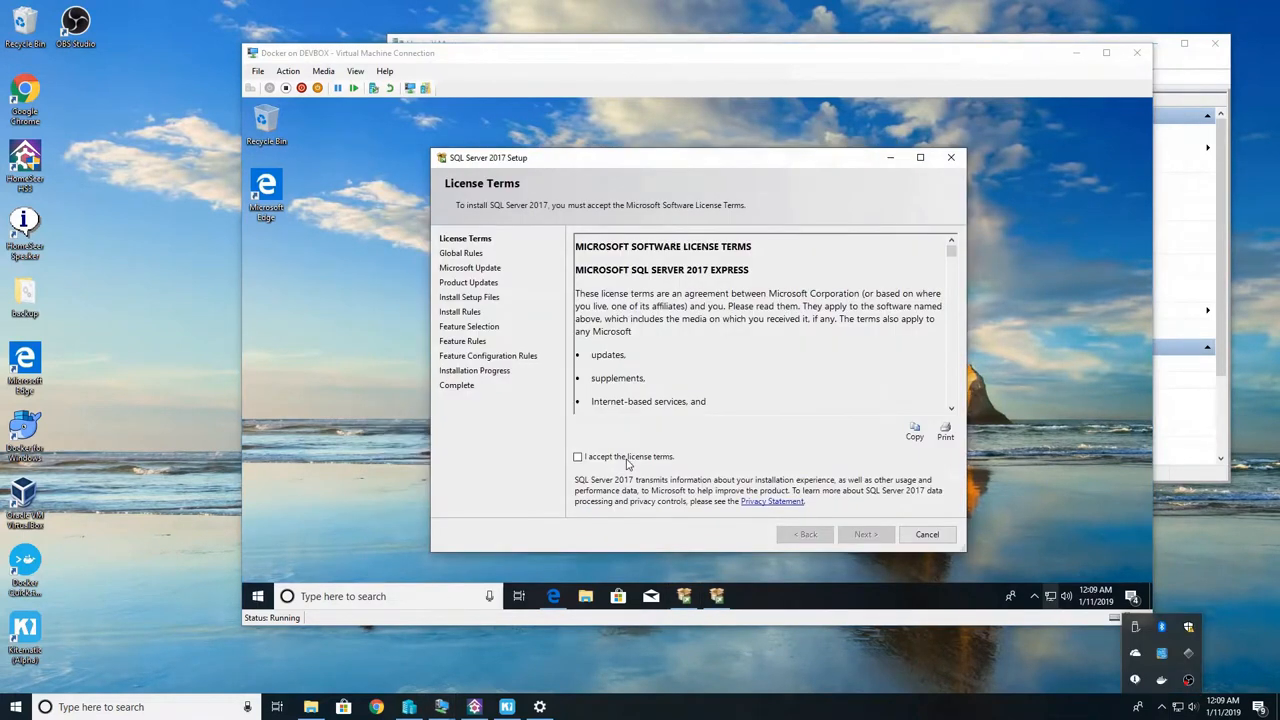
pyautogui.click(576, 456)
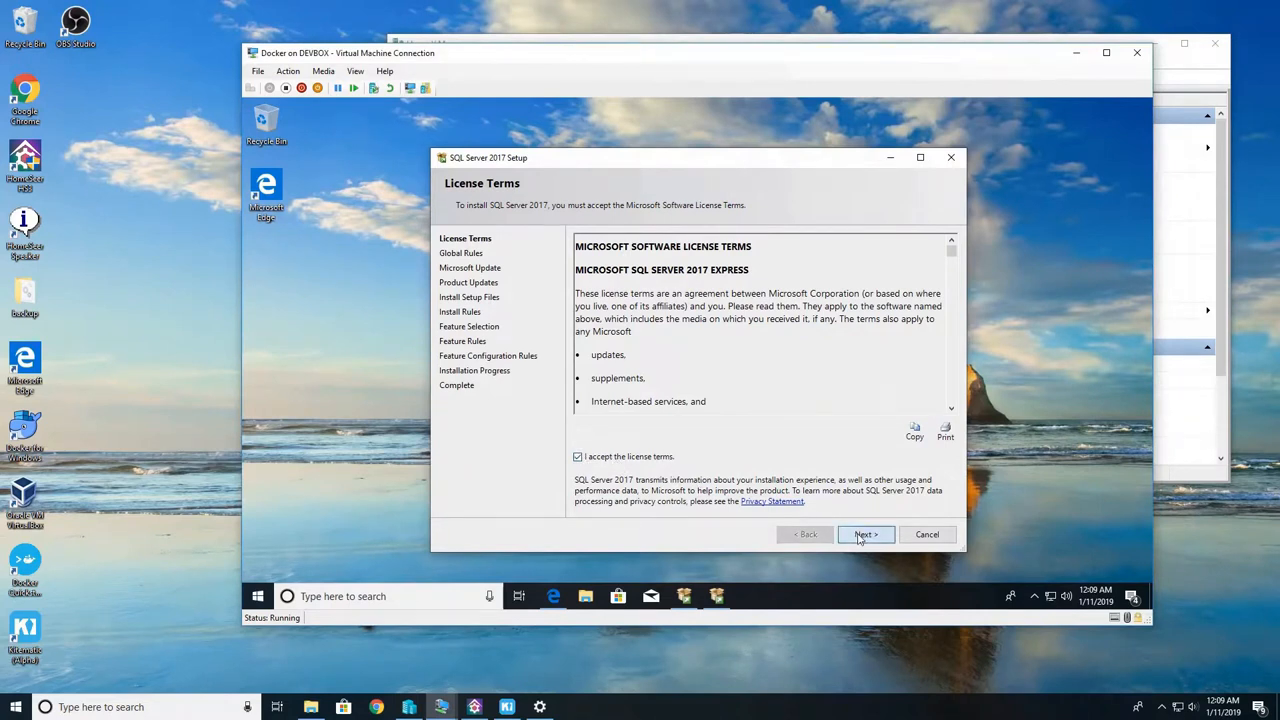
pyautogui.click(864, 534)
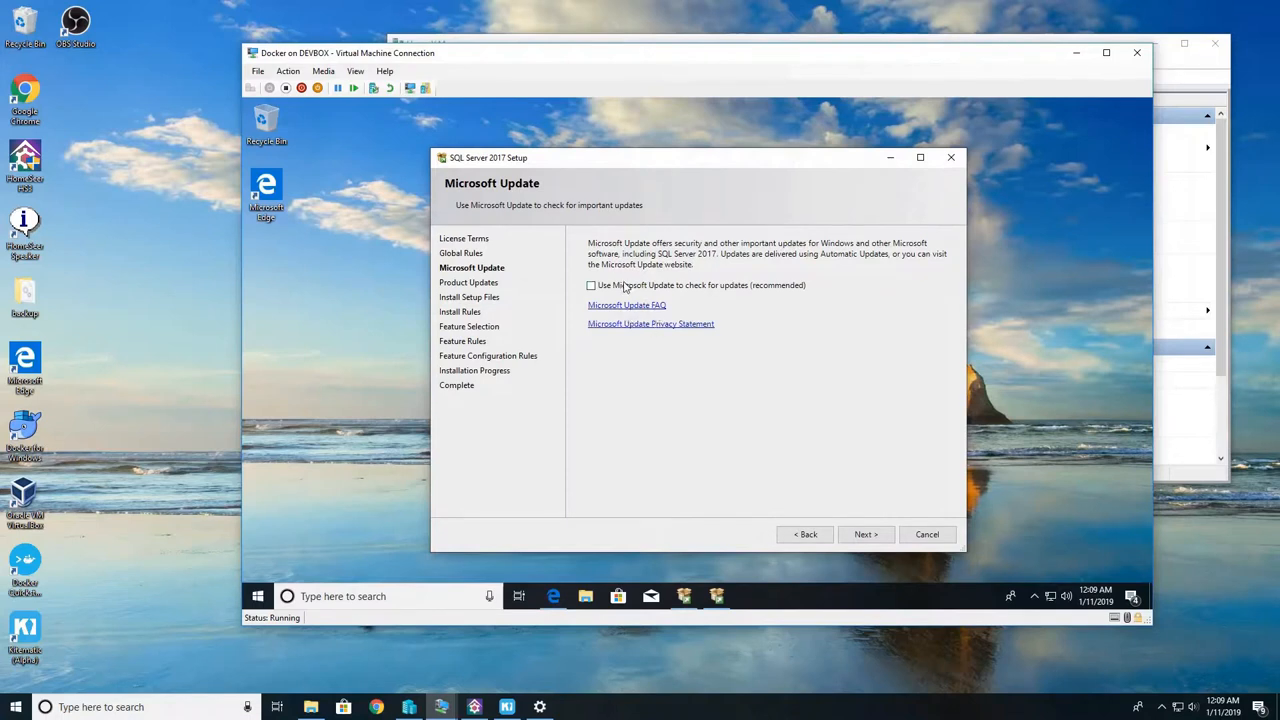
# Step: Enable Microsoft Update checks and keep the default features through to Instance Configuration for SQLExpress
pyautogui.click(592, 284)
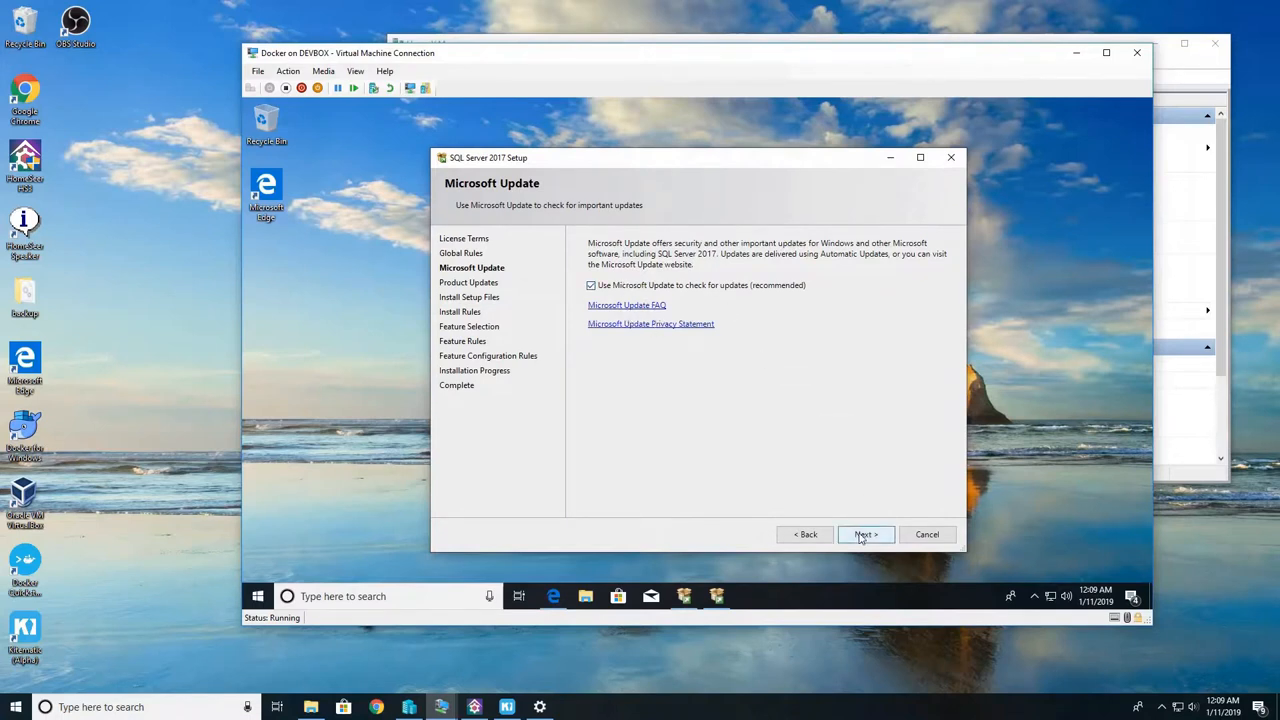
pyautogui.click(864, 534)
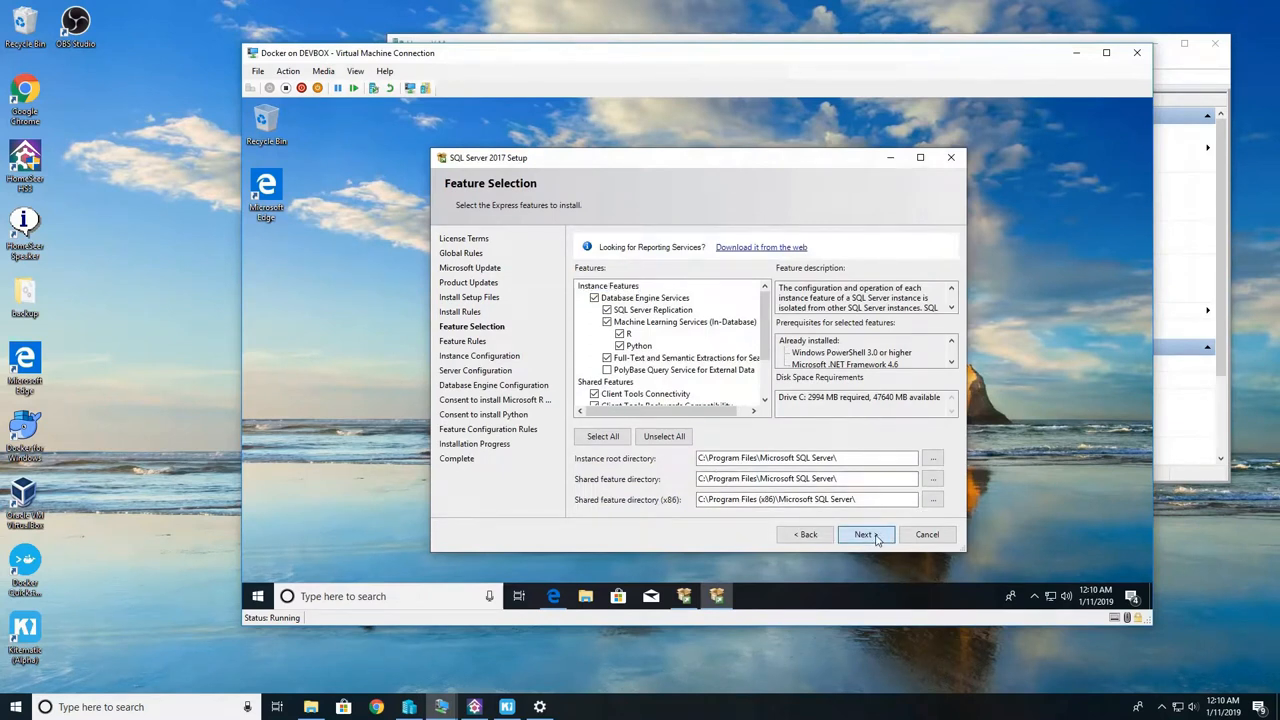
pyautogui.click(862, 534)
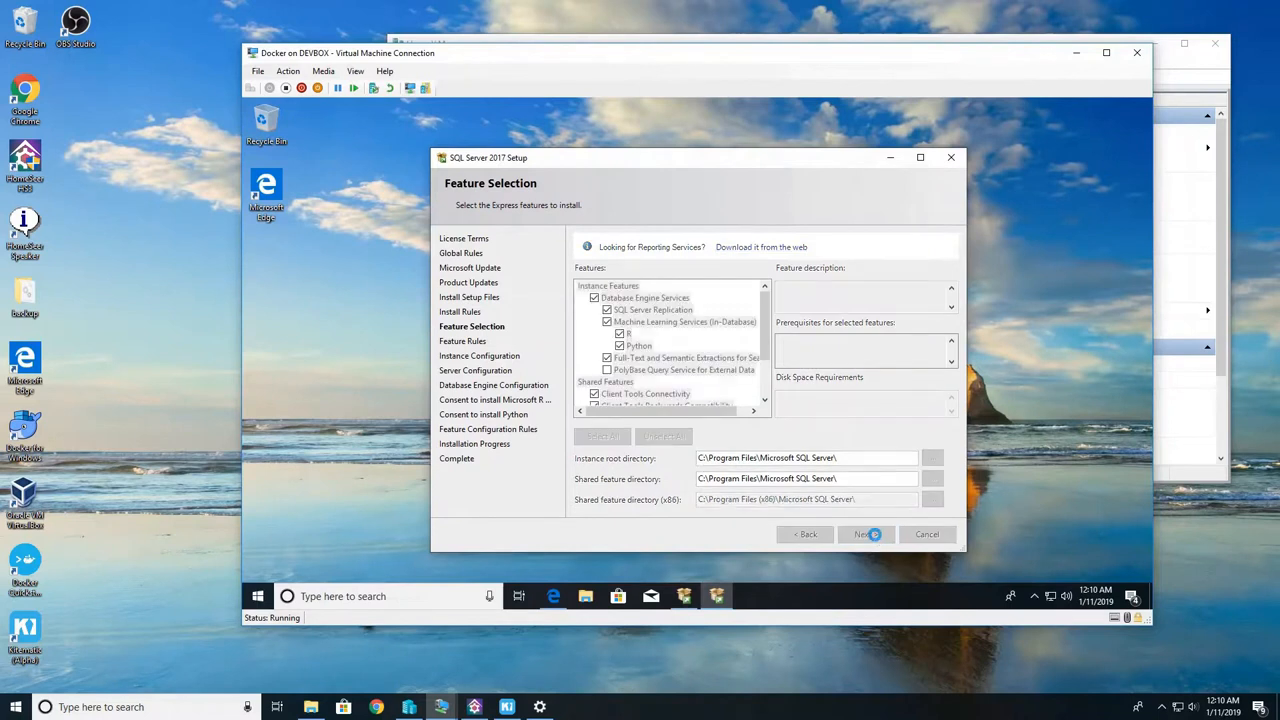
pyautogui.click(864, 532)
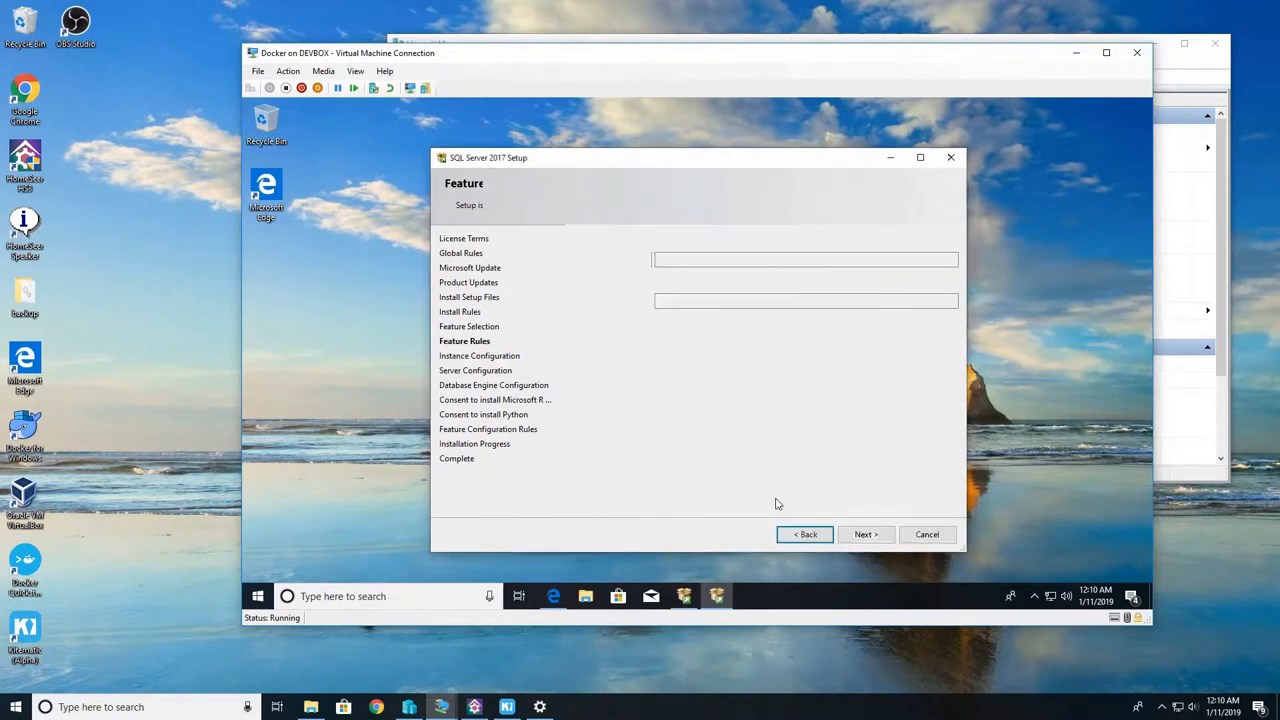
pyautogui.click(864, 534)
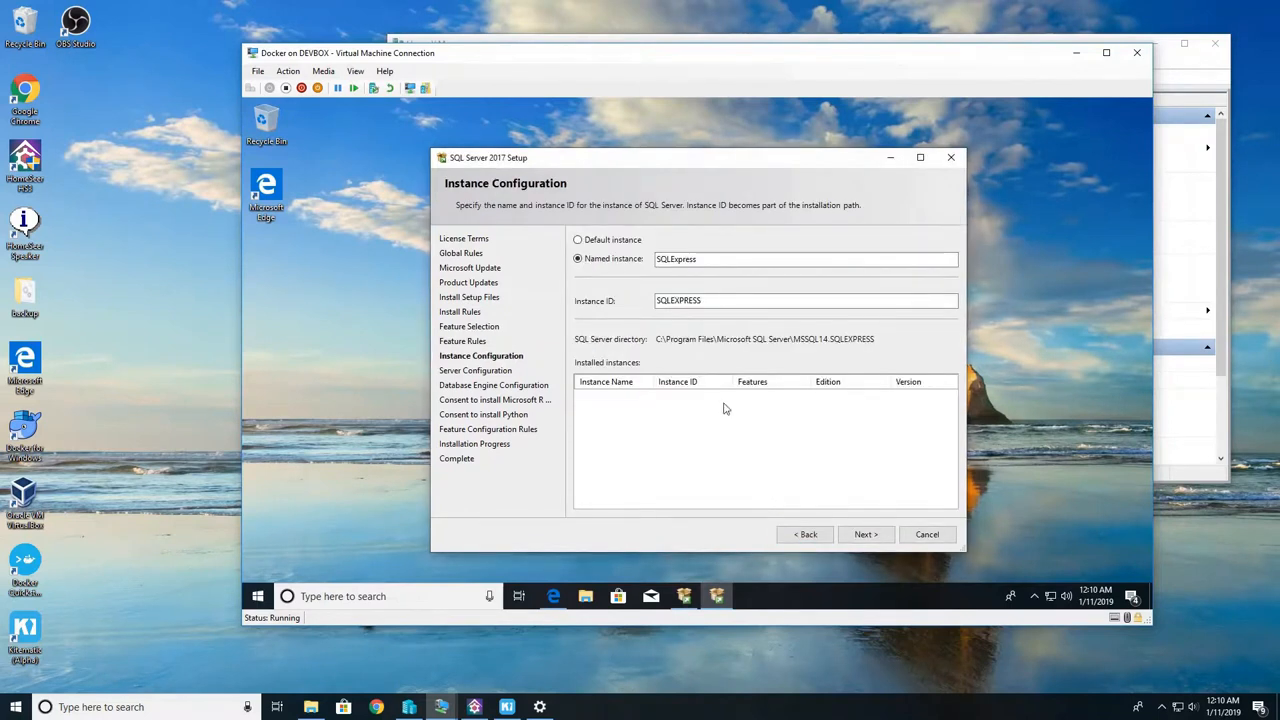
# Step: Install as the default MSSQLSERVER instance and keep the default service accounts on Server Configuration
pyautogui.click(576, 240)
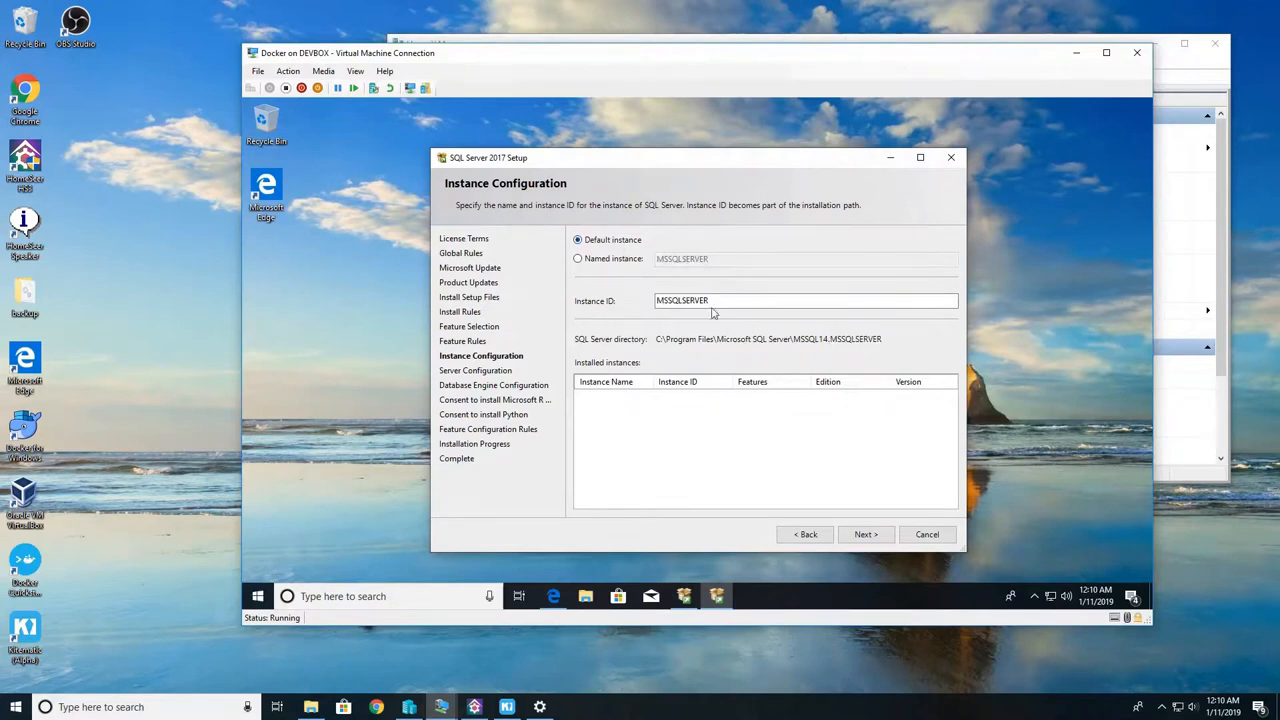
pyautogui.tripleClick(804, 300)
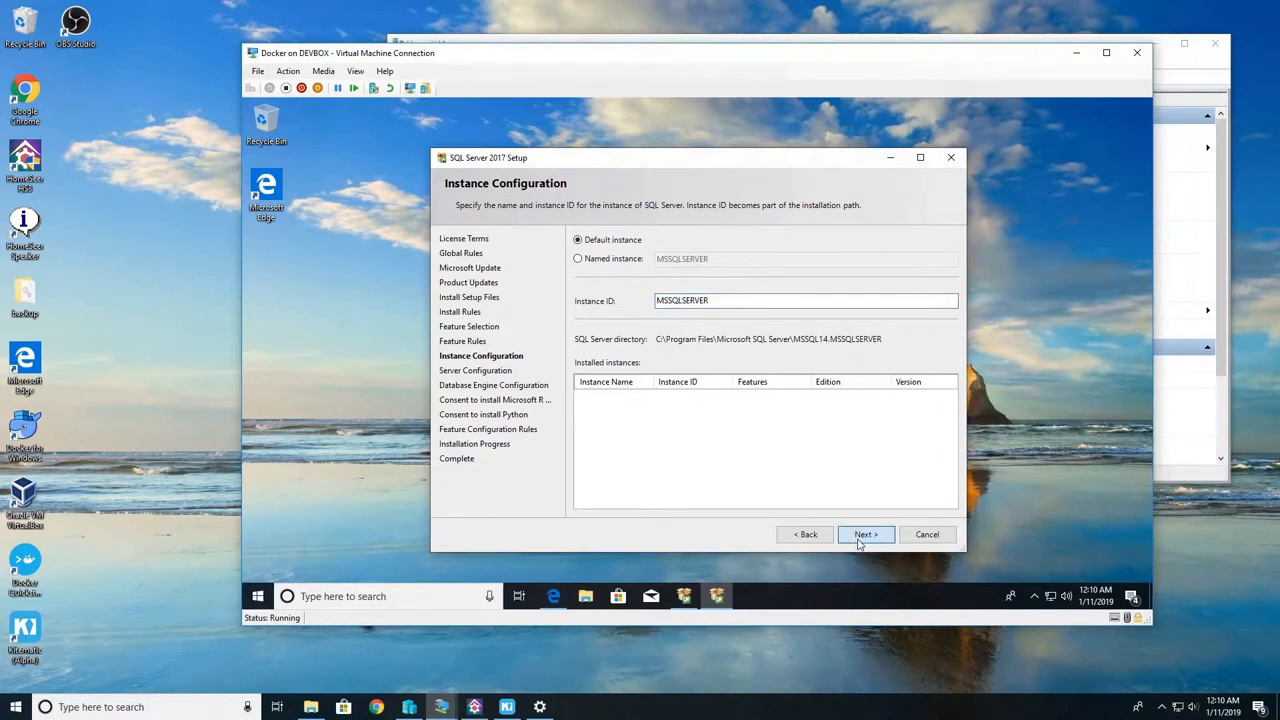
pyautogui.click(864, 534)
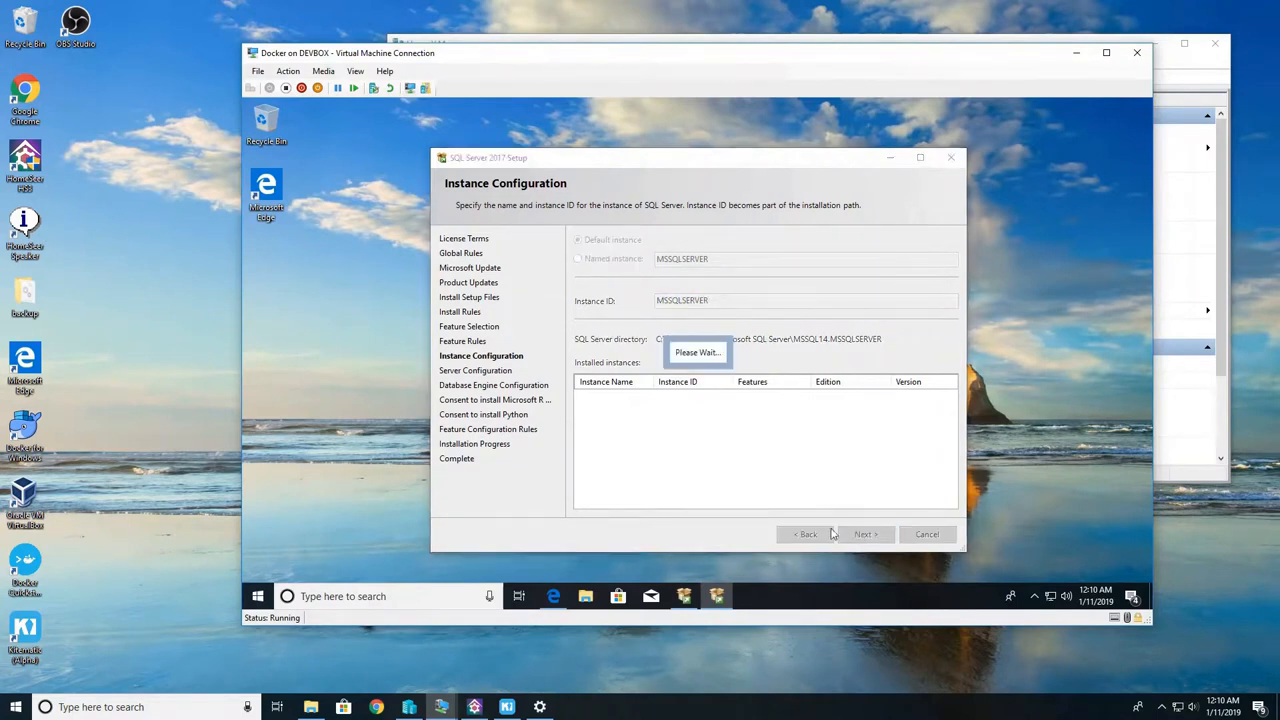
pyautogui.click(864, 534)
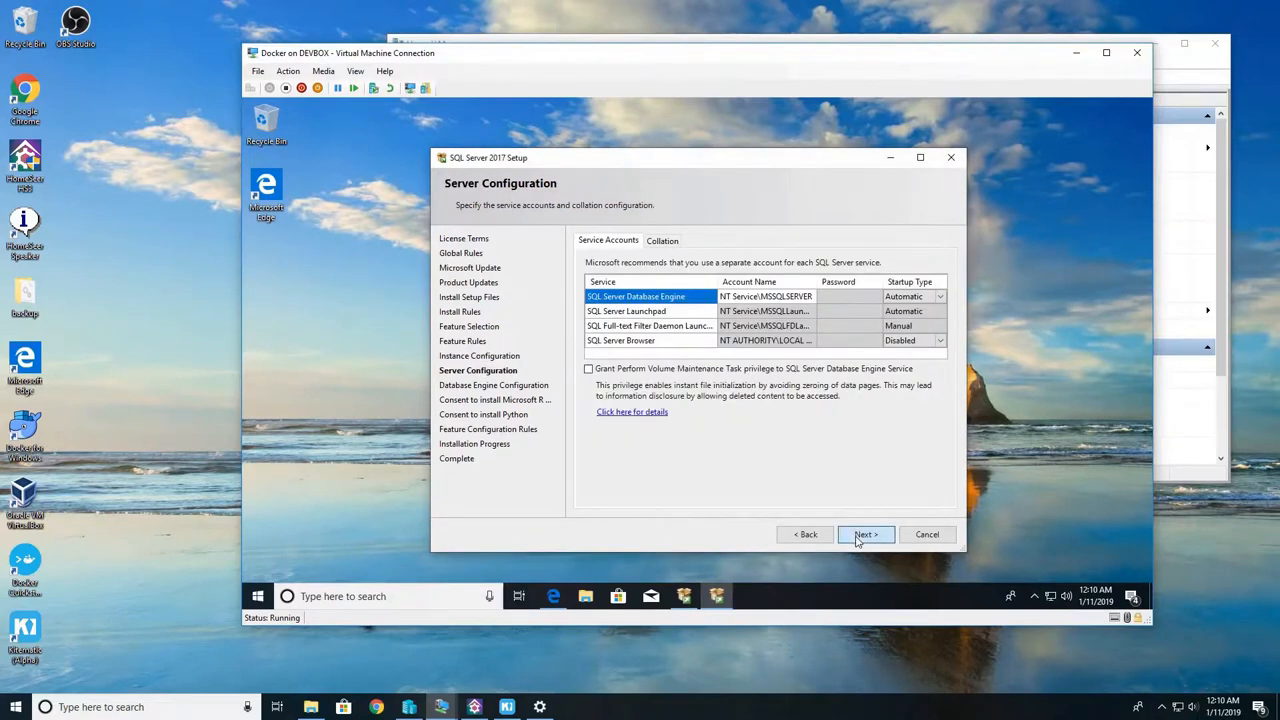
pyautogui.click(864, 534)
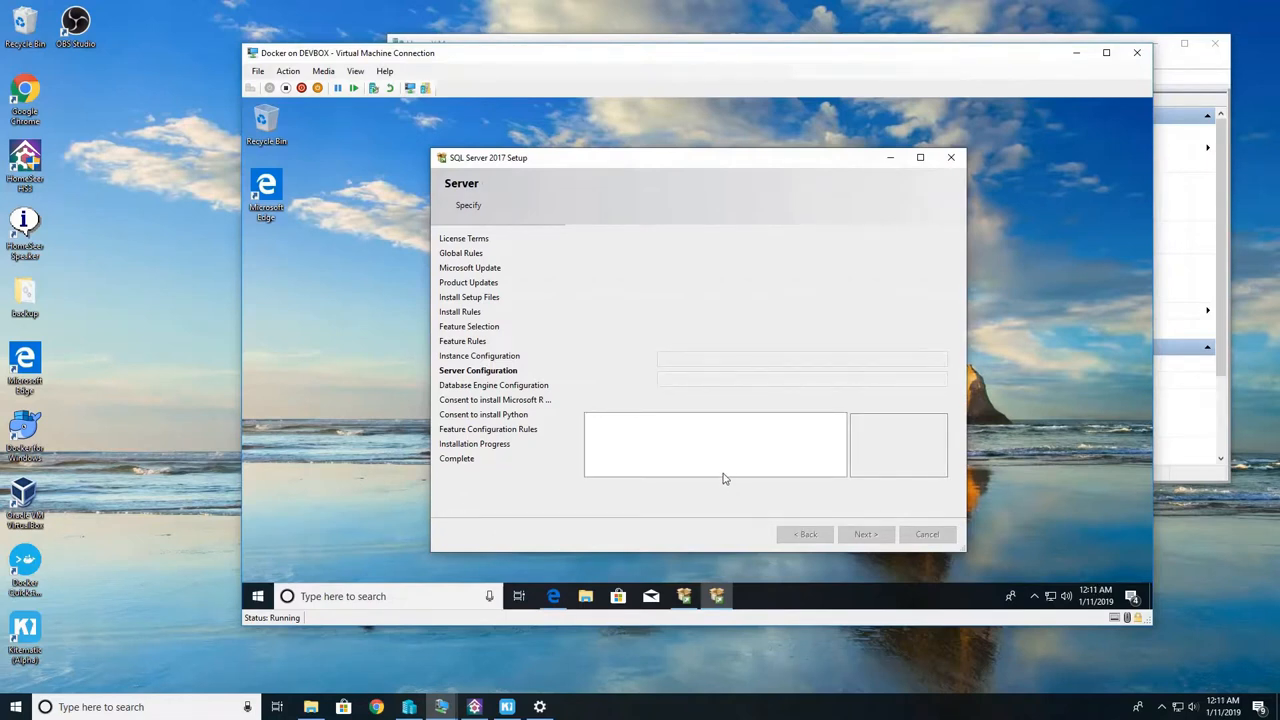
# Step: Switch Database Engine Configuration to mixed-mode authentication and enter the sa password
pyautogui.click(864, 532)
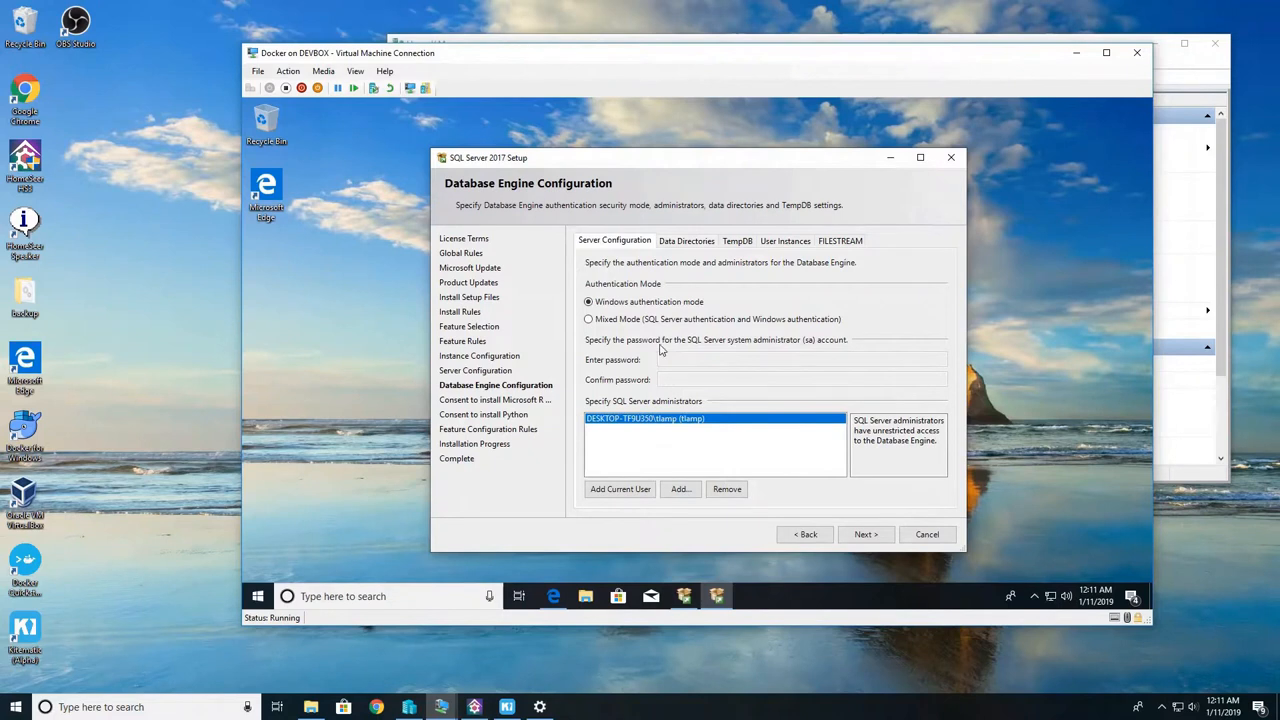
pyautogui.click(588, 320)
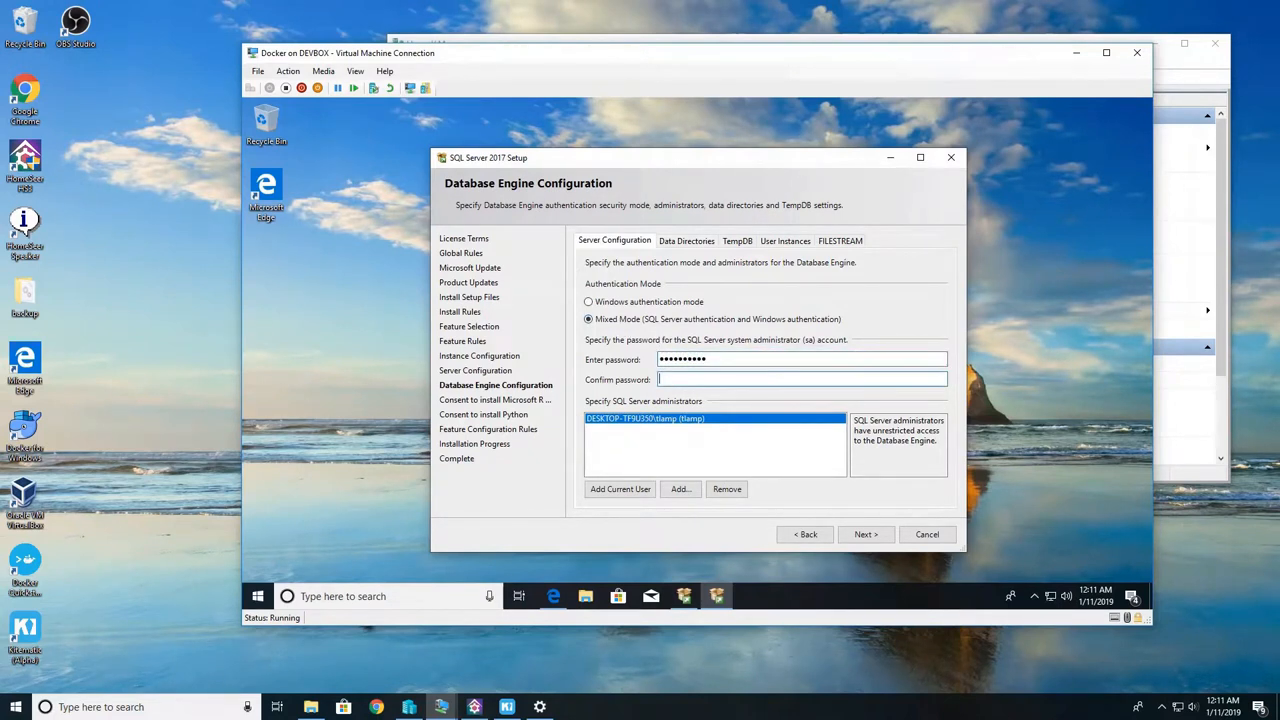
pyautogui.write('••••••••••')
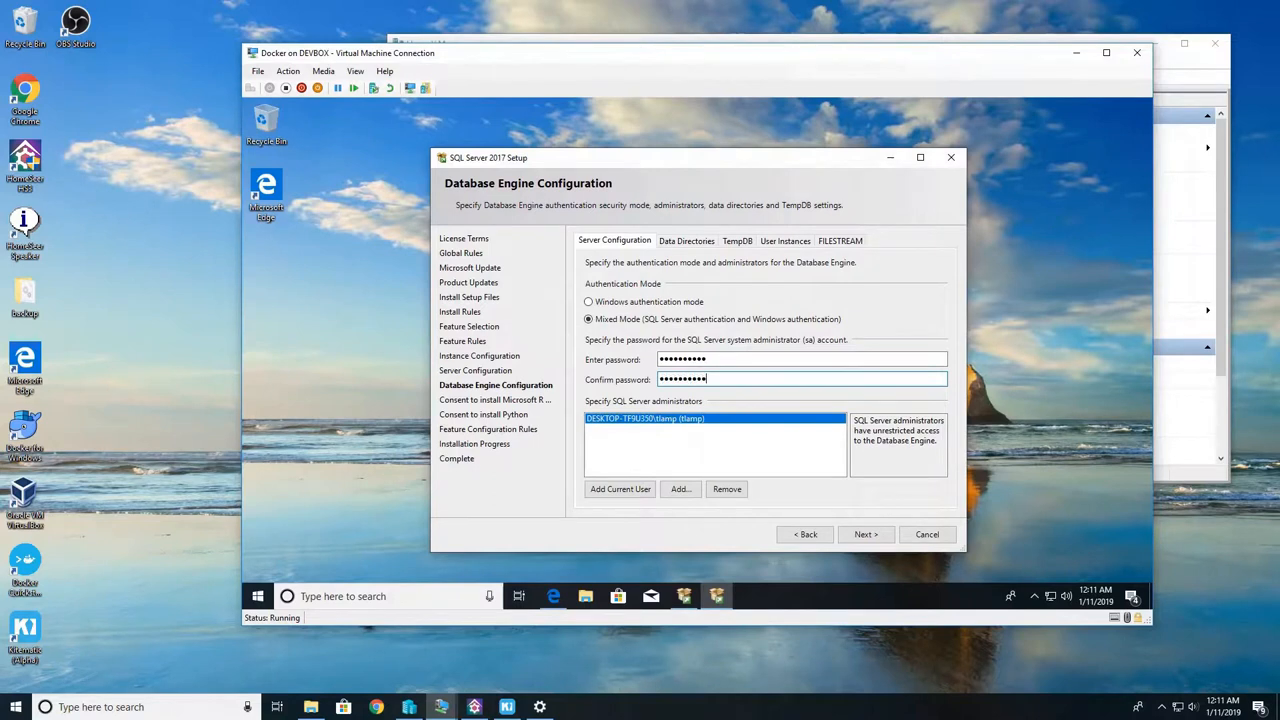
pyautogui.moveTo(828, 498)
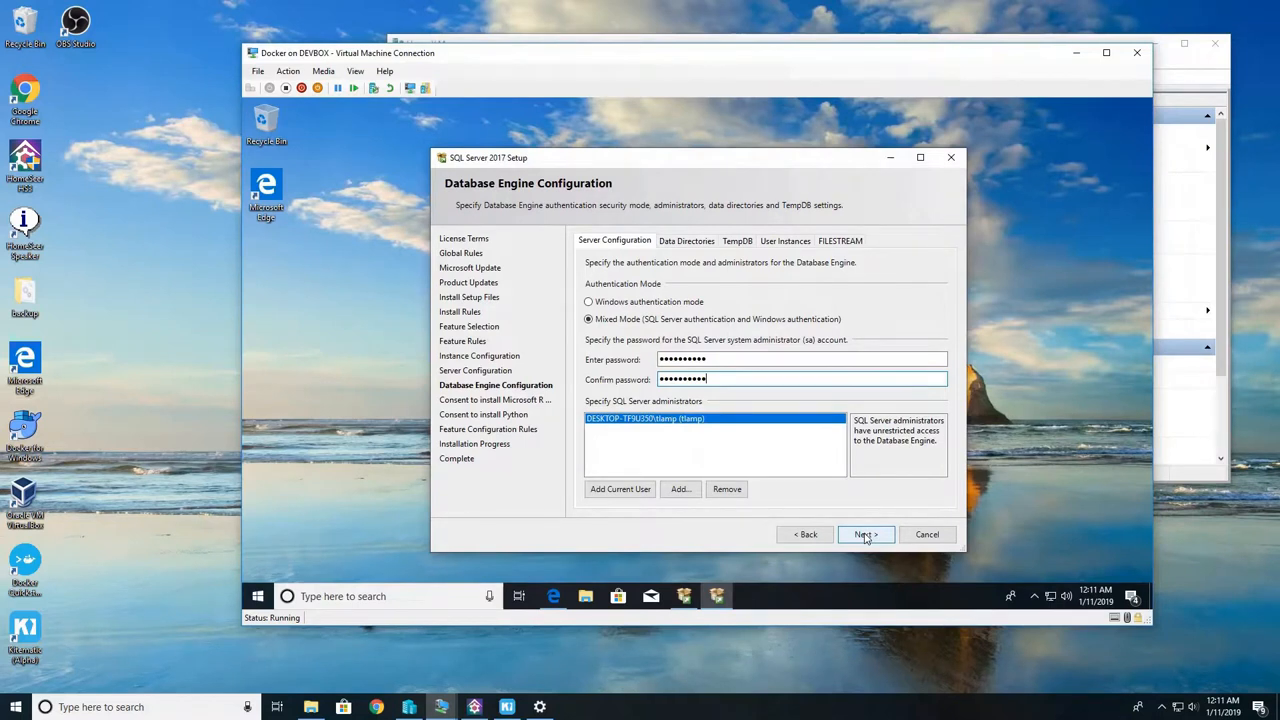
# Step: Accept the Microsoft R Open and Python consents so setup returns to the Installation page
pyautogui.click(862, 534)
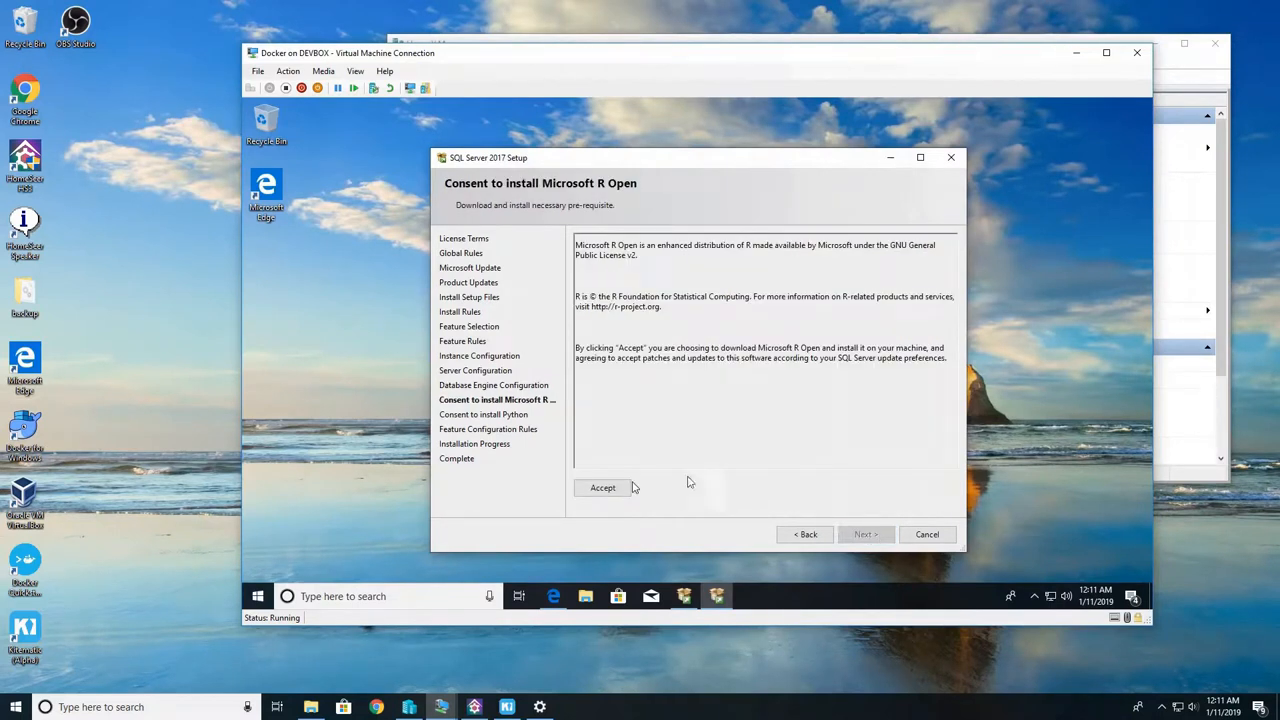
pyautogui.click(602, 488)
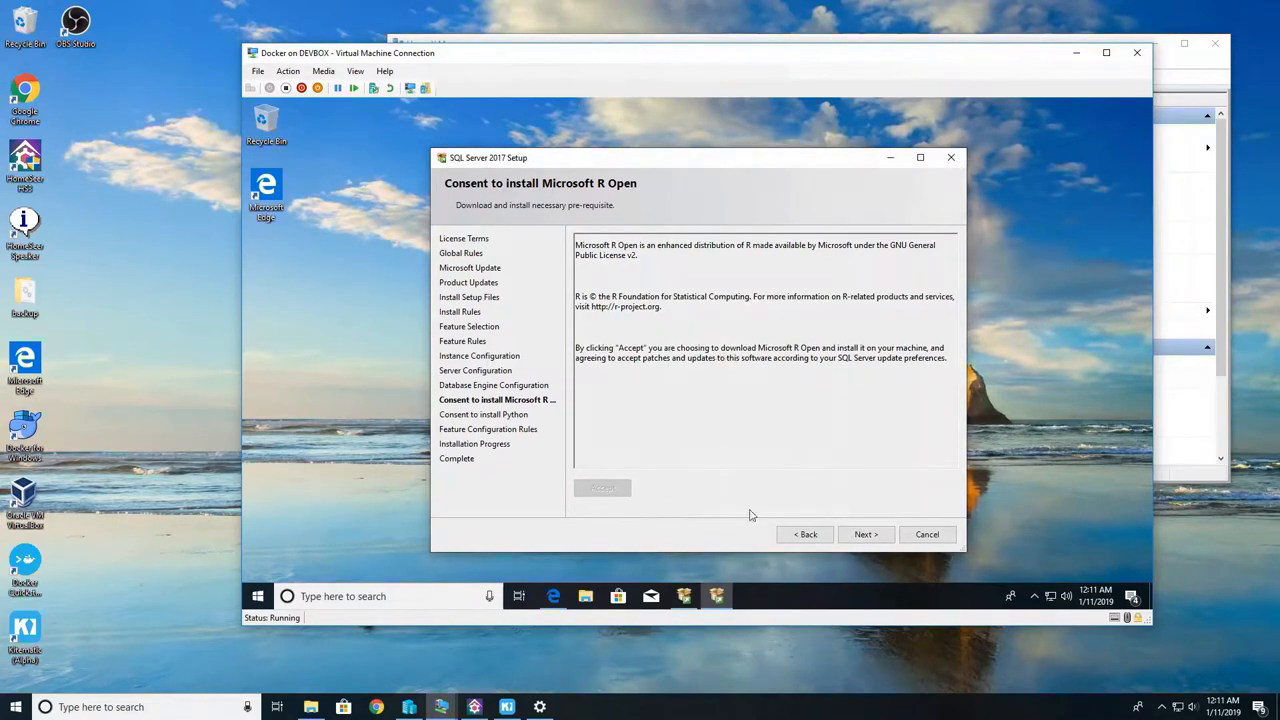
pyautogui.click(602, 488)
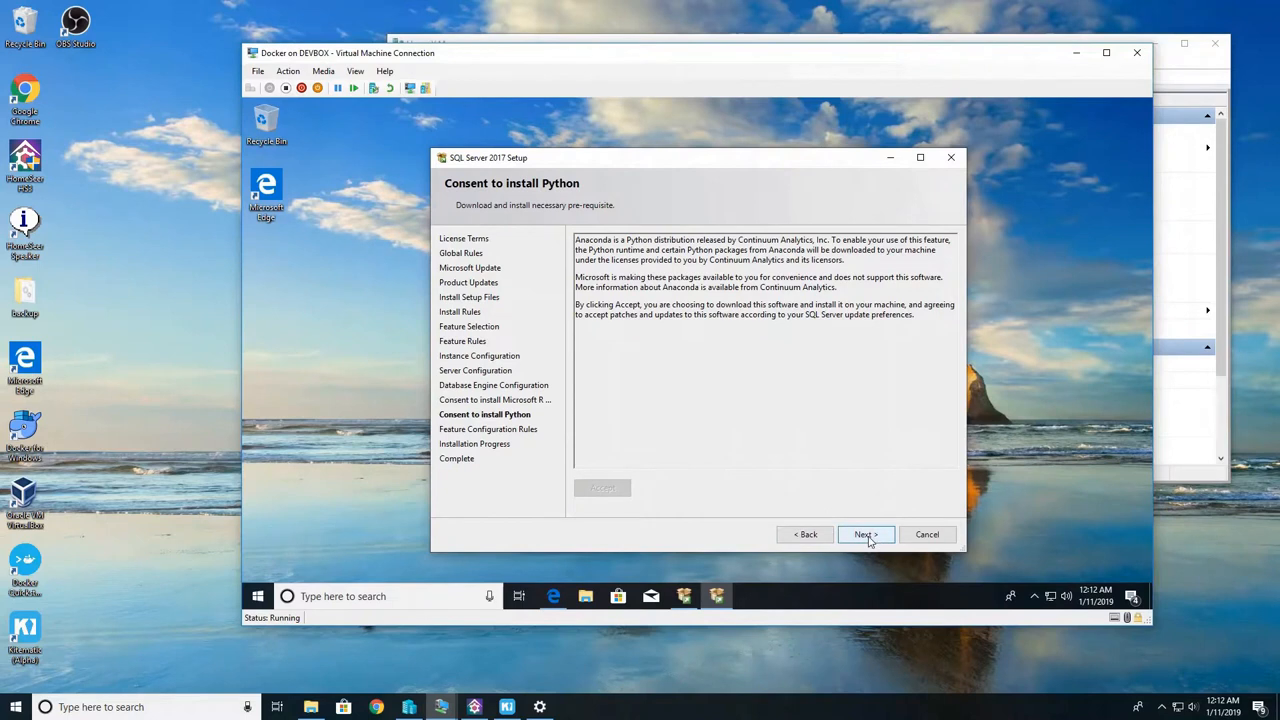
pyautogui.click(864, 534)
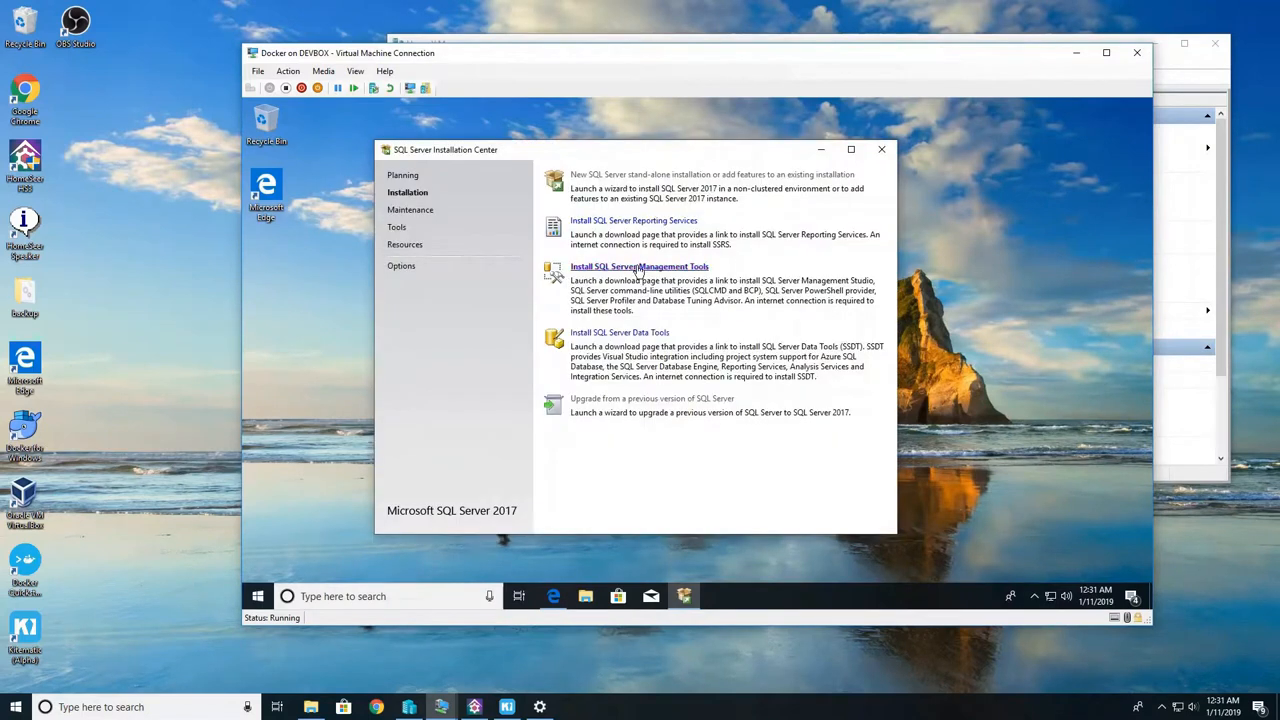
pyautogui.moveTo(620, 332)
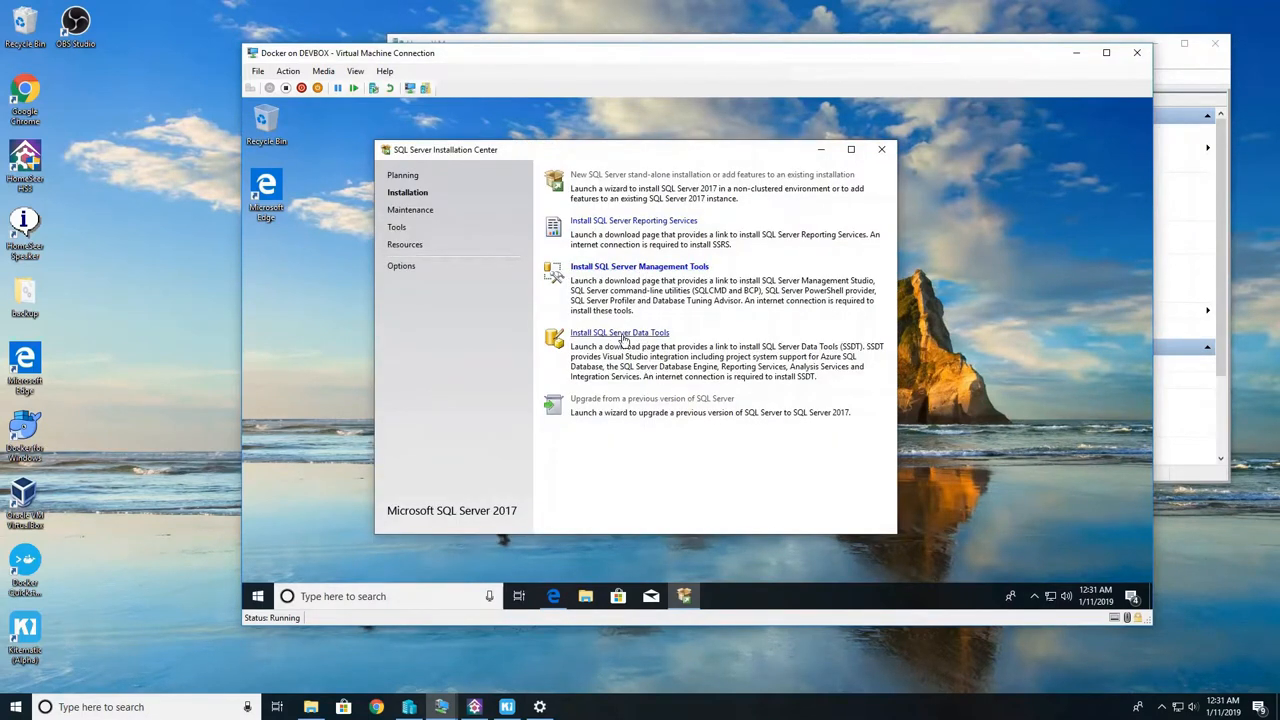
# Step: From Install SQL Server Management Tools, download SSMS 17.9.1 in Edge and run the installer
pyautogui.click(620, 332)
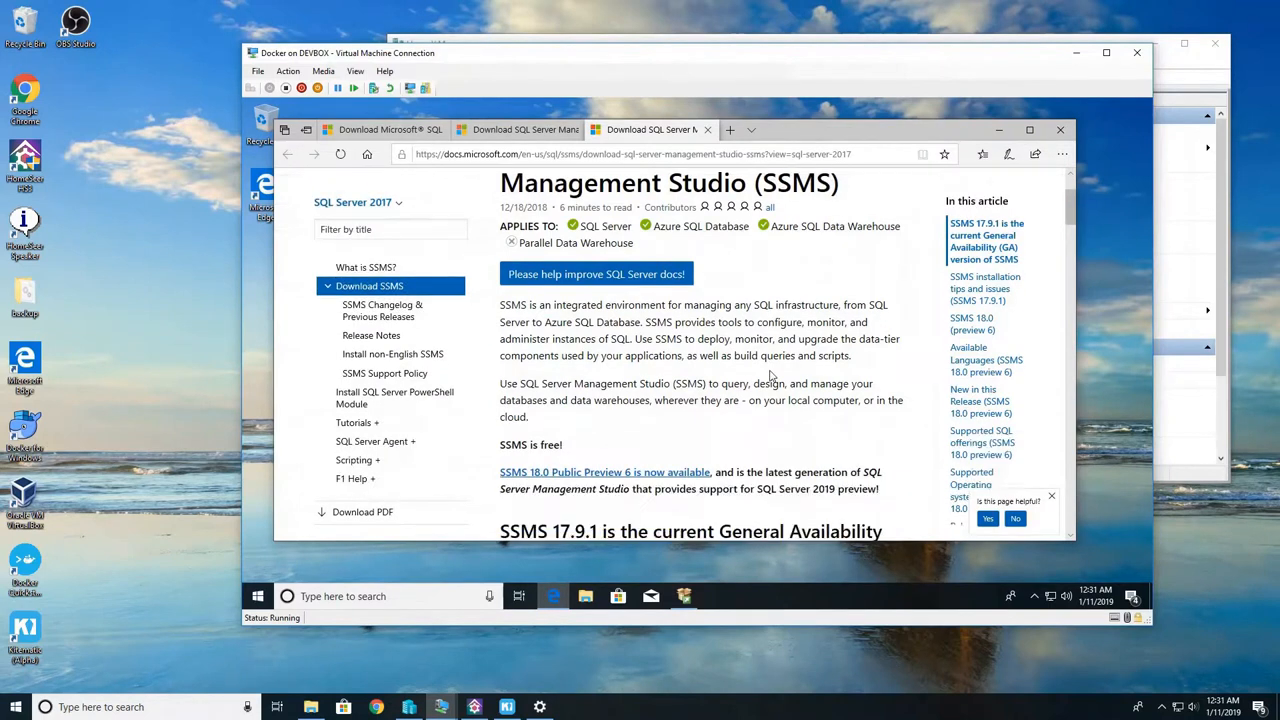
pyautogui.scroll(-3)
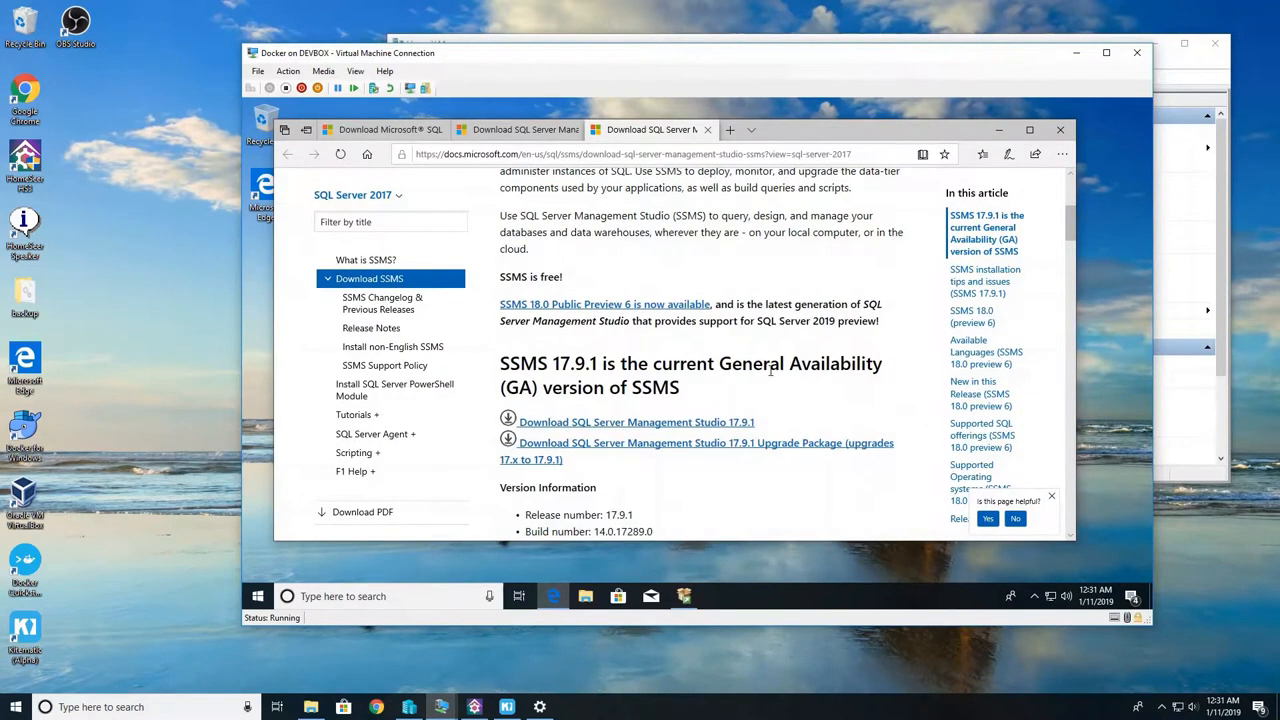
pyautogui.moveTo(650, 422)
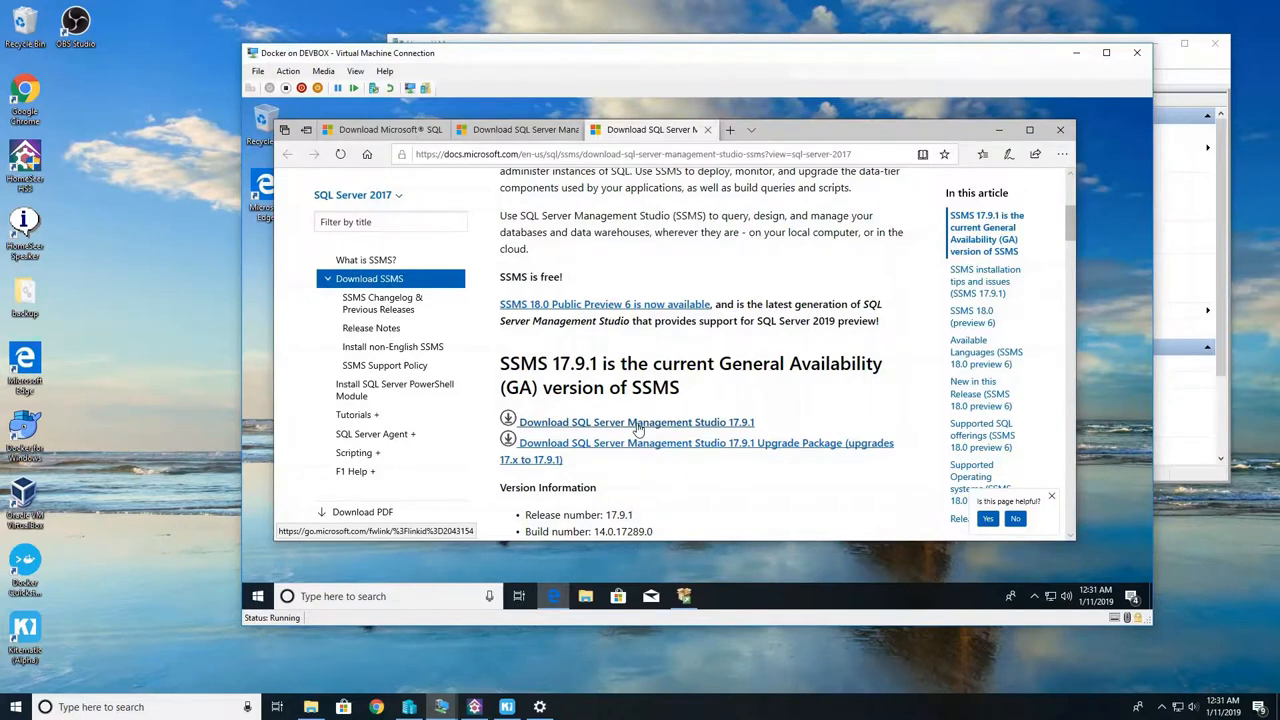
pyautogui.click(636, 420)
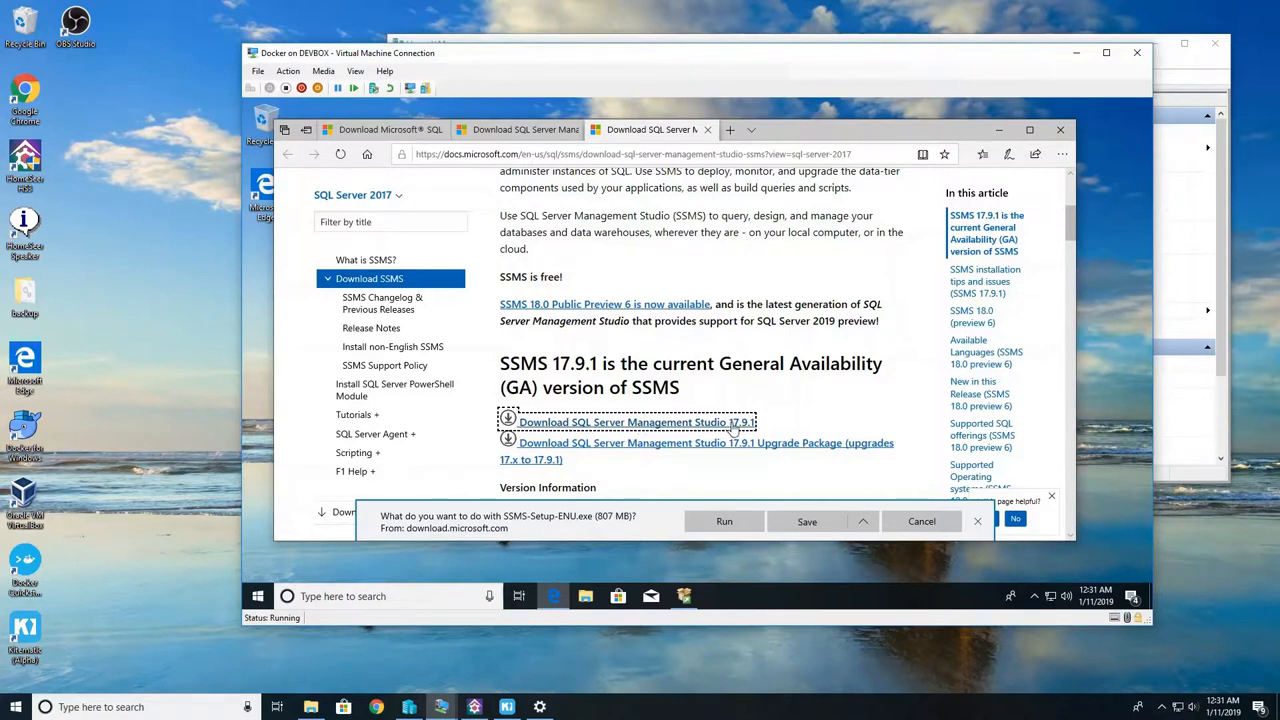
pyautogui.moveTo(724, 520)
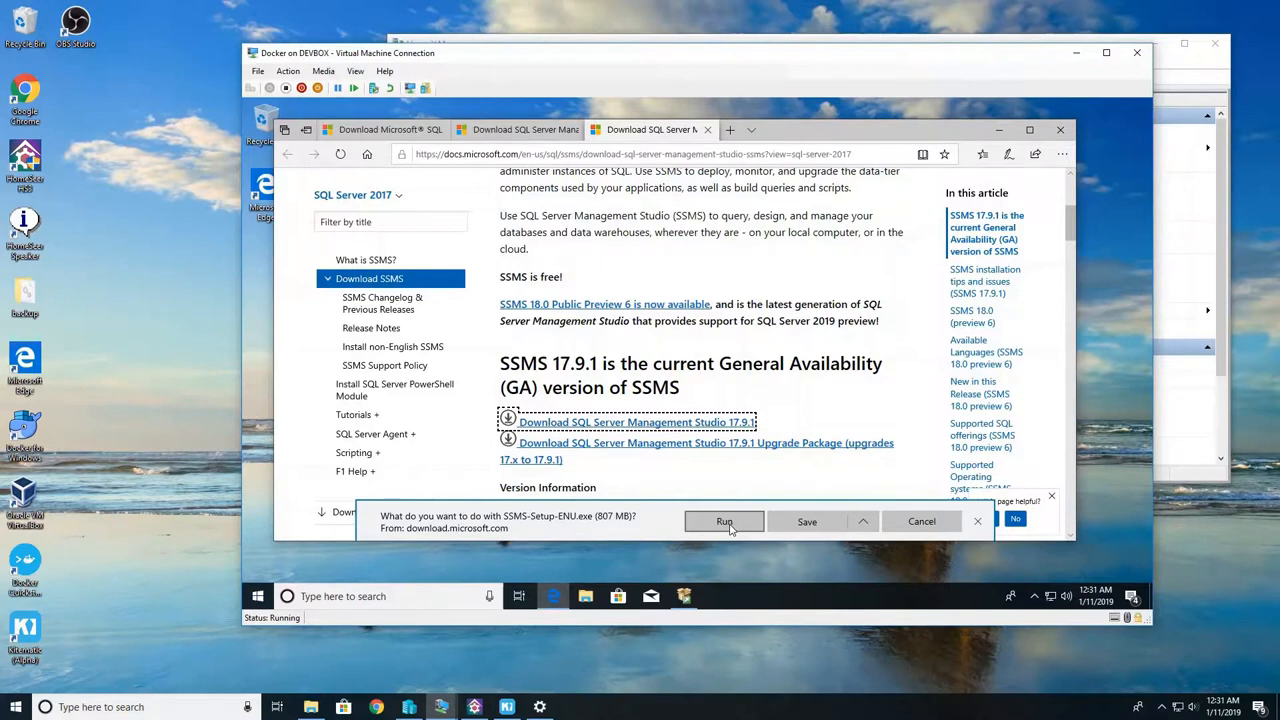
pyautogui.click(724, 520)
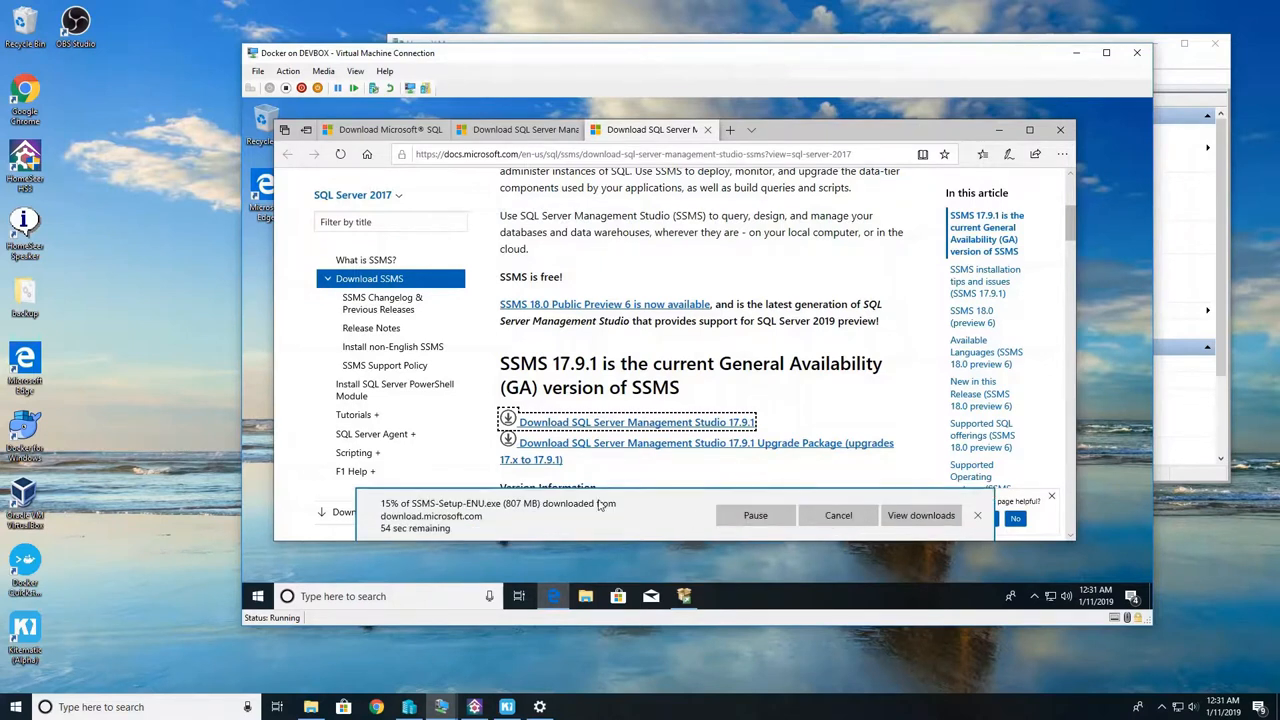
pyautogui.click(1060, 130)
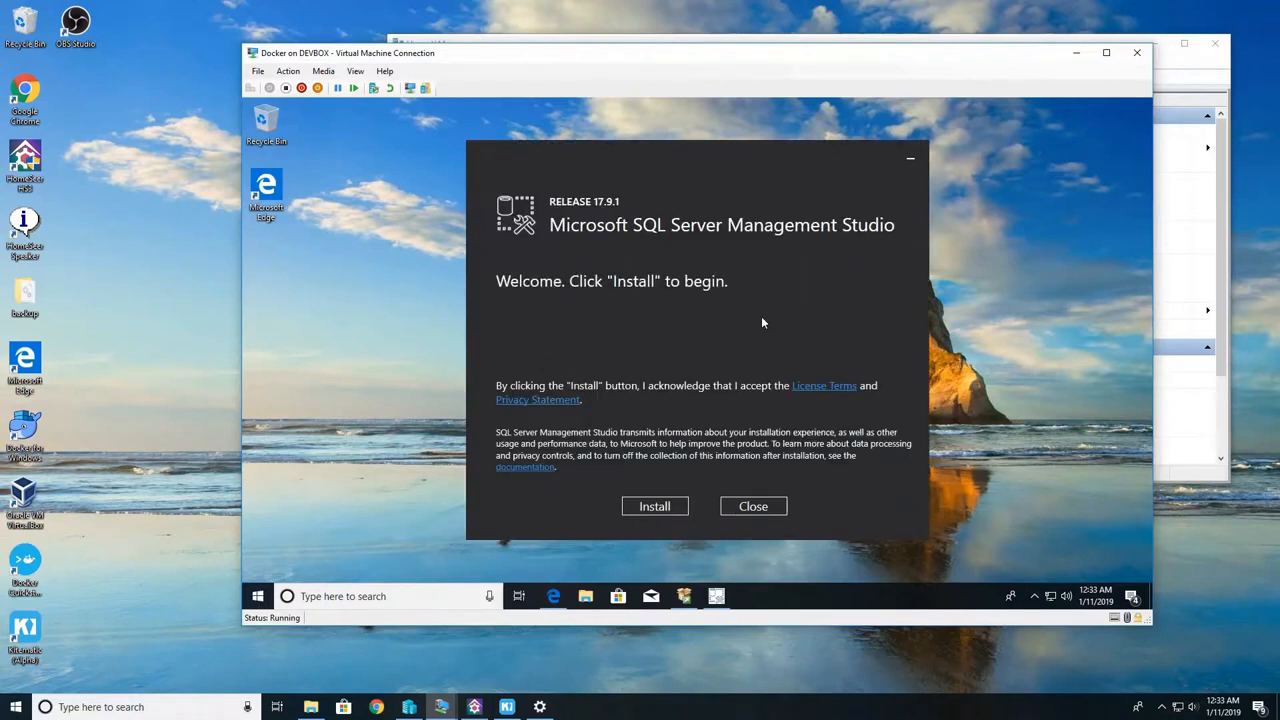
pyautogui.moveTo(660, 516)
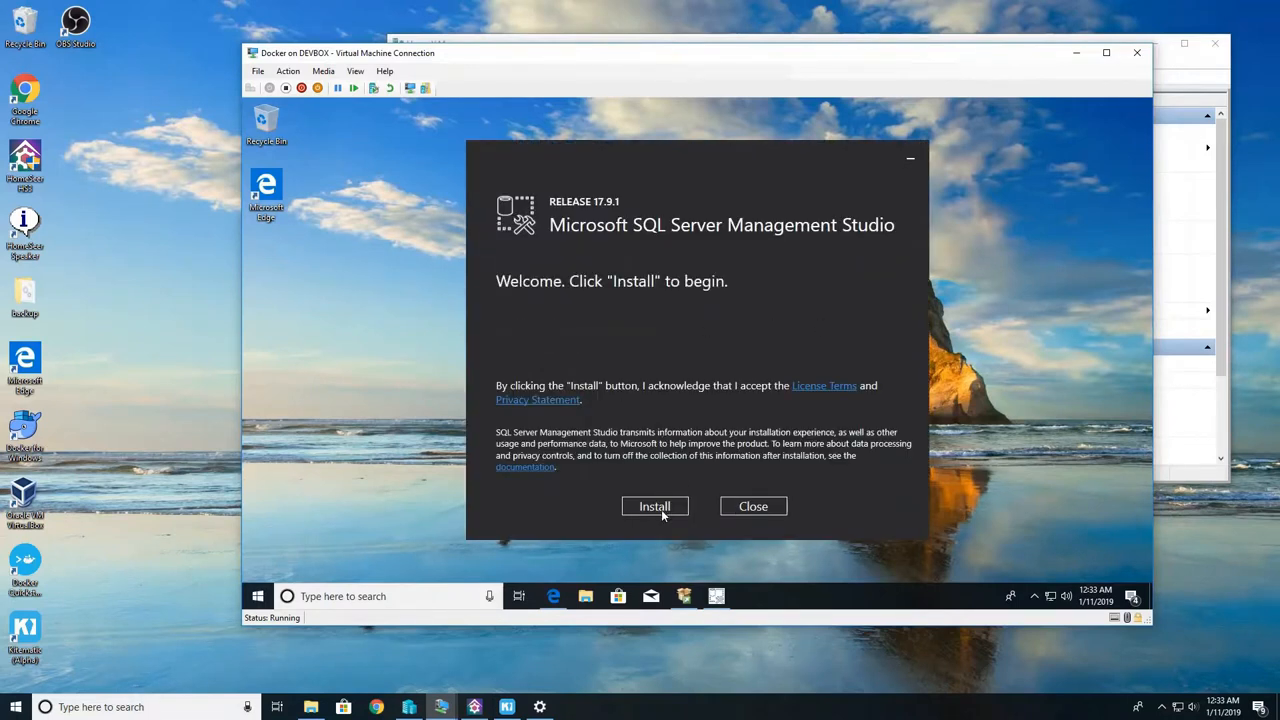
# Step: Begin installing SQL Server Management Studio 17.9.1 from its welcome screen
pyautogui.click(654, 506)
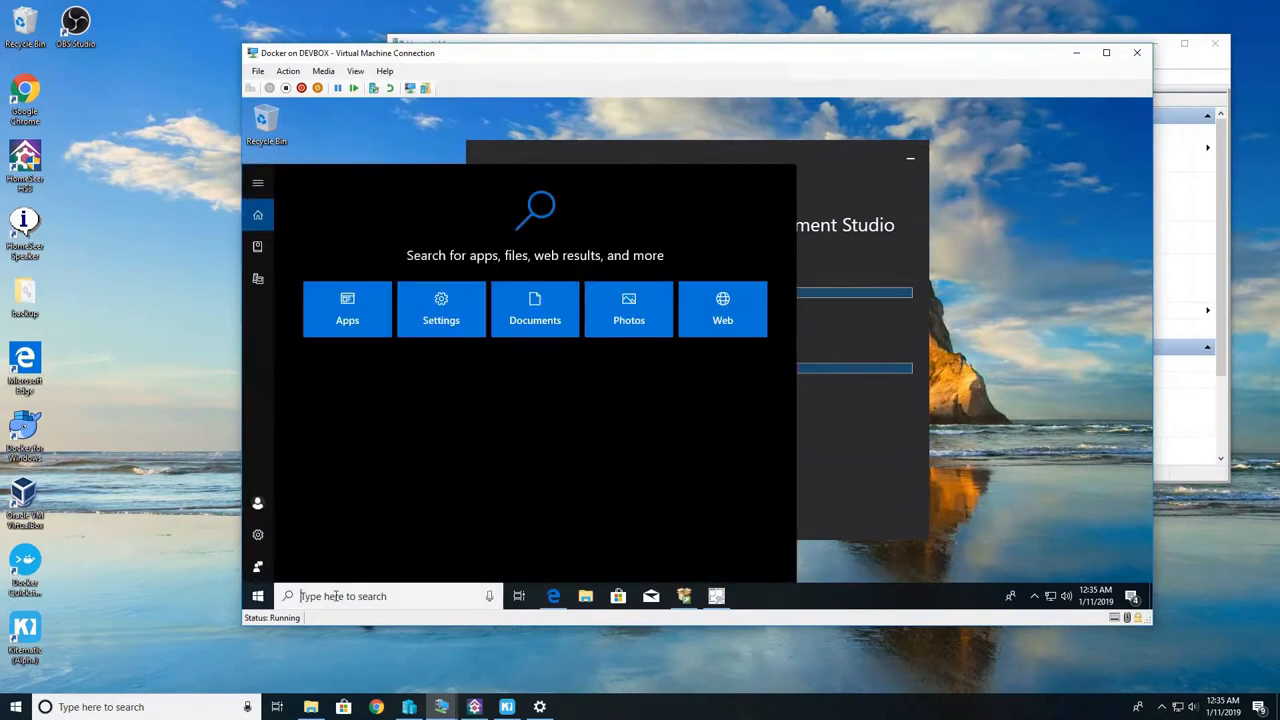
# Step: Search Windows for 'firewall' and bring up Windows Defender Firewall
pyautogui.write('fire')
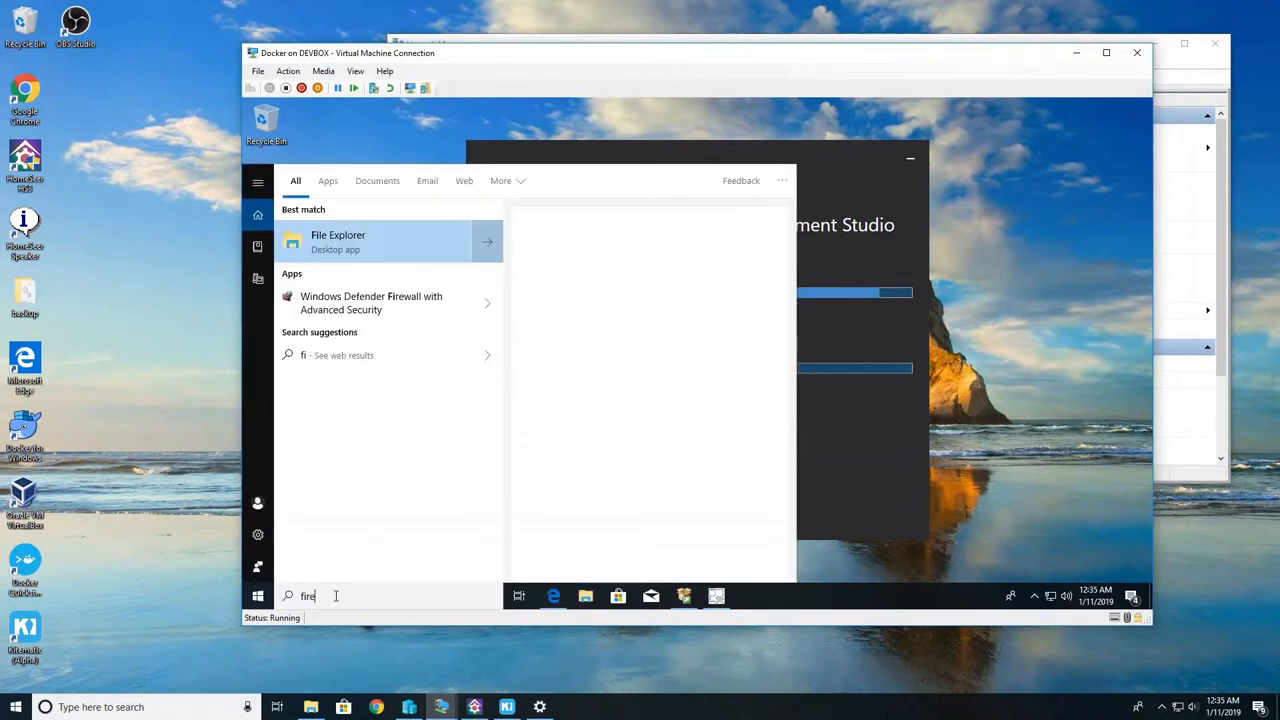
pyautogui.write('wwa')
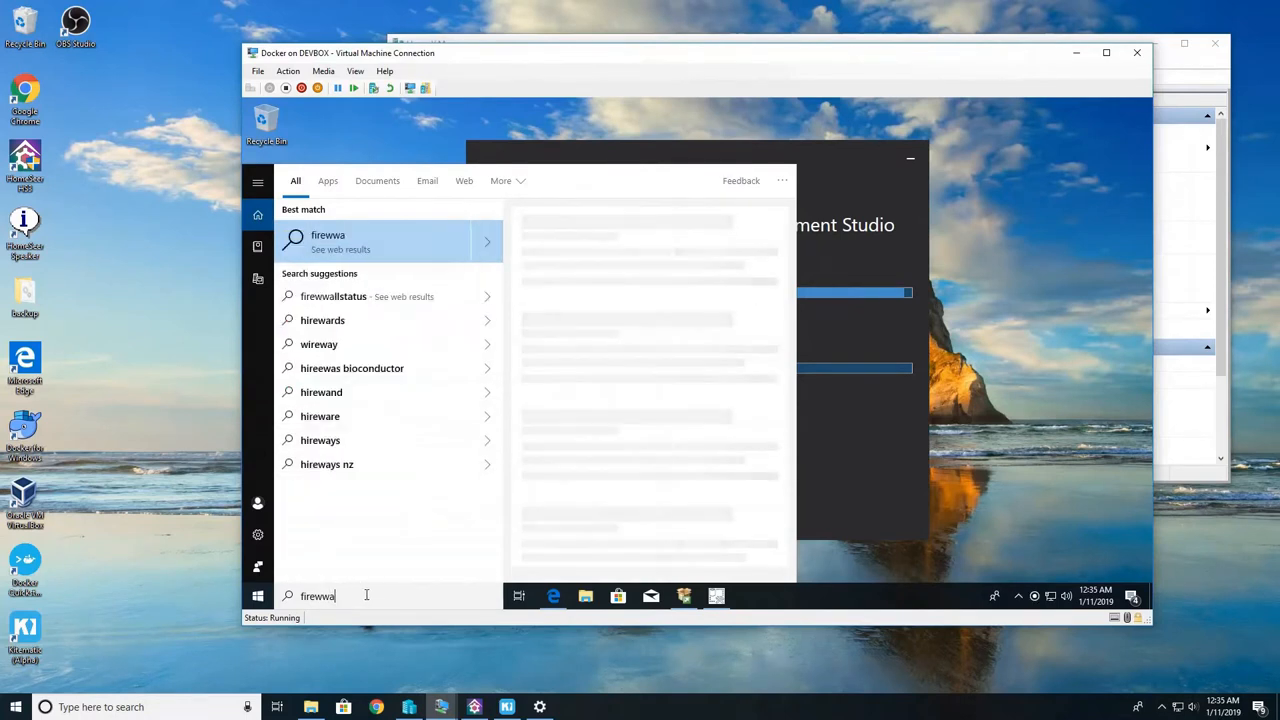
pyautogui.write('ll')
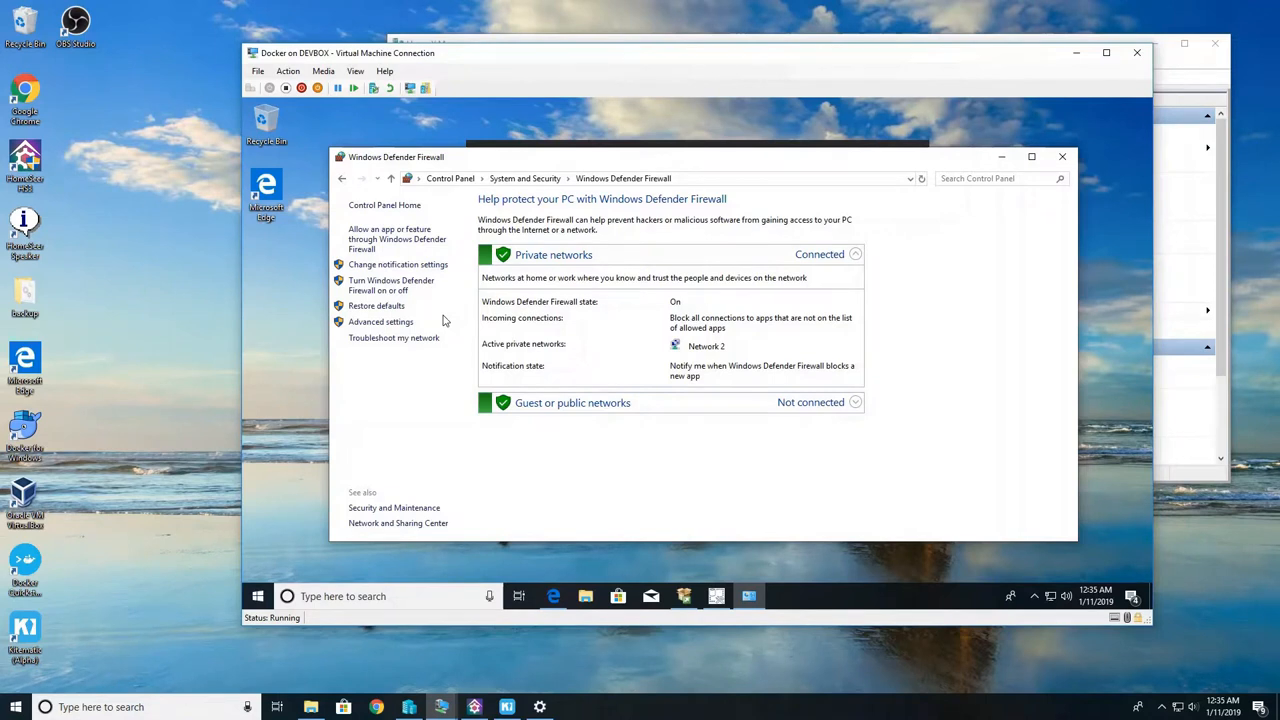
# Step: In Advanced Security's inbound rules, start a new port rule for a specific TCP port
pyautogui.click(380, 320)
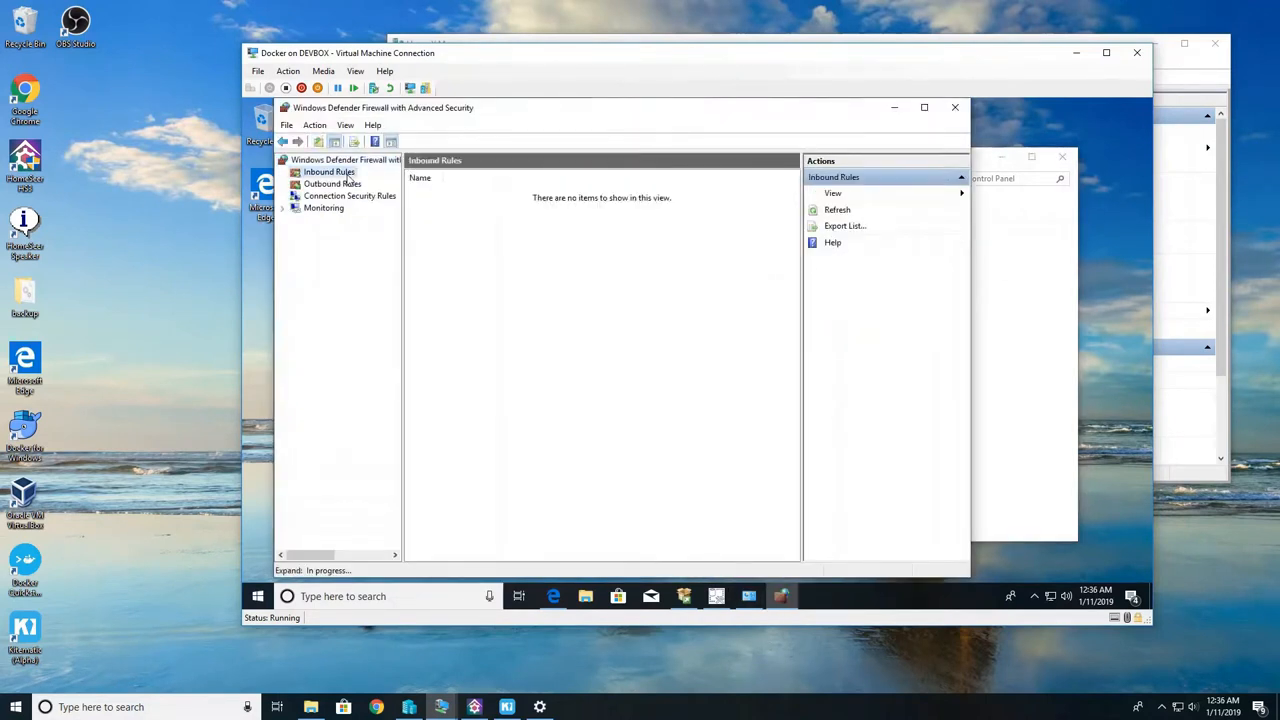
pyautogui.click(328, 172)
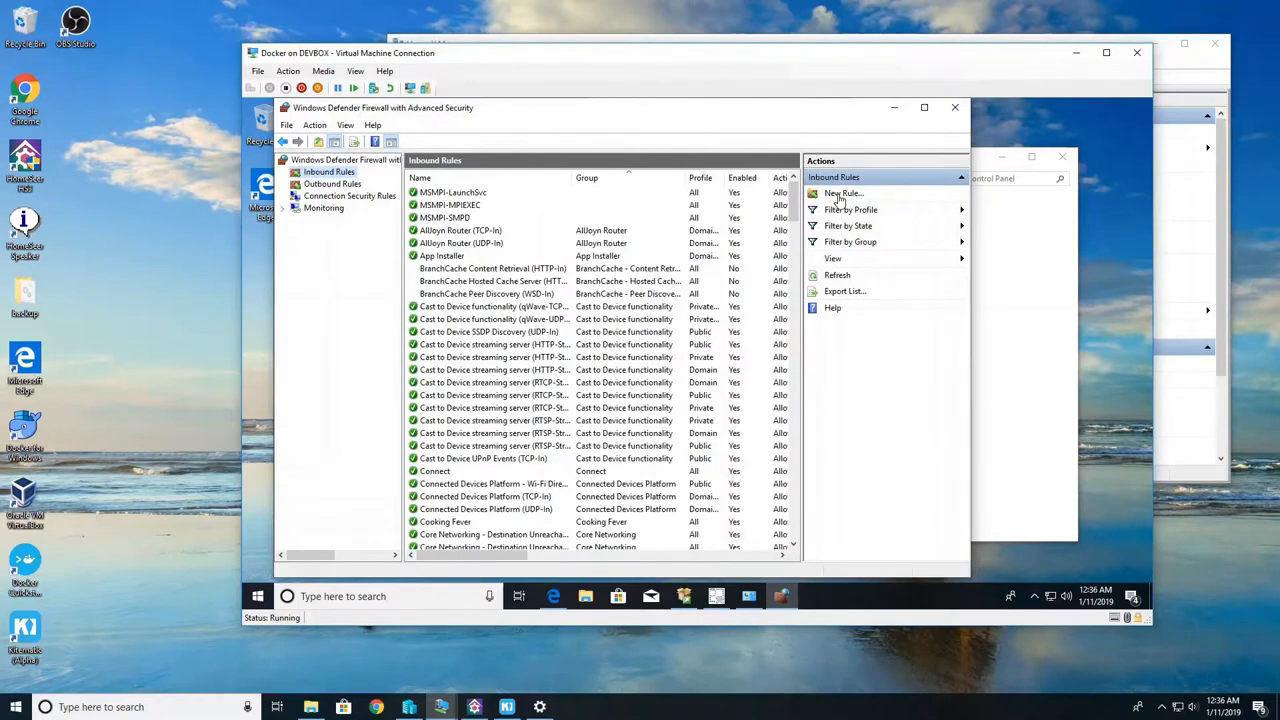
pyautogui.click(844, 192)
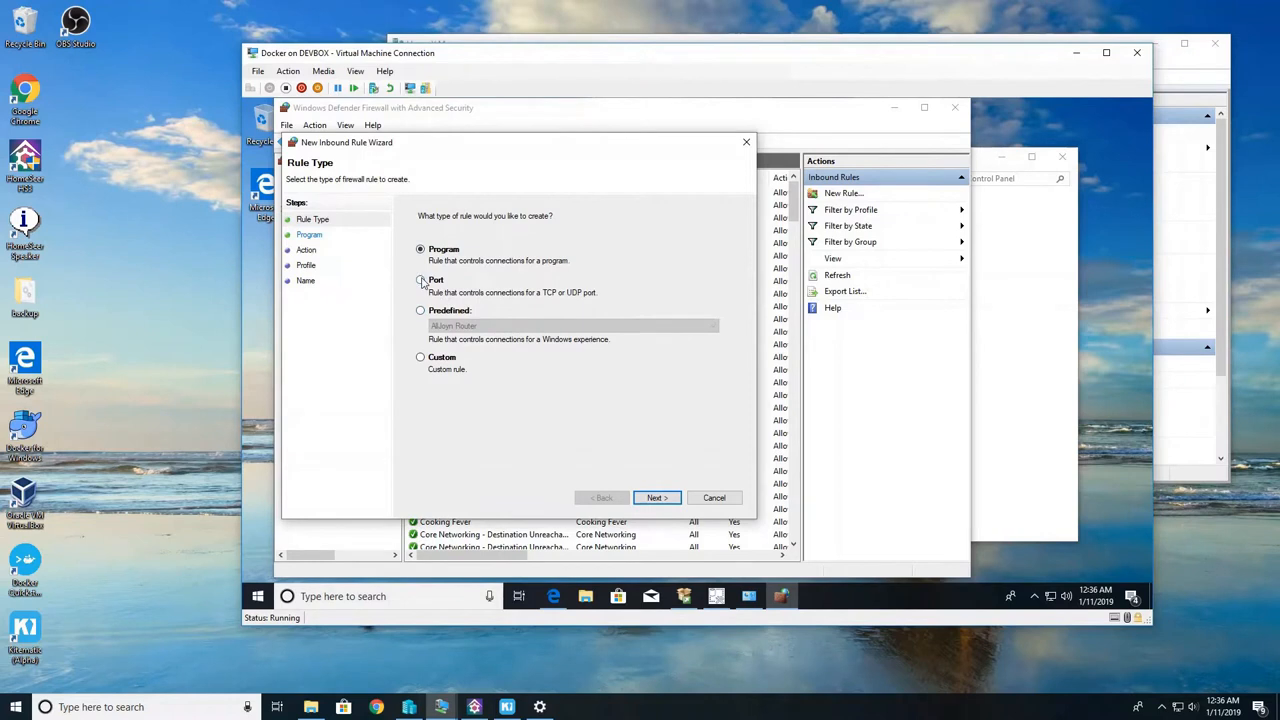
pyautogui.click(420, 280)
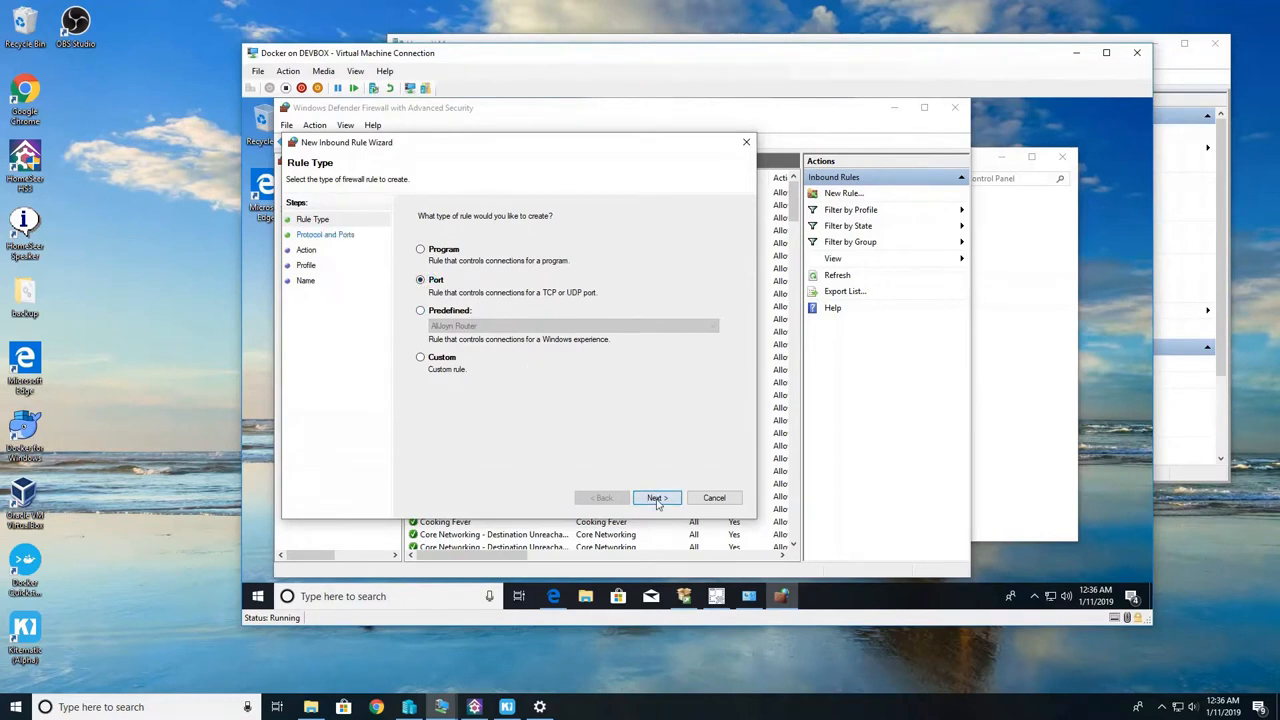
pyautogui.click(656, 496)
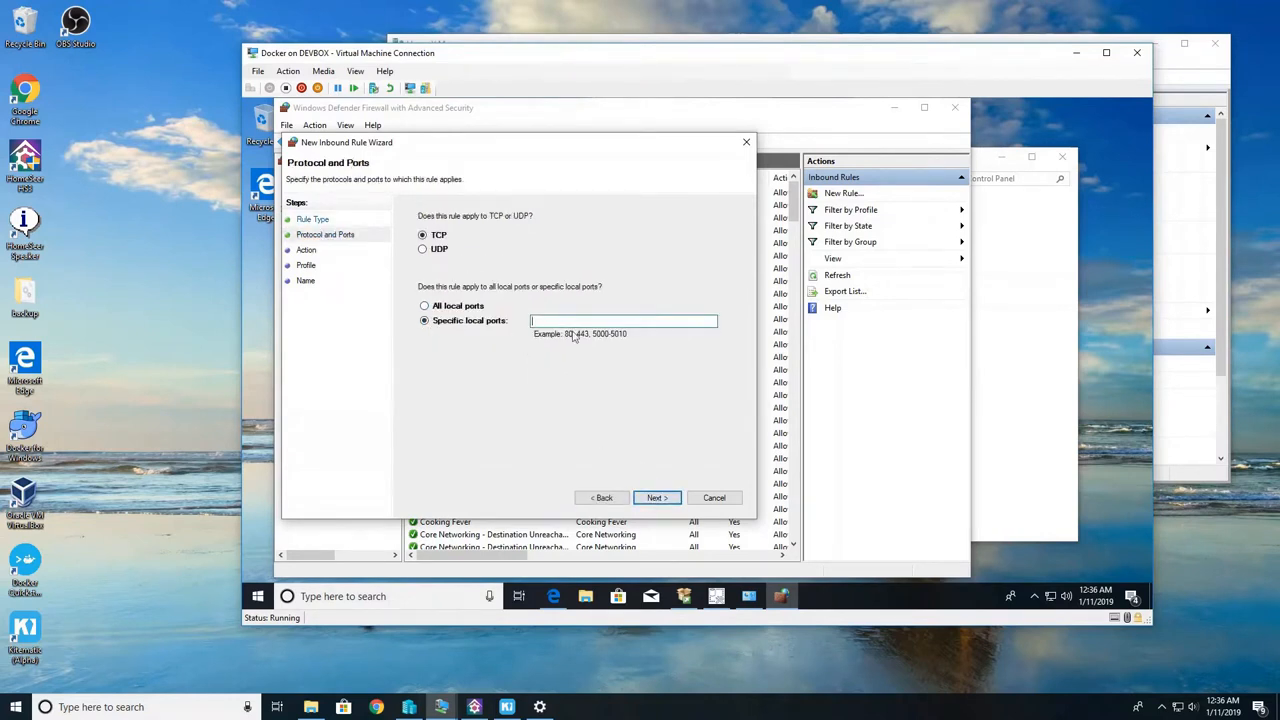
pyautogui.write('144')
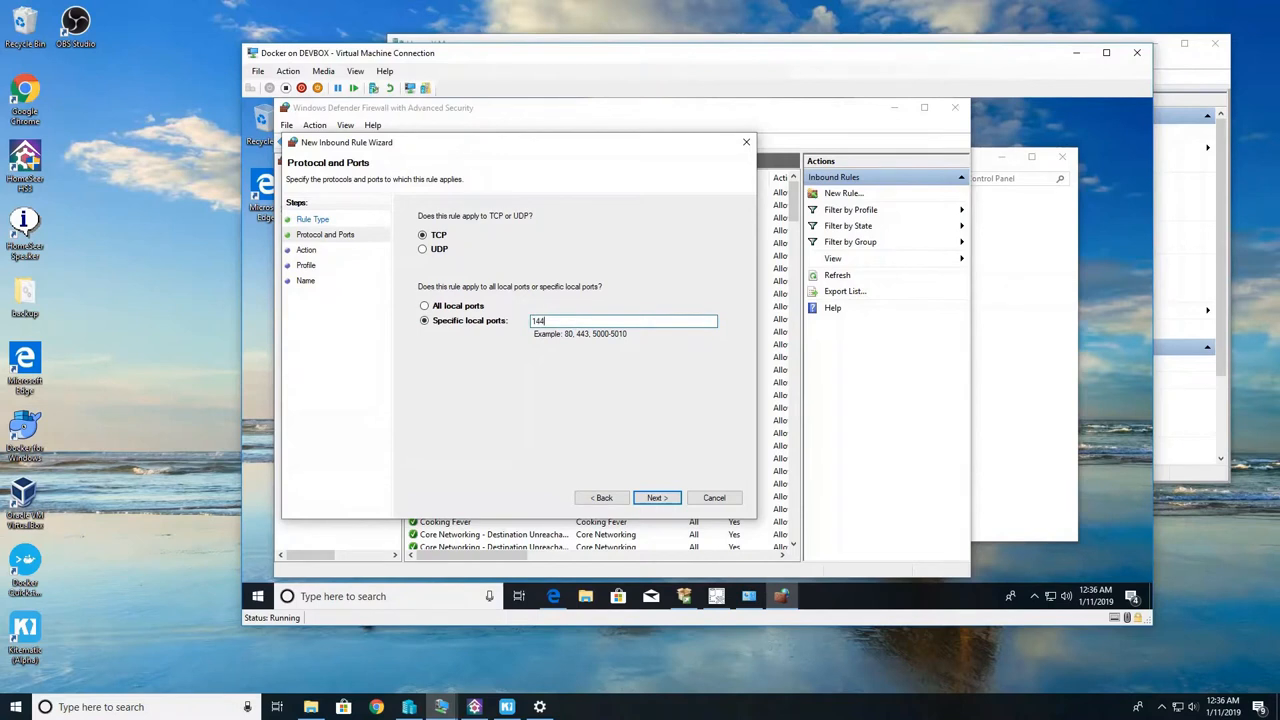
pyautogui.click(656, 496)
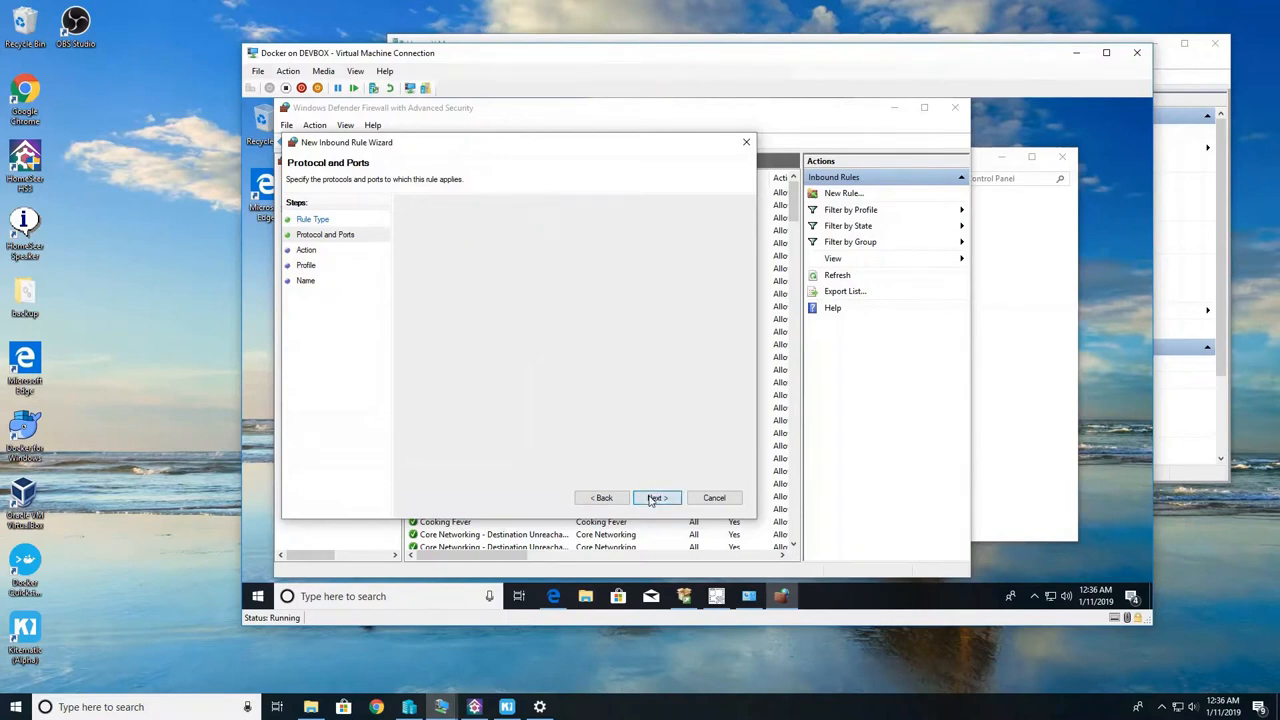
# Step: Allow the connection on all network profiles and finish the rule named MSSQL
pyautogui.click(656, 496)
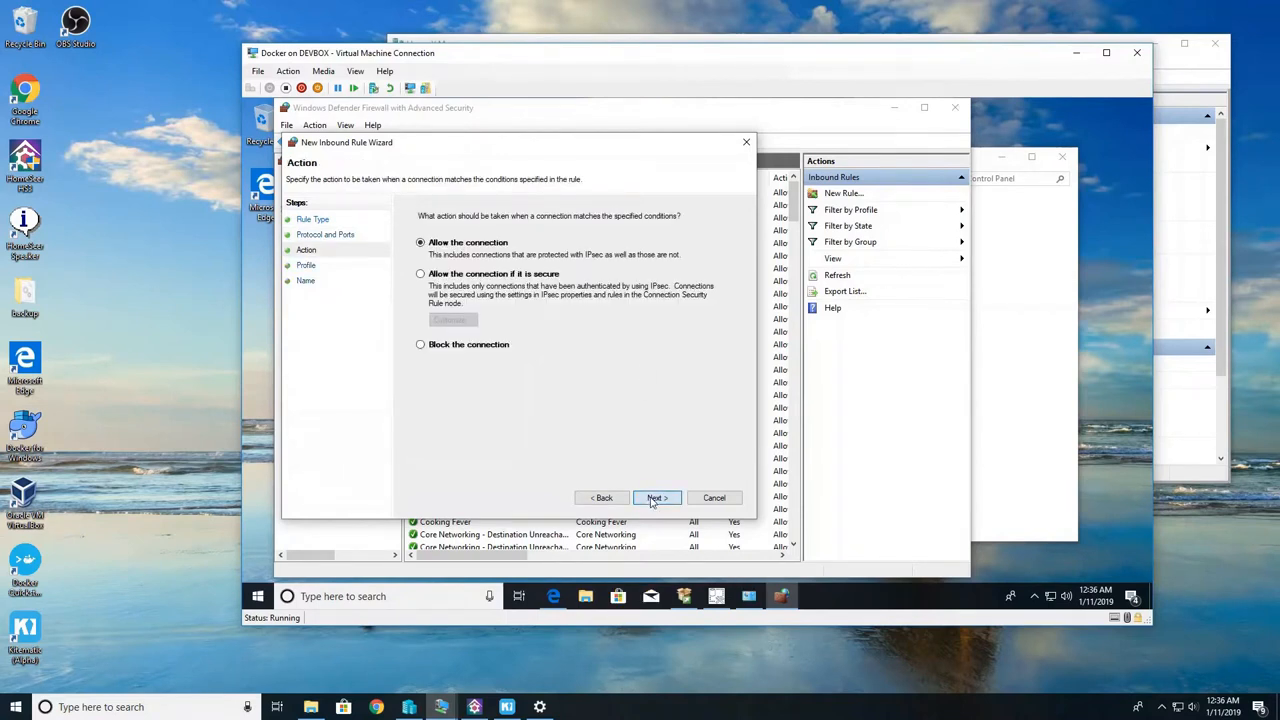
pyautogui.click(656, 498)
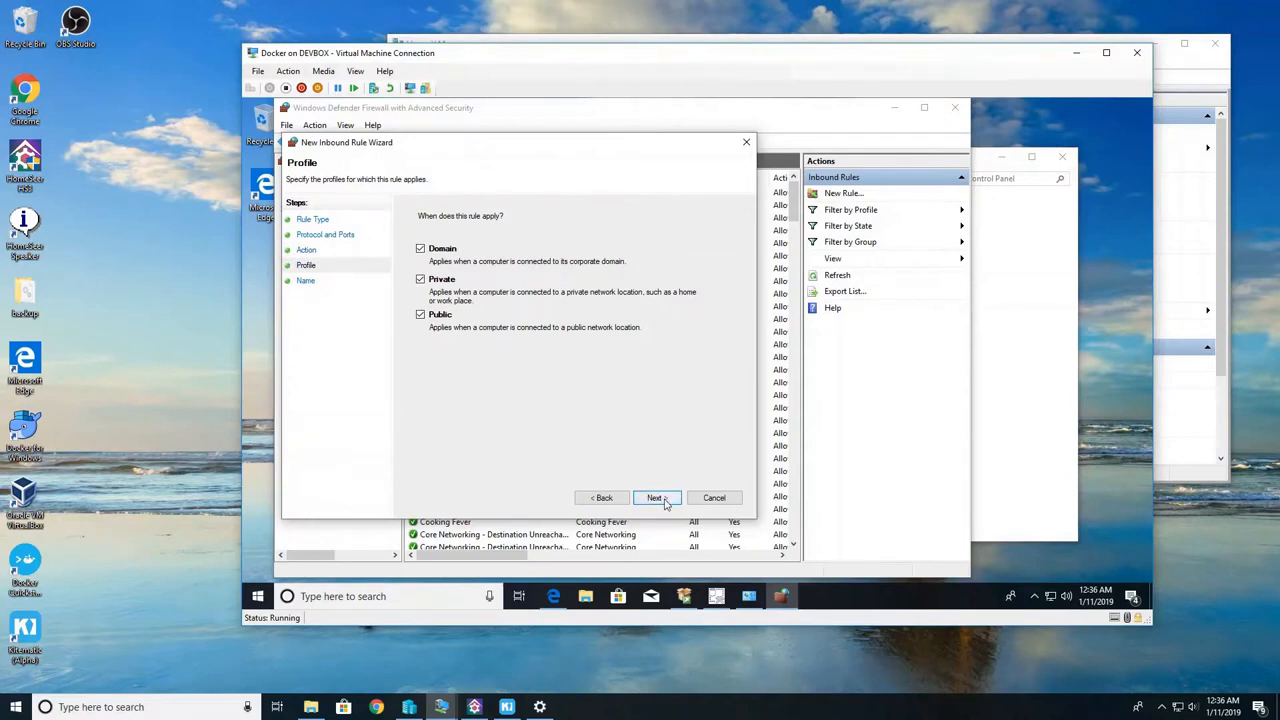
pyautogui.click(654, 496)
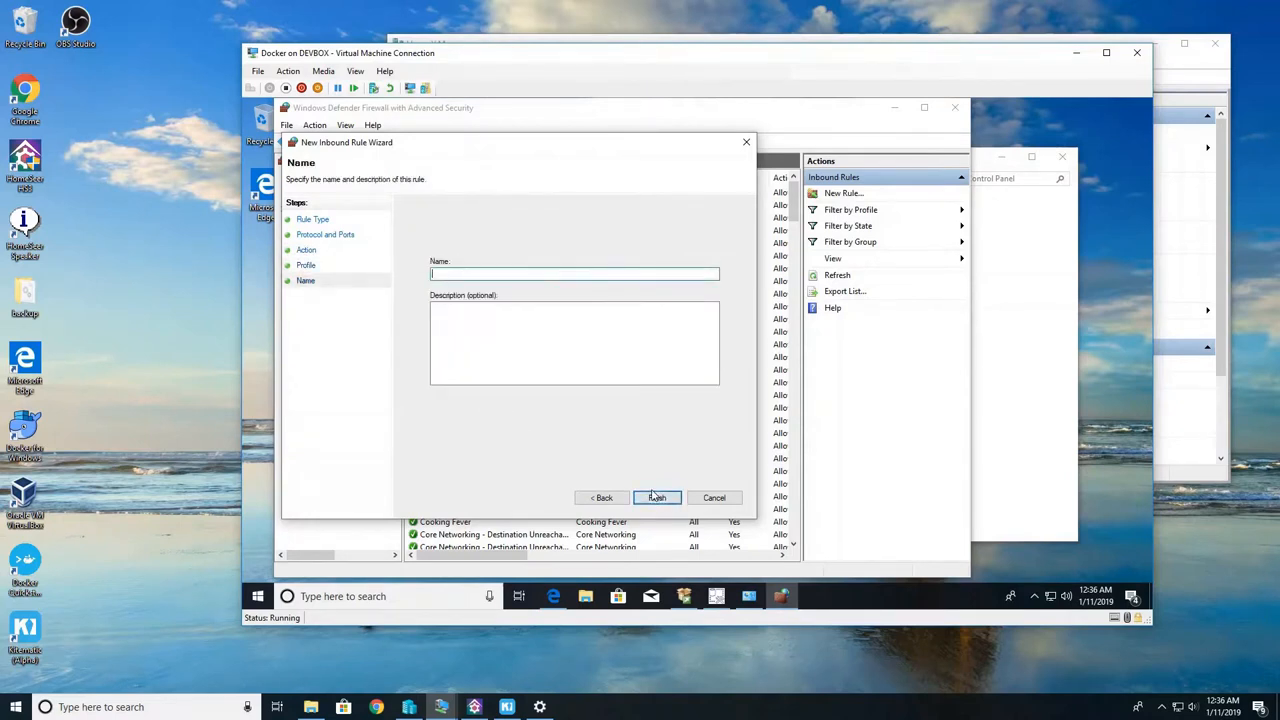
pyautogui.write('M')
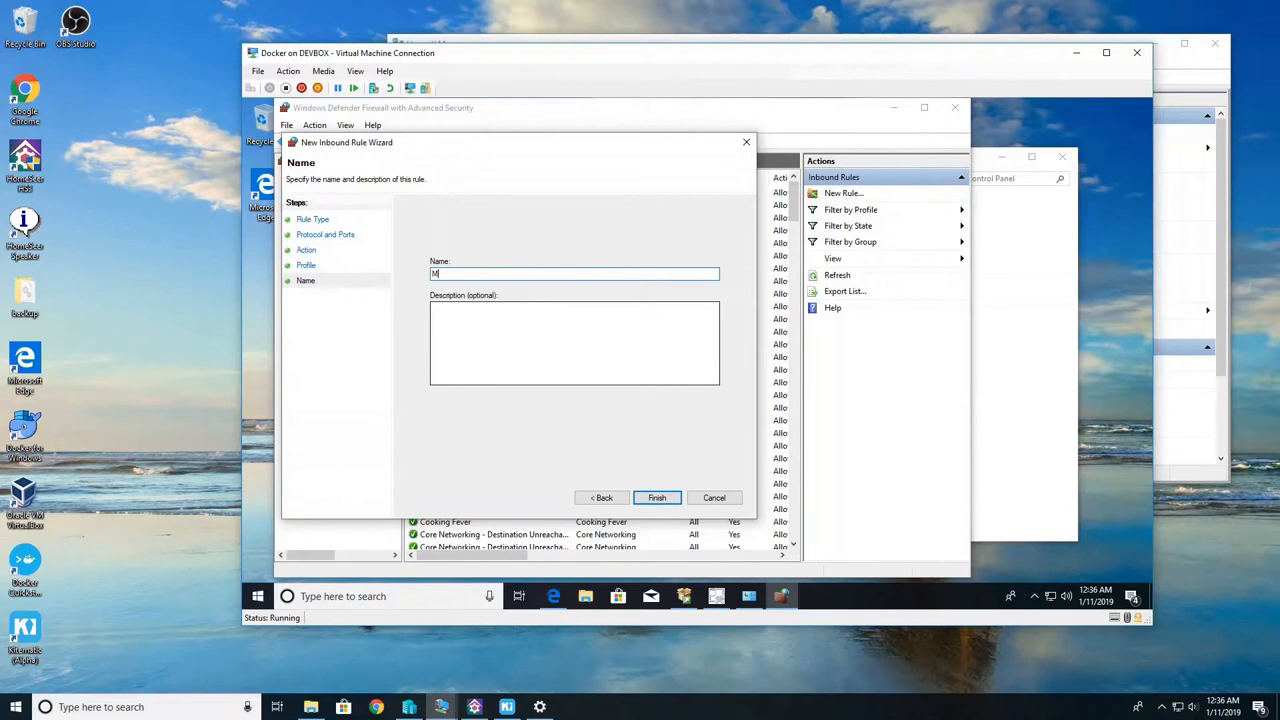
pyautogui.write('SSQL')
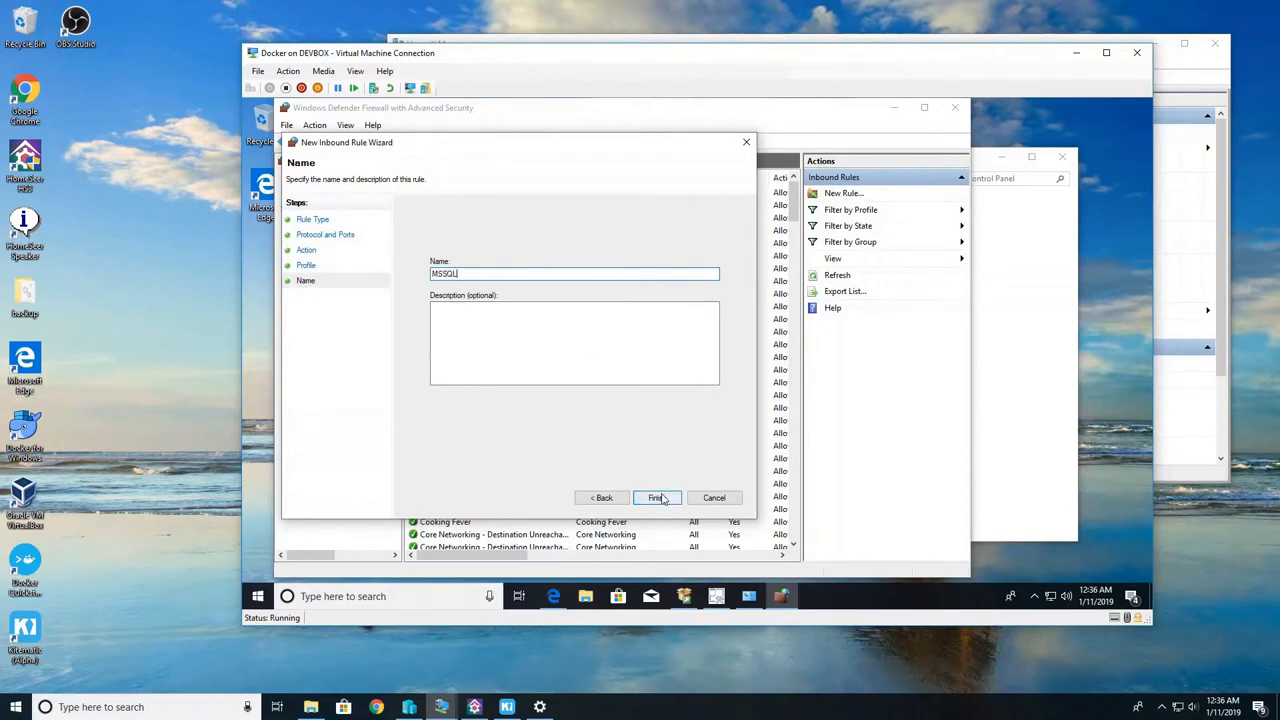
pyautogui.click(656, 496)
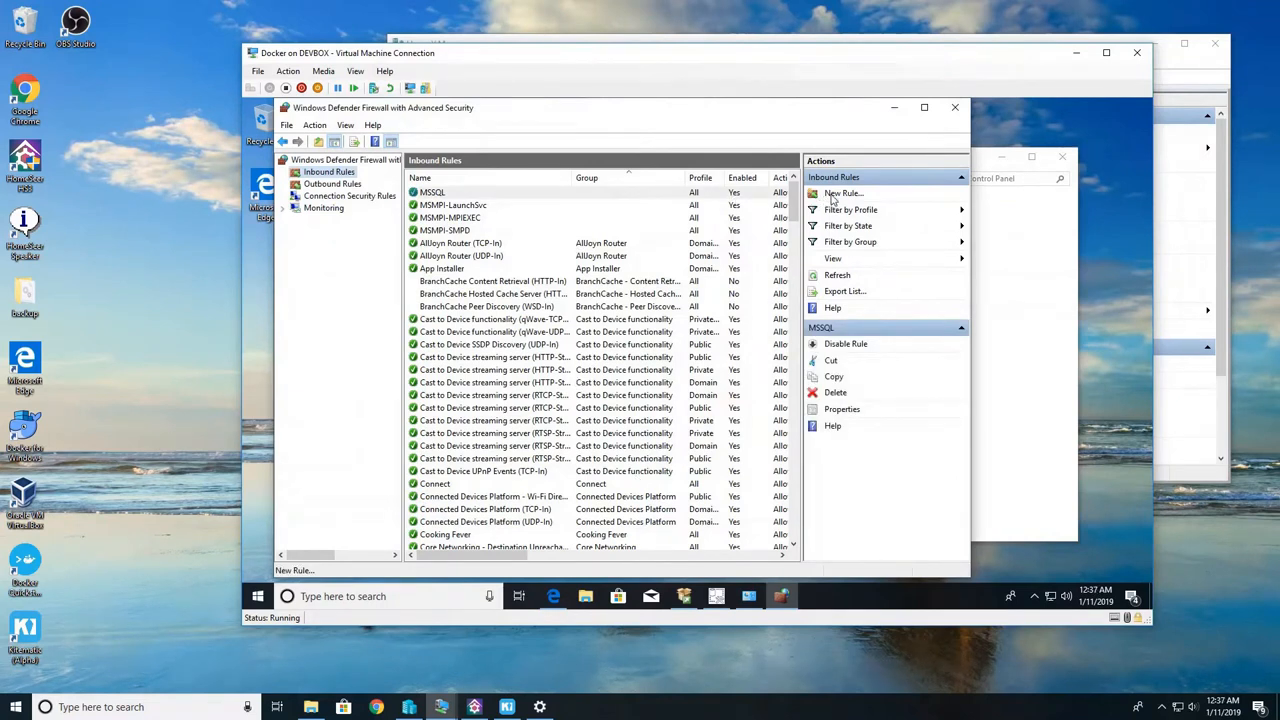
# Step: Add inbound rule 'MSSQL - UDP' allowing UDP port 1444 on all network profiles
pyautogui.click(844, 192)
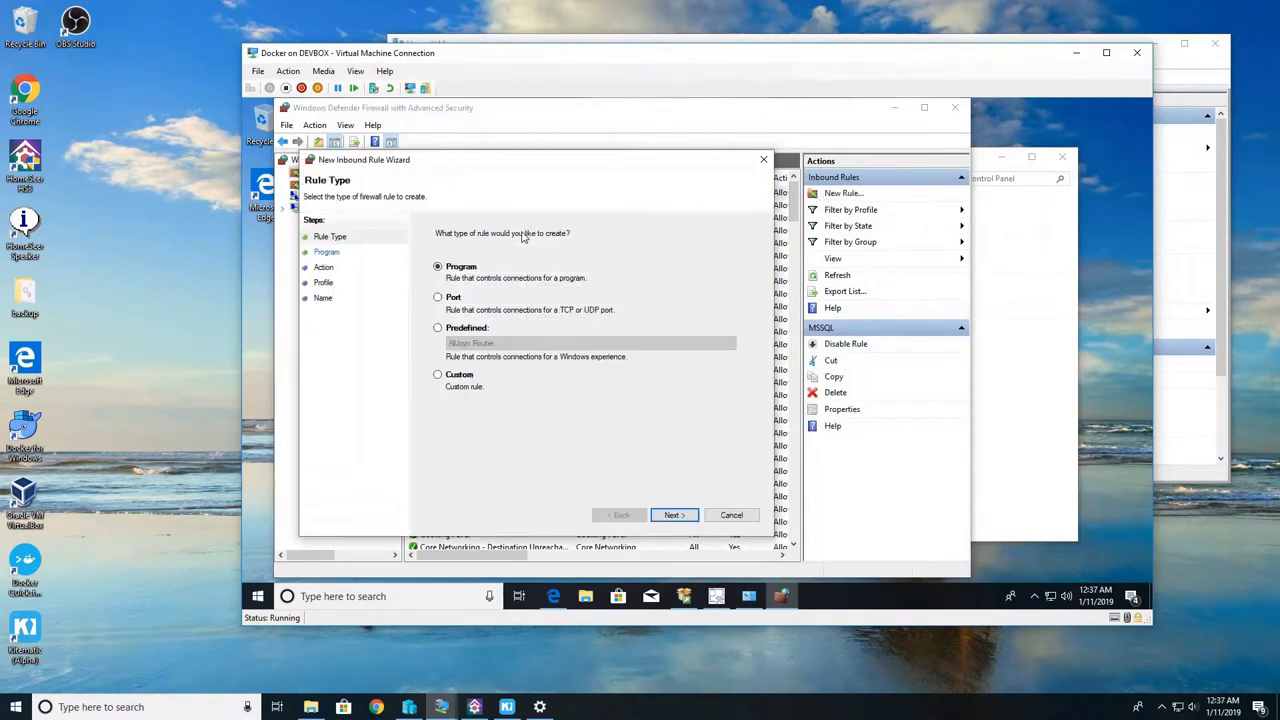
pyautogui.click(438, 296)
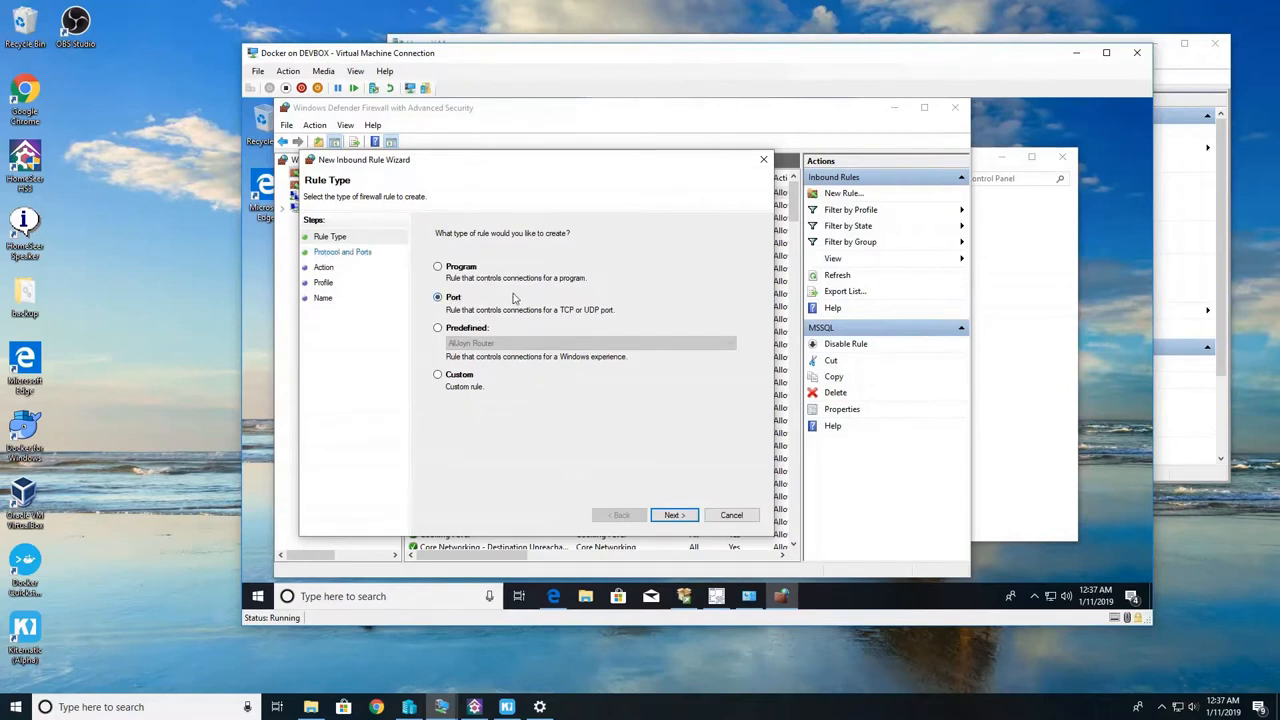
pyautogui.click(672, 514)
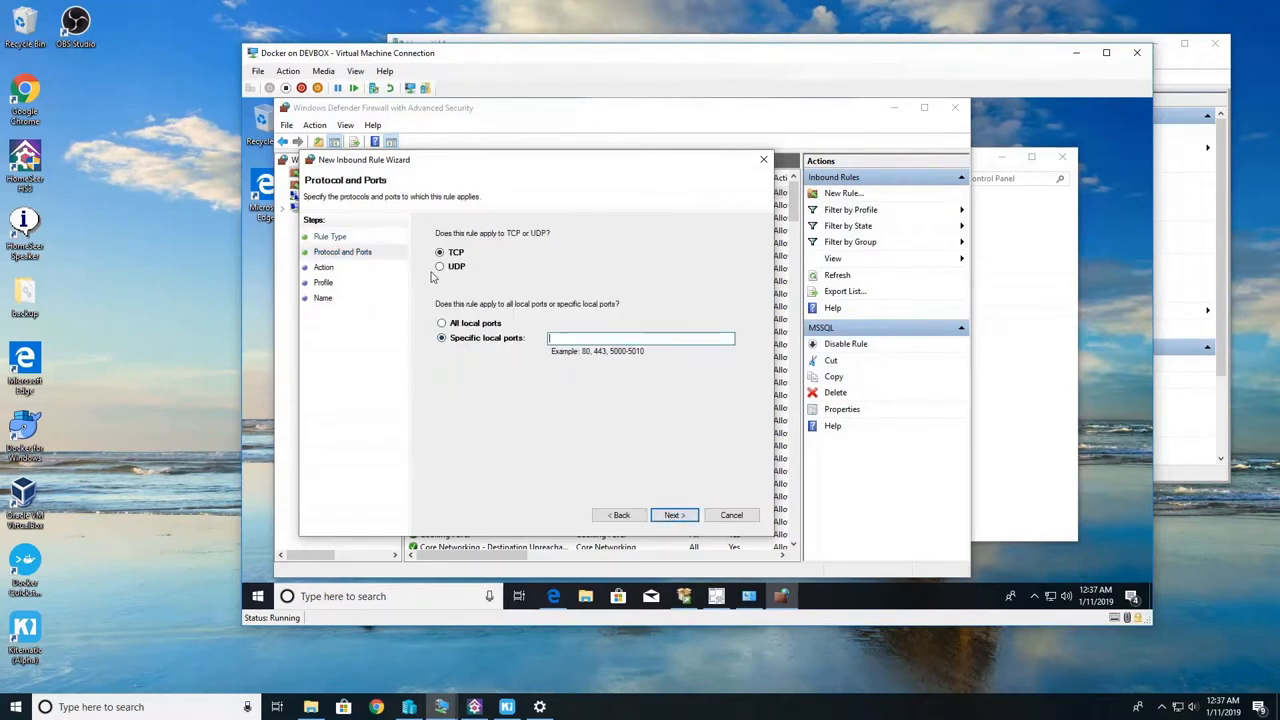
pyautogui.click(440, 266)
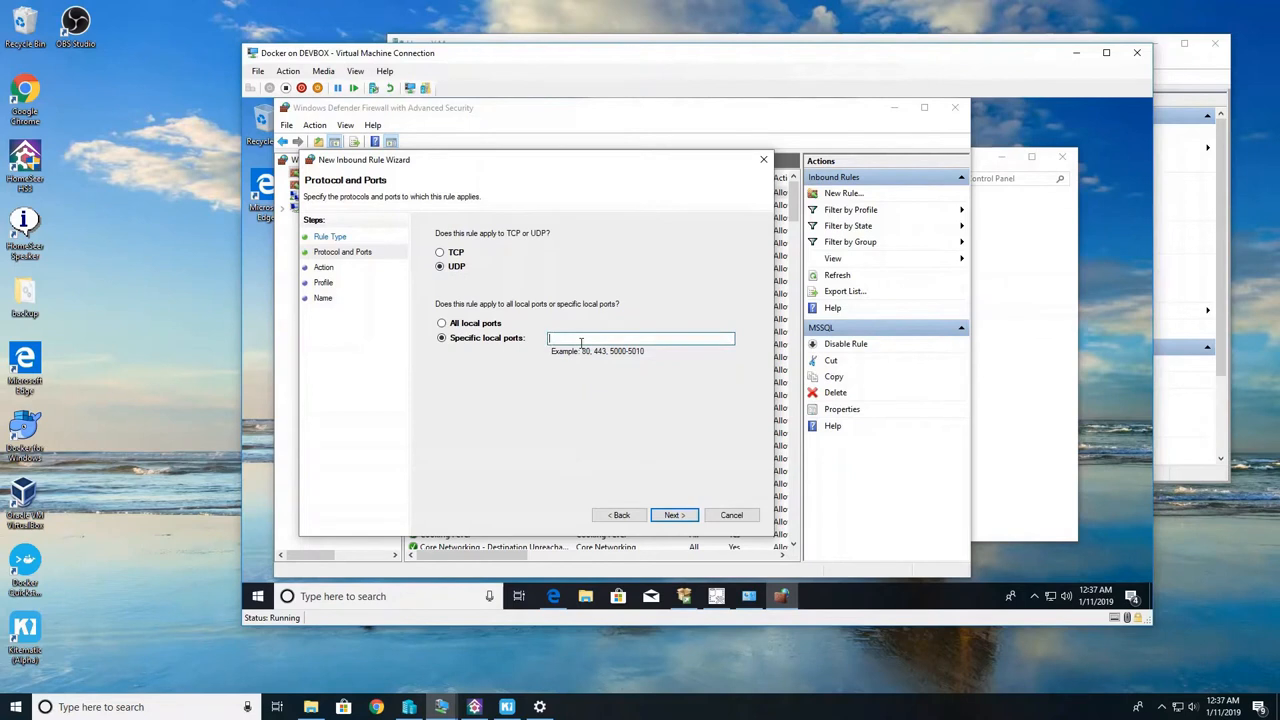
pyautogui.write('1444')
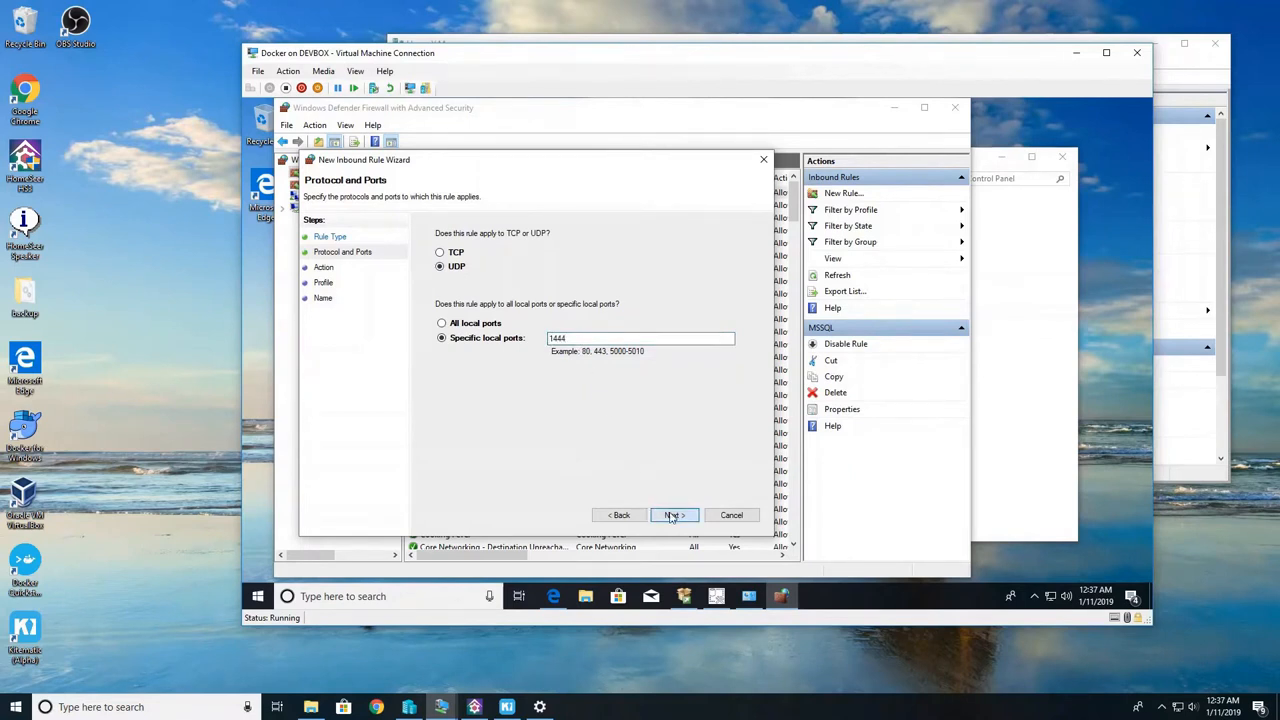
pyautogui.click(672, 514)
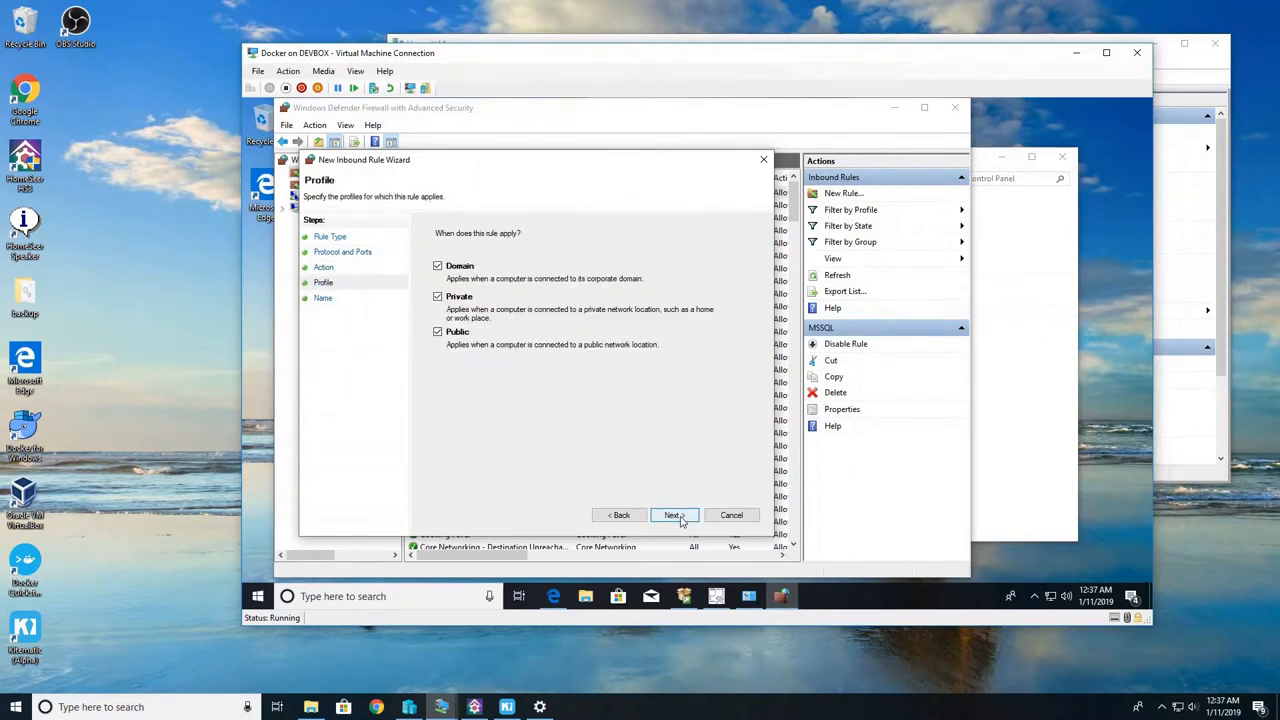
pyautogui.click(672, 516)
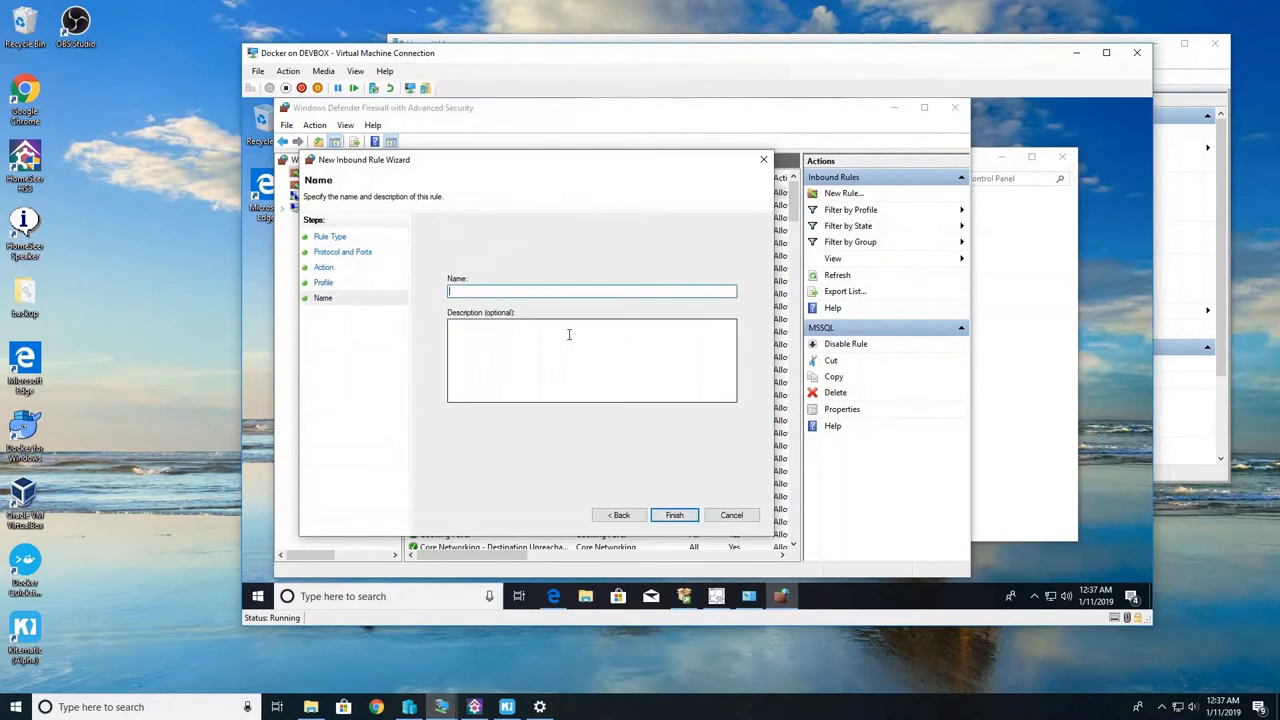
pyautogui.write('MSSQL')
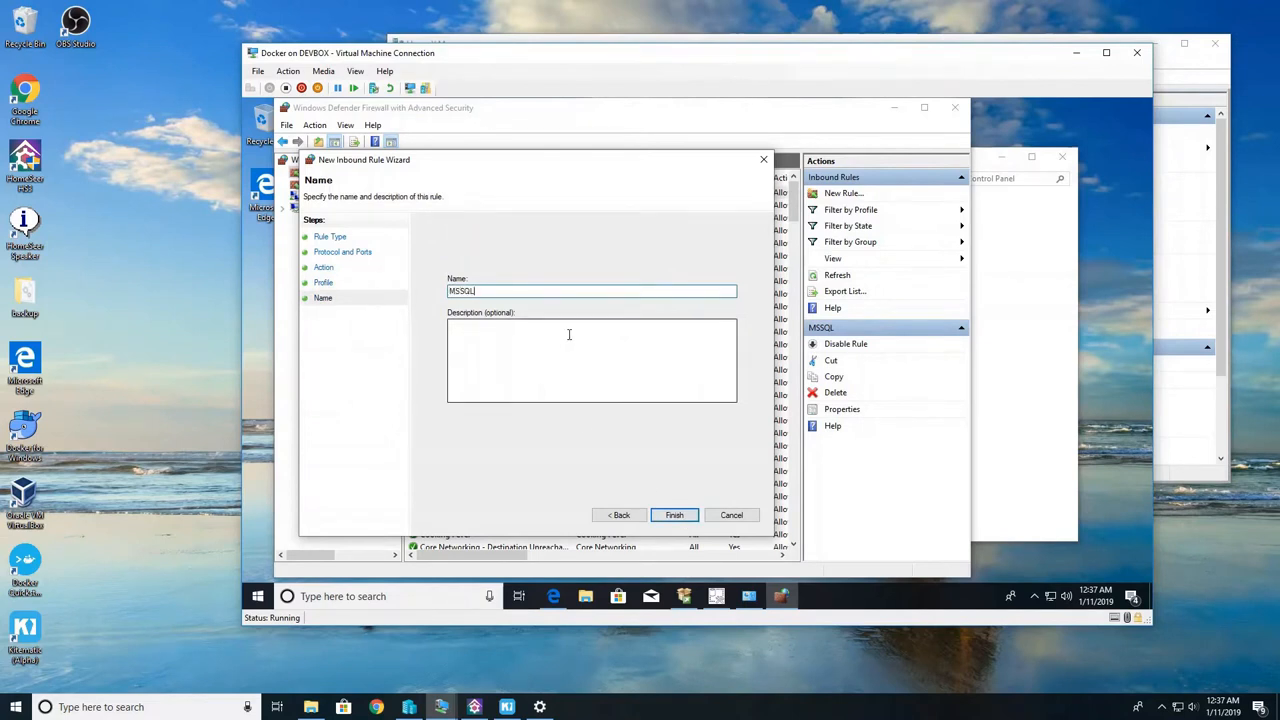
pyautogui.write('- UDP')
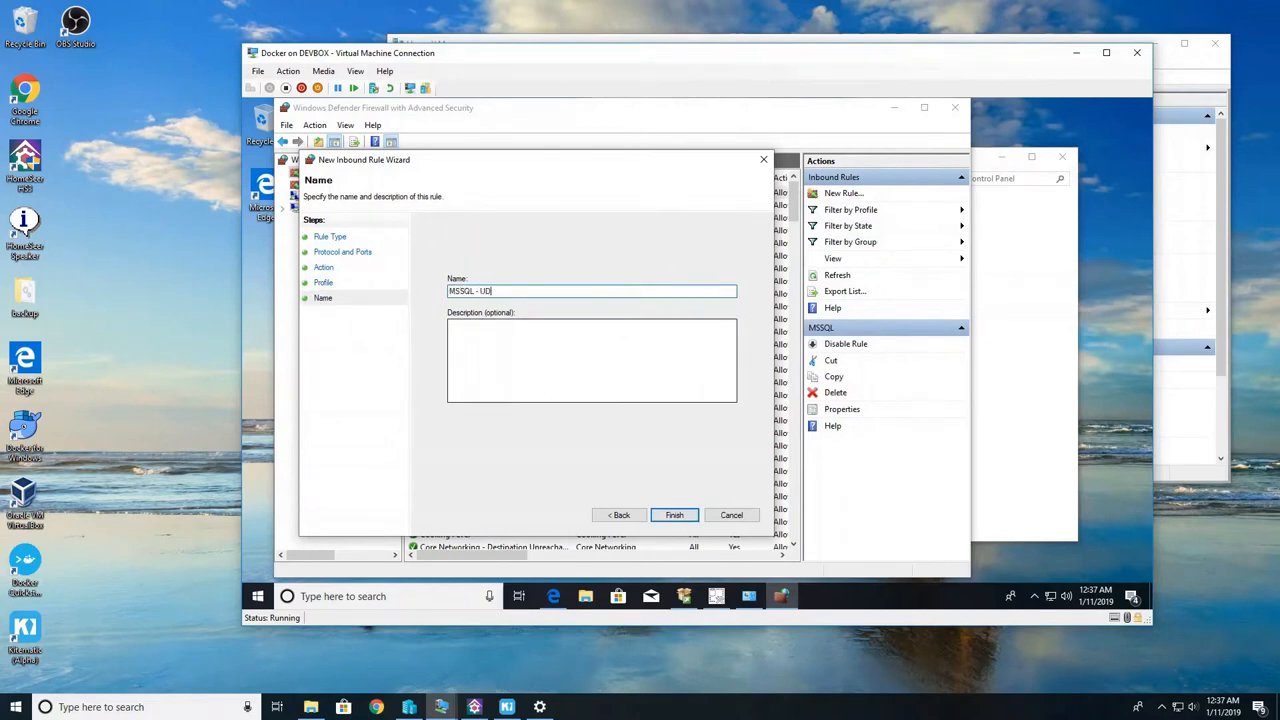
pyautogui.write('P')
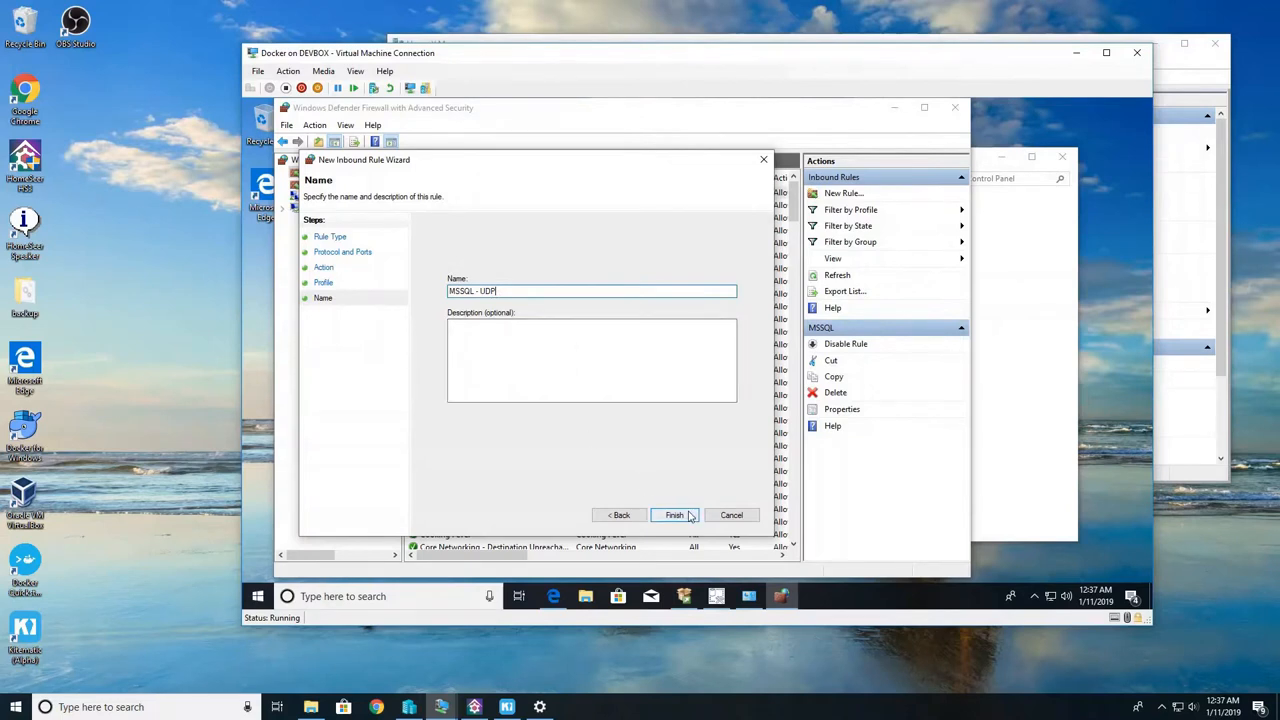
pyautogui.click(674, 516)
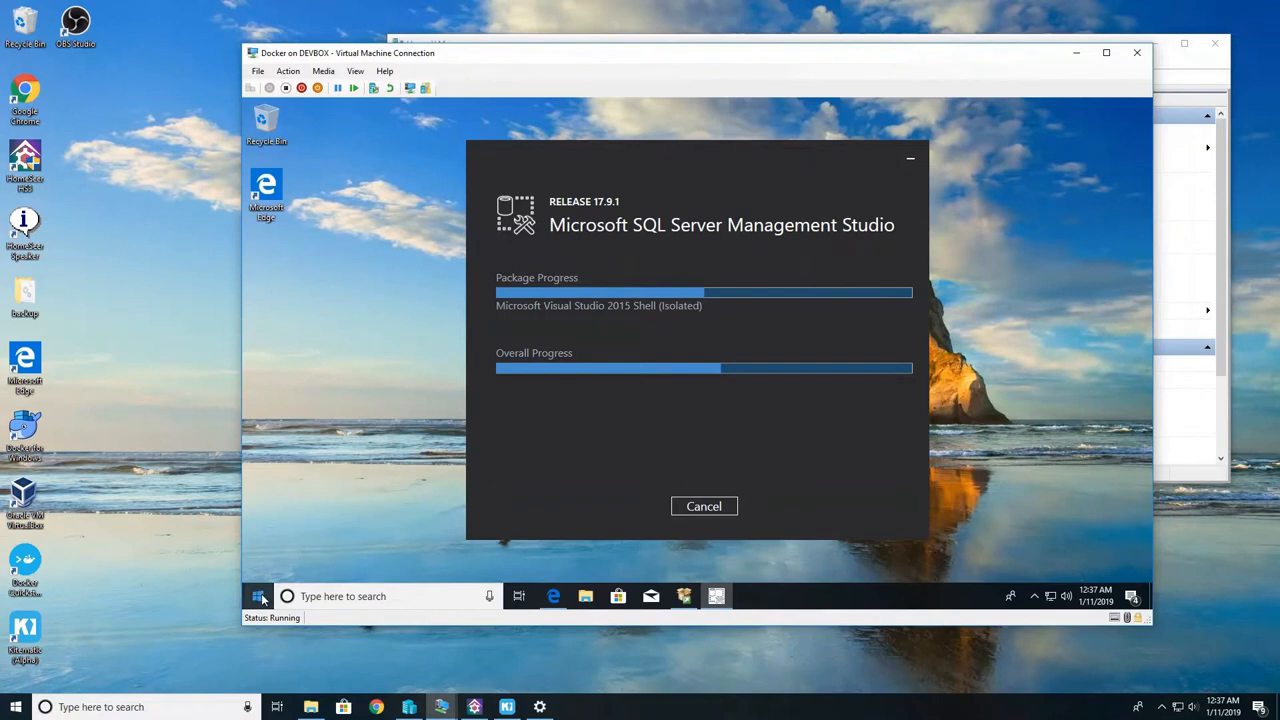
# Step: Launch SQL Server 2017 Configuration Manager from Start and approve the admin prompt
pyautogui.click(258, 596)
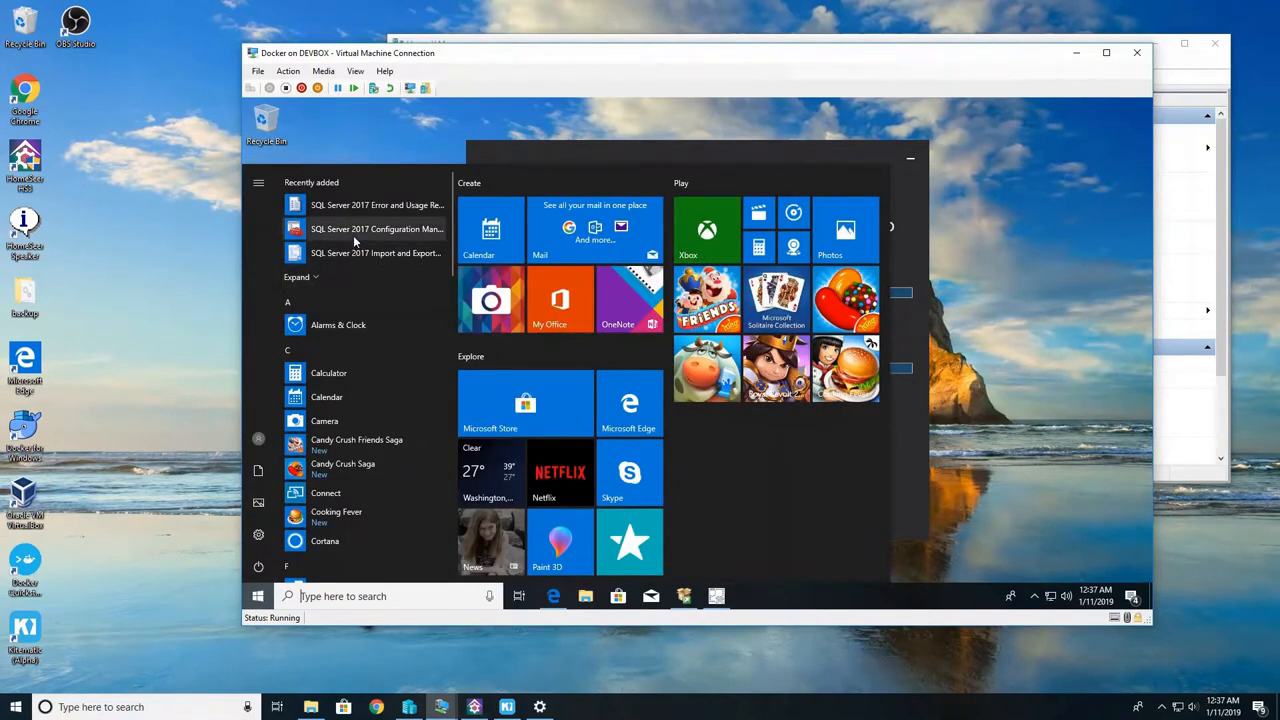
pyautogui.moveTo(356, 240)
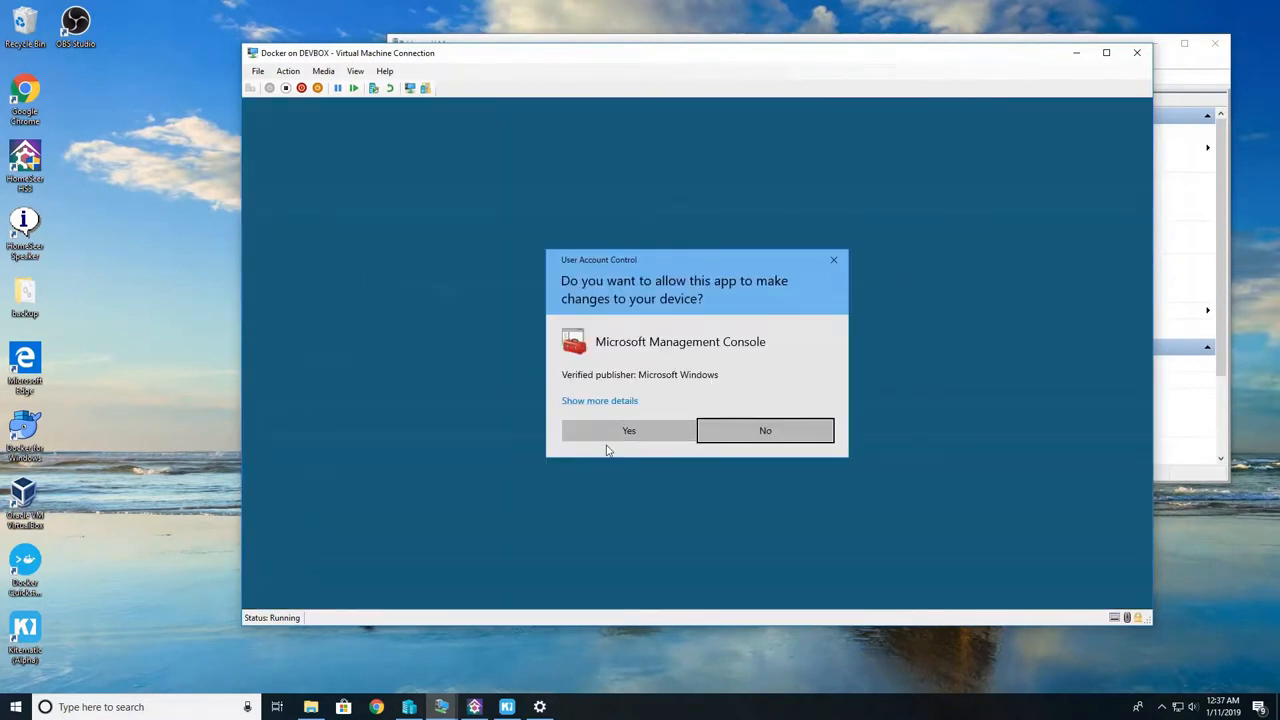
pyautogui.moveTo(628, 430)
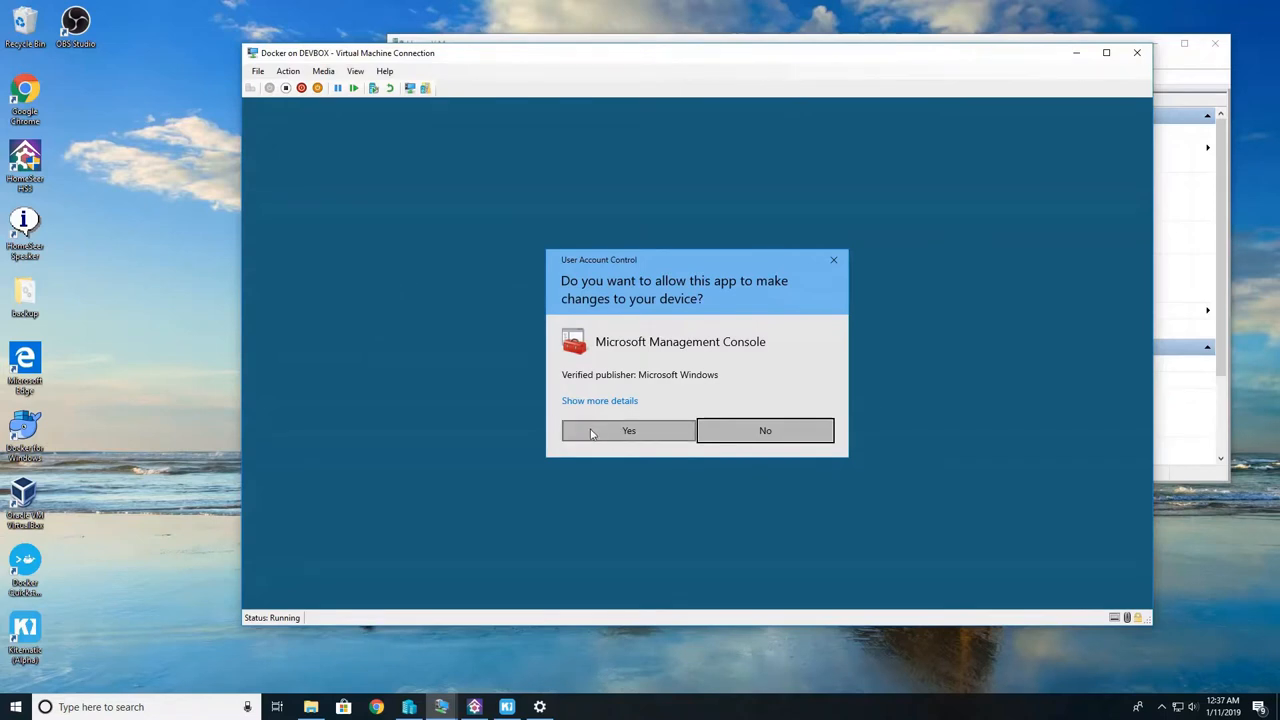
pyautogui.click(628, 430)
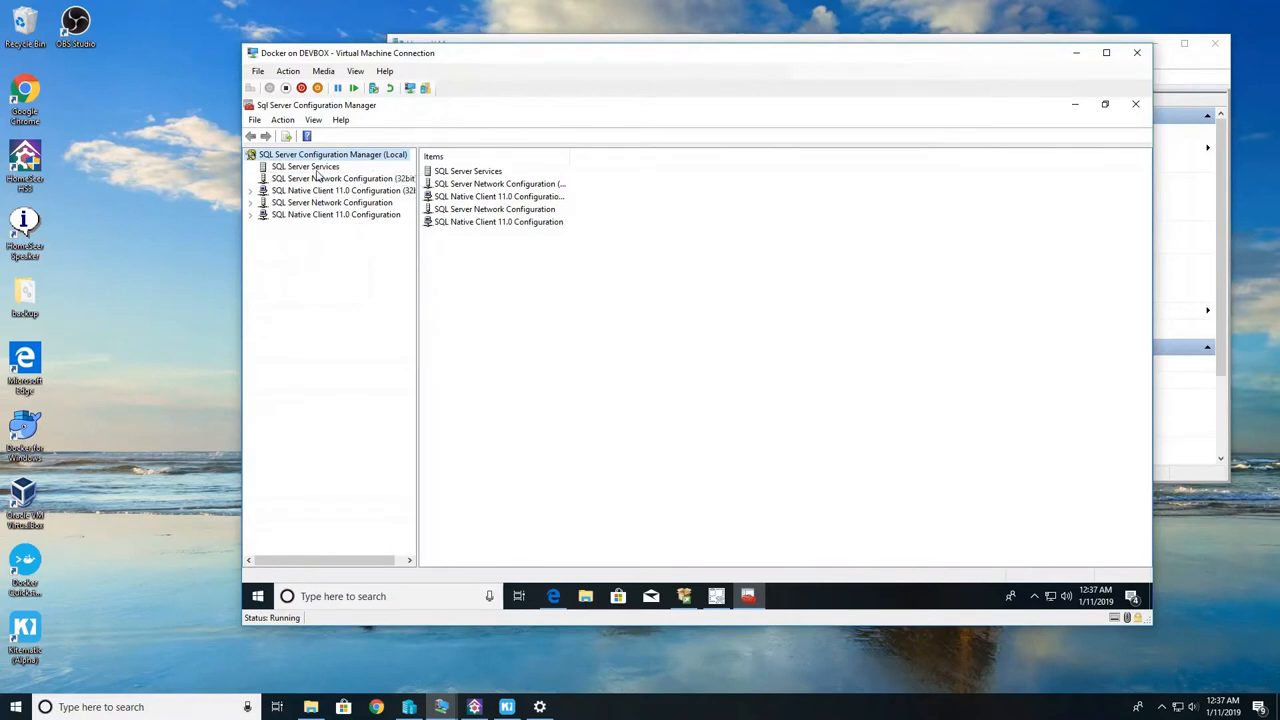
# Step: Set the SQL Server Browser service's start mode to Automatic in its properties
pyautogui.click(306, 166)
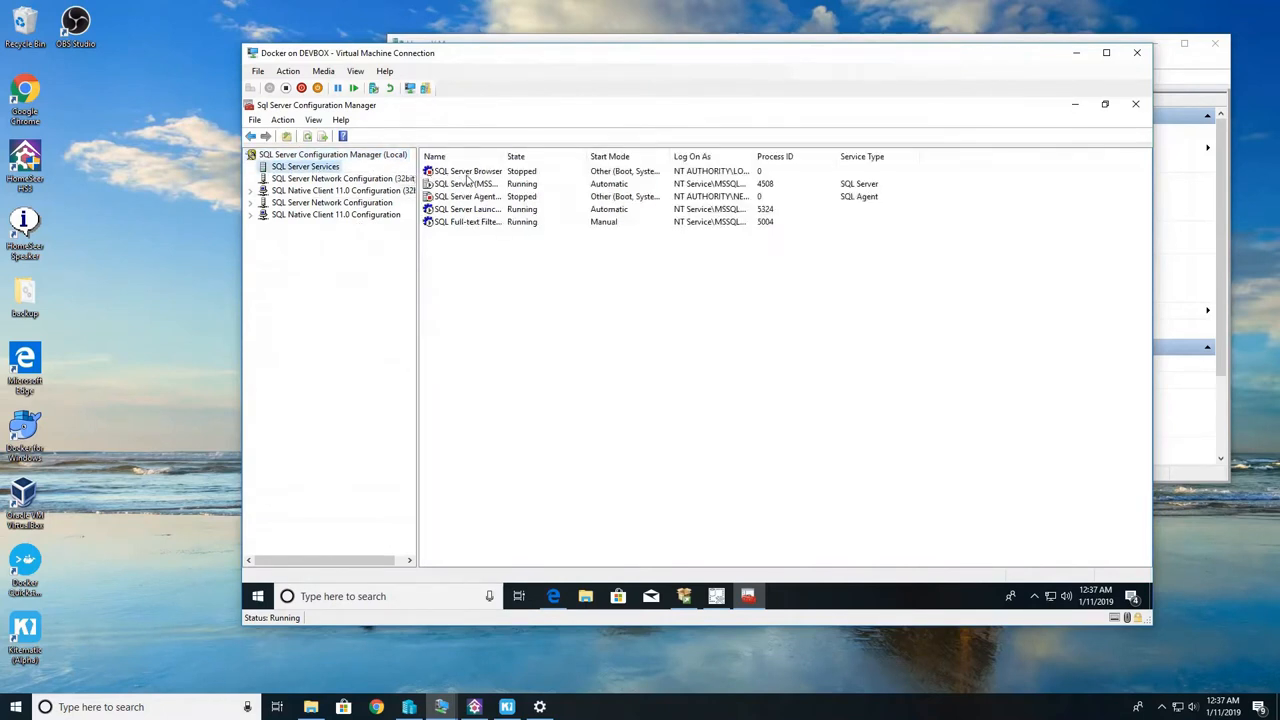
pyautogui.rightClick(468, 172)
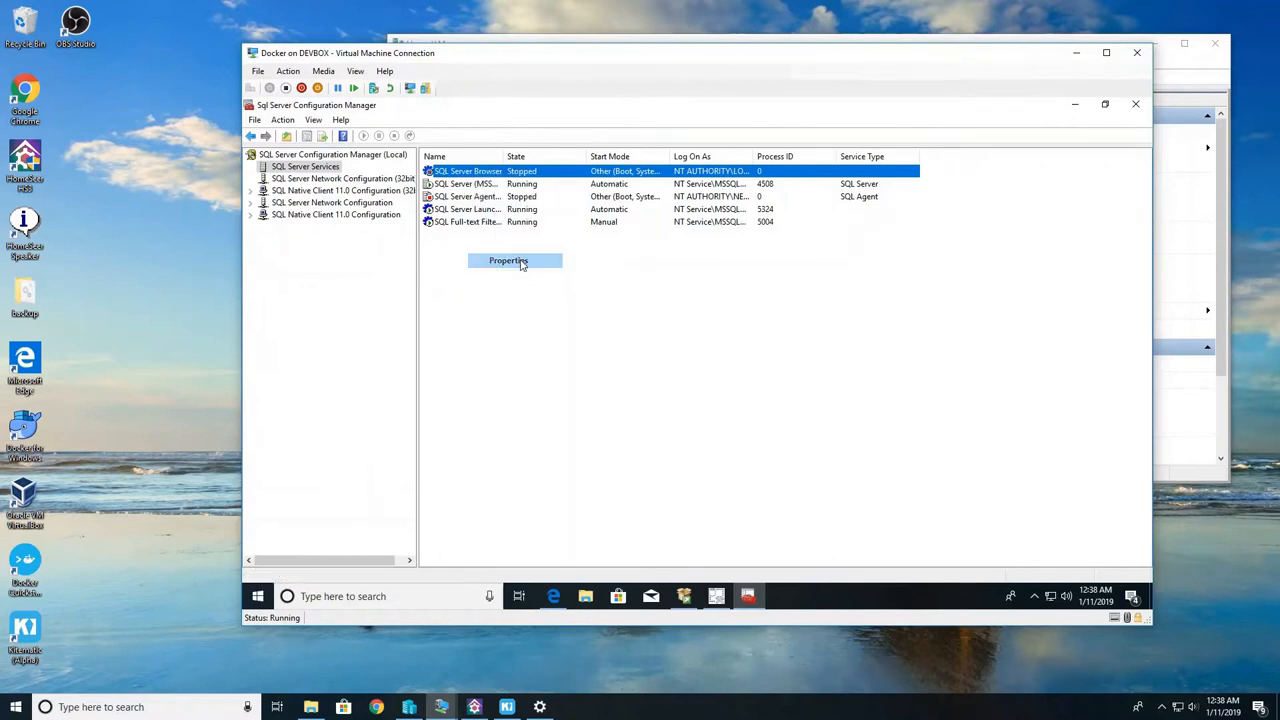
pyautogui.click(508, 260)
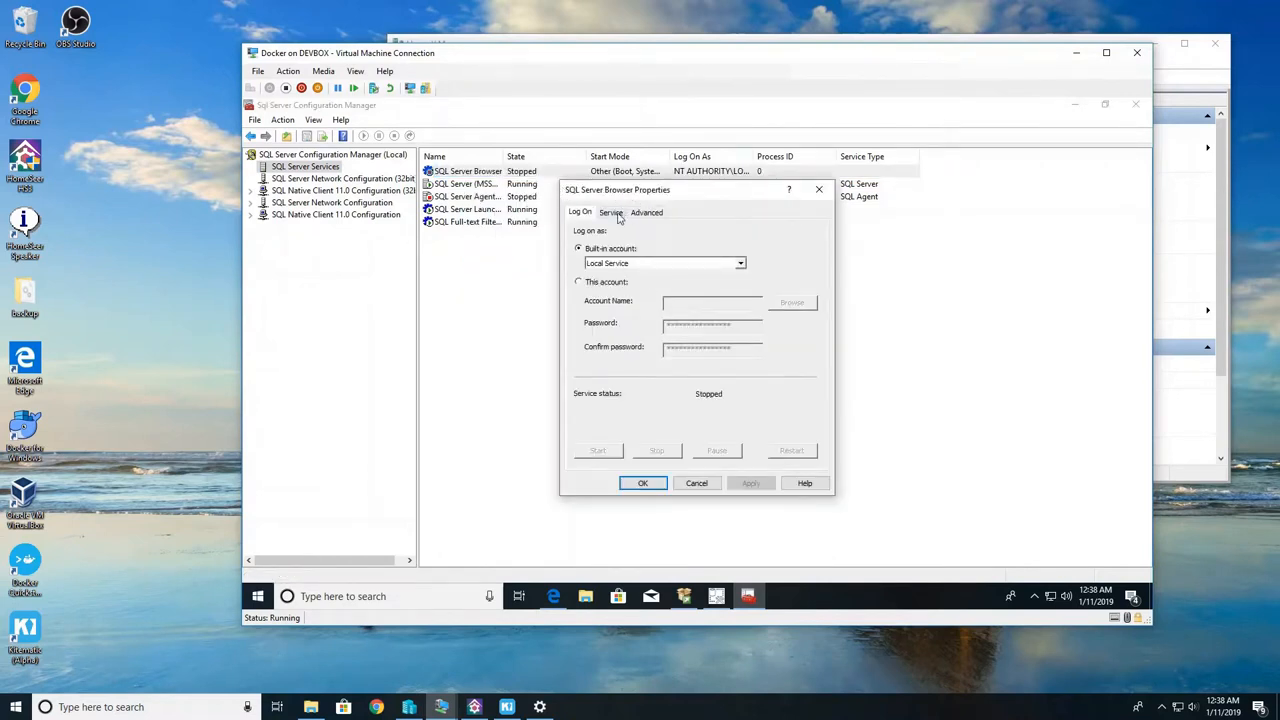
pyautogui.click(610, 212)
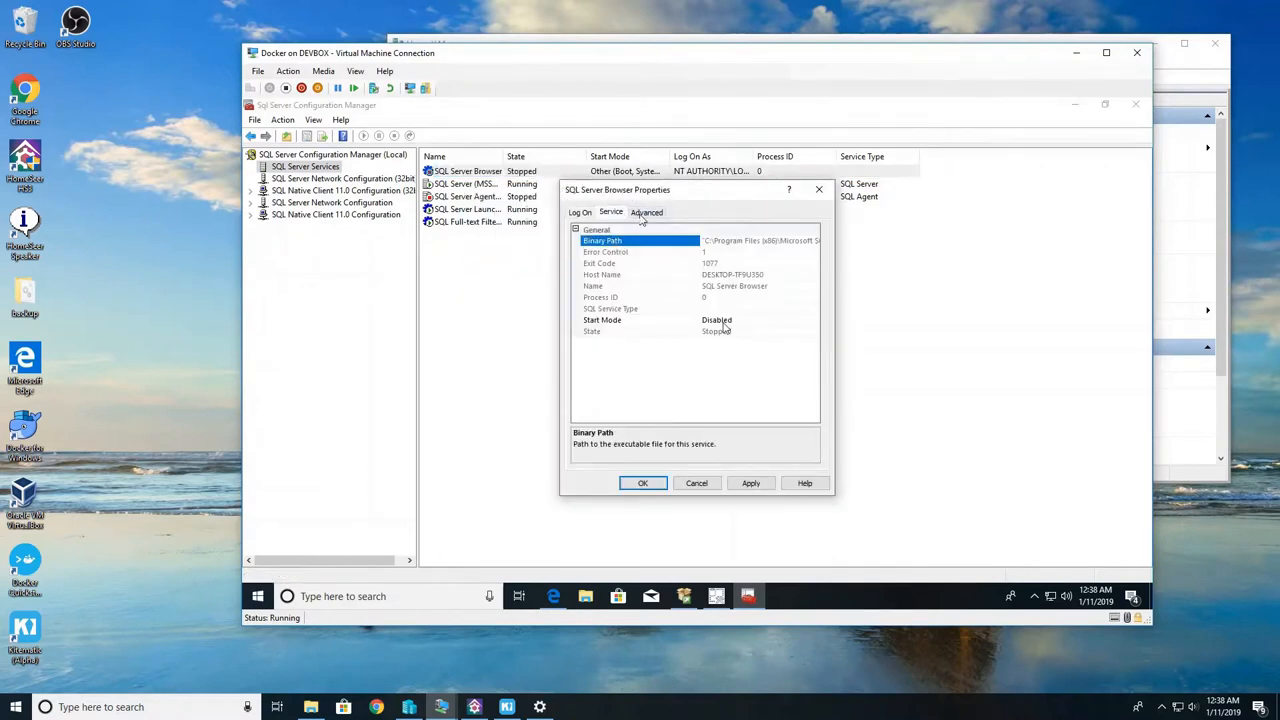
pyautogui.click(812, 320)
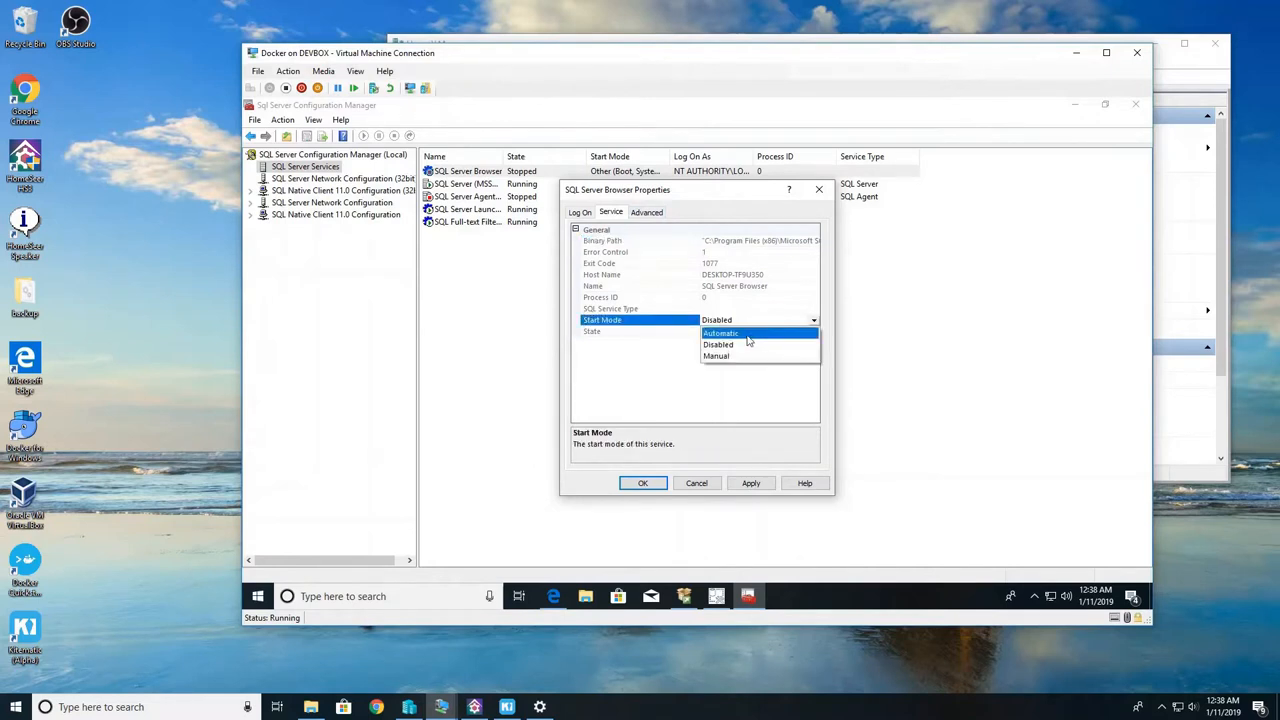
pyautogui.click(720, 332)
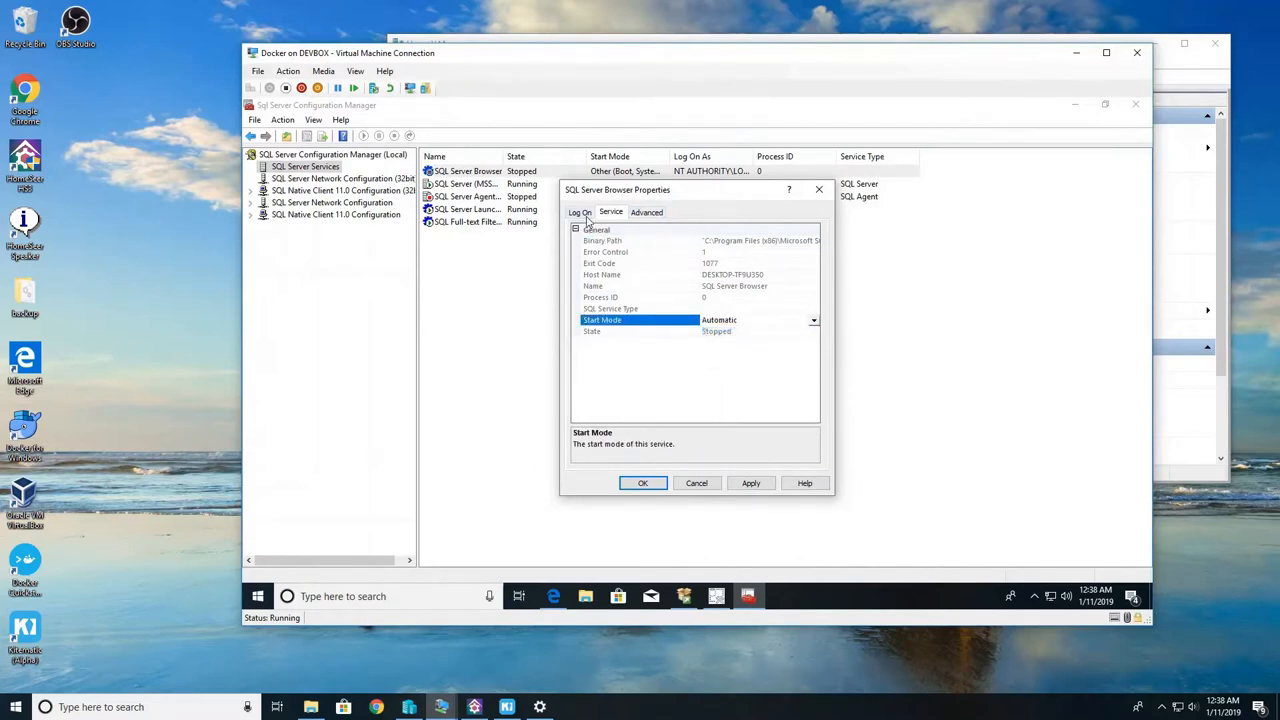
pyautogui.click(752, 482)
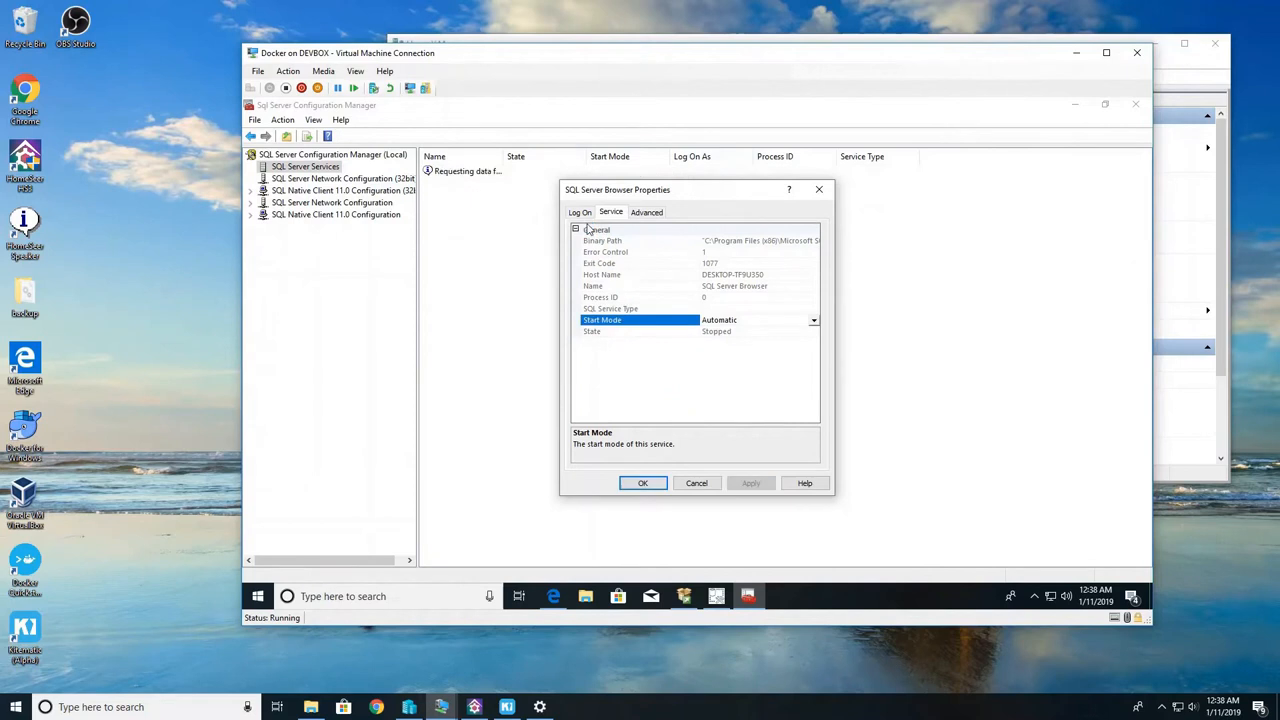
# Step: Start the SQL Server Browser service from the Log On settings
pyautogui.click(580, 212)
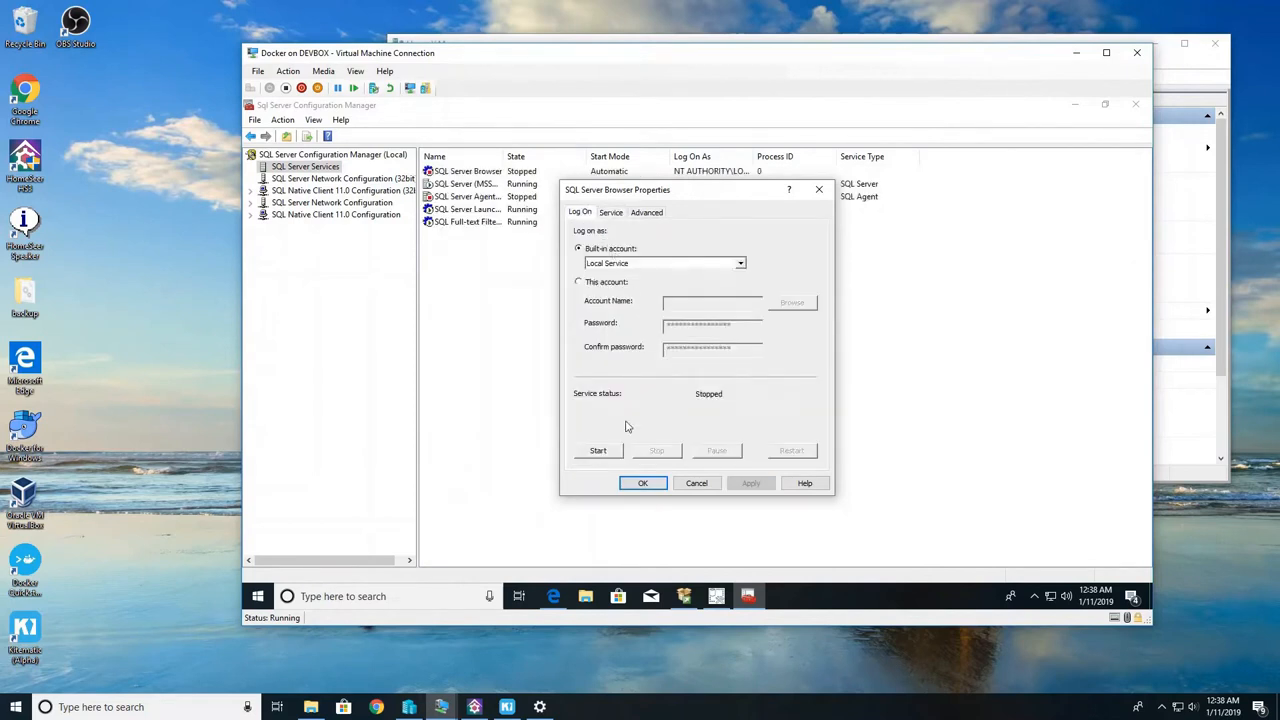
pyautogui.click(598, 450)
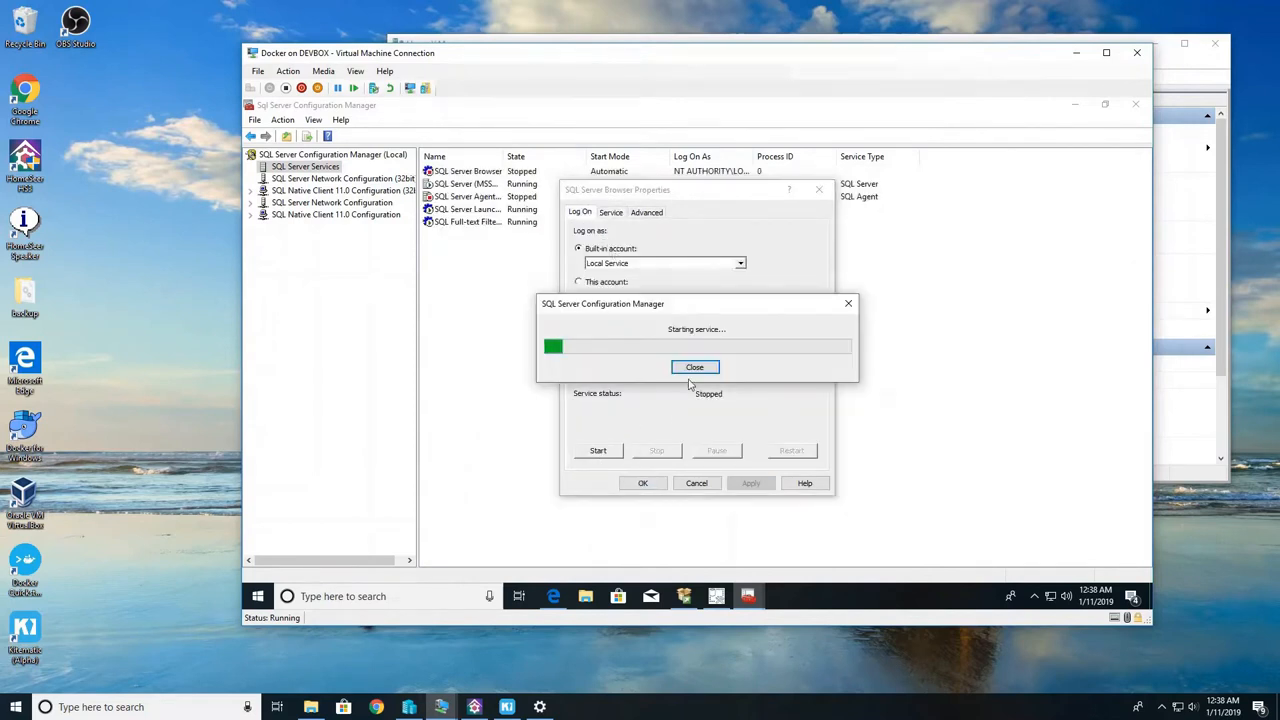
pyautogui.click(696, 368)
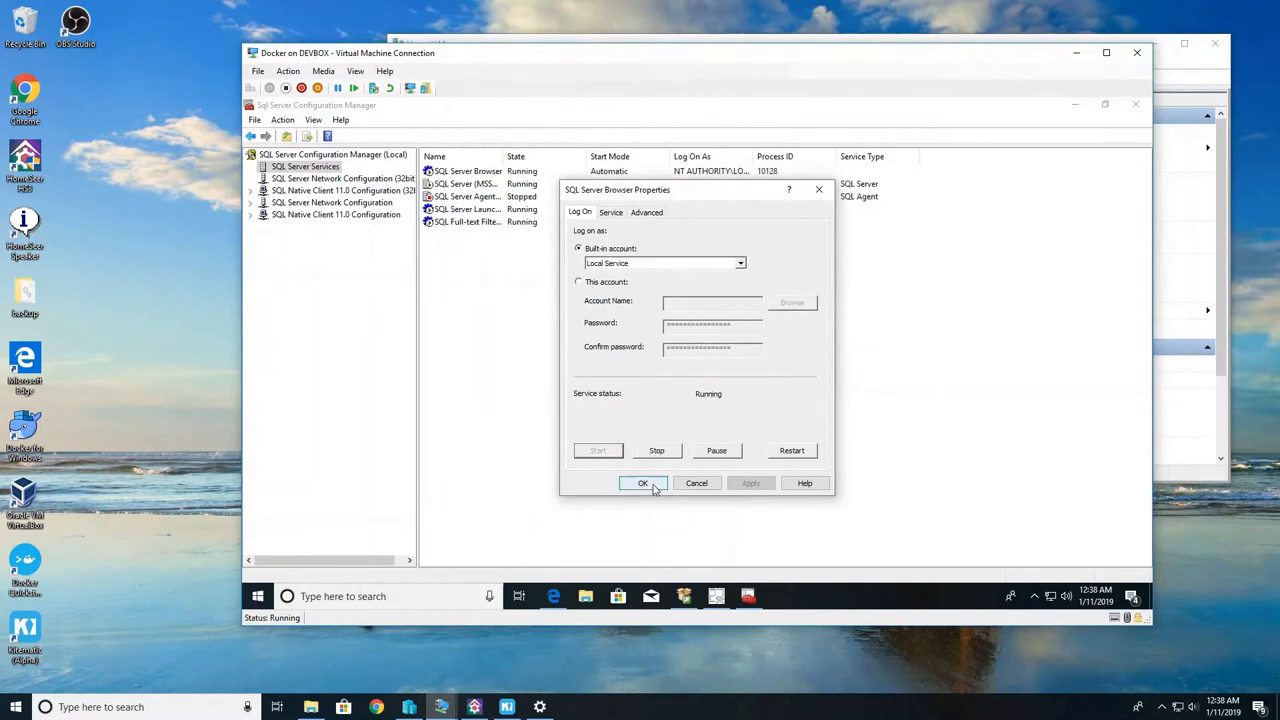
# Step: Enable the Named Pipes and TCP/IP protocols for MSSQLSERVER
pyautogui.click(644, 482)
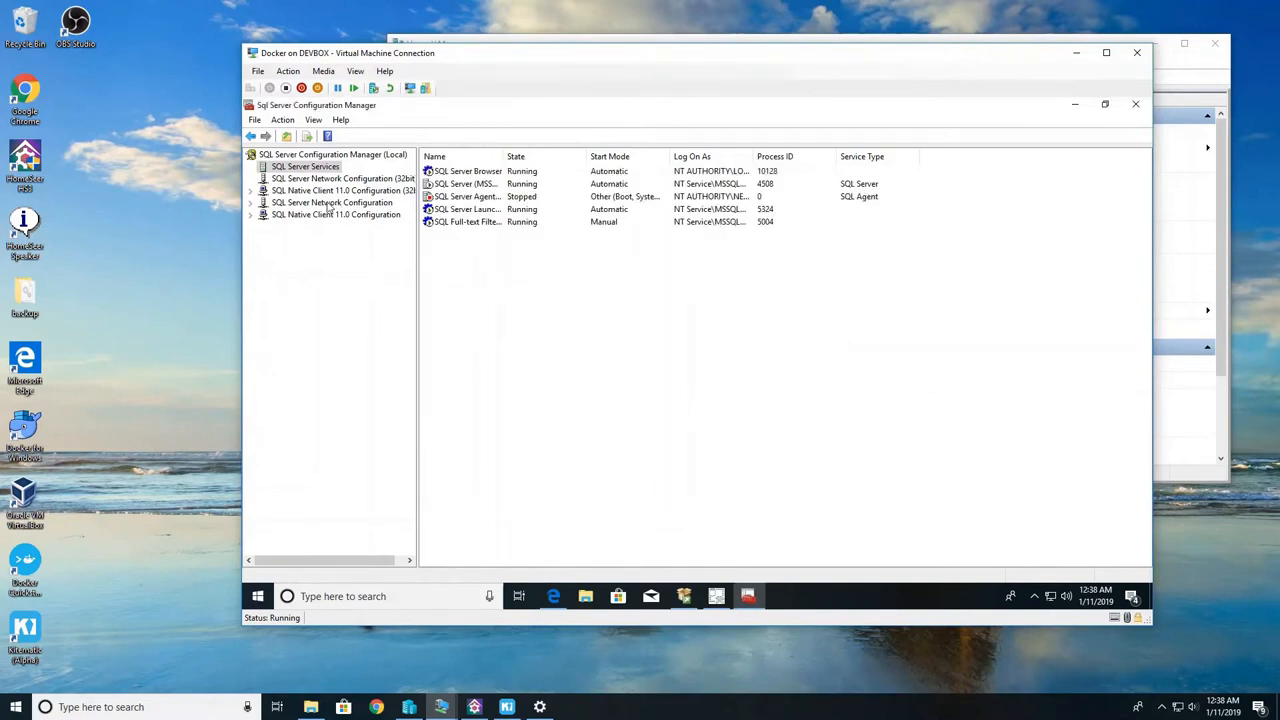
pyautogui.click(332, 202)
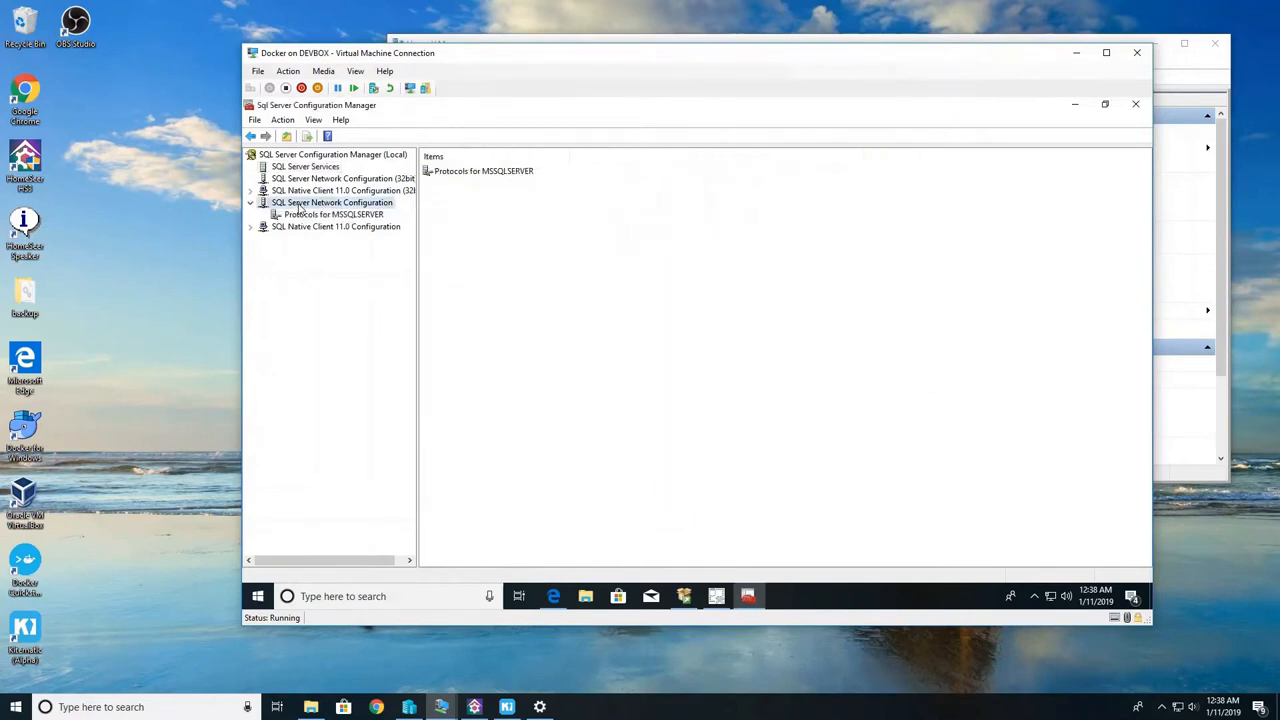
pyautogui.click(336, 214)
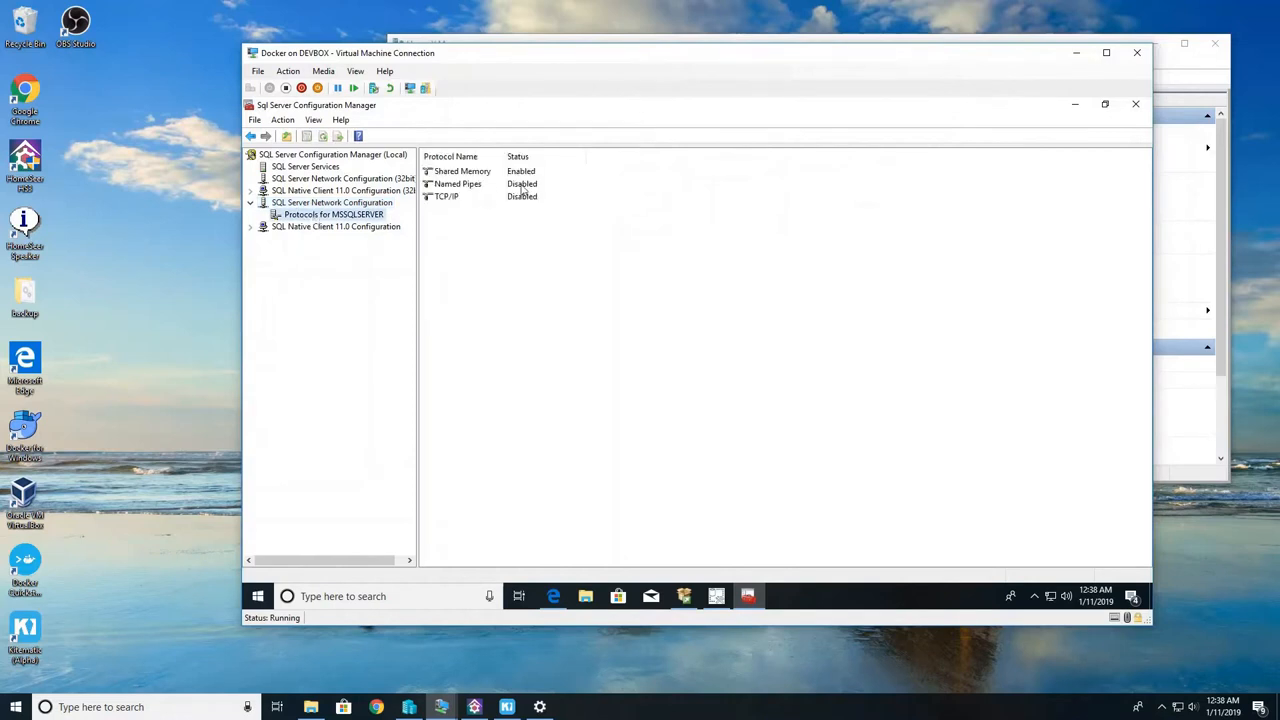
pyautogui.doubleClick(458, 184)
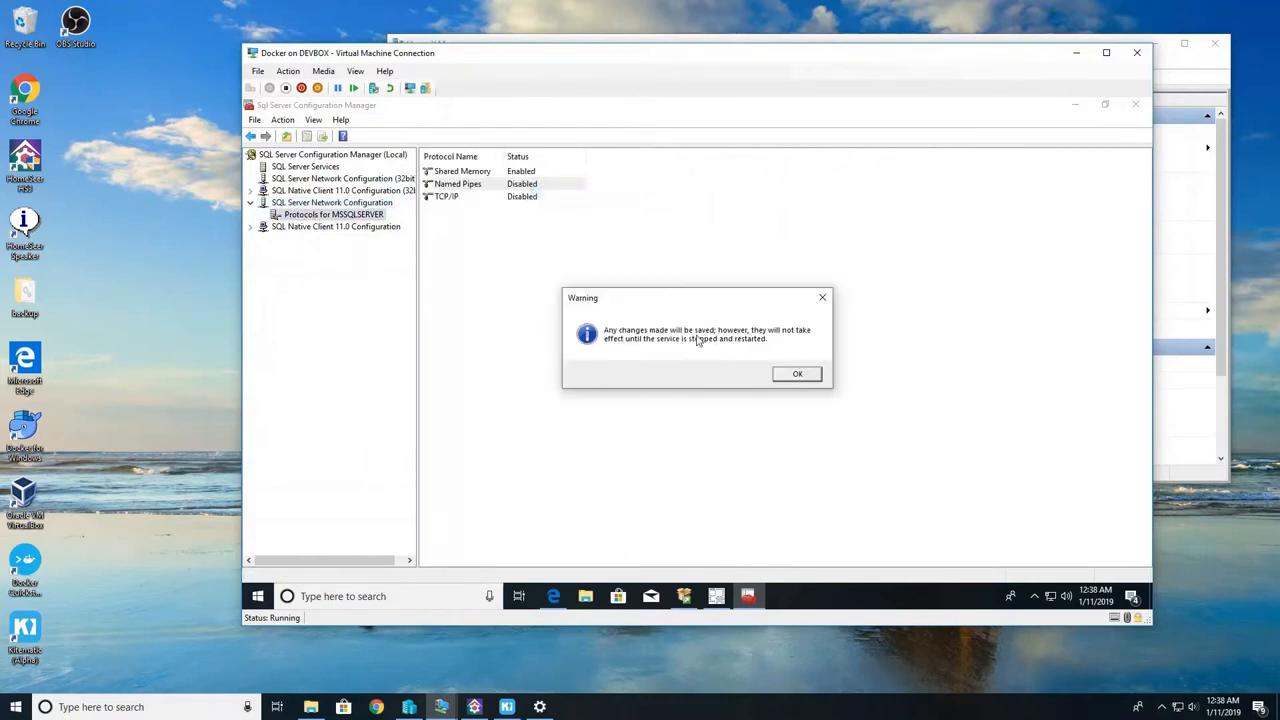
pyautogui.rightClick(448, 196)
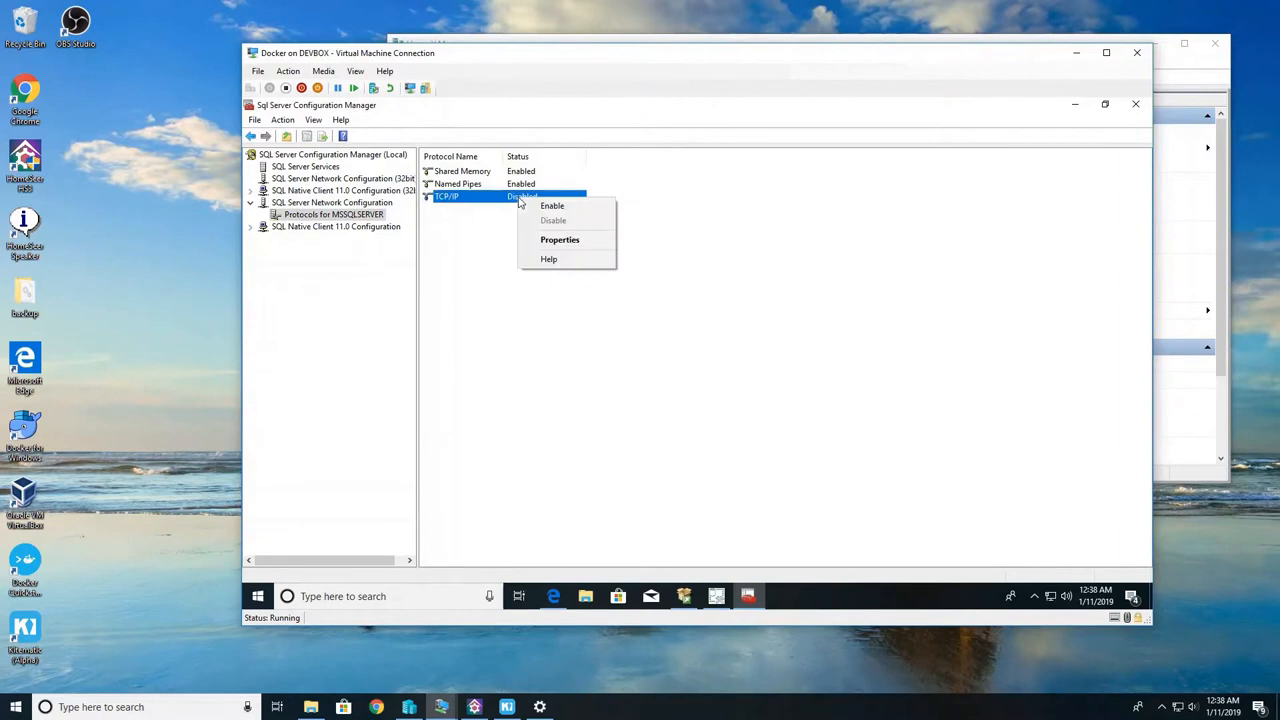
pyautogui.click(552, 220)
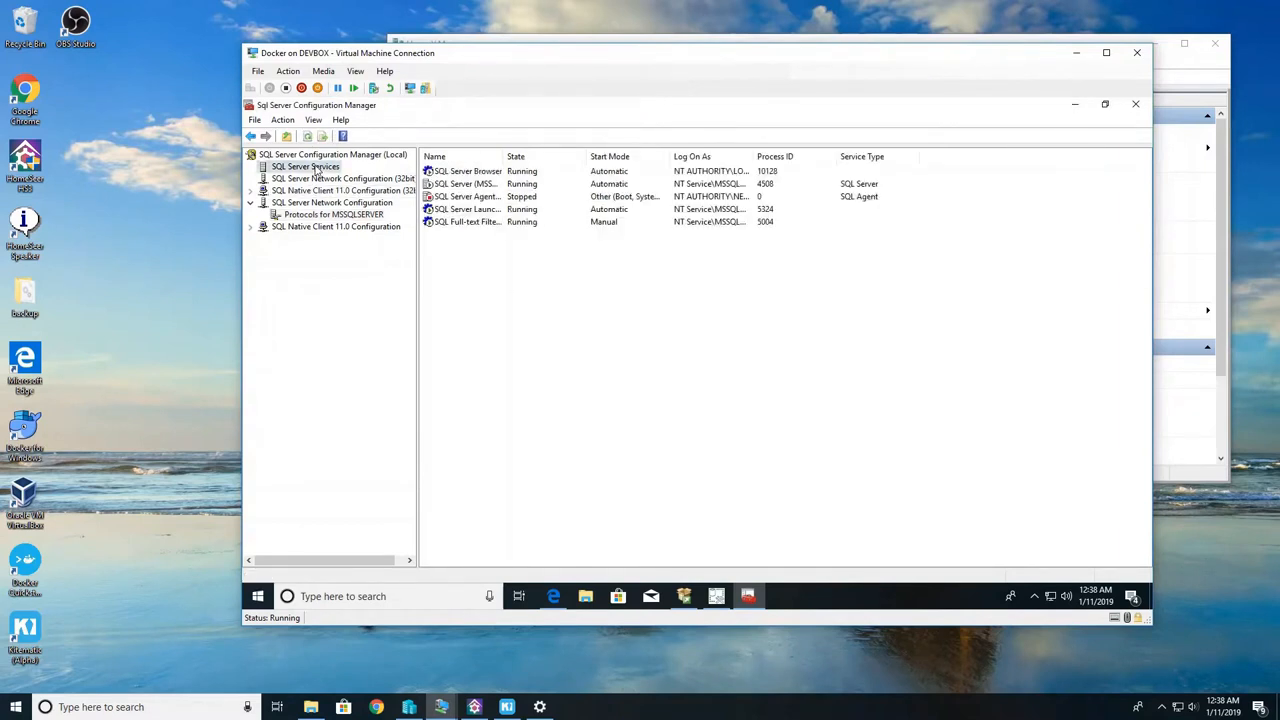
# Step: Restart the SQL Server (MSSQLSERVER) service so the protocol changes take effect
pyautogui.rightClick(464, 184)
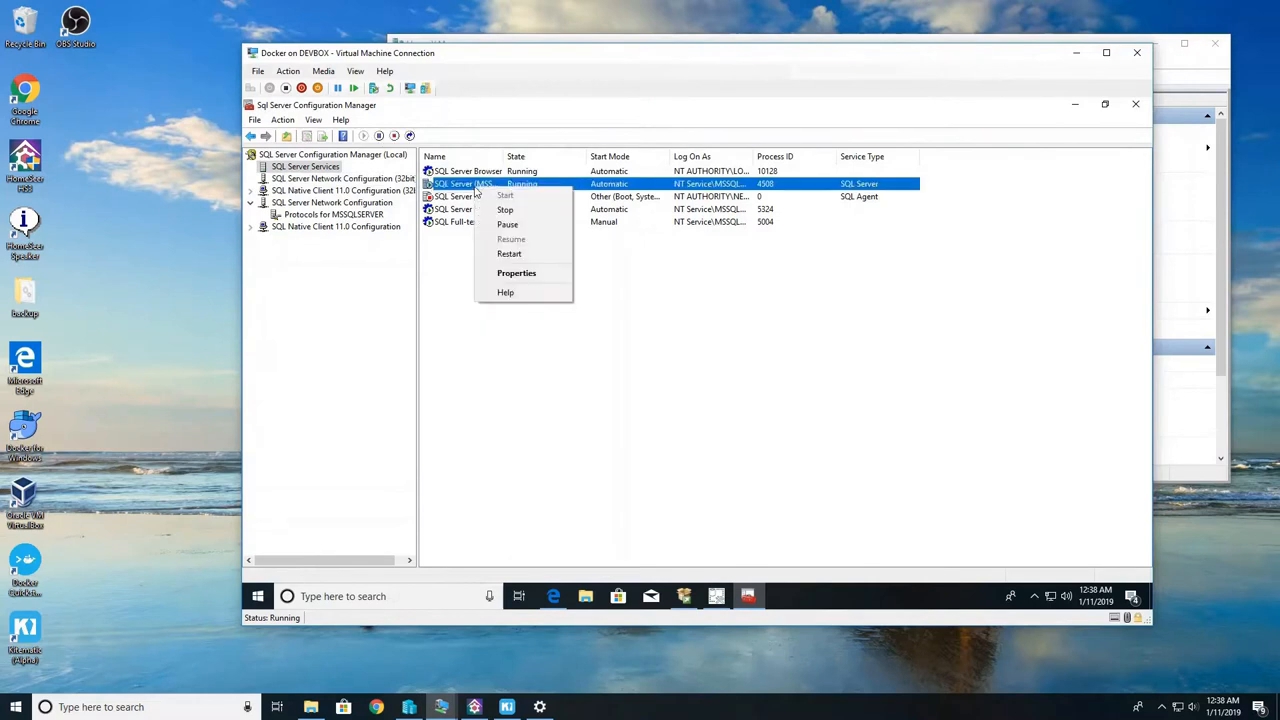
pyautogui.moveTo(504, 210)
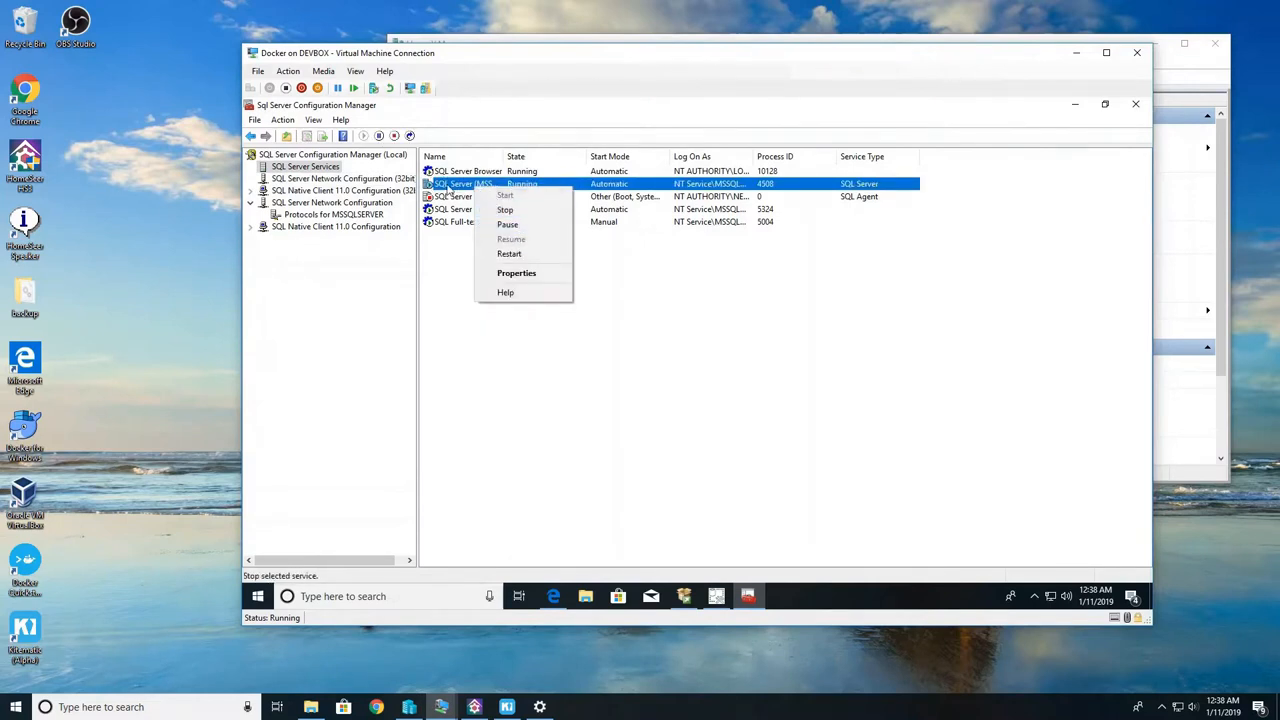
pyautogui.click(504, 210)
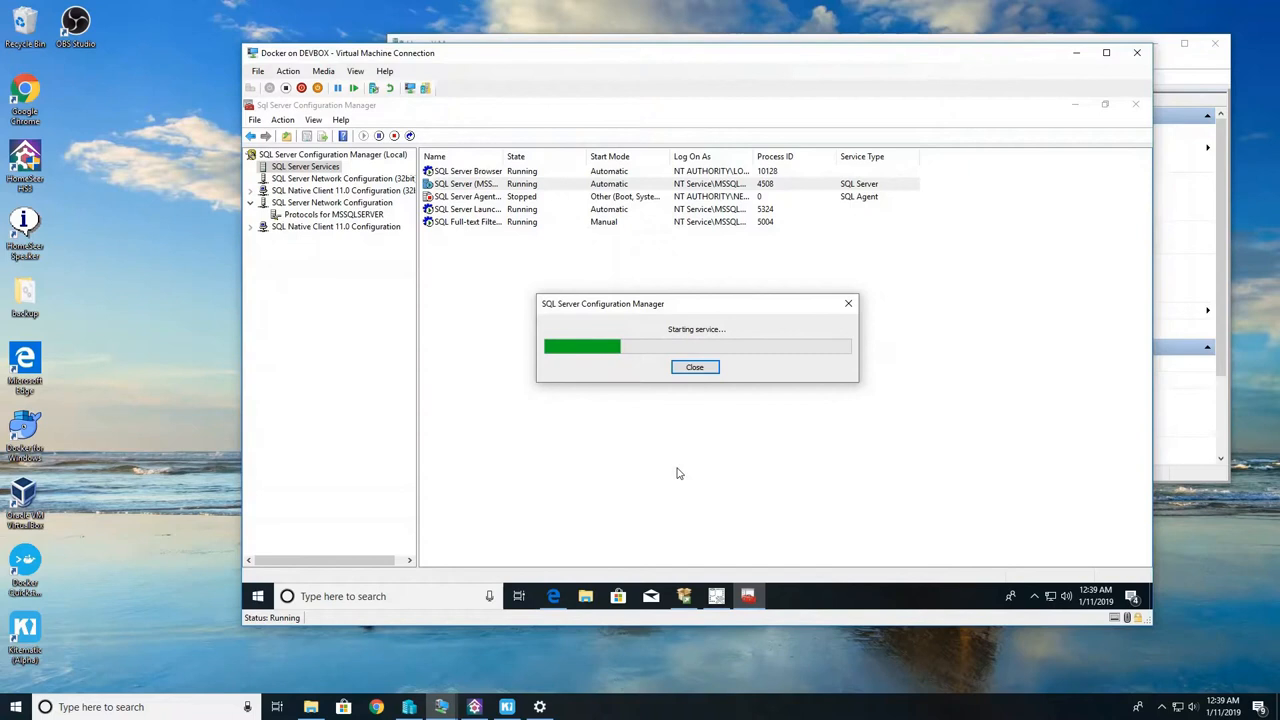
pyautogui.click(694, 368)
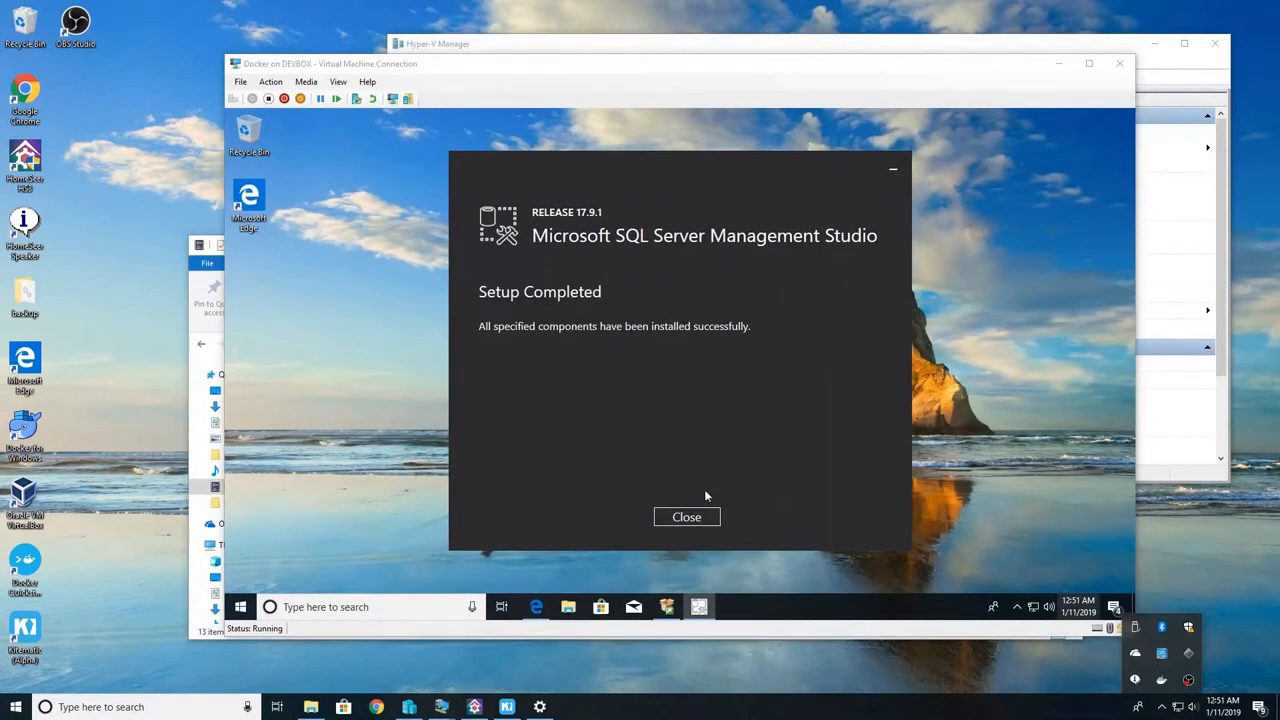
# Step: Launch SQL Server Management Studio and connect to the local engine with Windows authentication
pyautogui.click(688, 516)
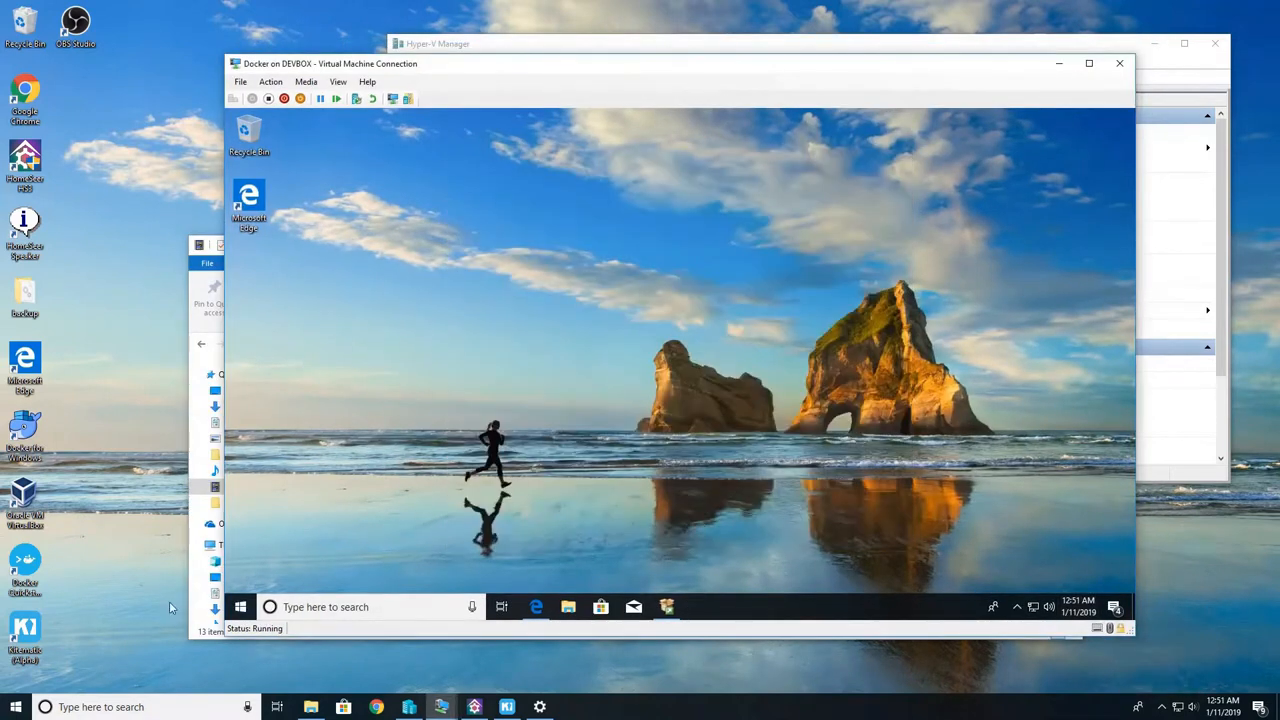
pyautogui.click(240, 608)
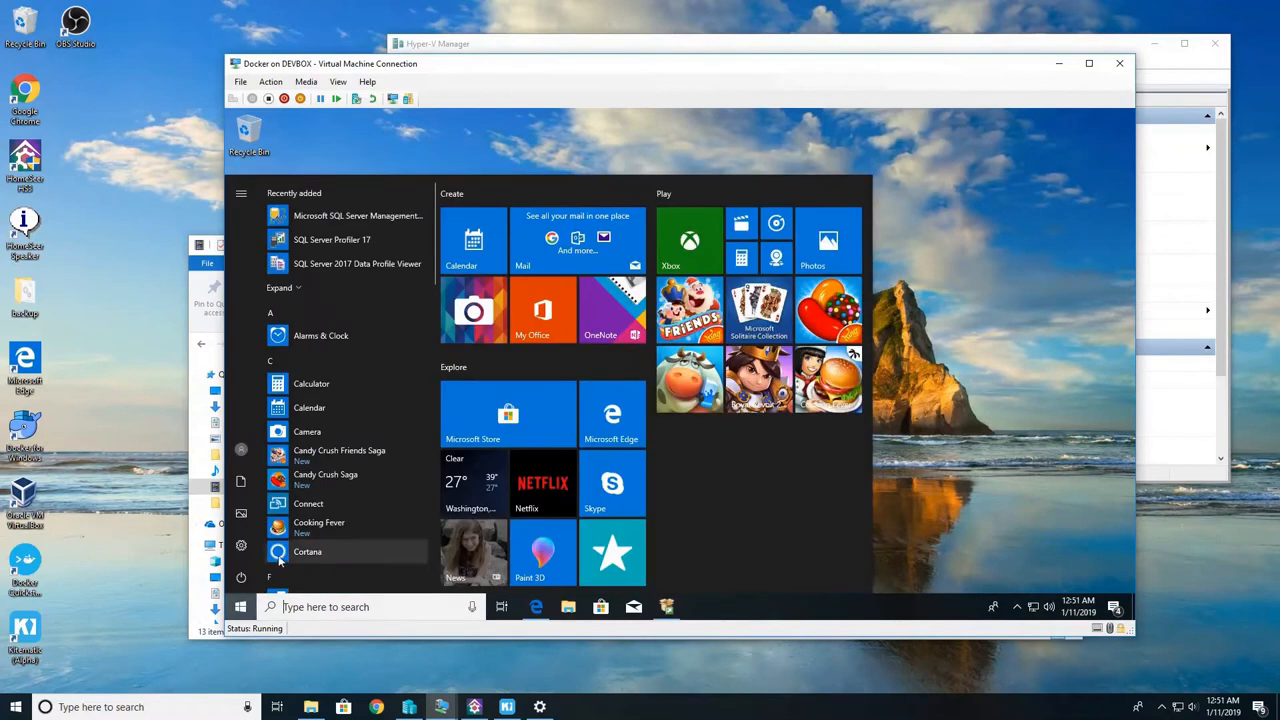
pyautogui.scroll(-3)
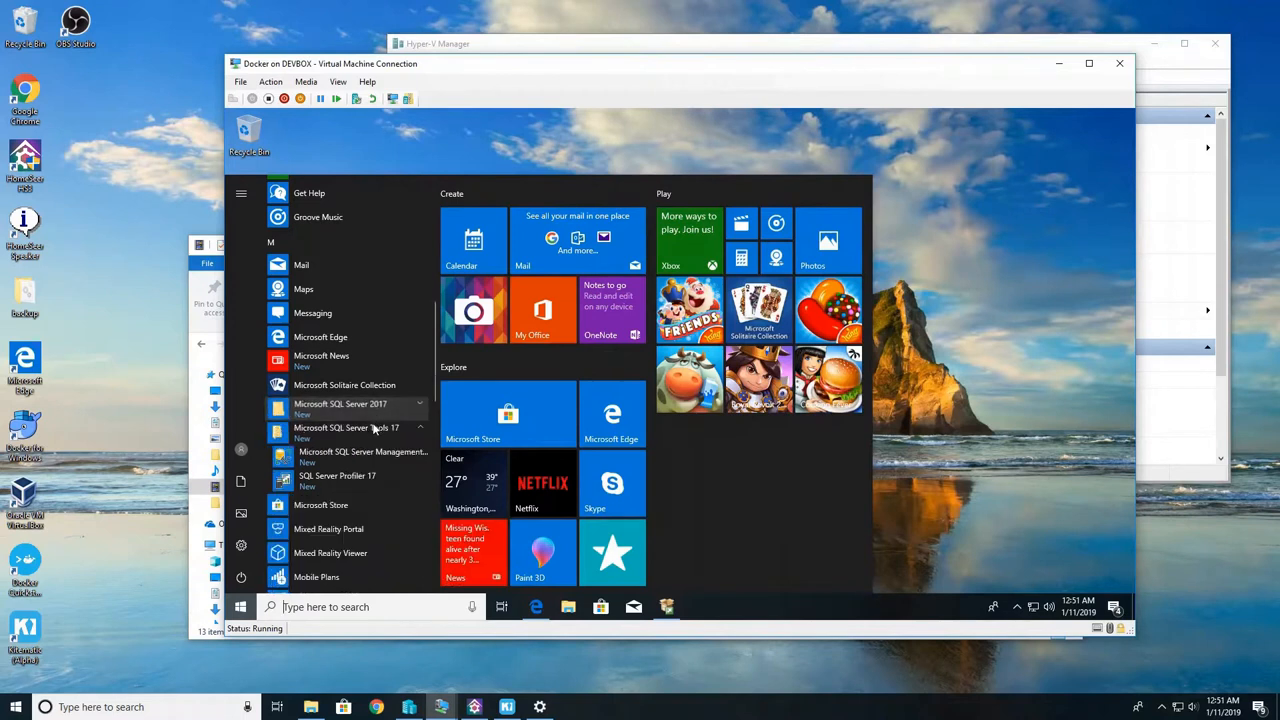
pyautogui.click(362, 452)
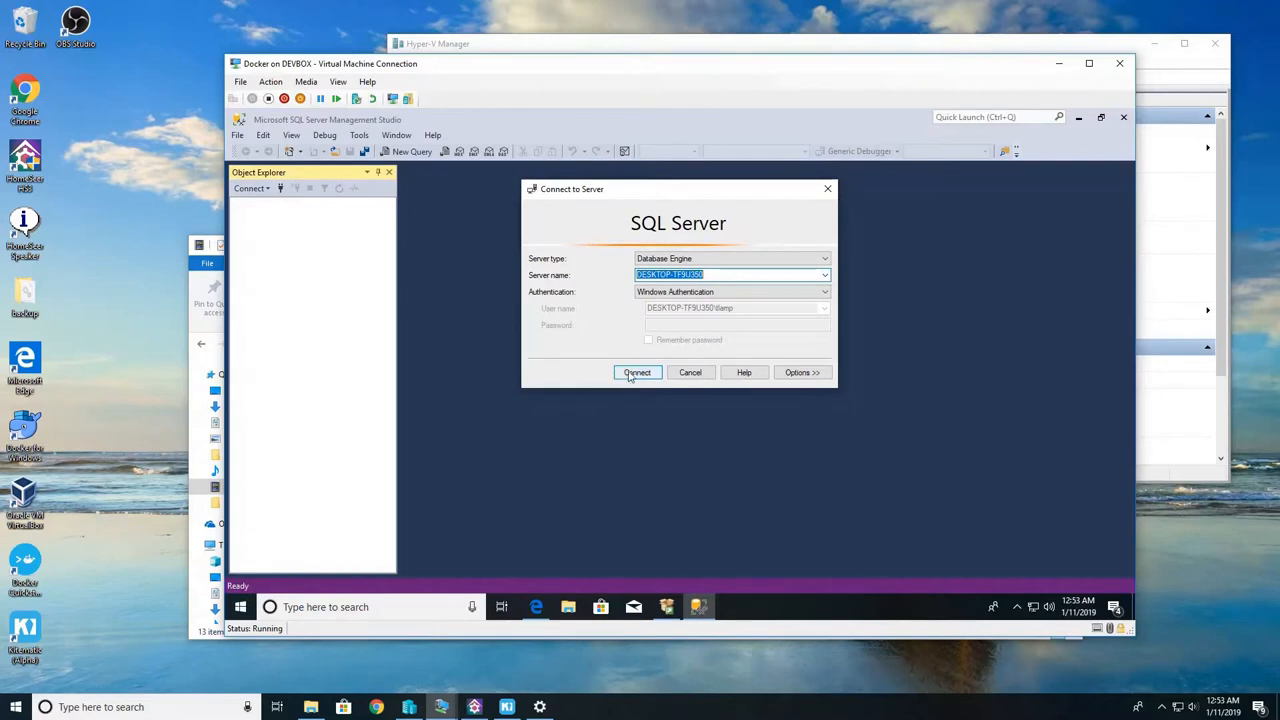
pyautogui.click(636, 372)
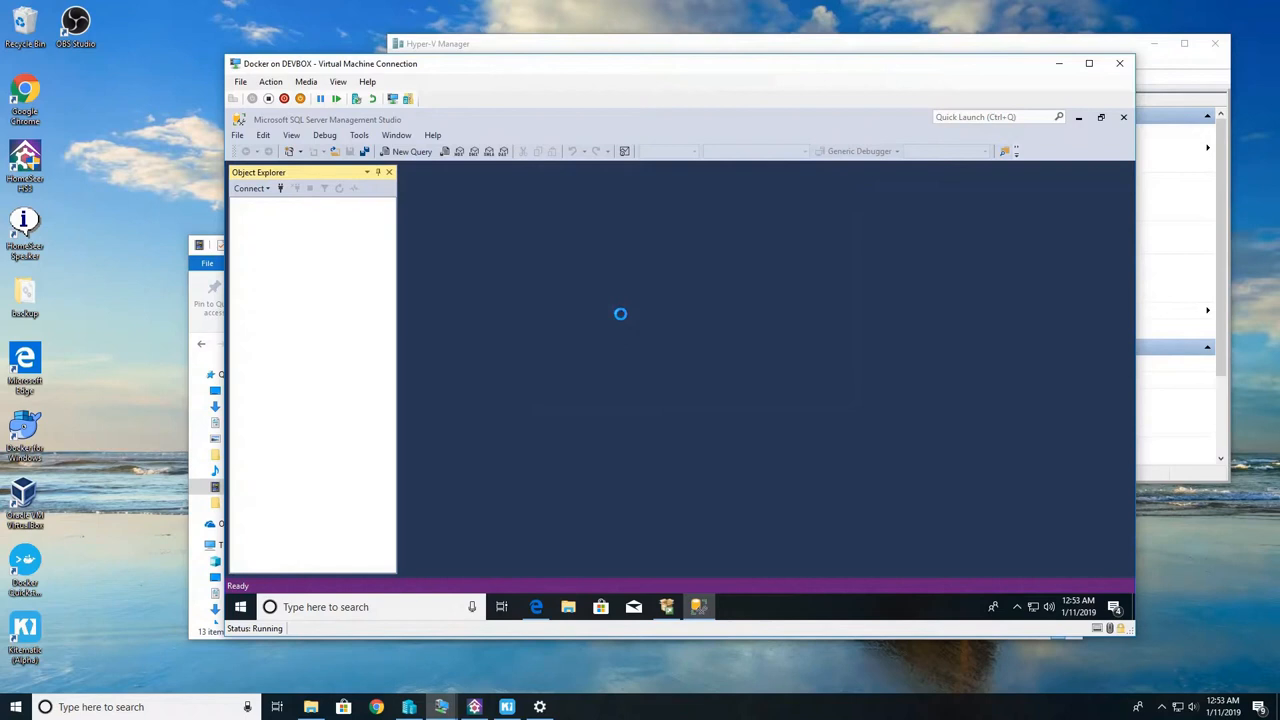
pyautogui.moveTo(456, 294)
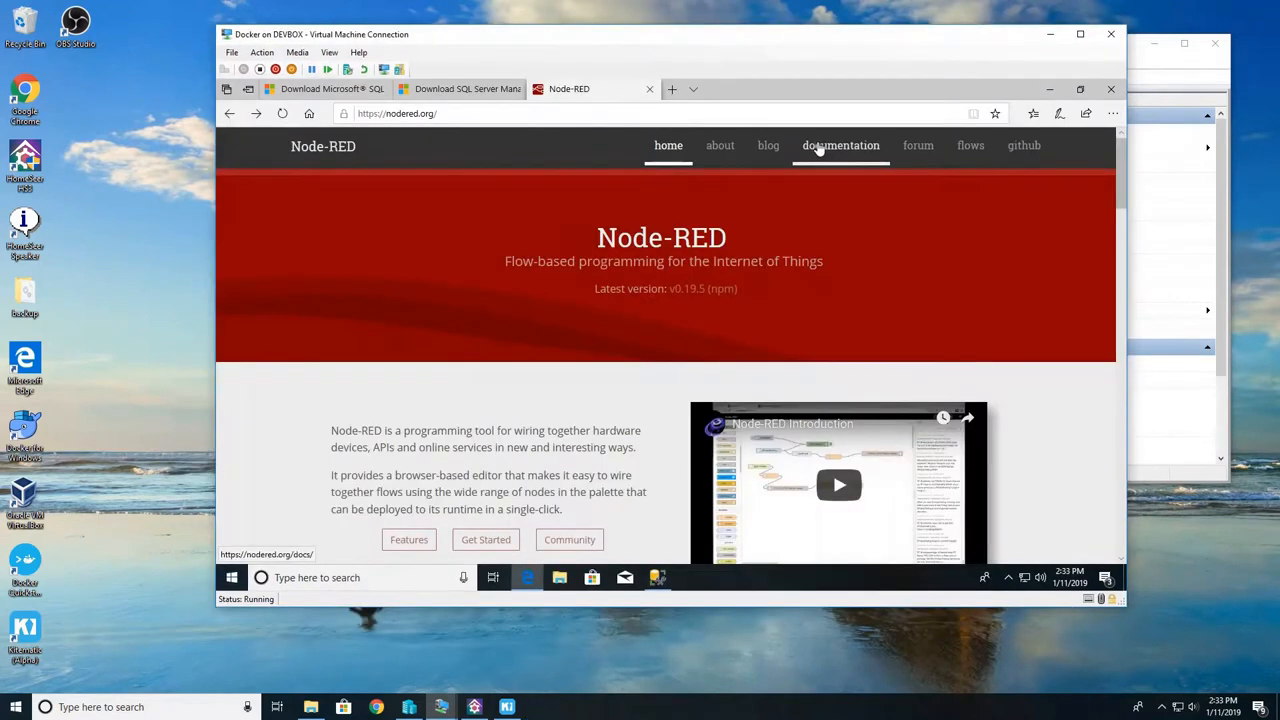
# Step: Navigate Node-RED's documentation to the Windows installation instructions
pyautogui.click(840, 144)
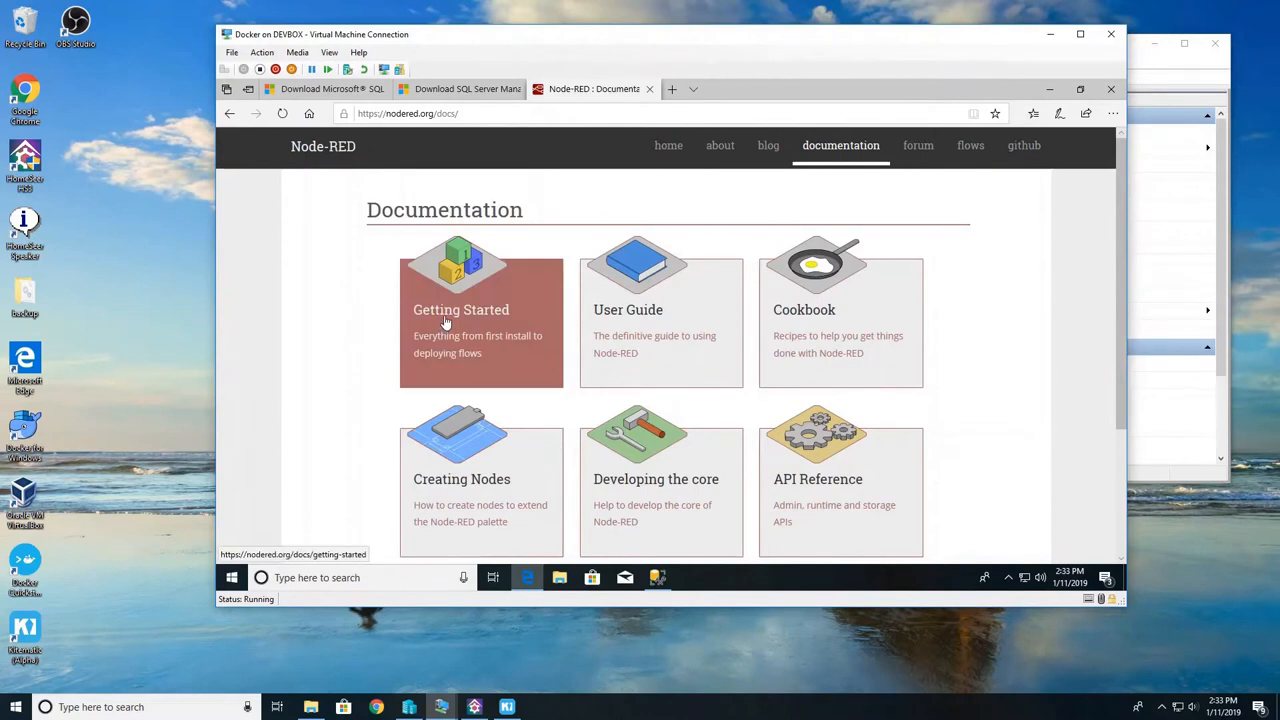
pyautogui.click(460, 308)
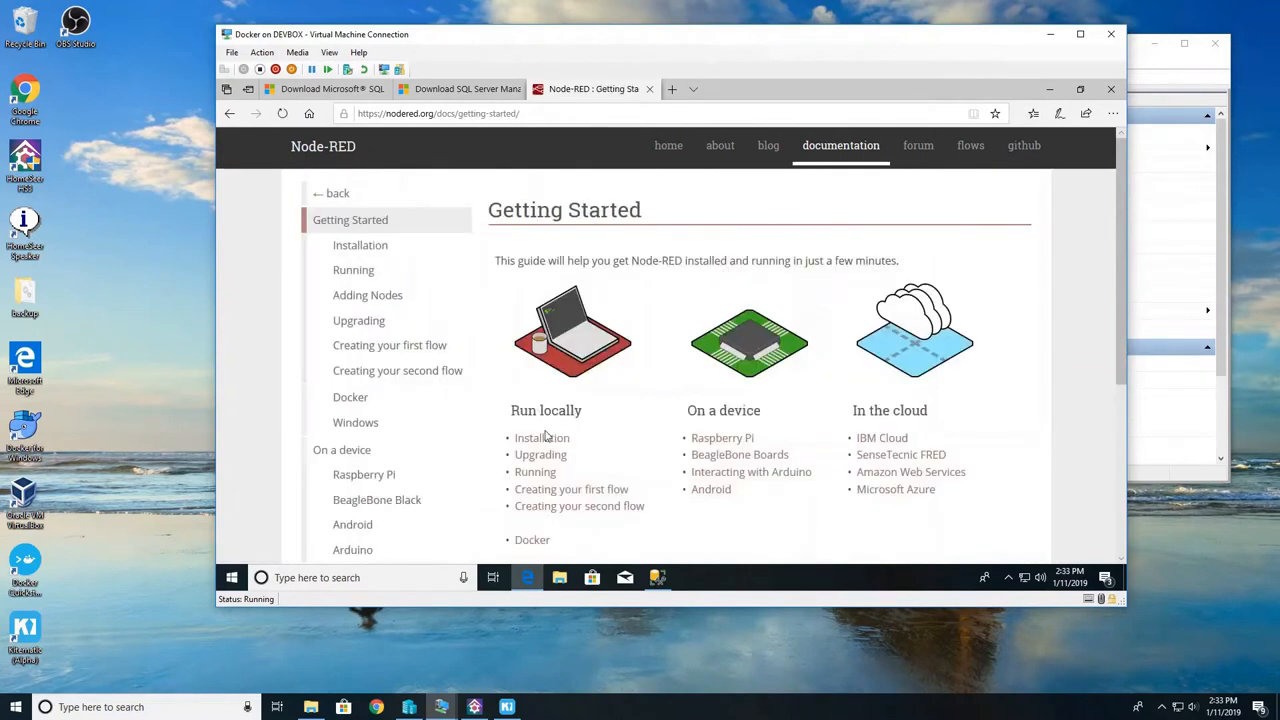
pyautogui.click(360, 244)
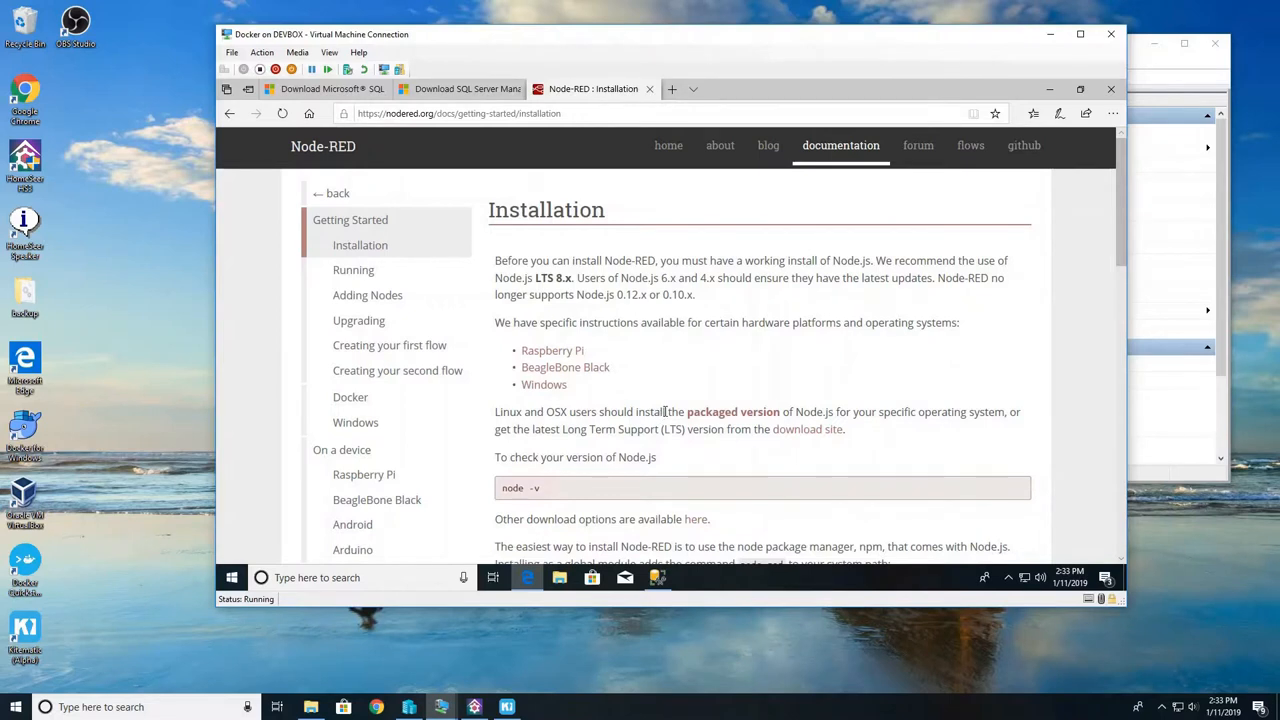
pyautogui.moveTo(544, 384)
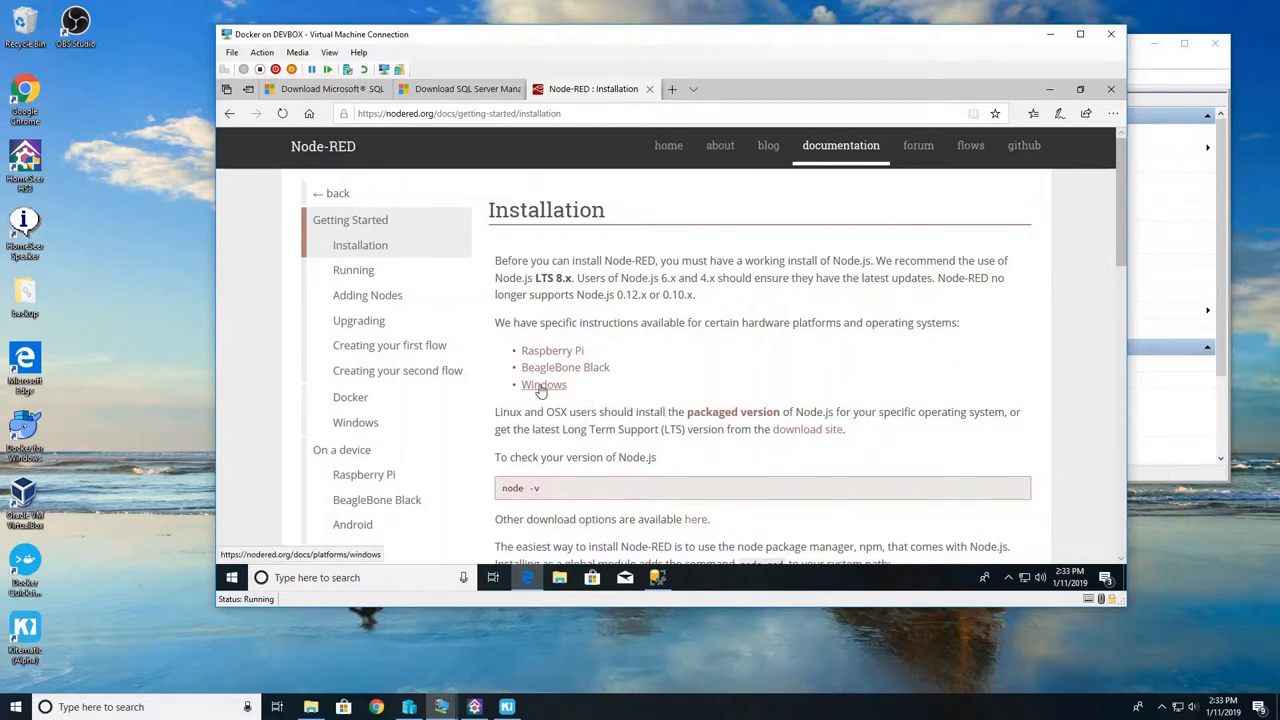
pyautogui.click(544, 384)
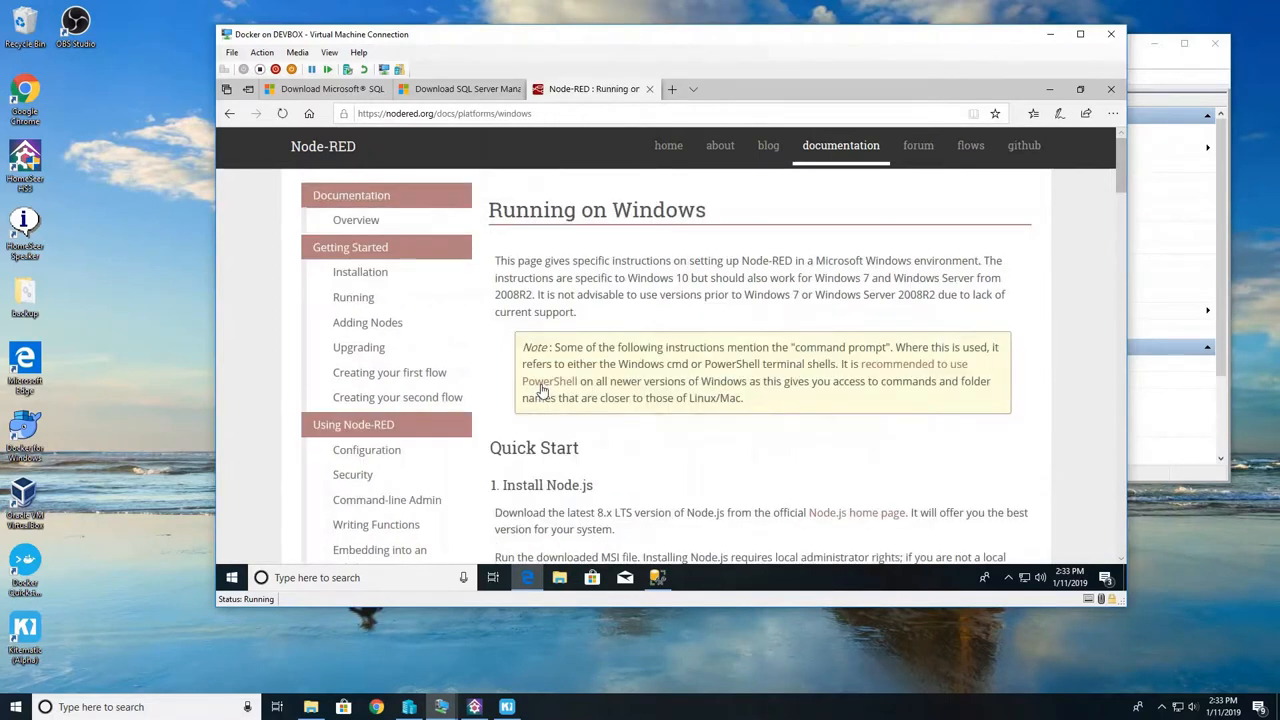
pyautogui.scroll(-3)
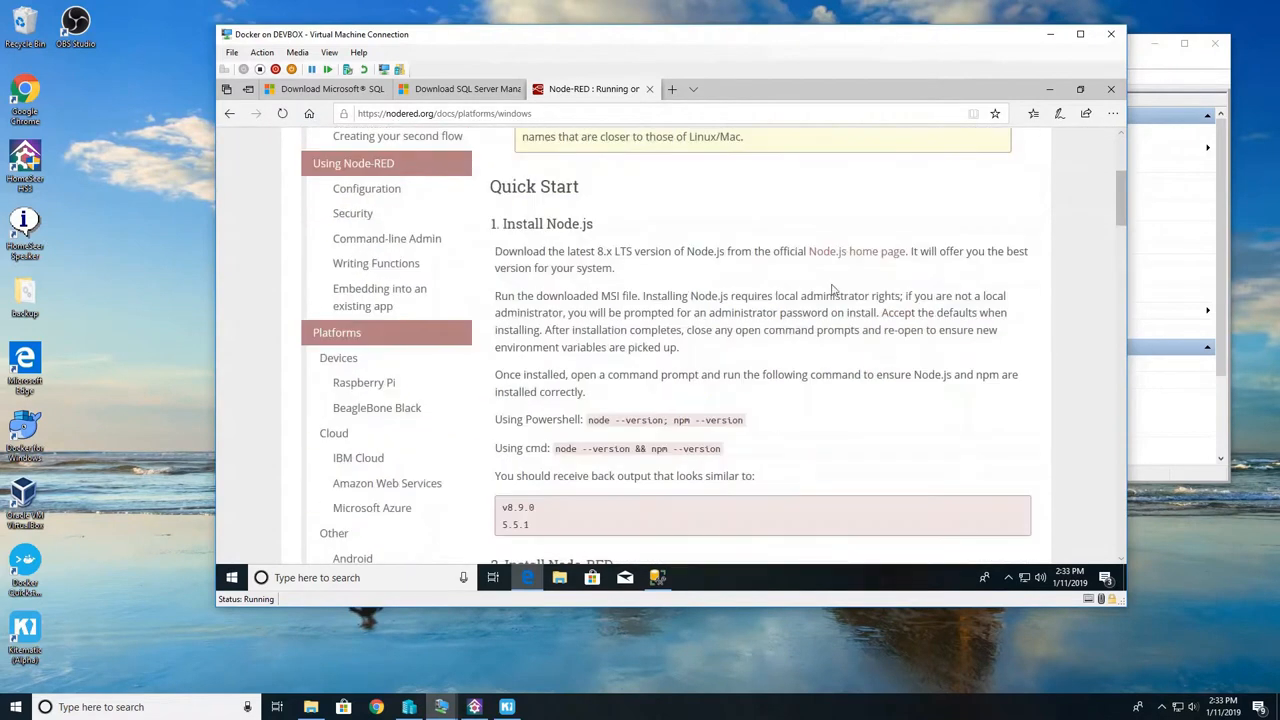
pyautogui.moveTo(856, 252)
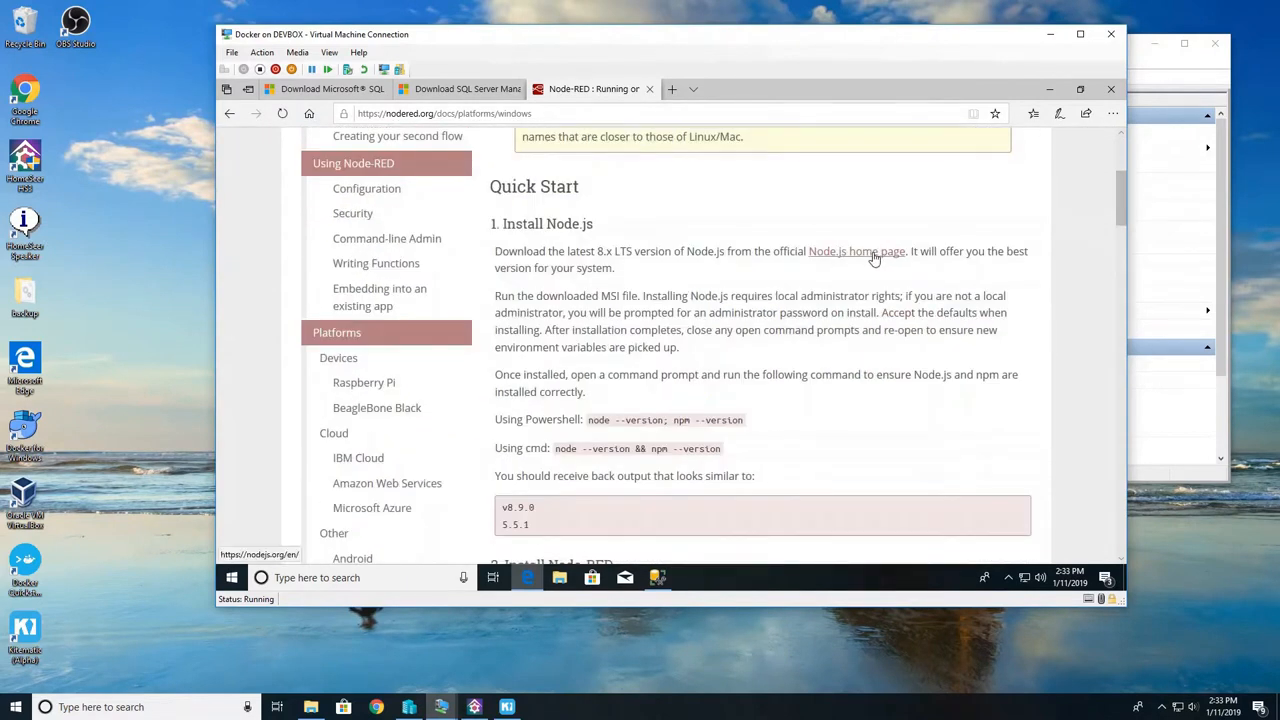
pyautogui.moveTo(868, 260)
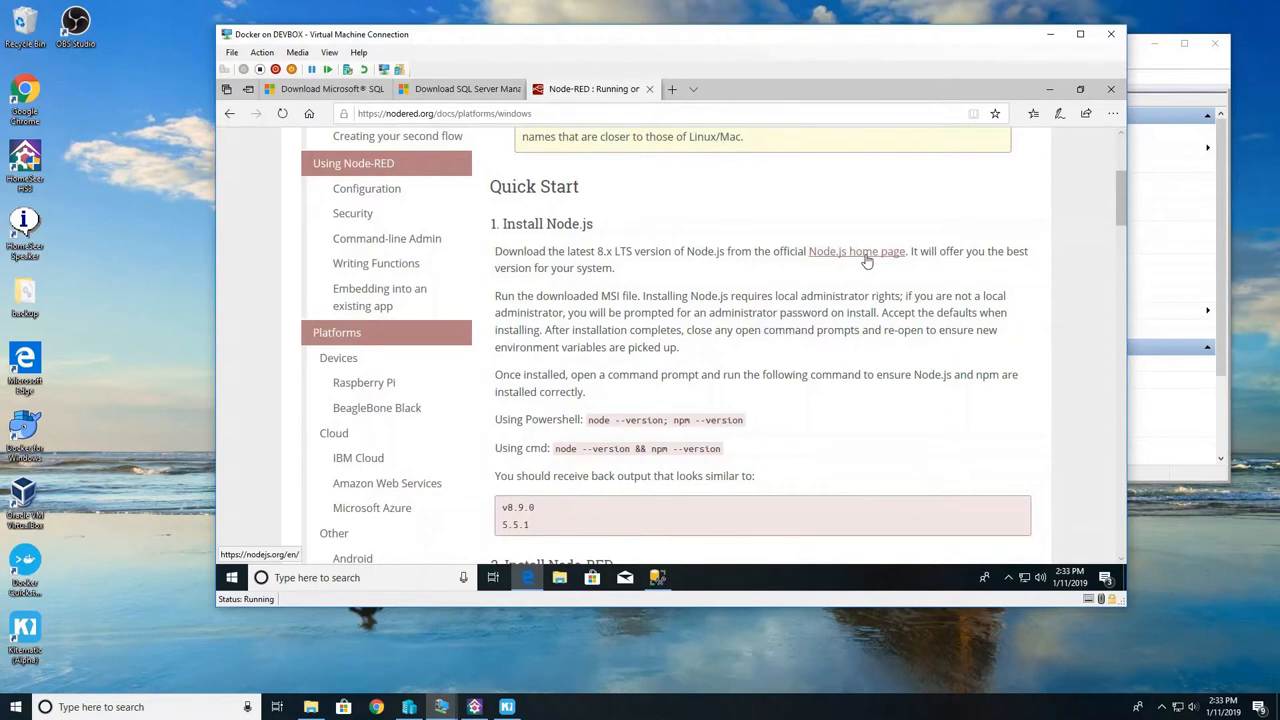
# Step: Go to nodejs.org and download the Node.js 10.15.0 LTS installer
pyautogui.click(856, 252)
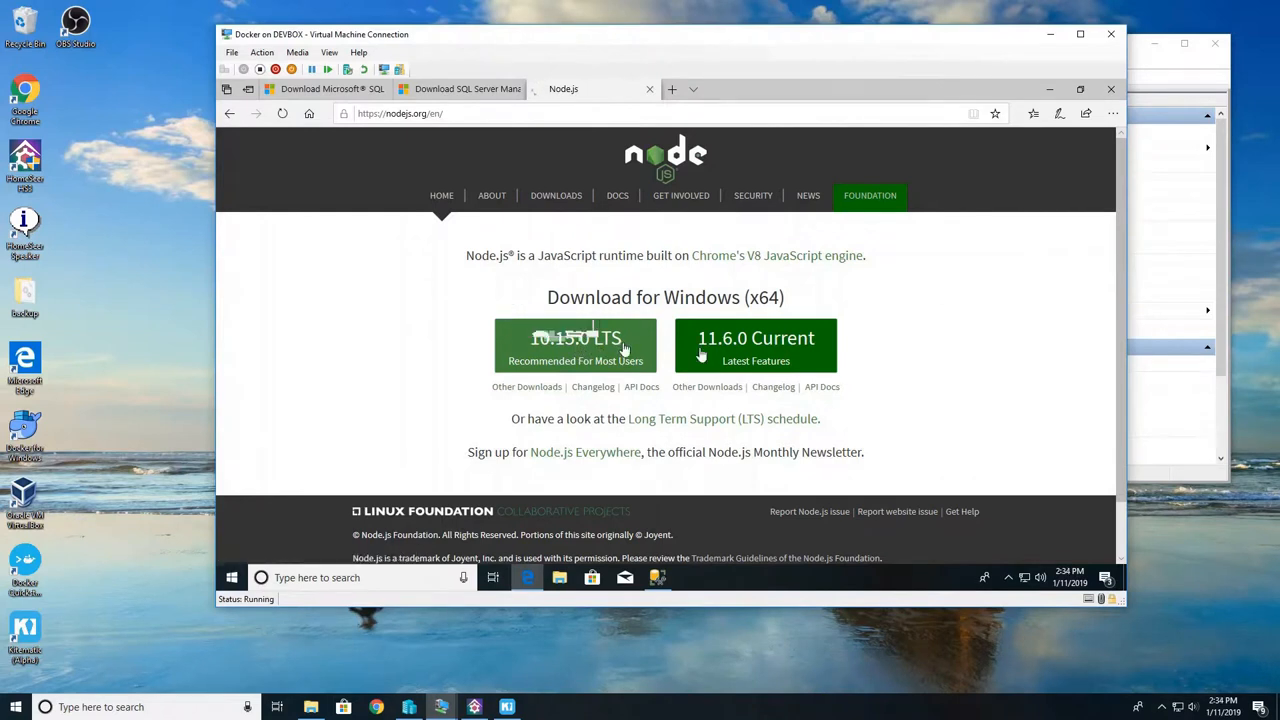
pyautogui.click(576, 344)
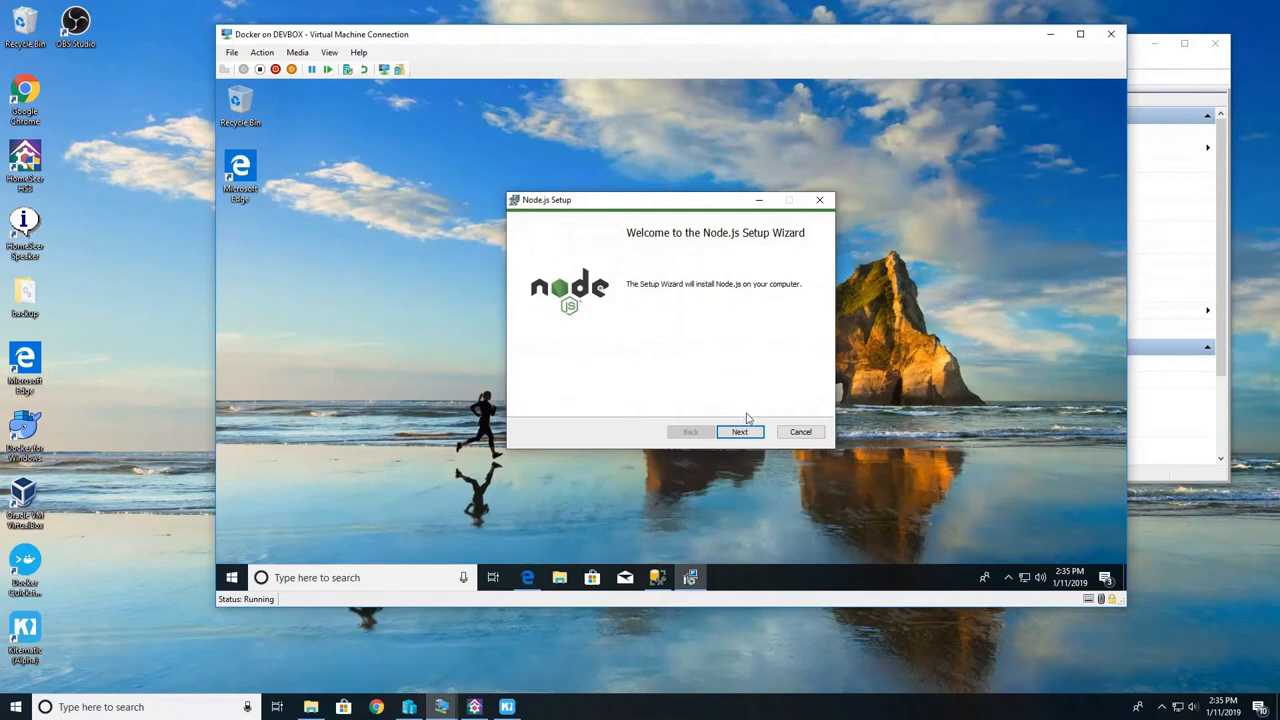
# Step: Install Node.js with the default folder and features, accepting the license and finishing the wizard
pyautogui.click(740, 432)
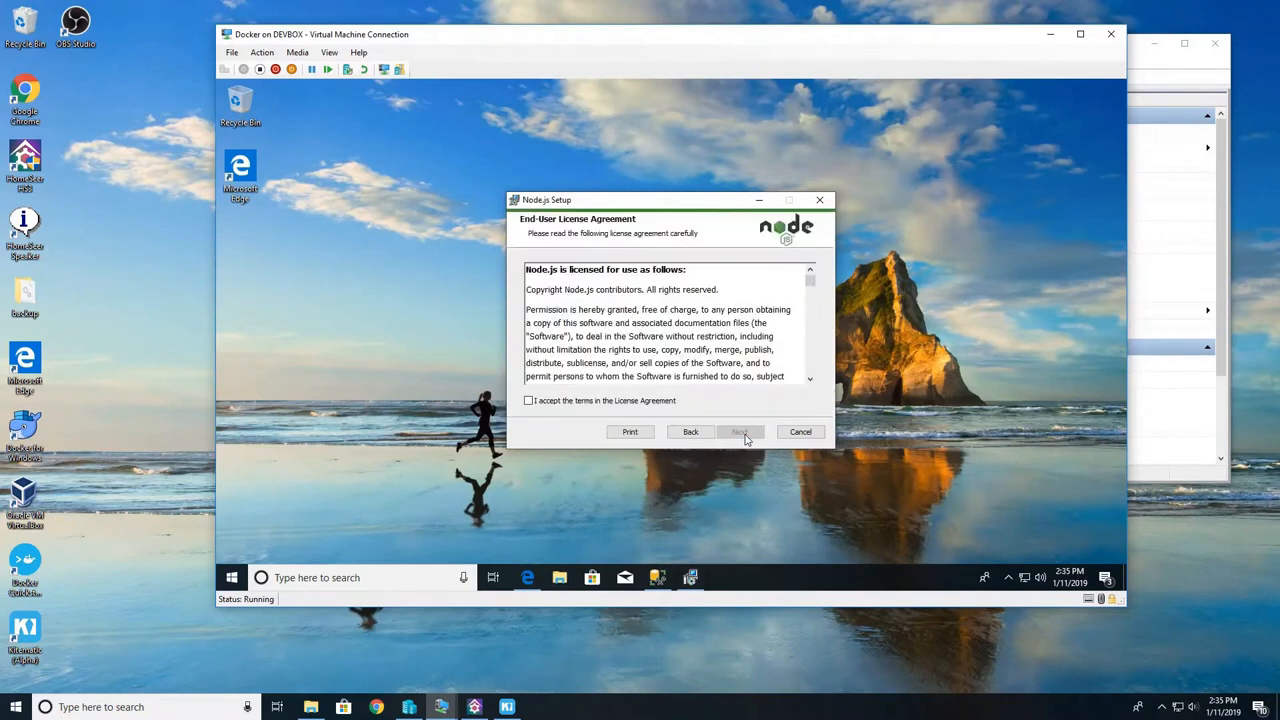
pyautogui.click(740, 432)
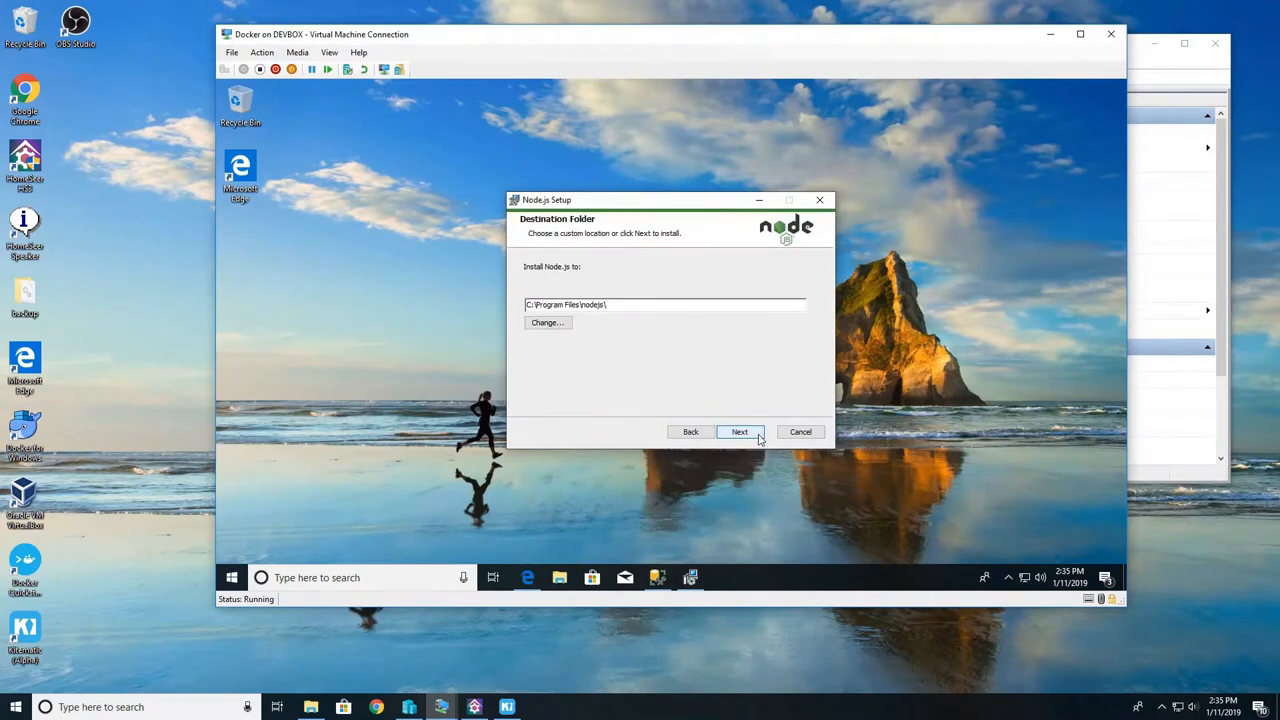
pyautogui.click(740, 432)
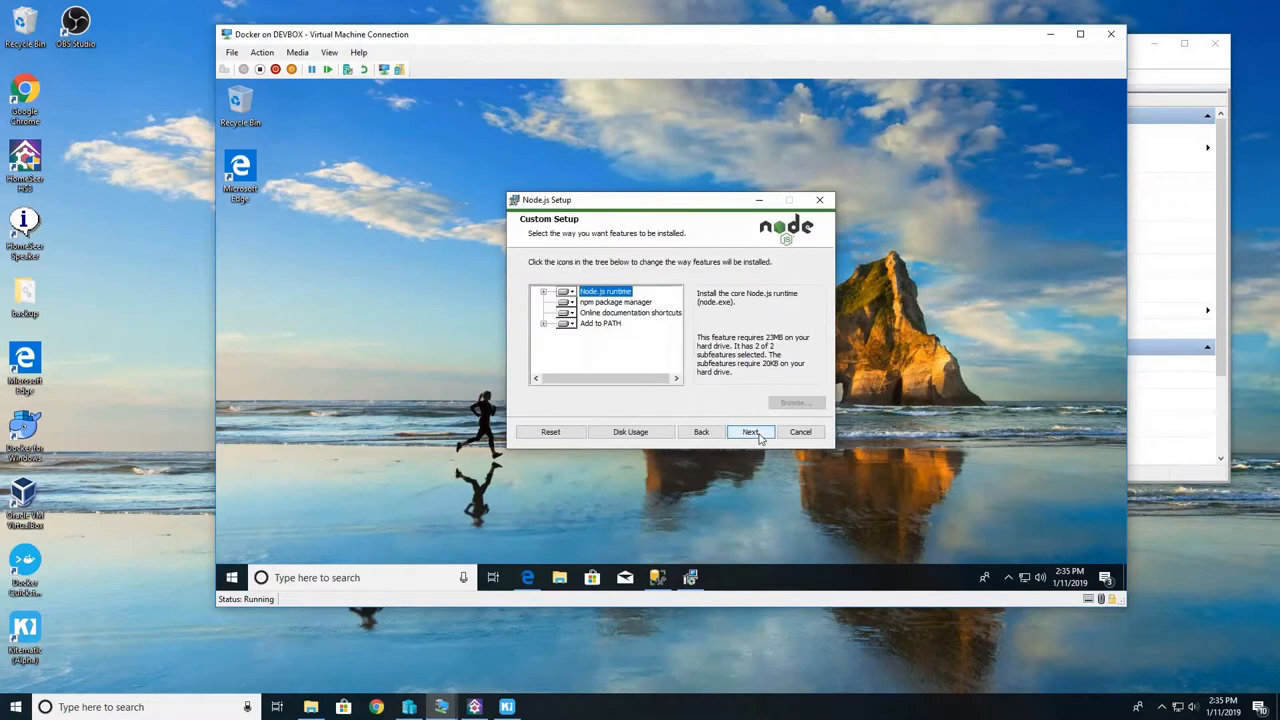
pyautogui.click(750, 432)
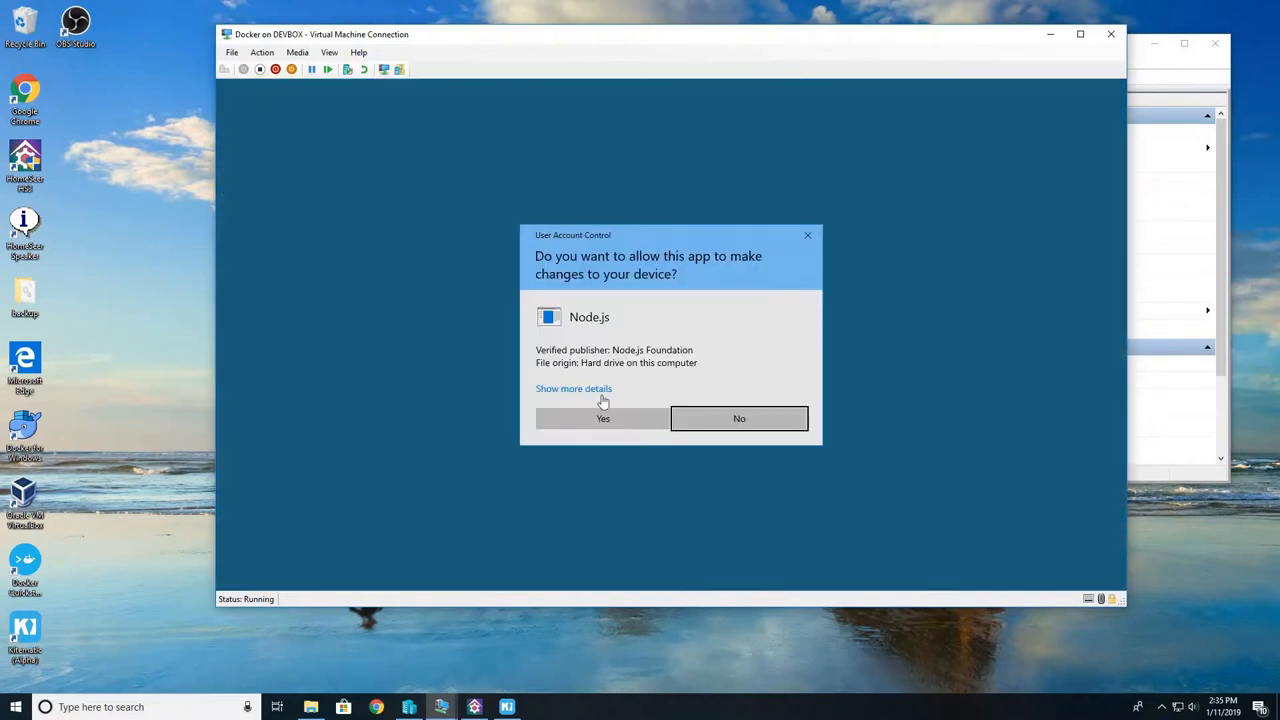
pyautogui.click(602, 418)
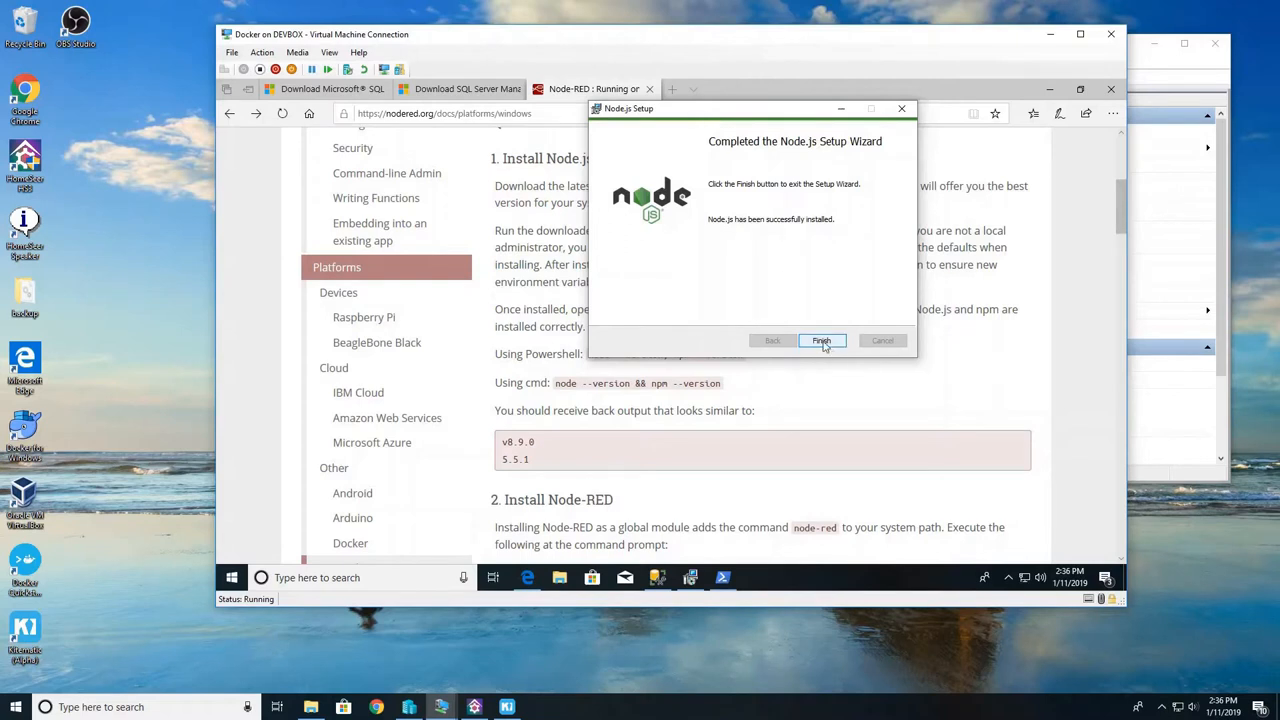
pyautogui.click(820, 340)
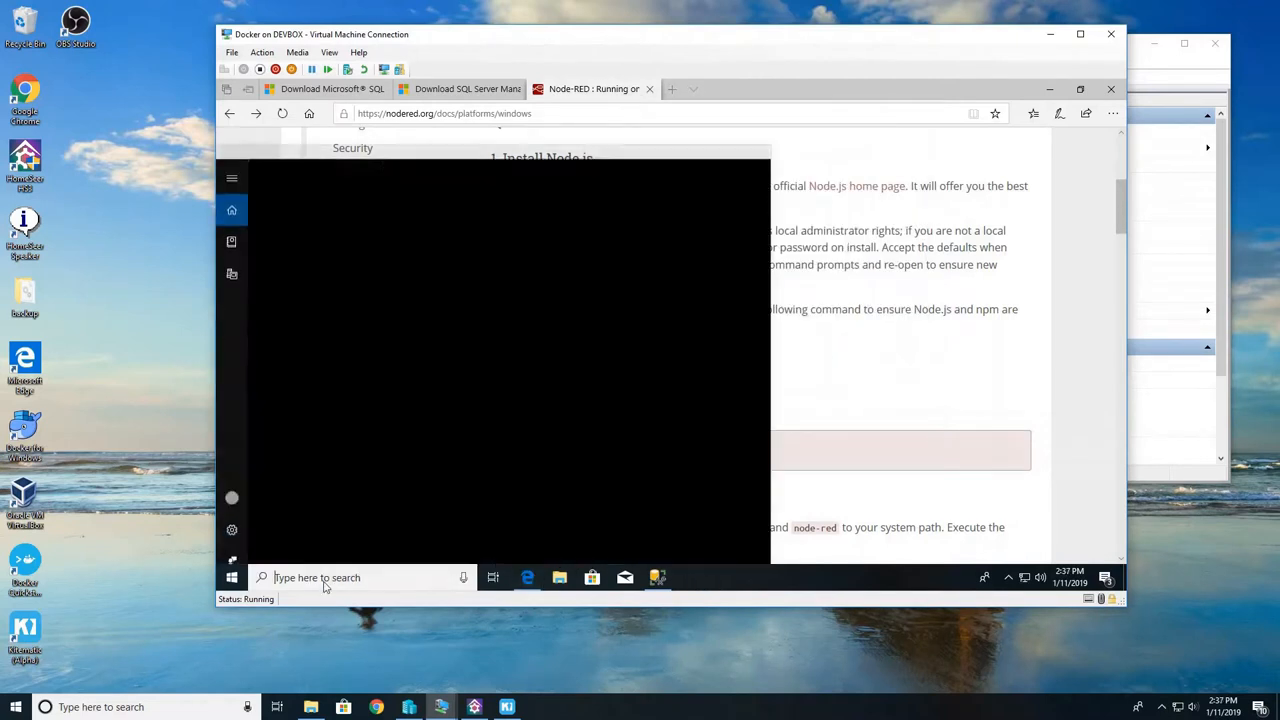
# Step: Run PowerShell as administrator and check versions with 'node --version; npm --version'
pyautogui.write('powershell')
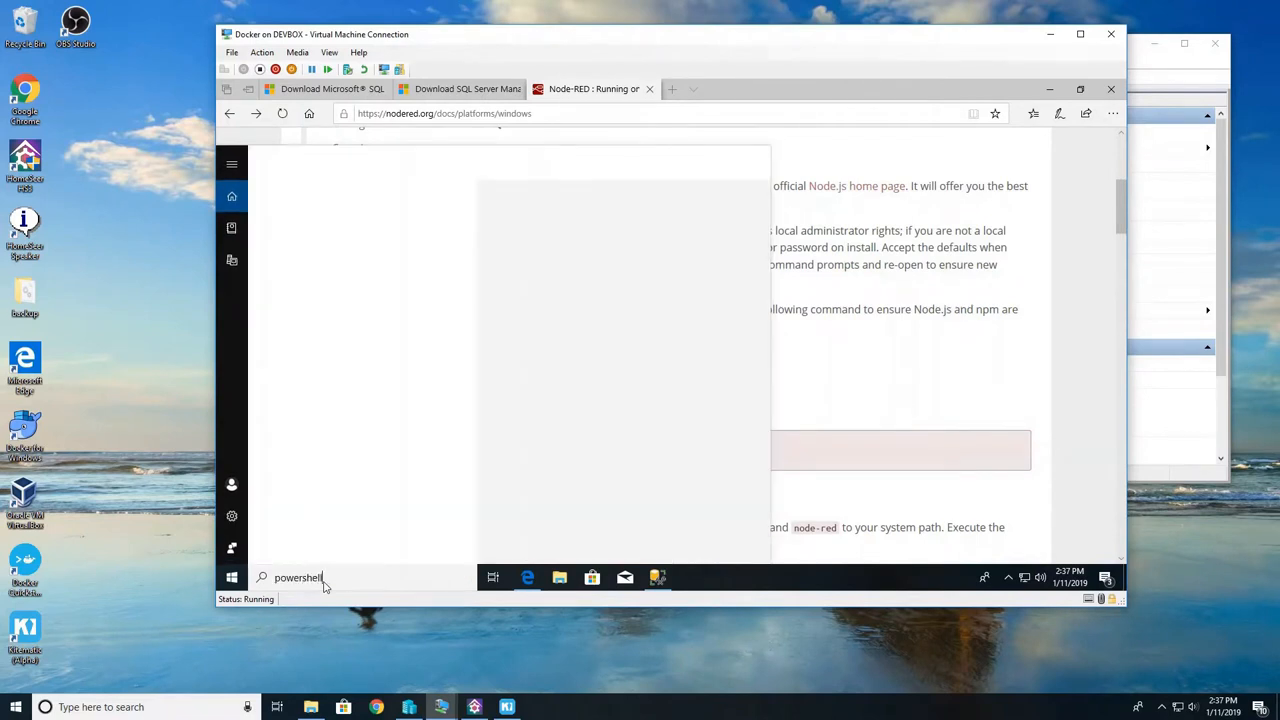
pyautogui.rightClick(332, 216)
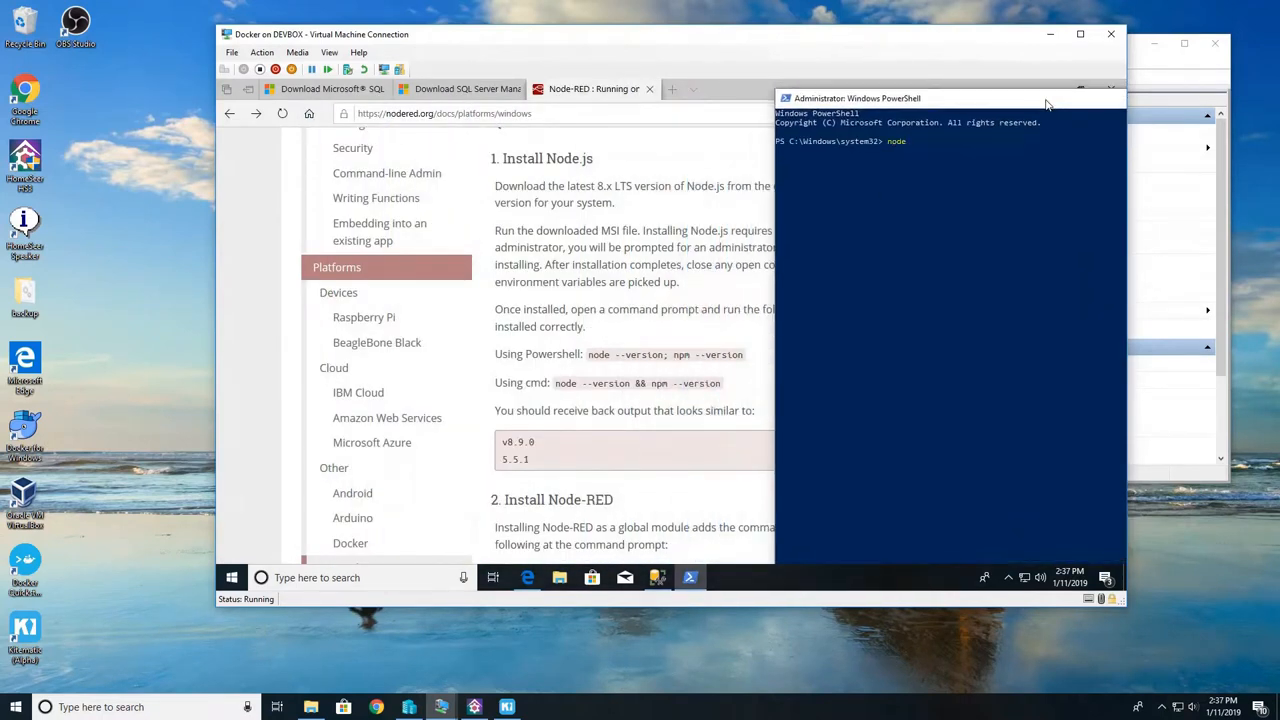
pyautogui.write('--version; npm')
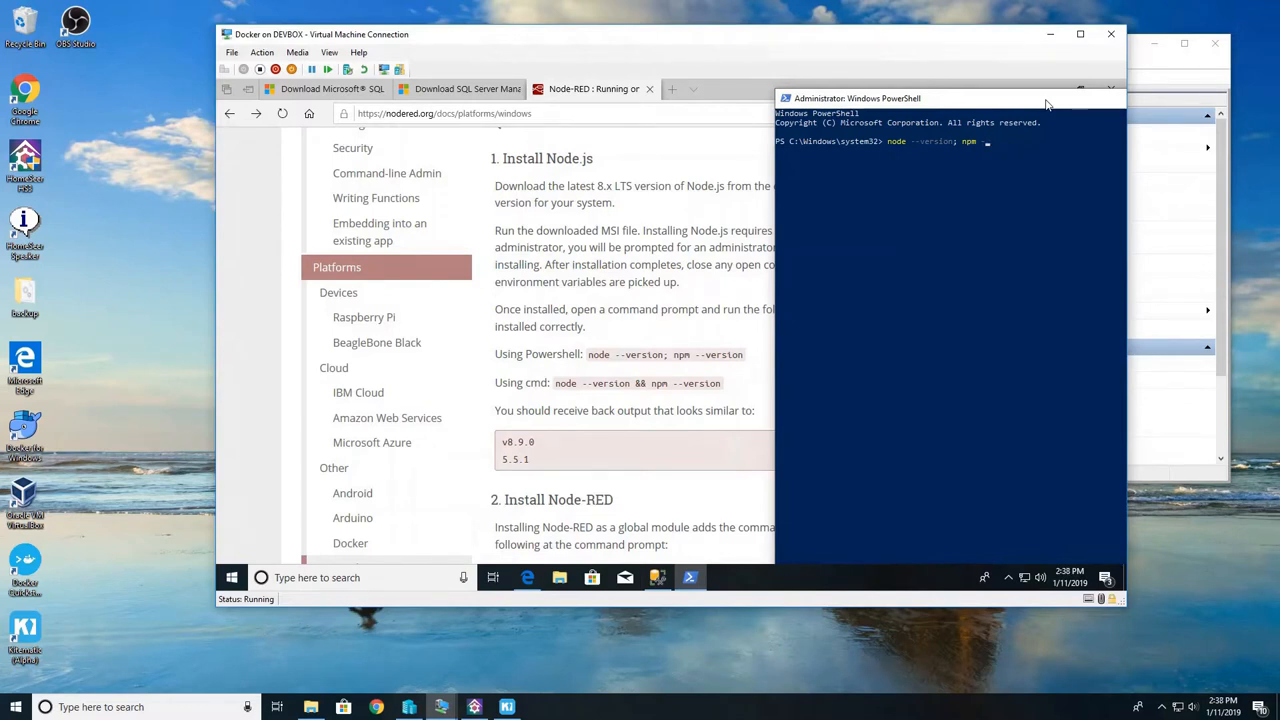
pyautogui.press('Return')
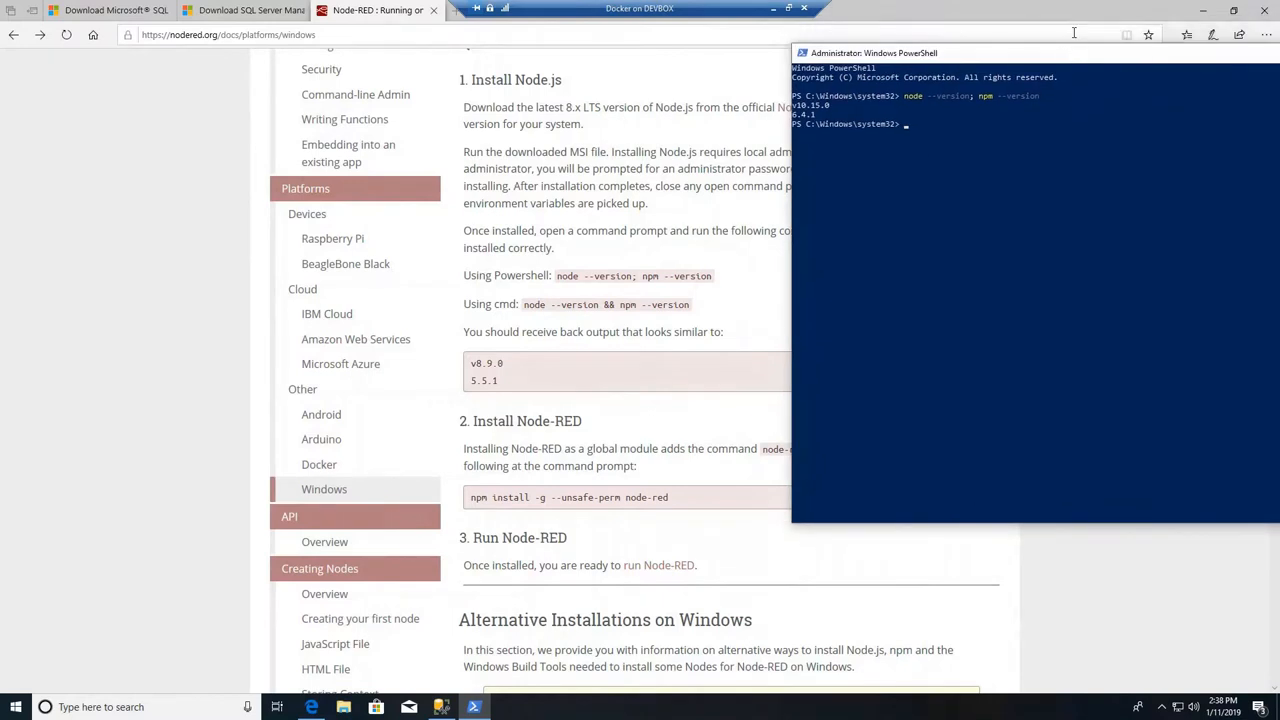
# Step: Run 'npm install -g --unsafe-perm node-red', then start the server with 'node-red'
pyautogui.write('npm install -g --unsafe-perm node-red')
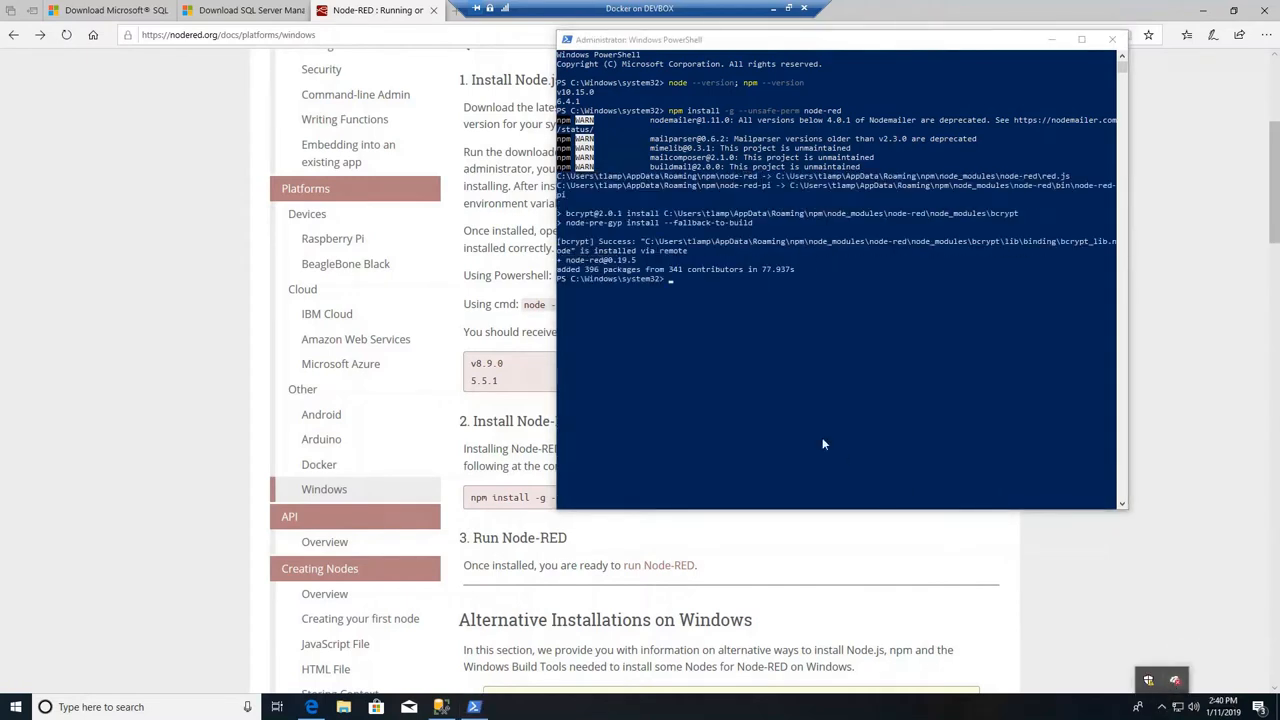
pyautogui.moveTo(704, 316)
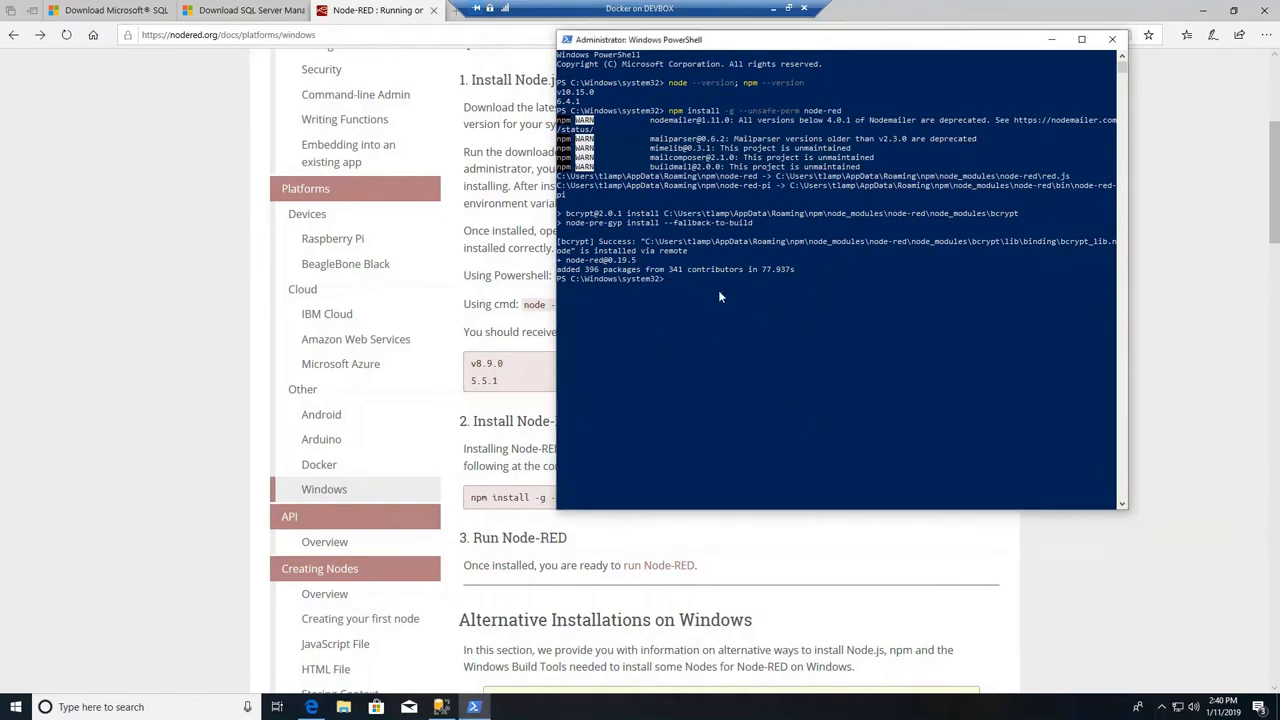
pyautogui.write('node-red')
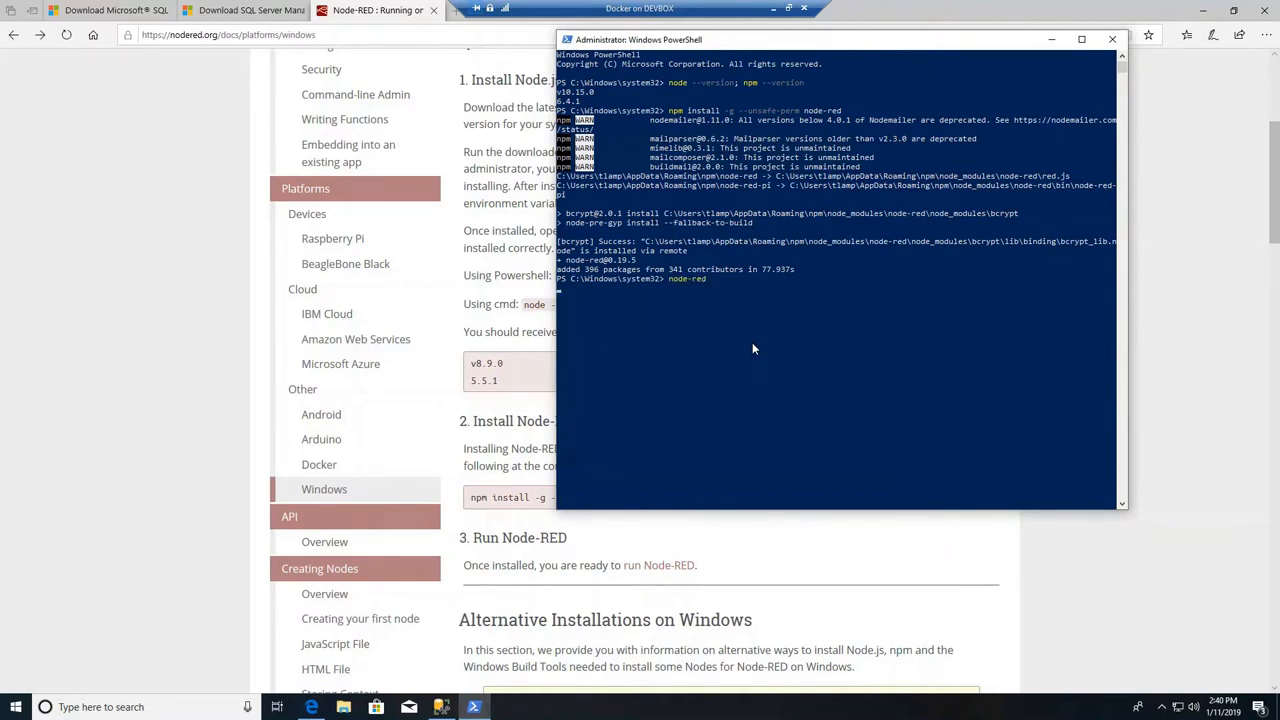
pyautogui.press('Return')
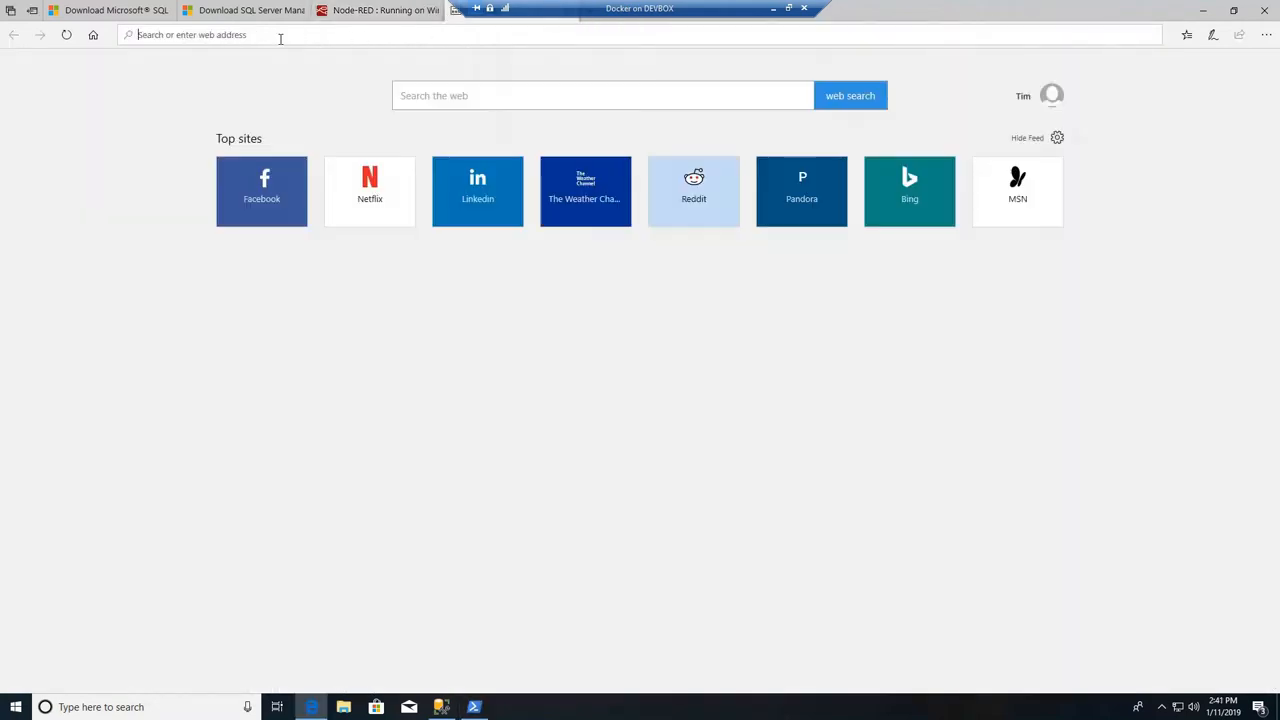
# Step: Enter the local Node-RED address 127.0.0.1:1880 in a new tab's address bar
pyautogui.write('19')
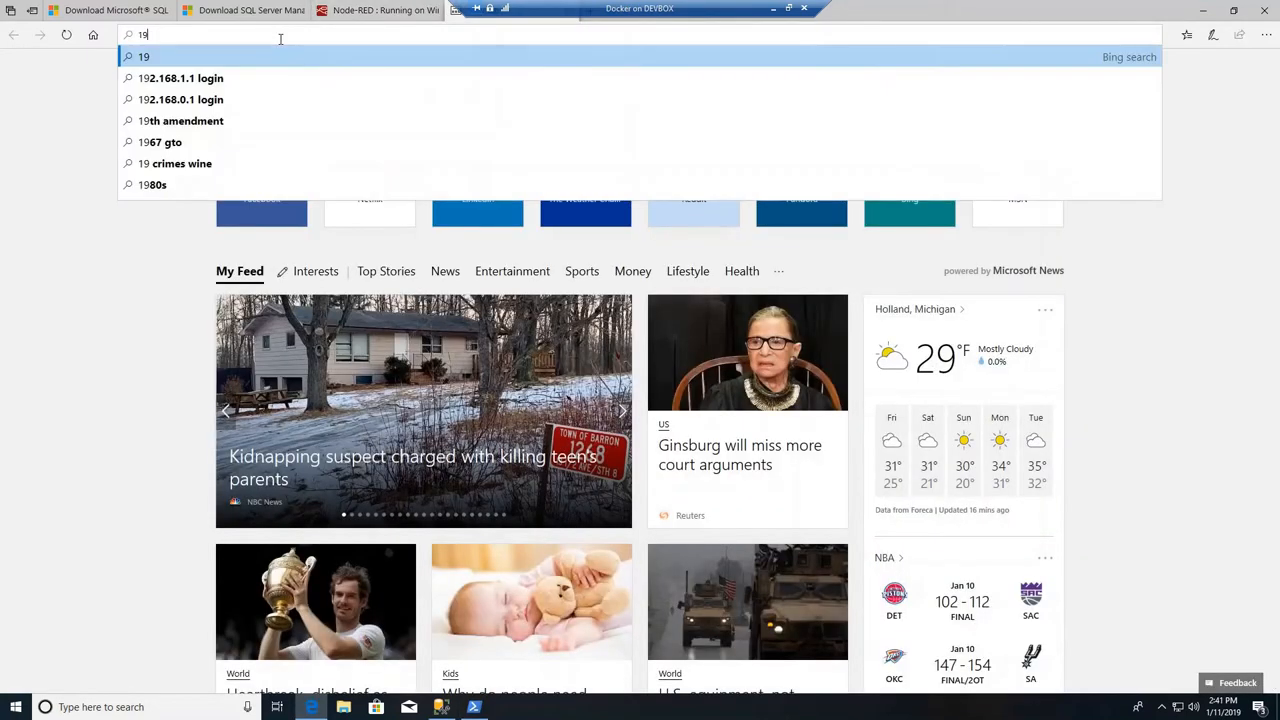
pyautogui.write('127.0.0.1')
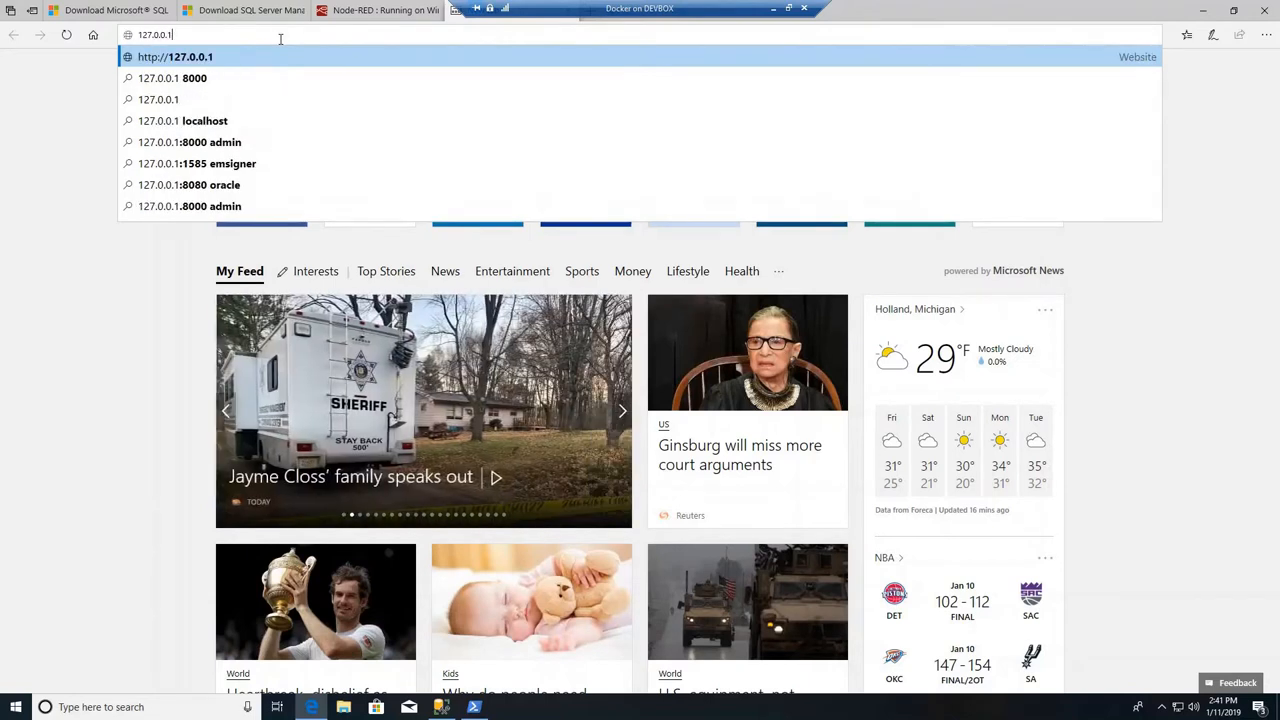
pyautogui.write(':')
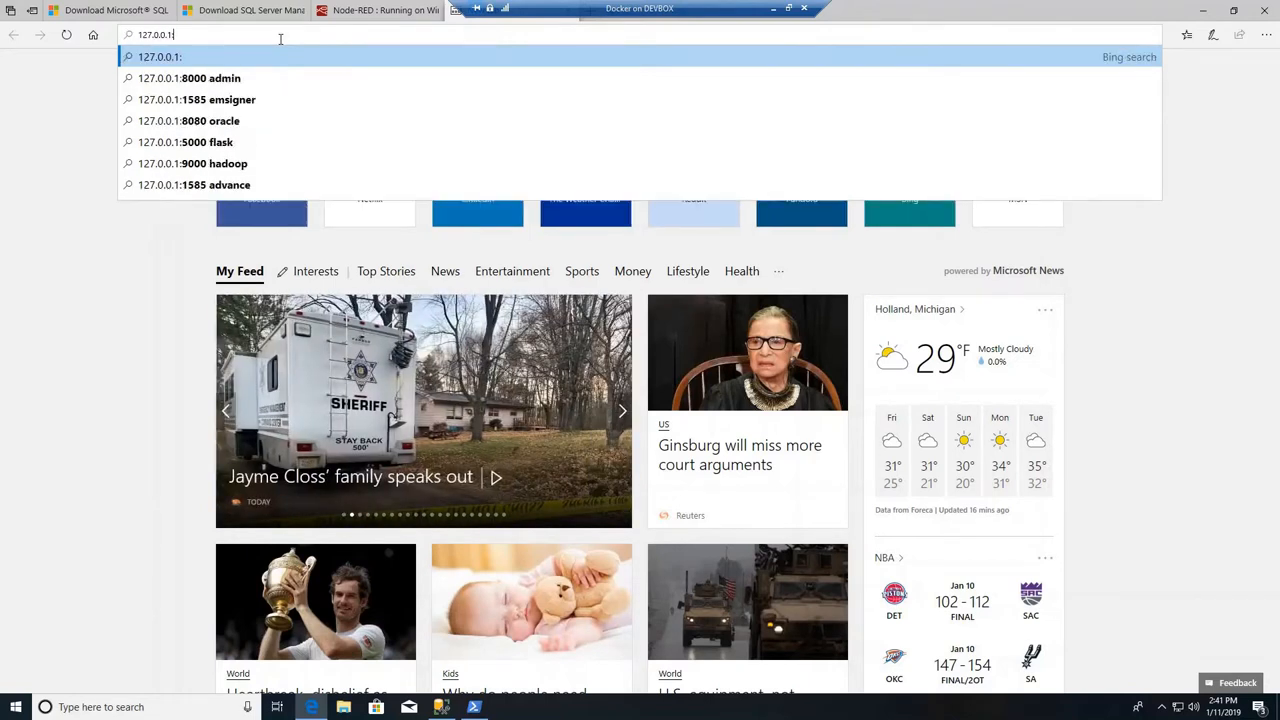
pyautogui.write('18')
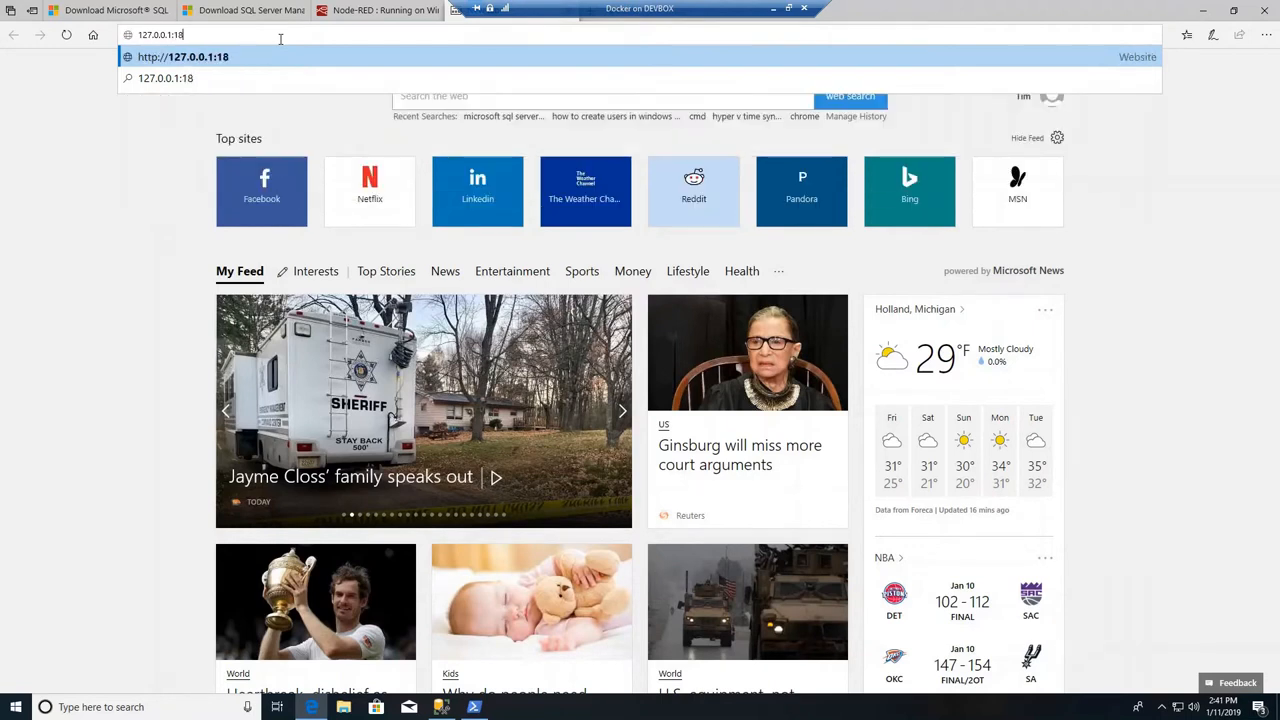
pyautogui.write('80')
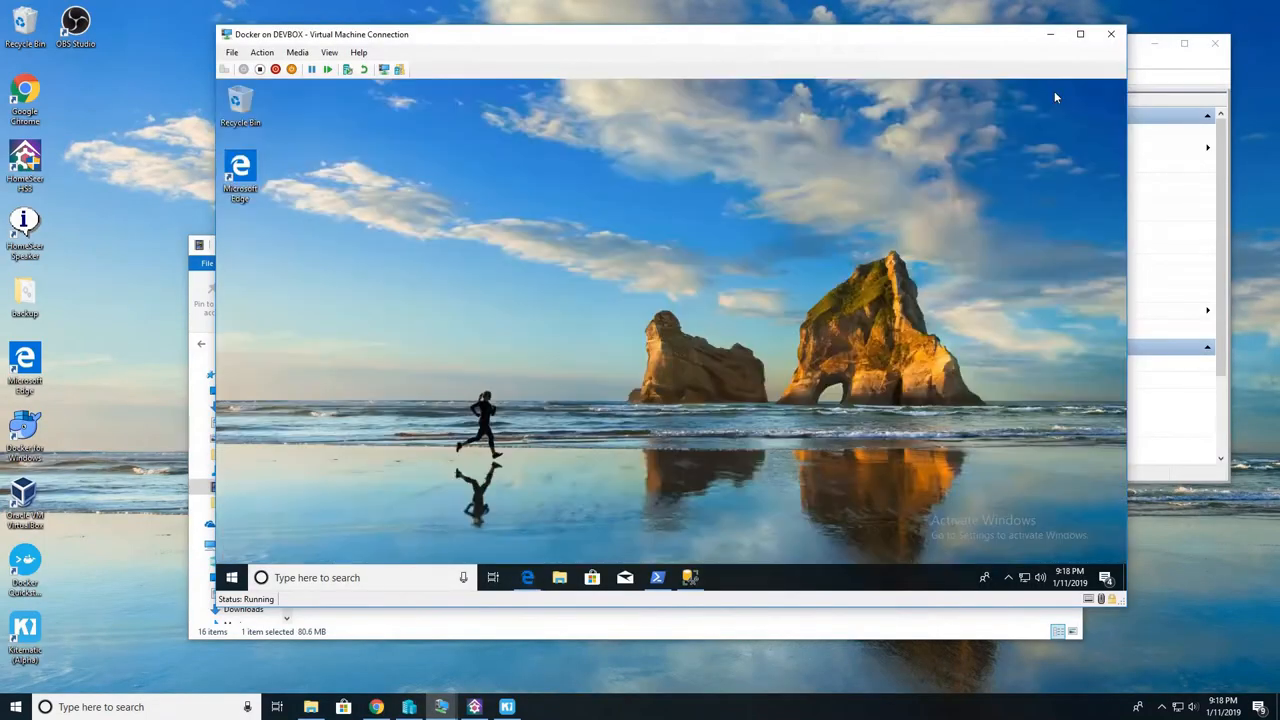
pyautogui.moveTo(200, 520)
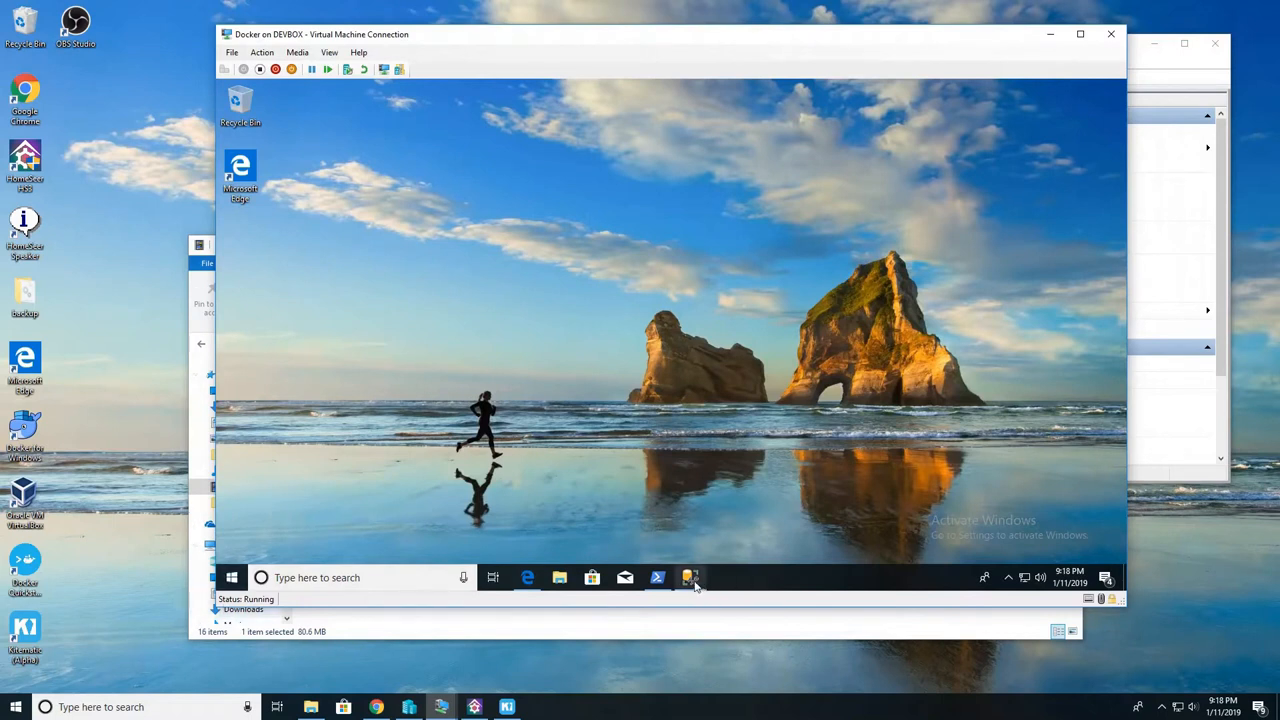
# Step: Create a new database named DEV under the server's Databases node
pyautogui.click(690, 576)
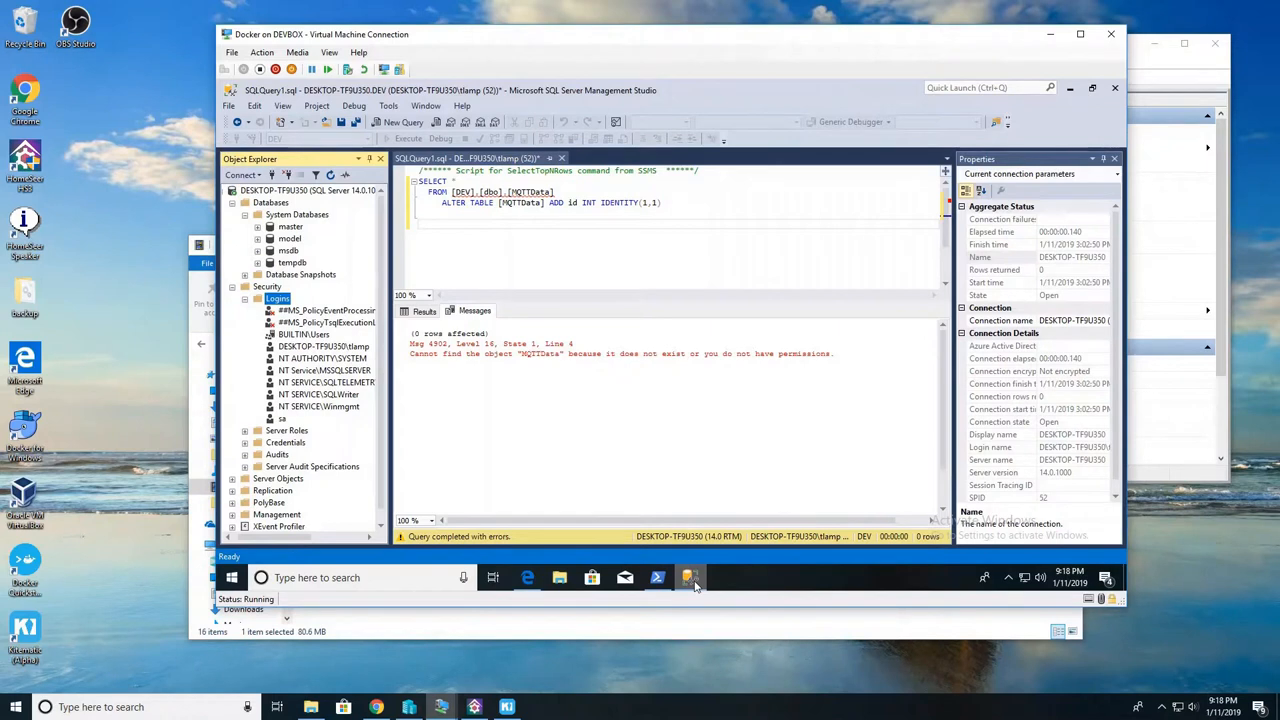
pyautogui.rightClick(270, 202)
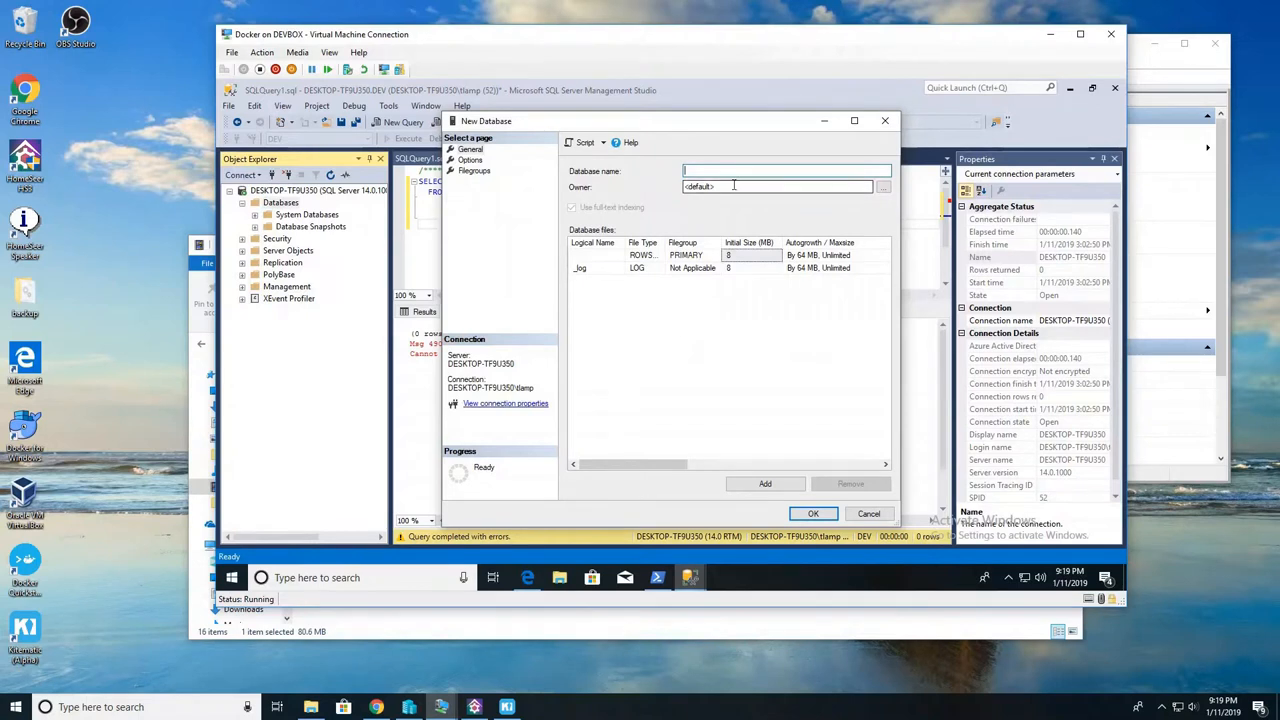
pyautogui.write('DEV')
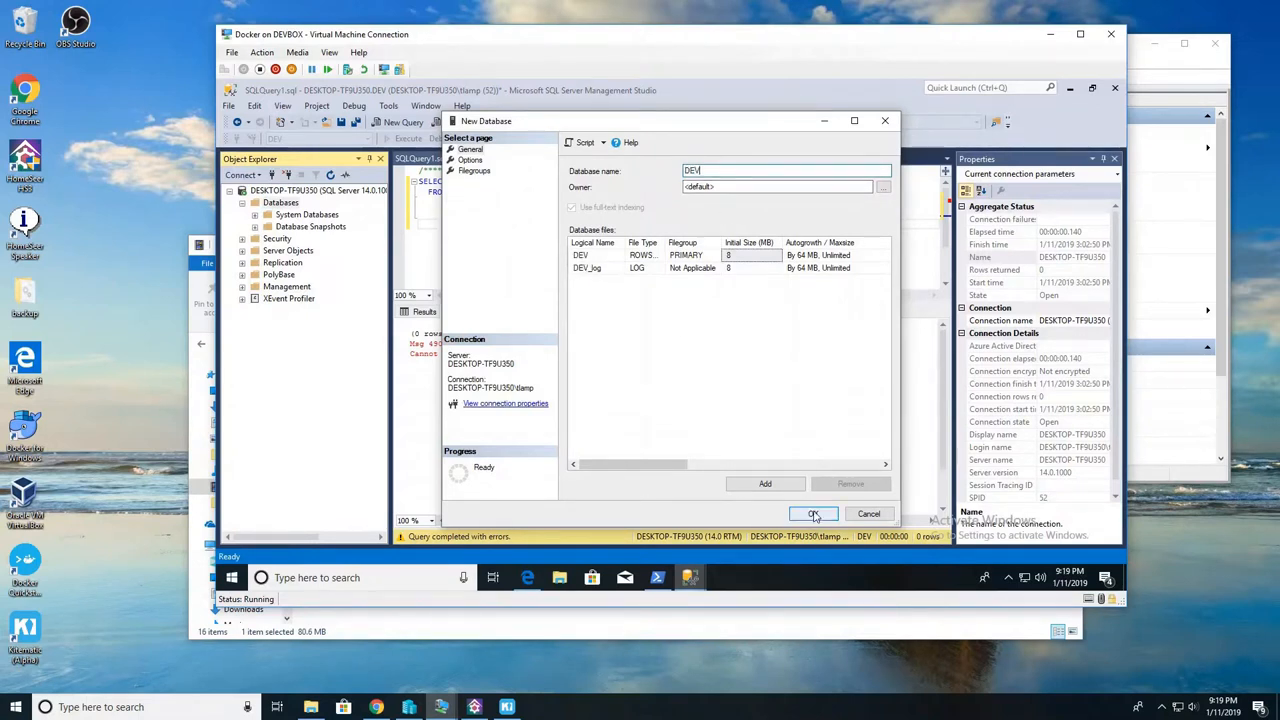
pyautogui.click(812, 512)
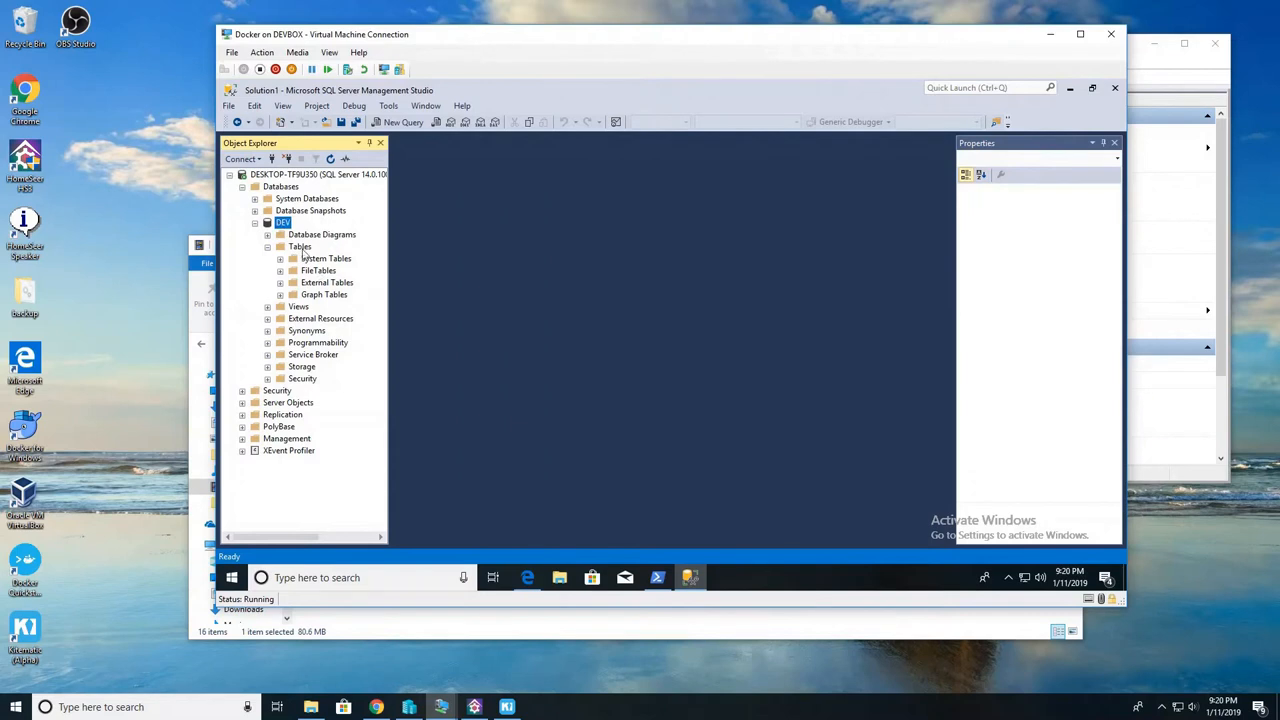
# Step: Design a new DEV table with Topic nvarchar(50), Payload and a datetime Timestamp column
pyautogui.rightClick(300, 246)
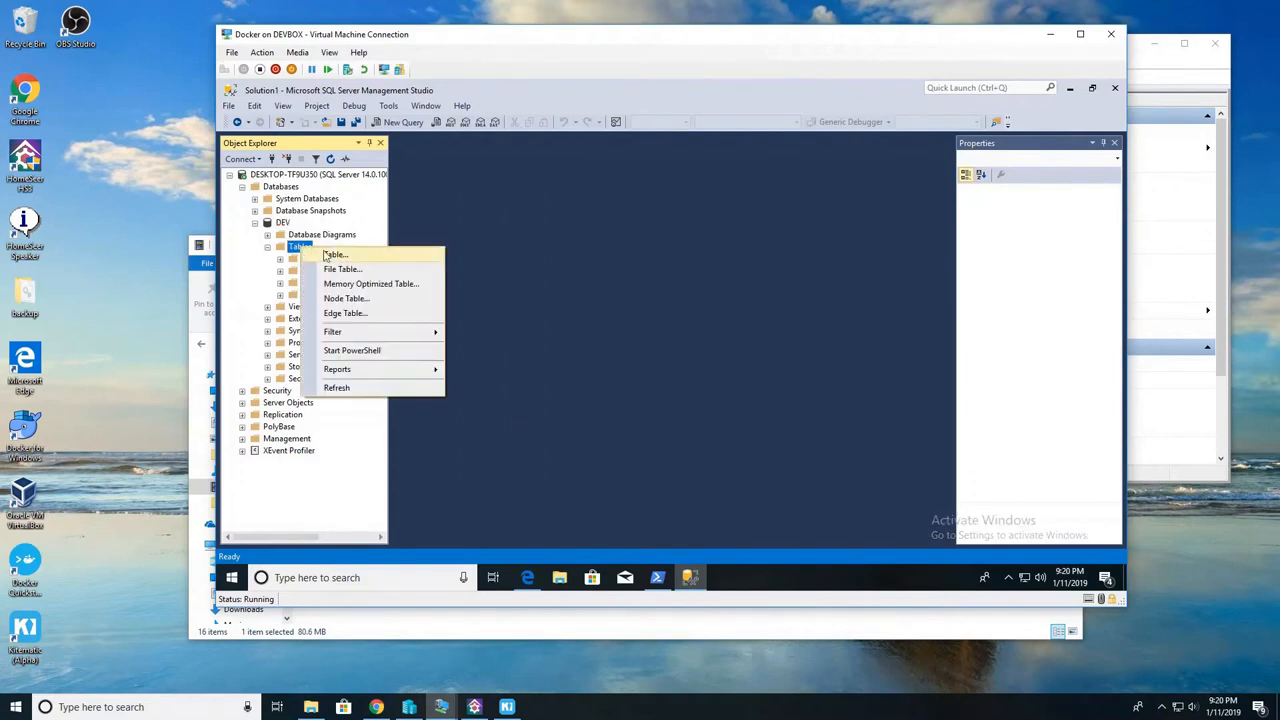
pyautogui.click(334, 254)
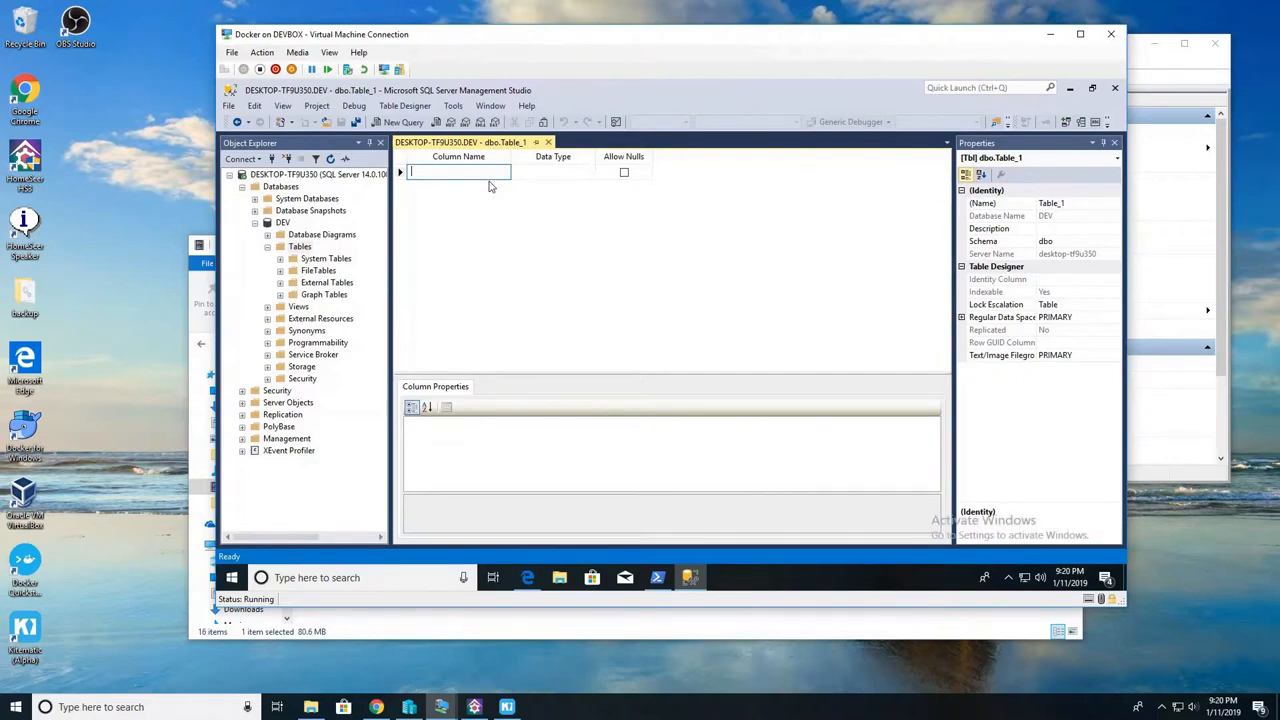
pyautogui.write('Topic')
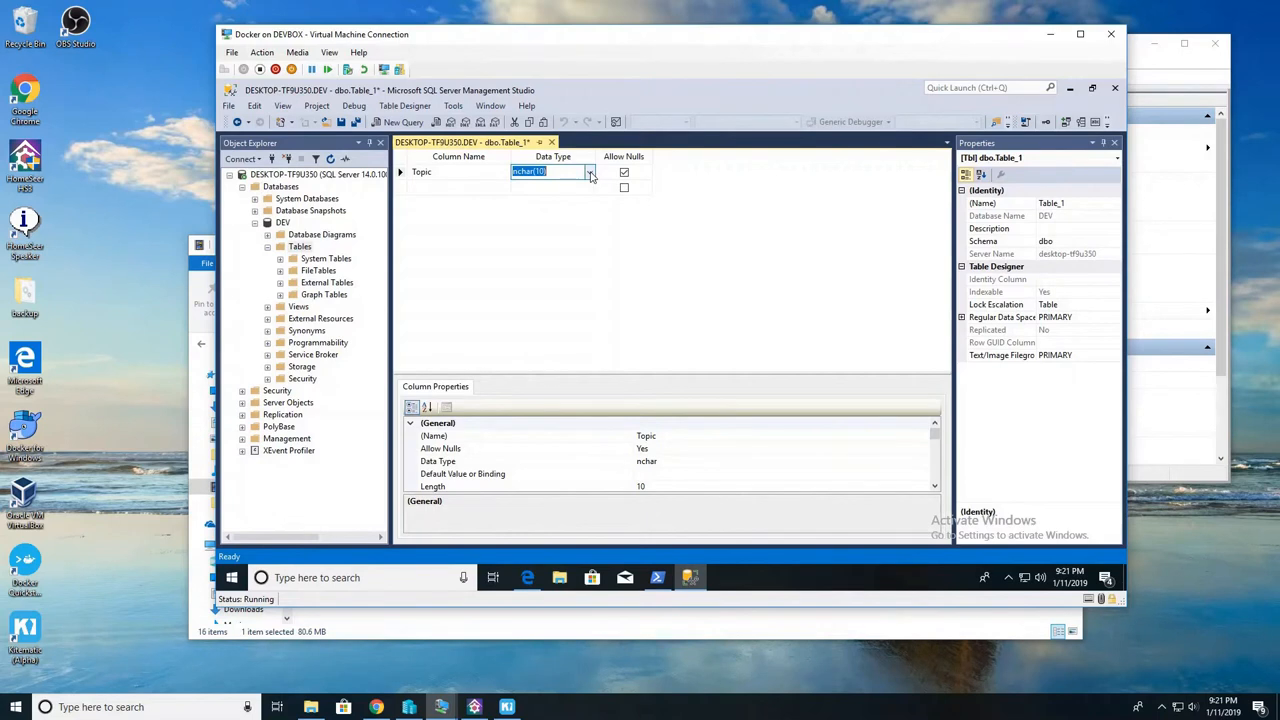
pyautogui.write('nvarchar(50)')
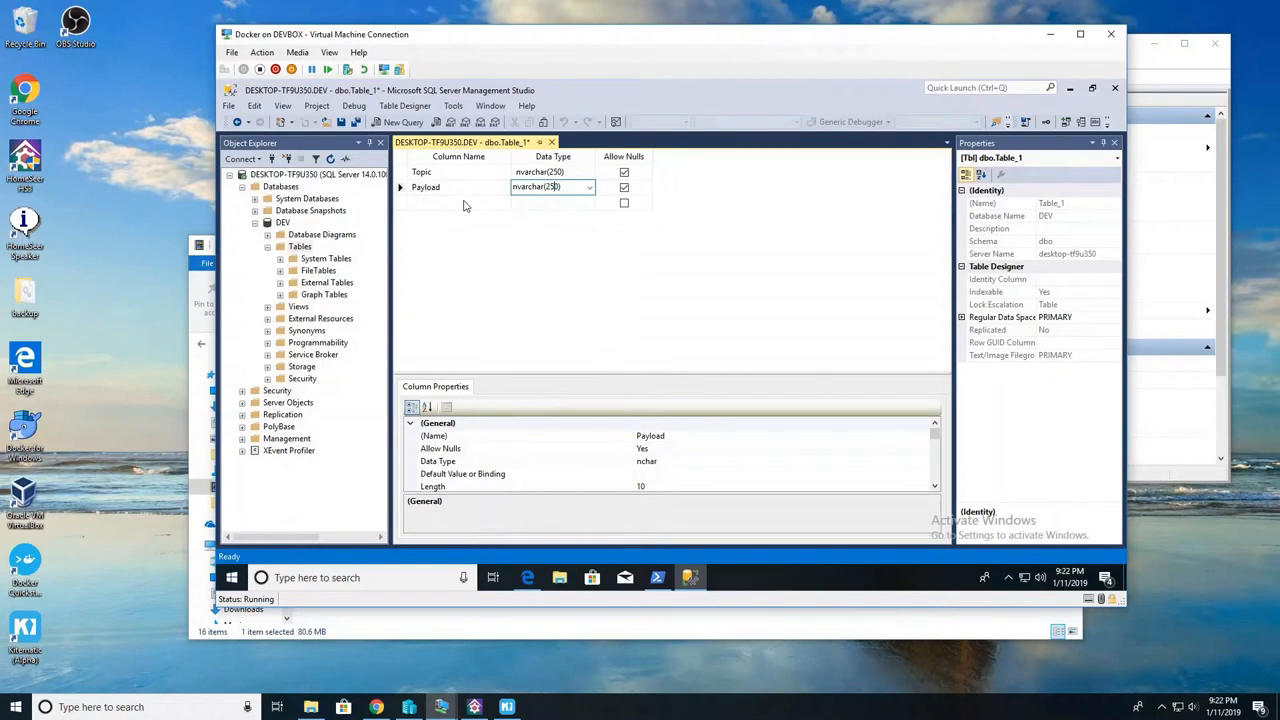
pyautogui.write('Timestamp')
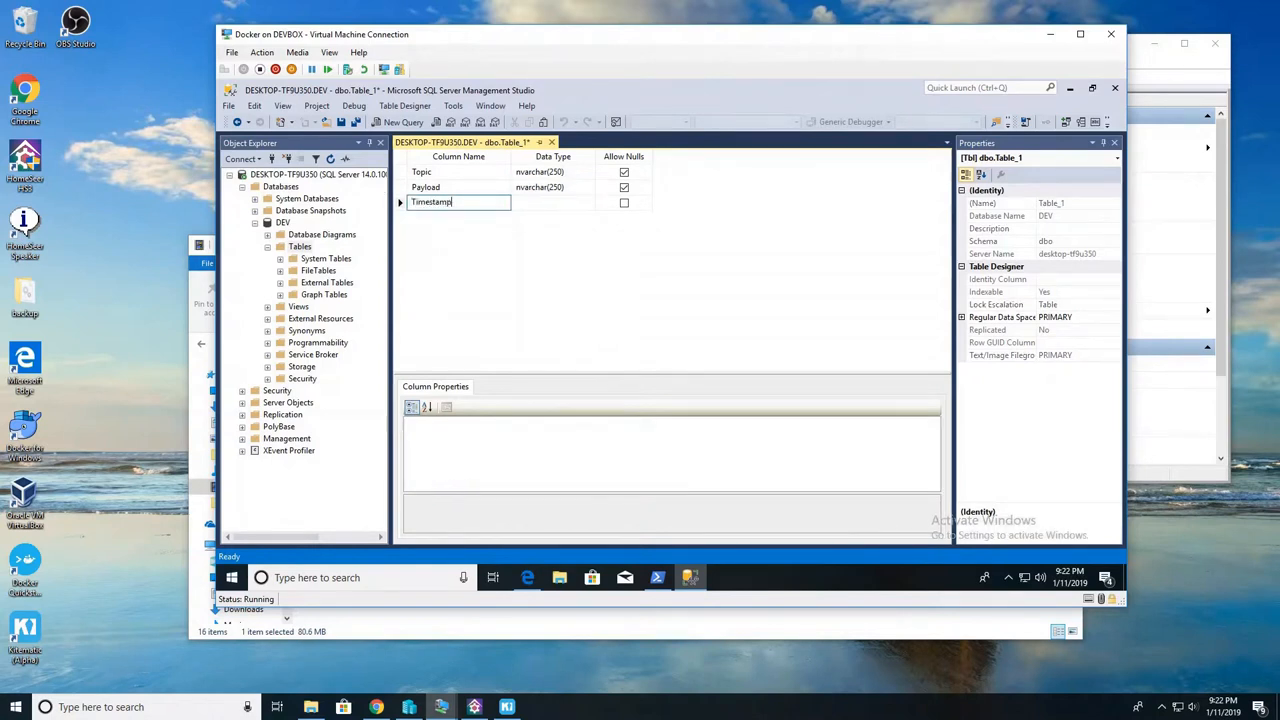
pyautogui.click(550, 202)
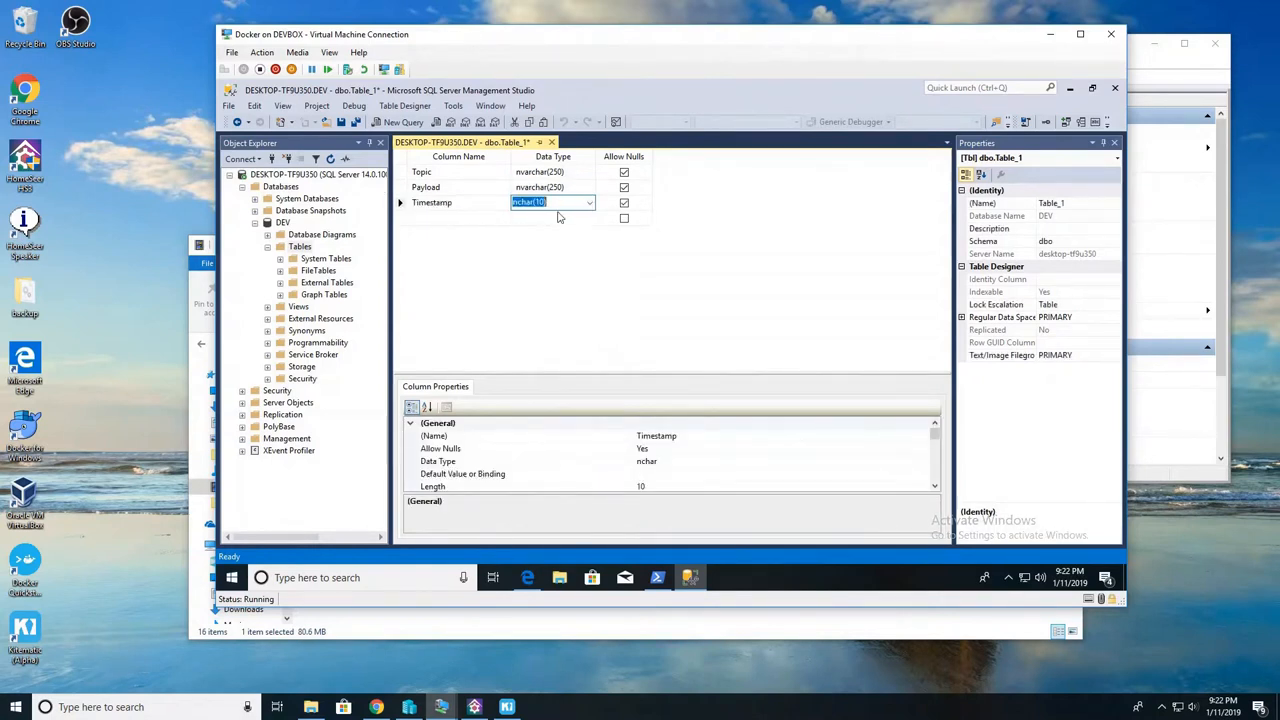
pyautogui.click(588, 202)
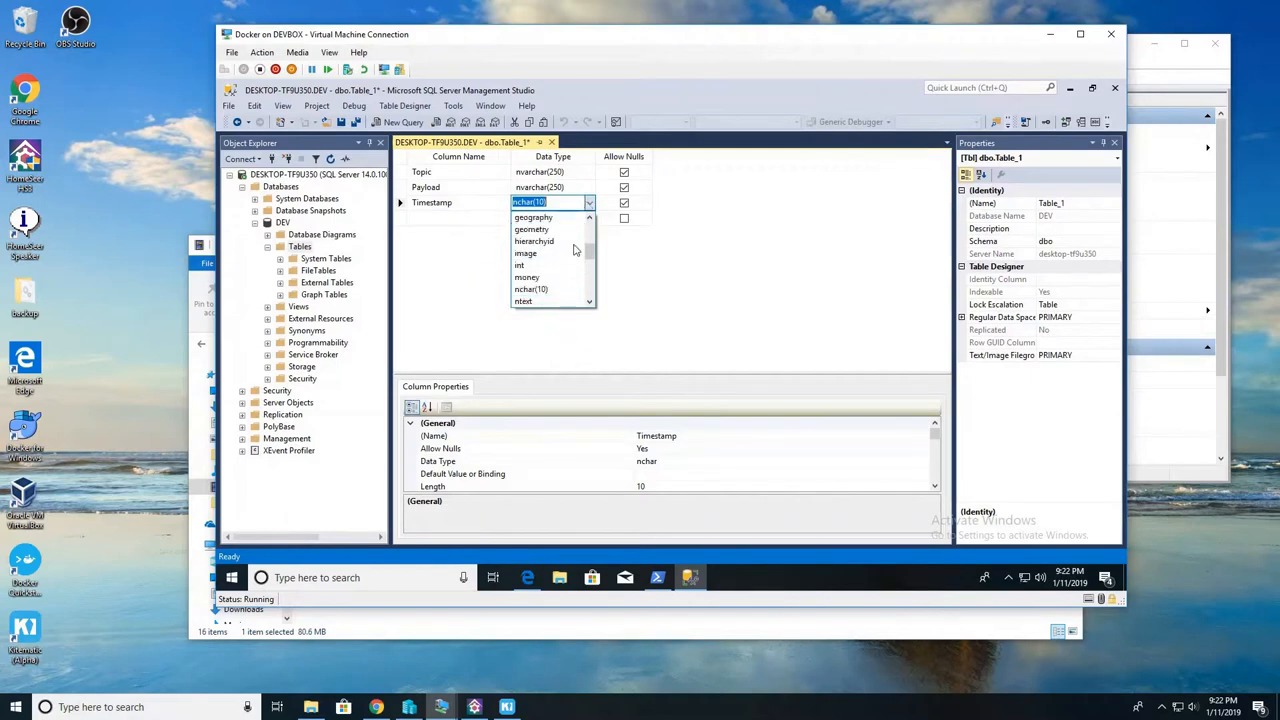
pyautogui.scroll(3)
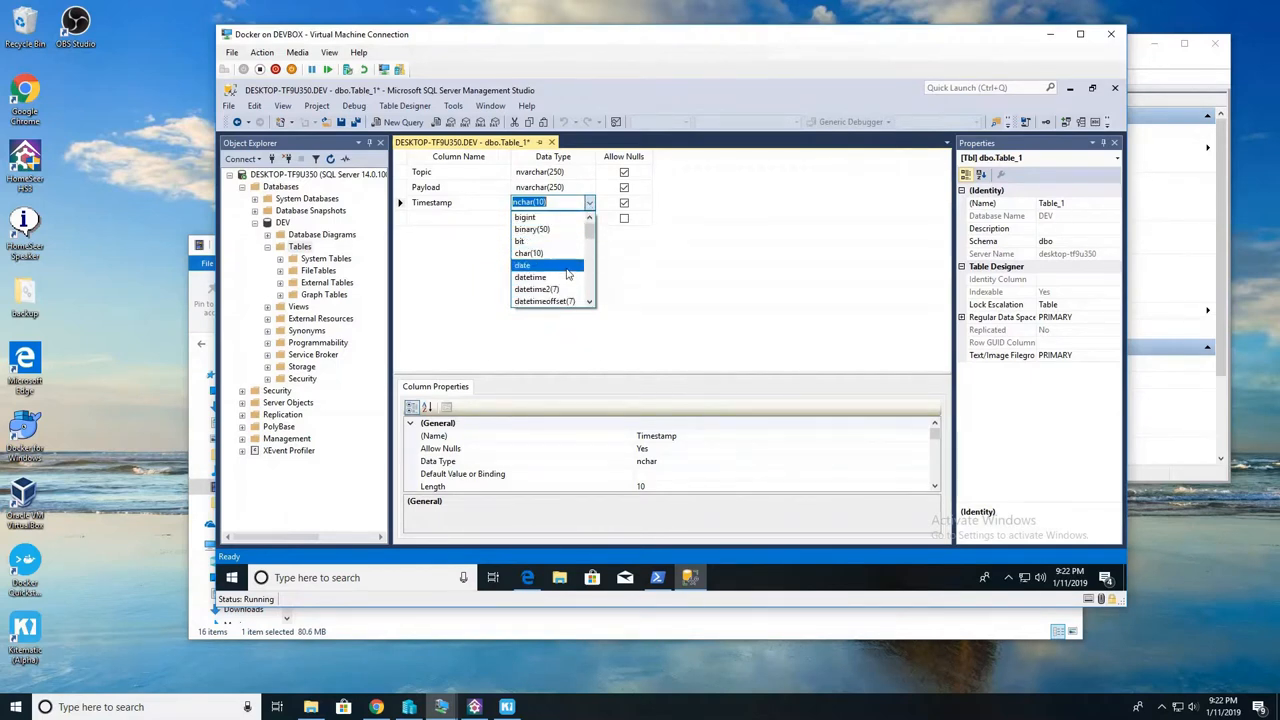
pyautogui.scroll(-3)
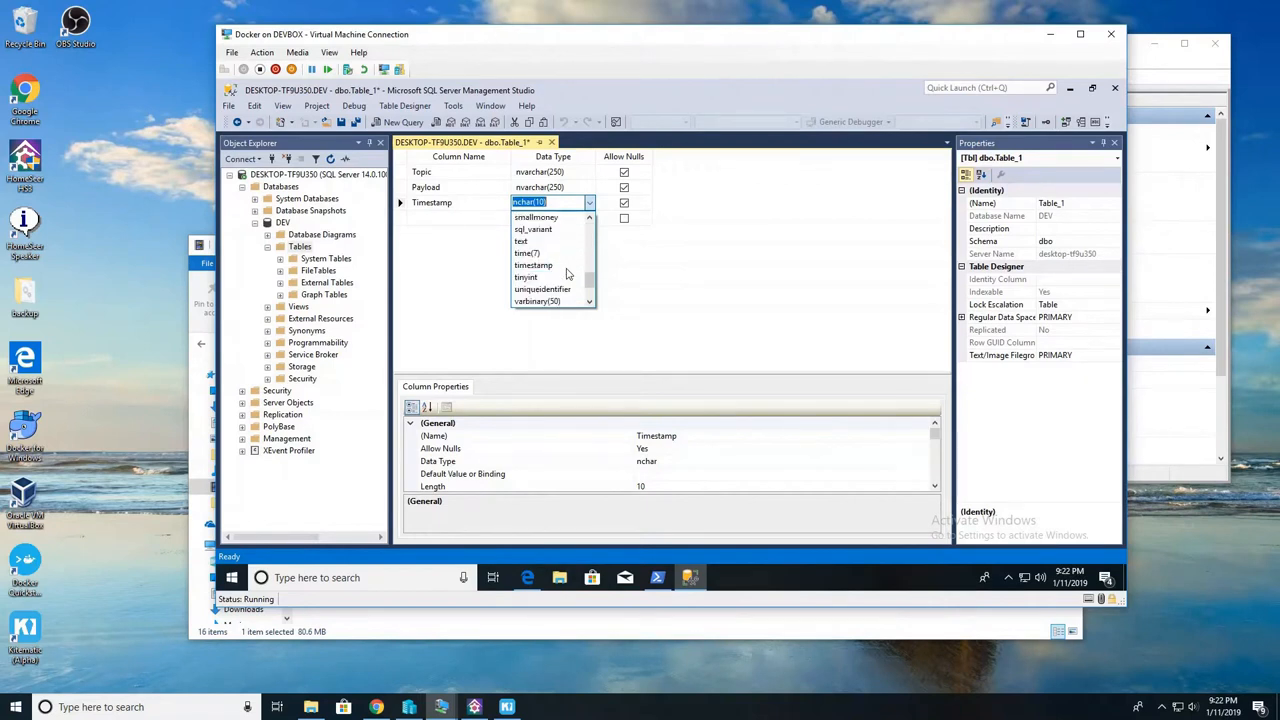
pyautogui.scroll(3)
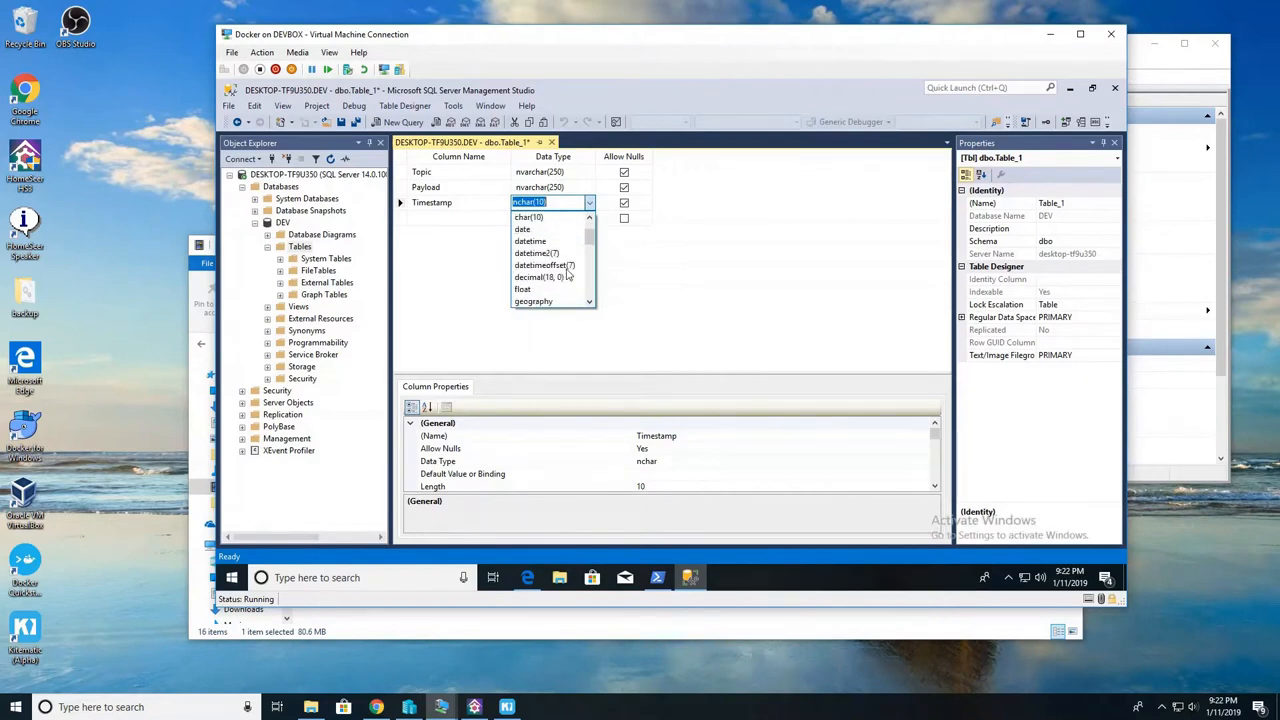
pyautogui.click(530, 240)
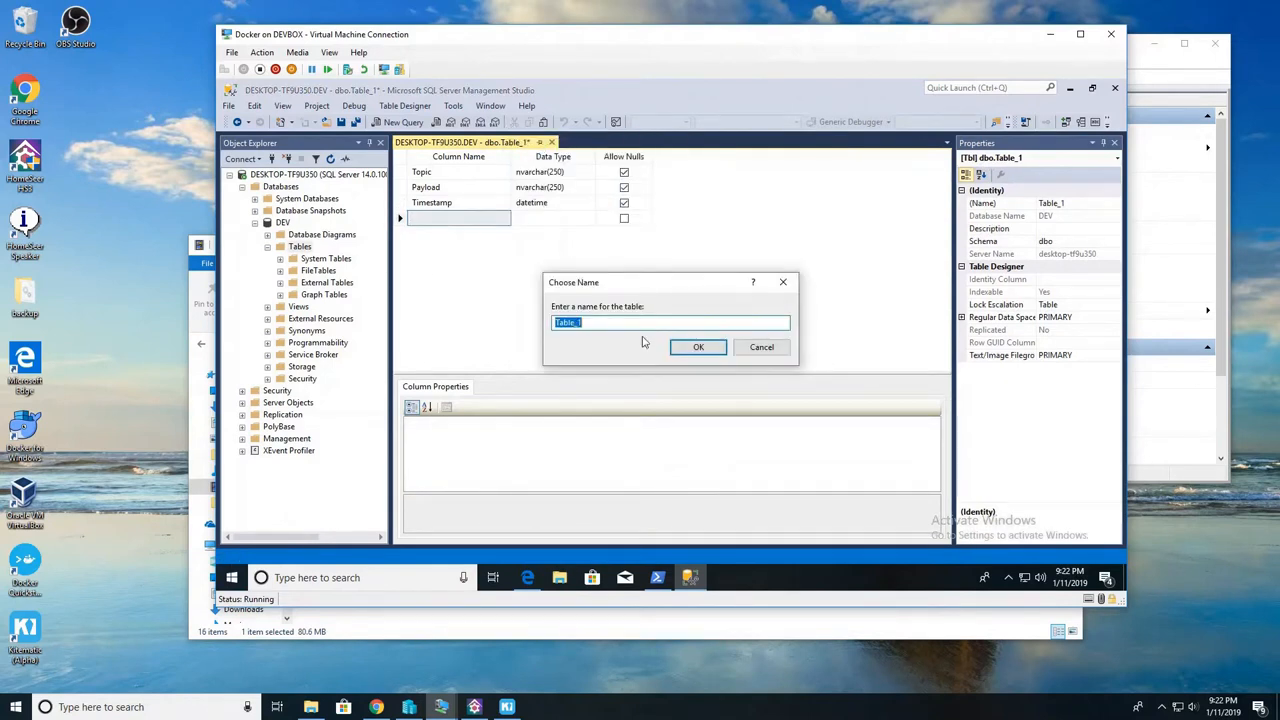
# Step: Save the new table under the name MQTTData
pyautogui.write('MQTT')
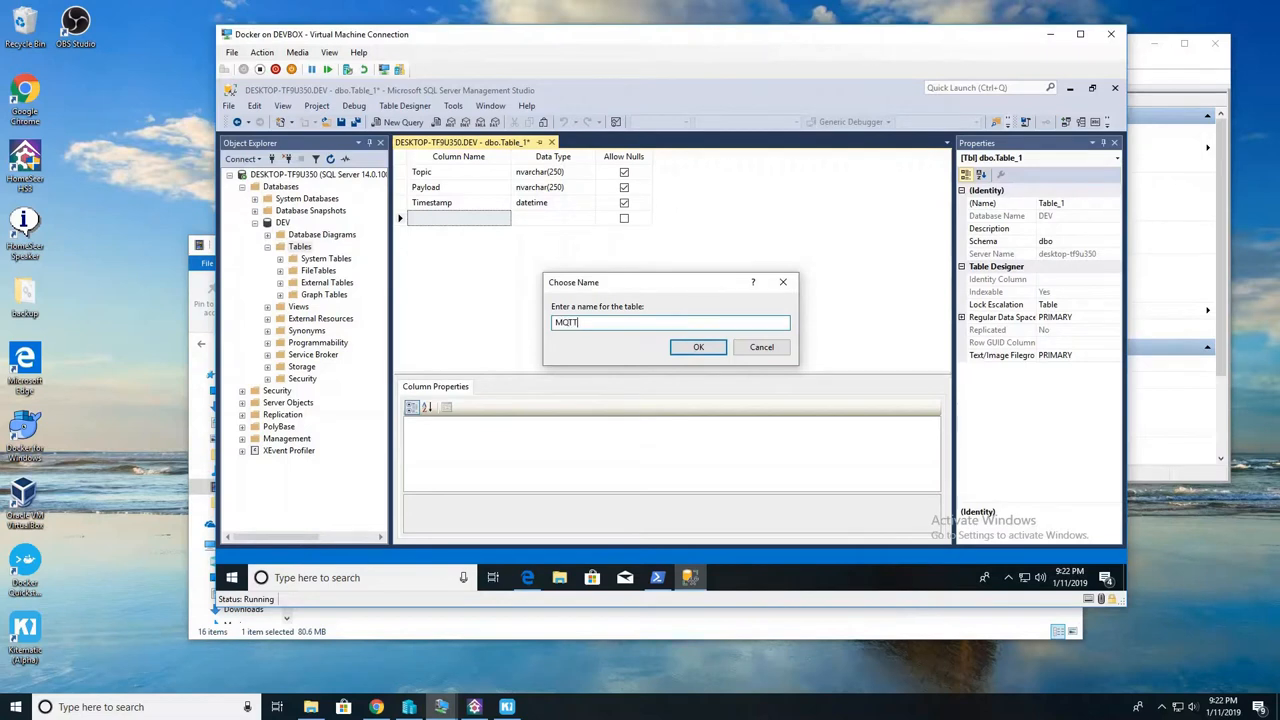
pyautogui.write('Data')
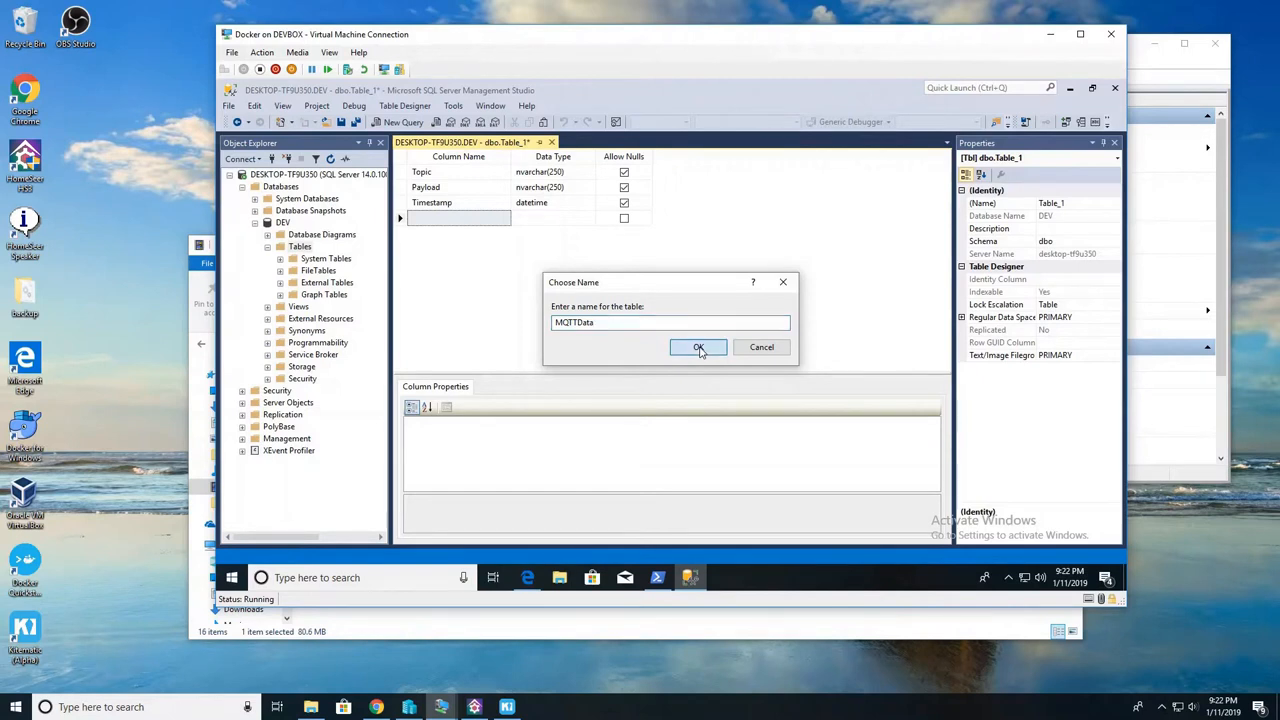
pyautogui.click(698, 348)
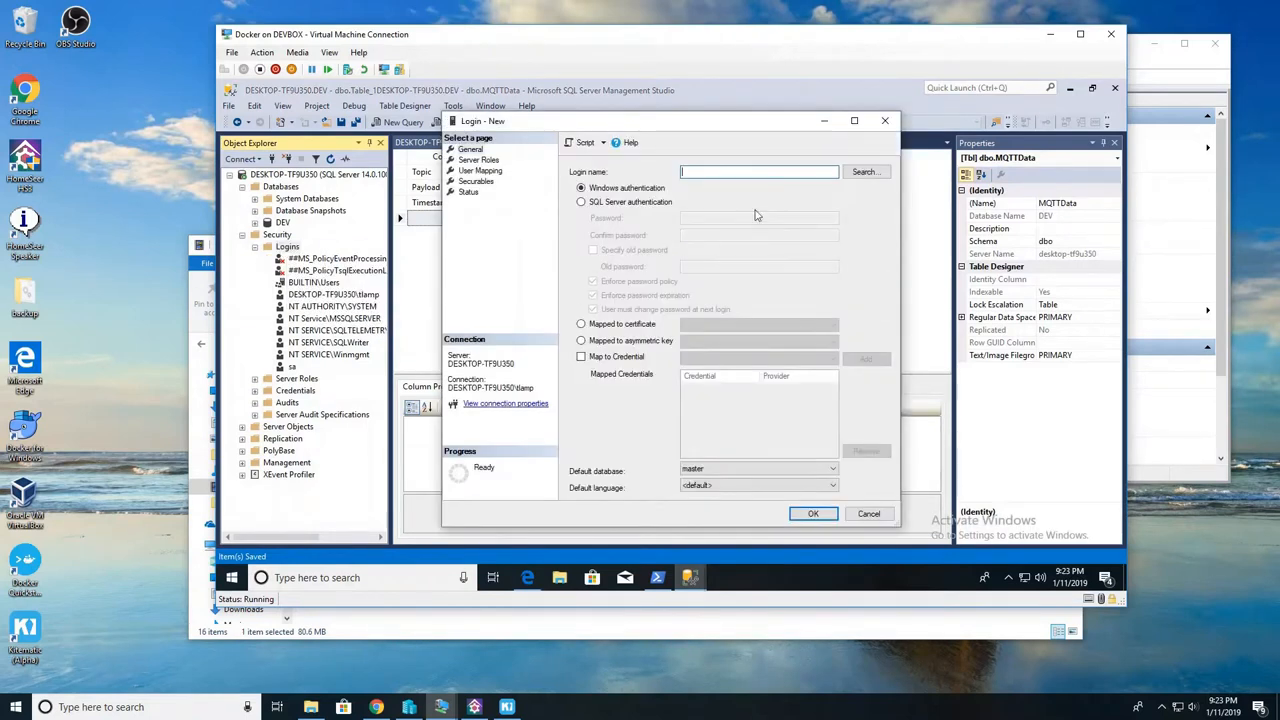
# Step: Name the login NodeRed with SQL Server authentication, a password and no password policy enforcement
pyautogui.write('NodeRed')
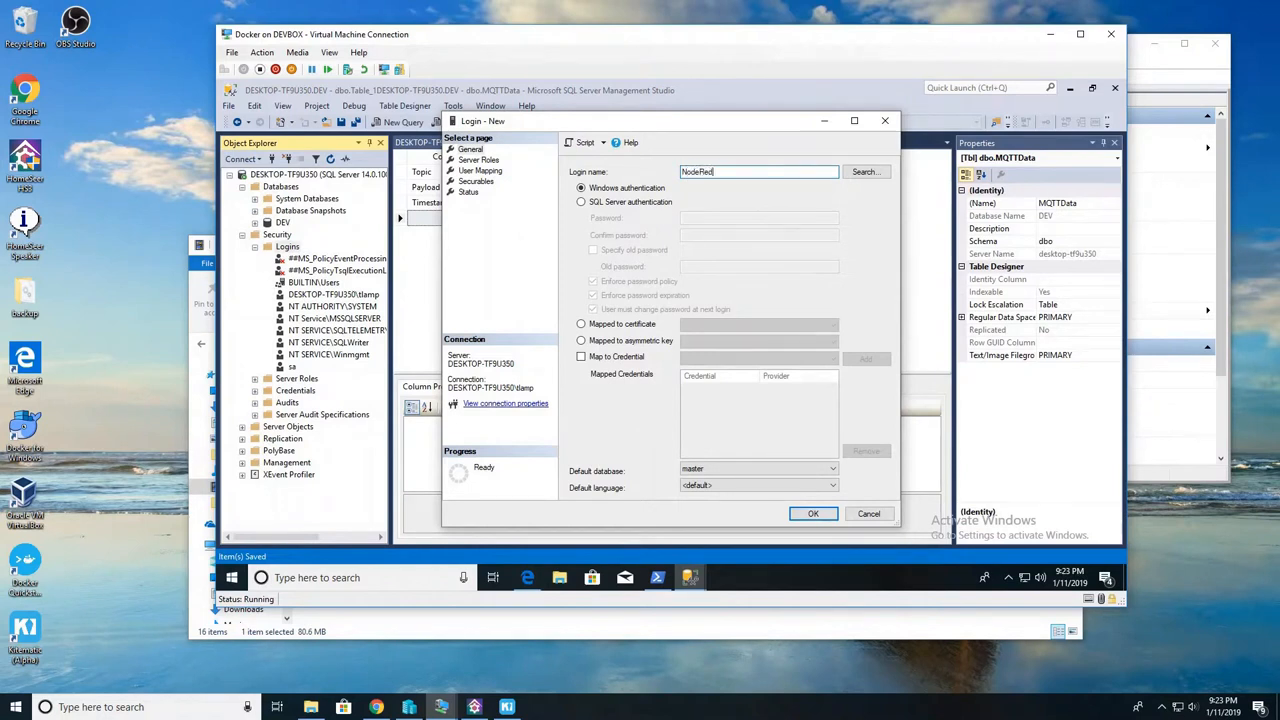
pyautogui.click(580, 202)
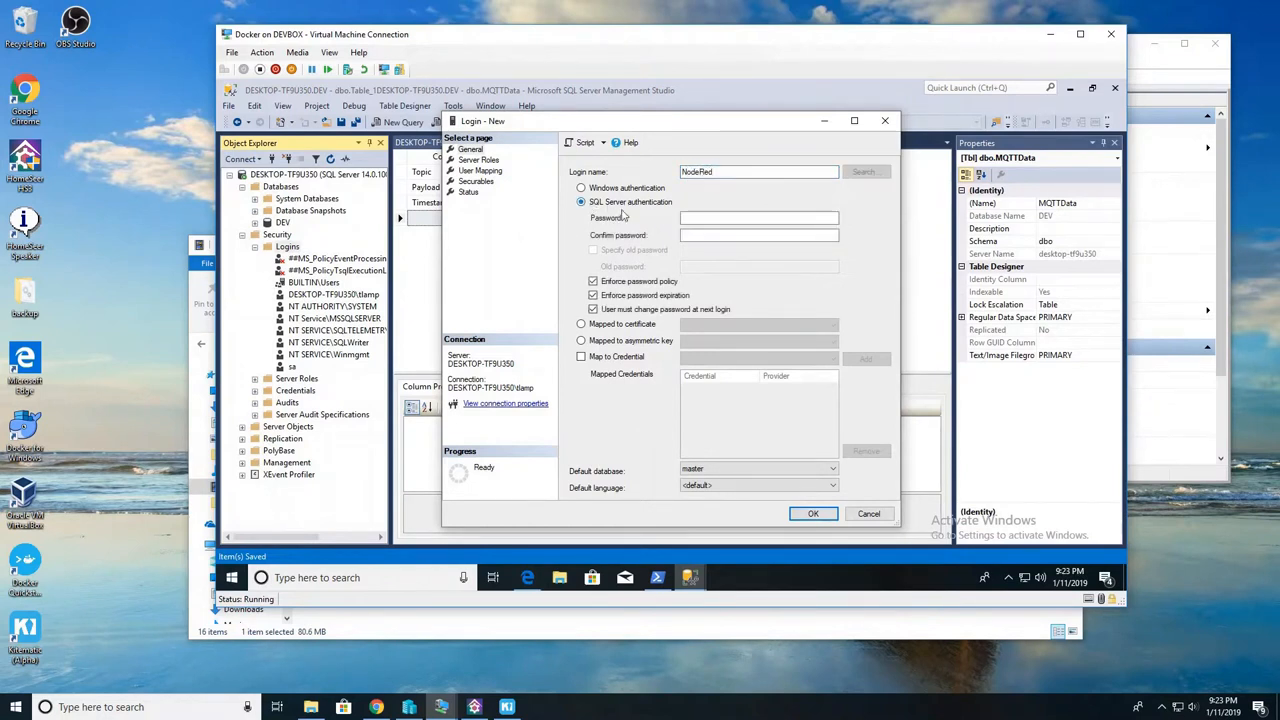
pyautogui.click(758, 218)
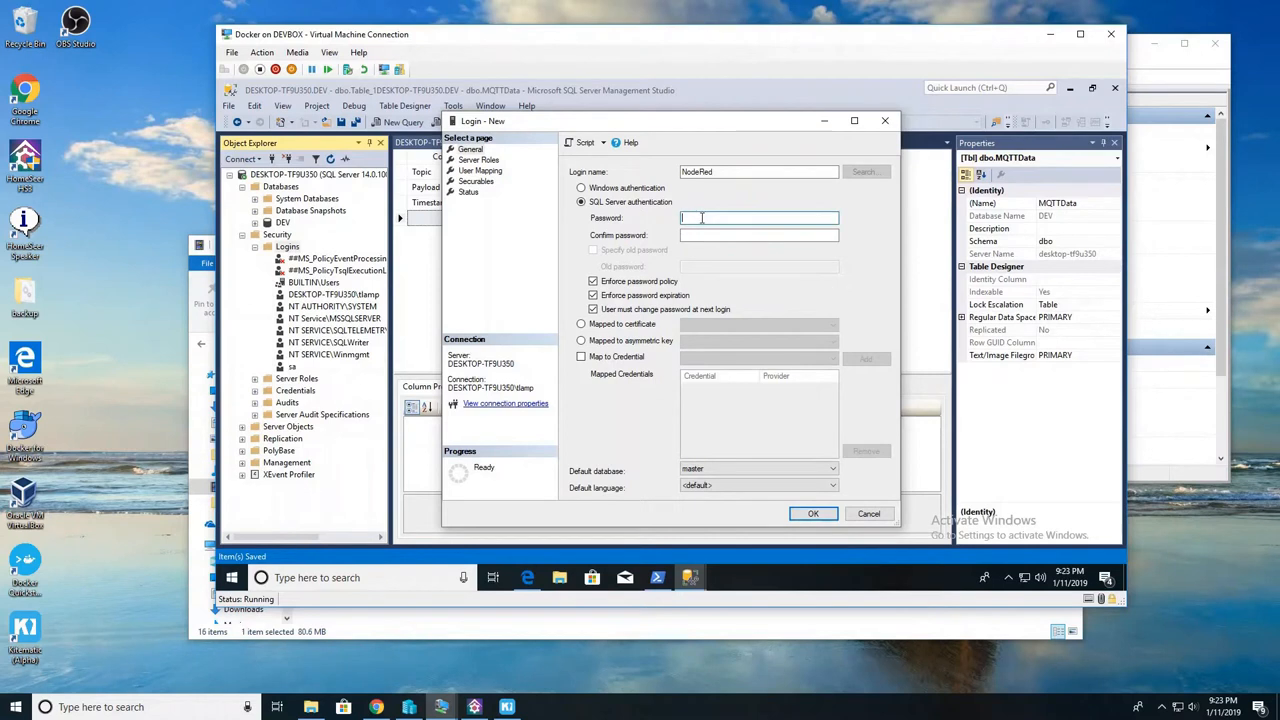
pyautogui.write('password')
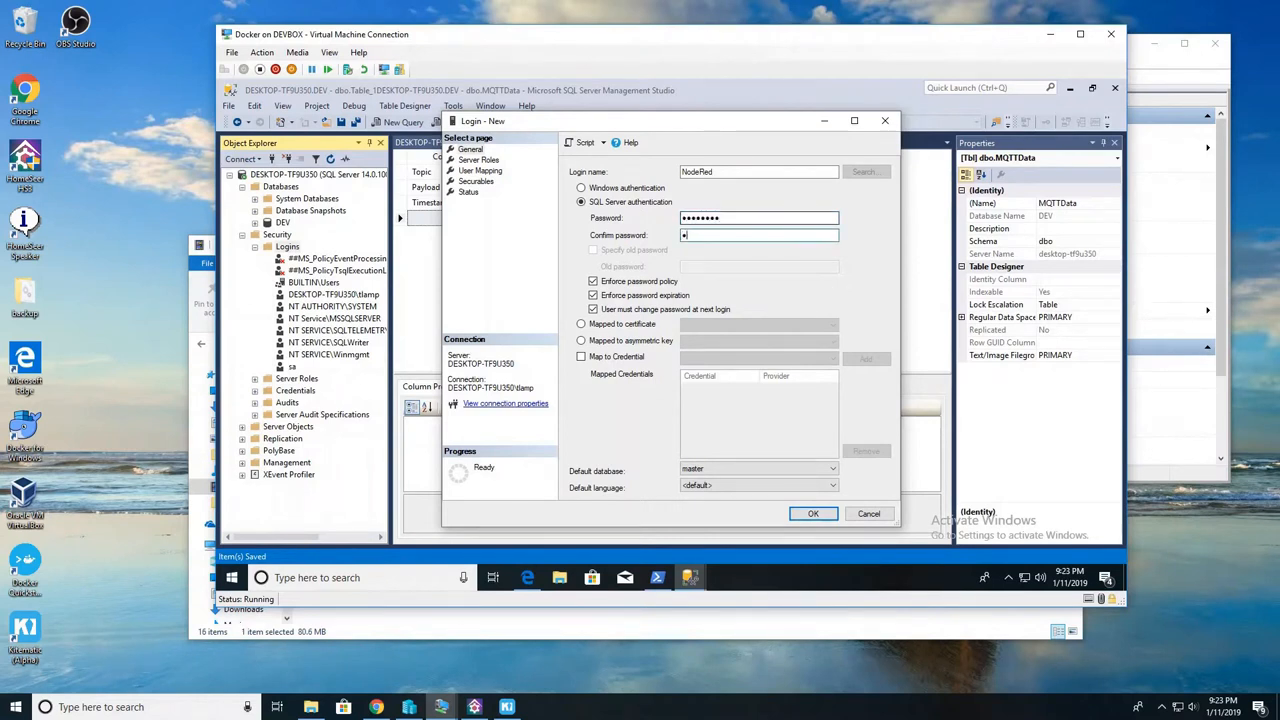
pyautogui.write('•••••••')
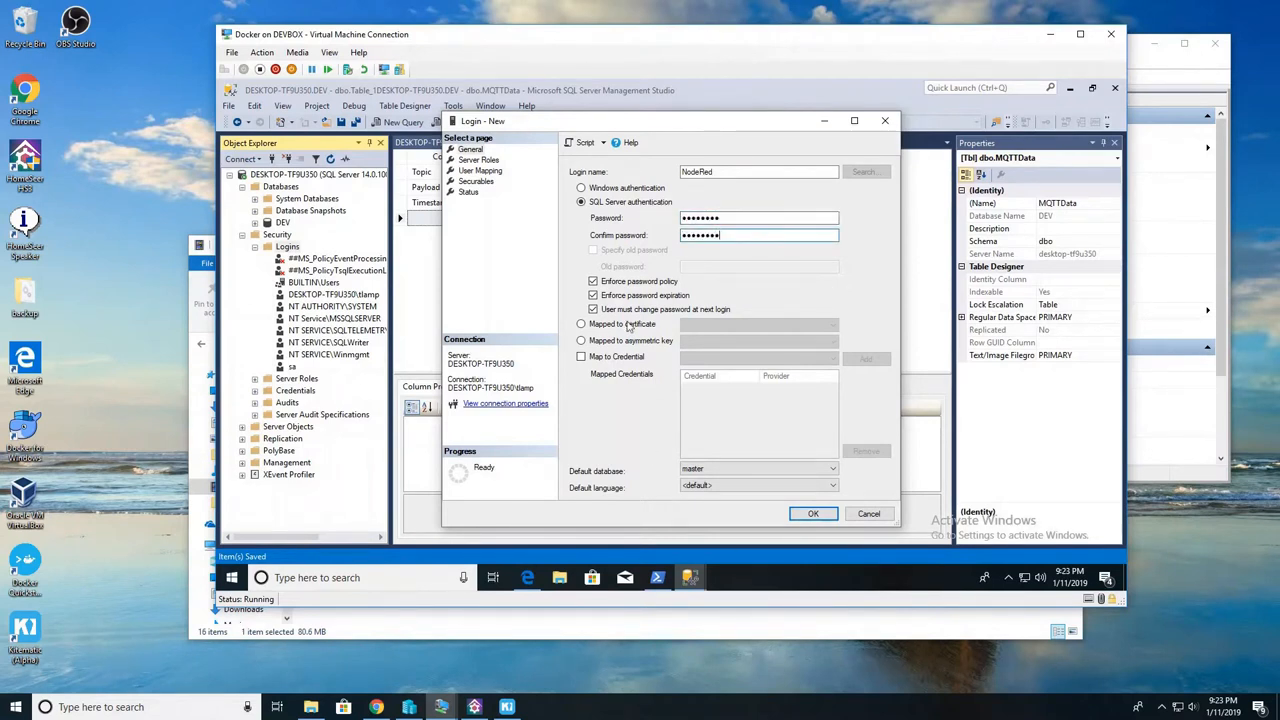
pyautogui.click(592, 280)
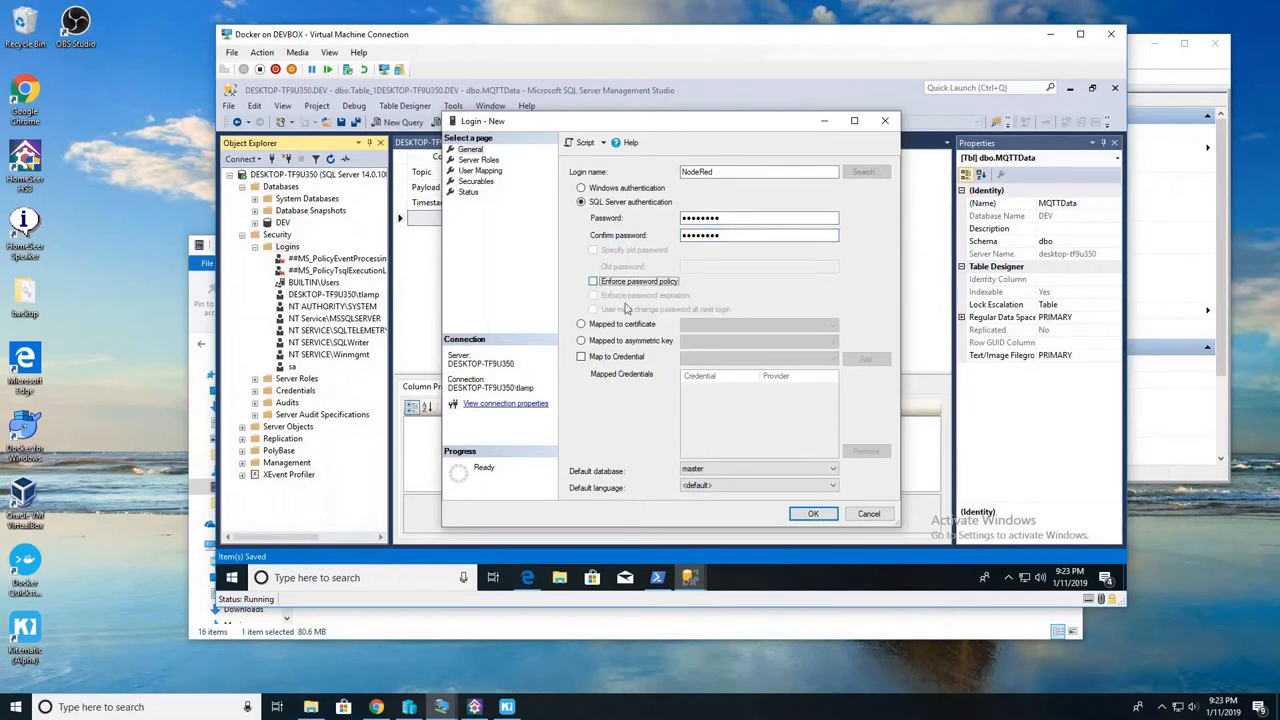
# Step: Map the NodeRed login to the DEV database and grant it two DEV data roles
pyautogui.click(480, 160)
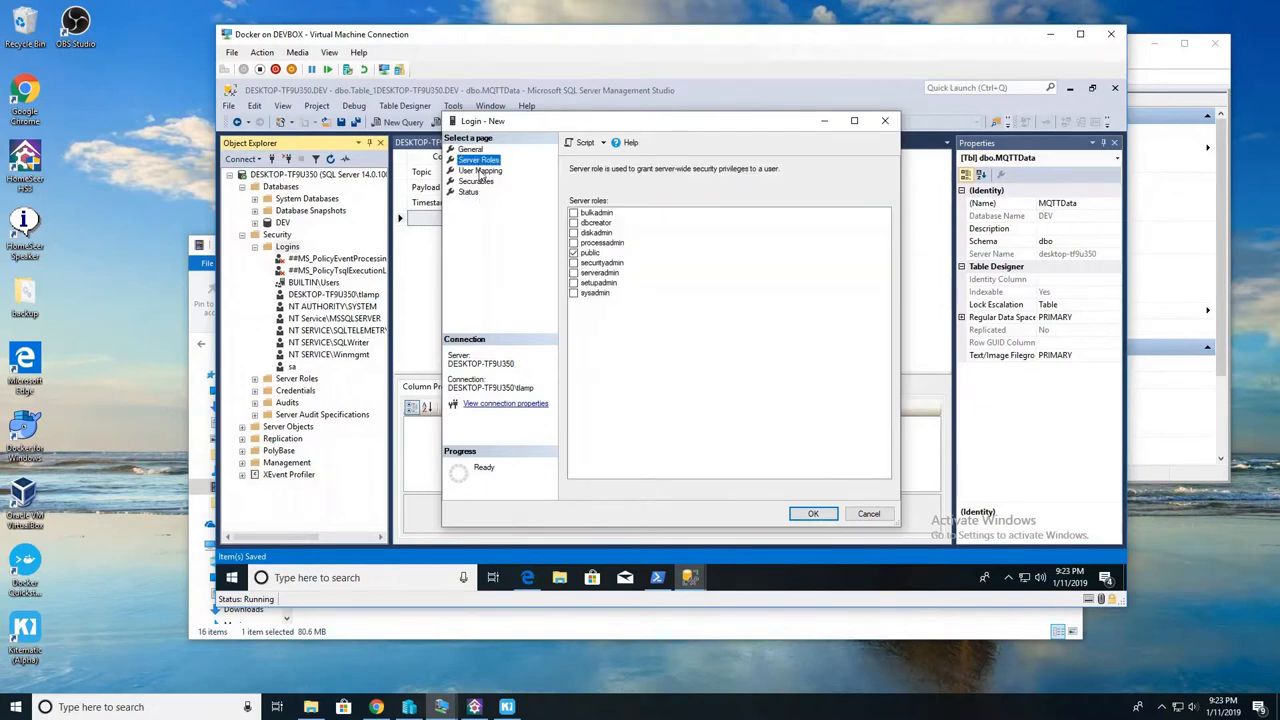
pyautogui.click(480, 170)
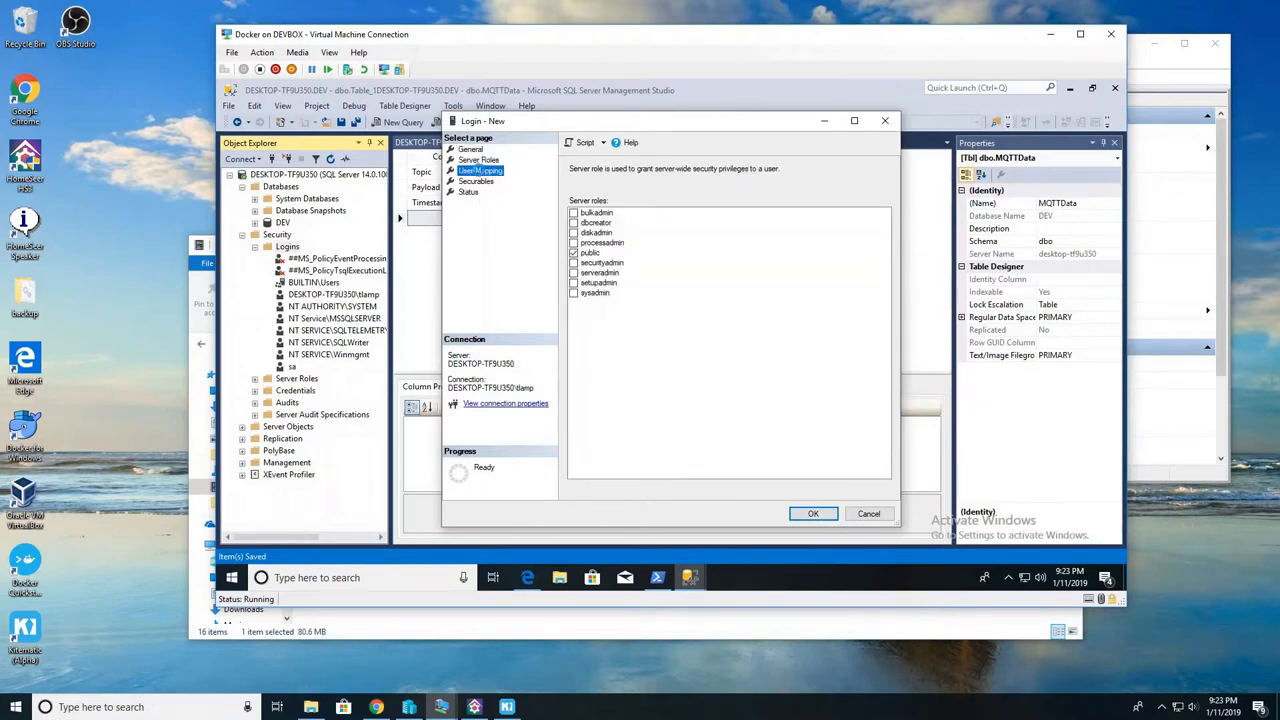
pyautogui.click(480, 170)
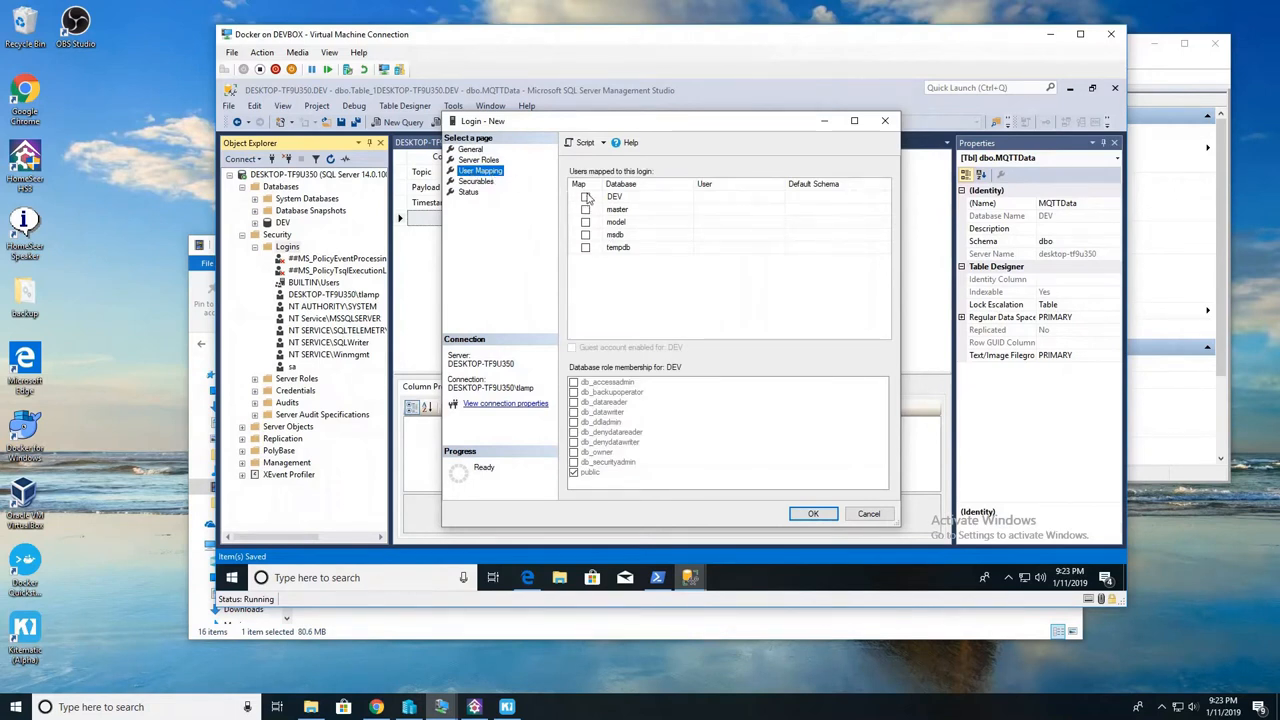
pyautogui.click(586, 196)
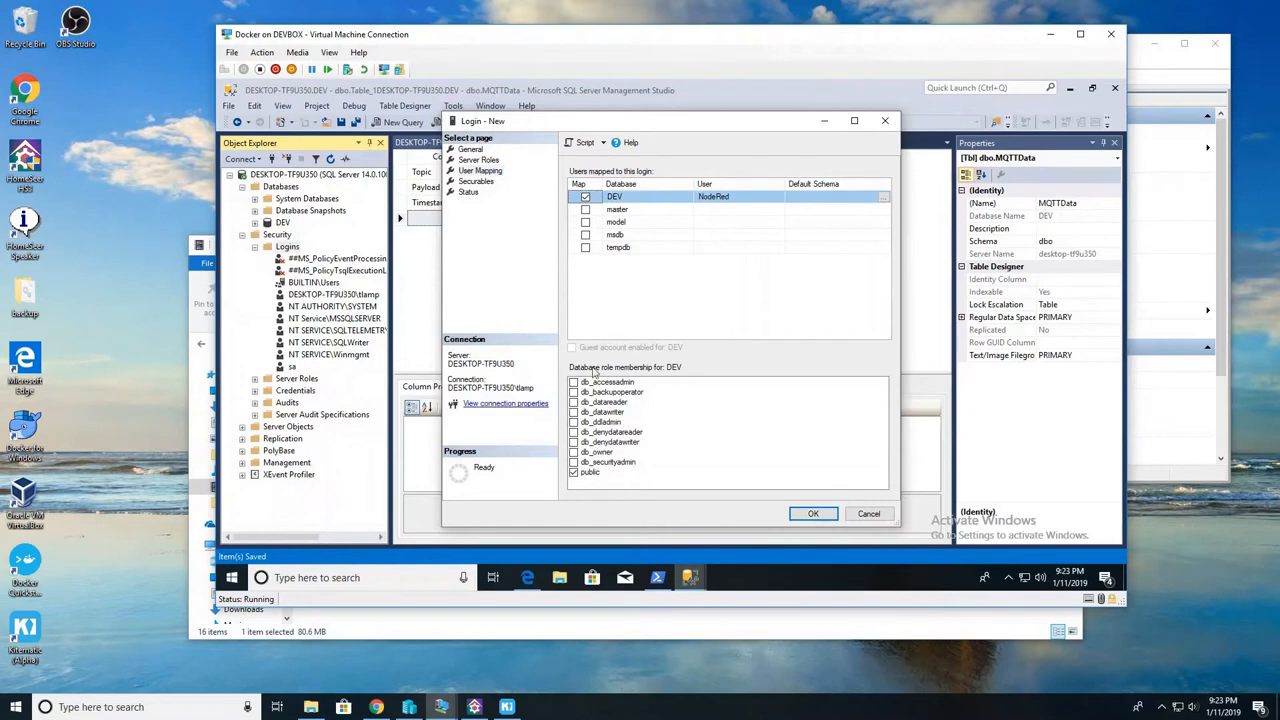
pyautogui.moveTo(584, 430)
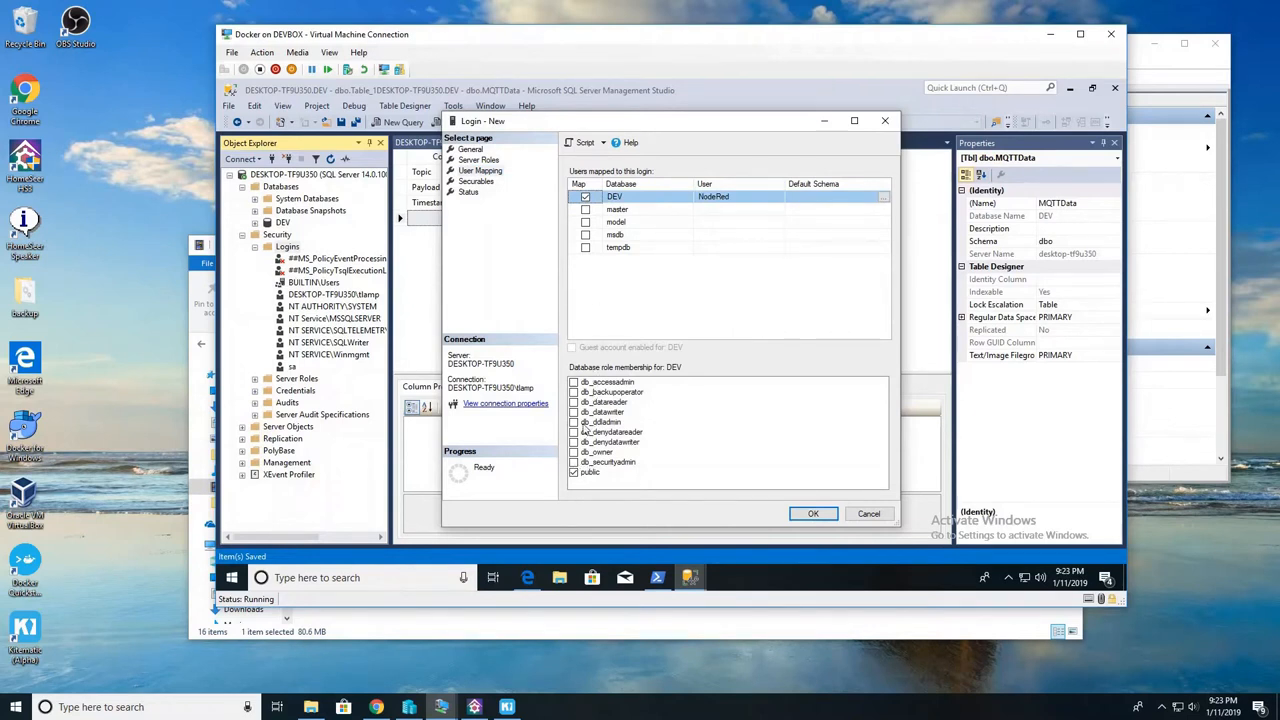
pyautogui.click(602, 412)
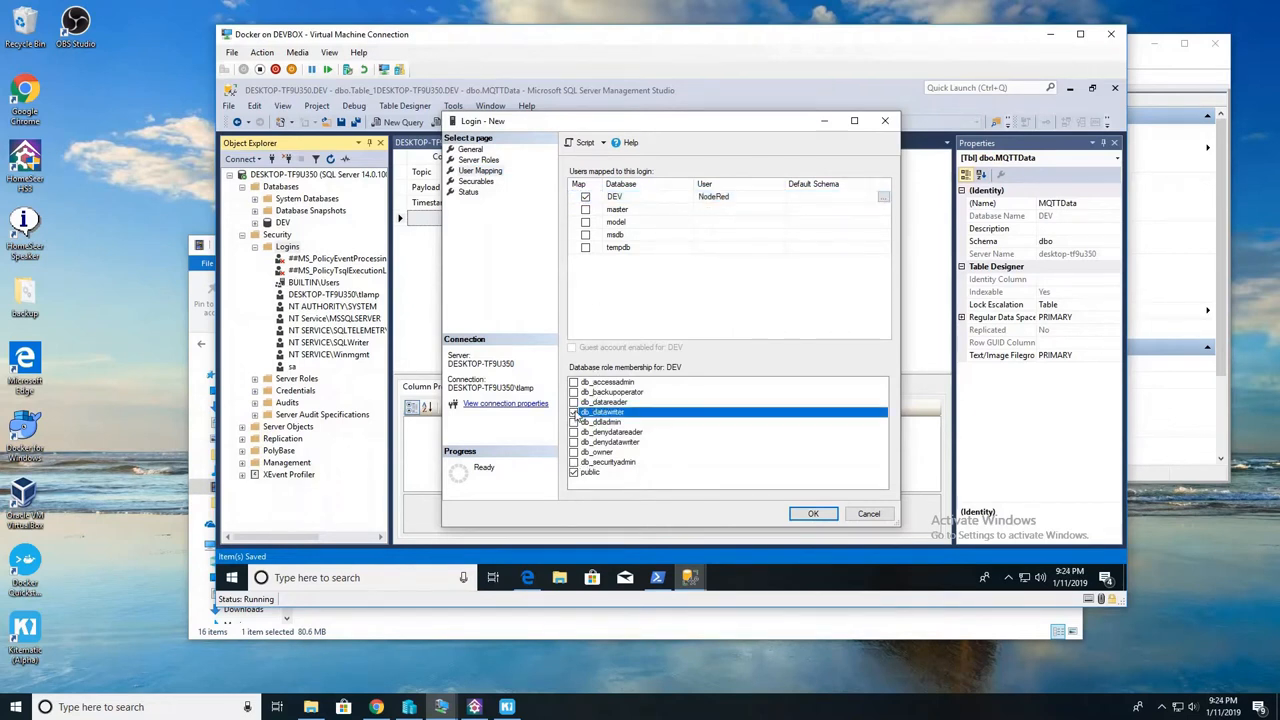
pyautogui.click(576, 412)
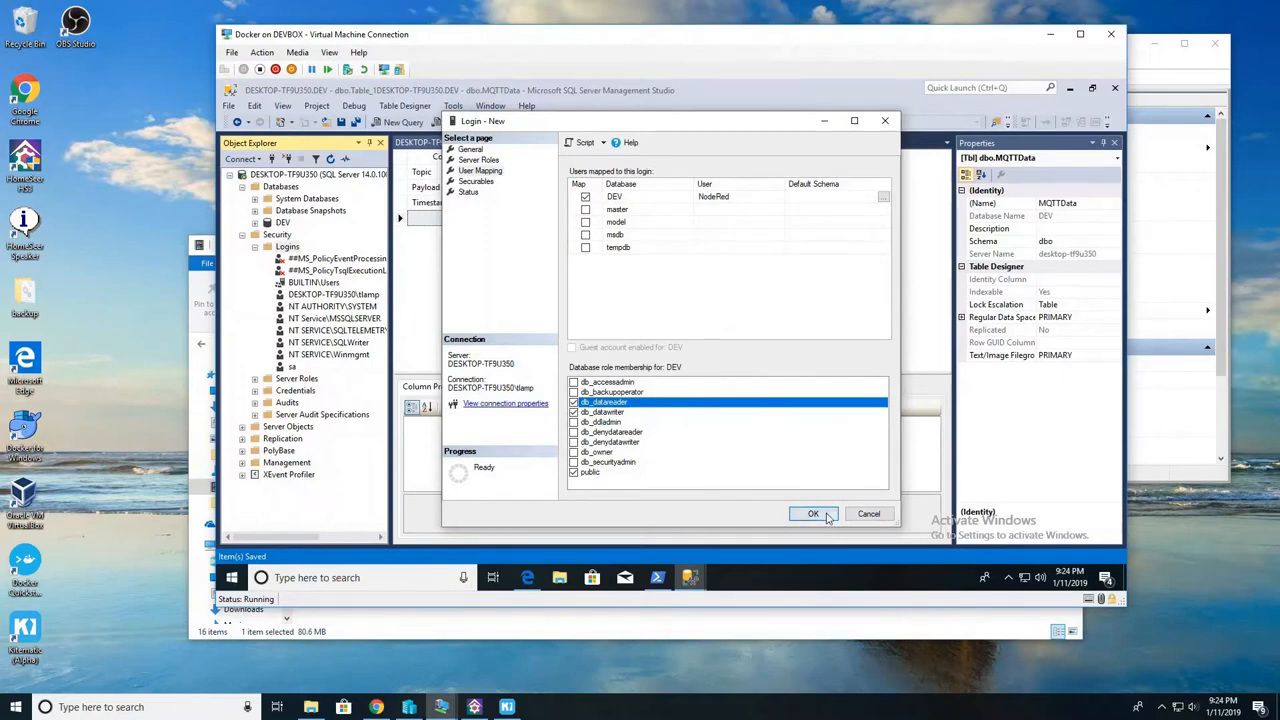
# Step: Create the NodeRed login, then allow designer saves that require table re-creation in Options
pyautogui.click(812, 512)
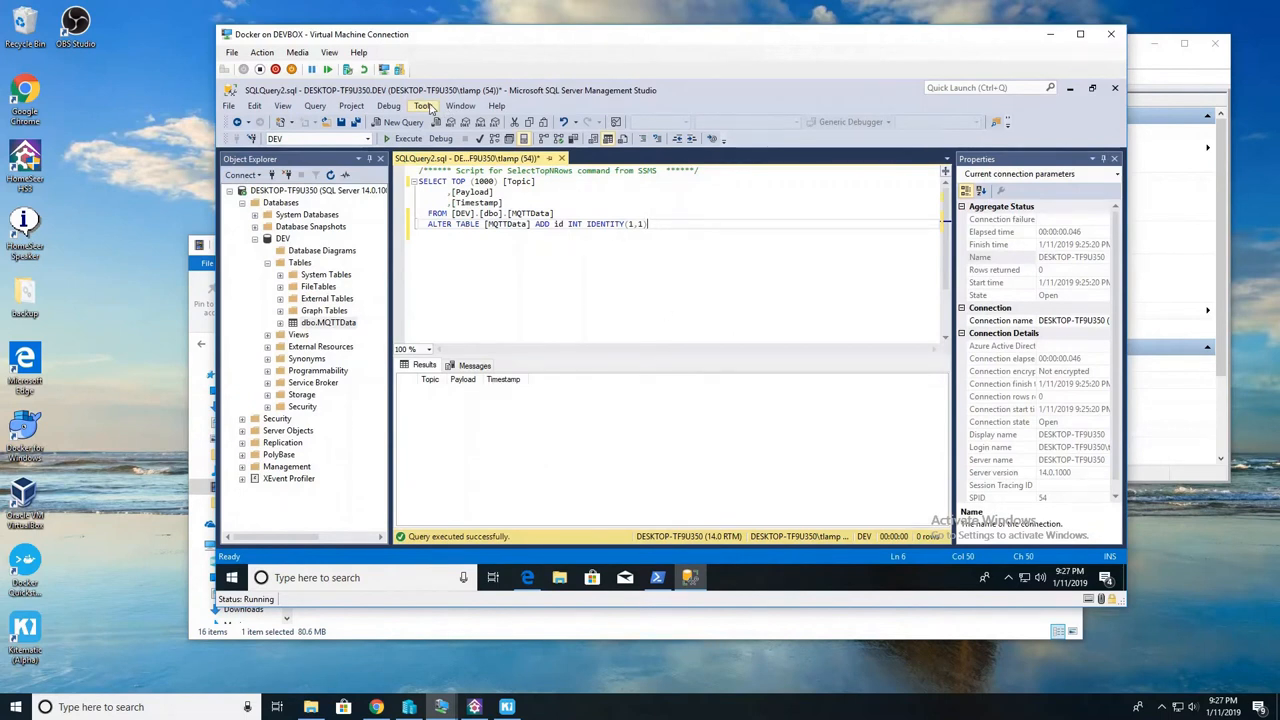
pyautogui.click(422, 106)
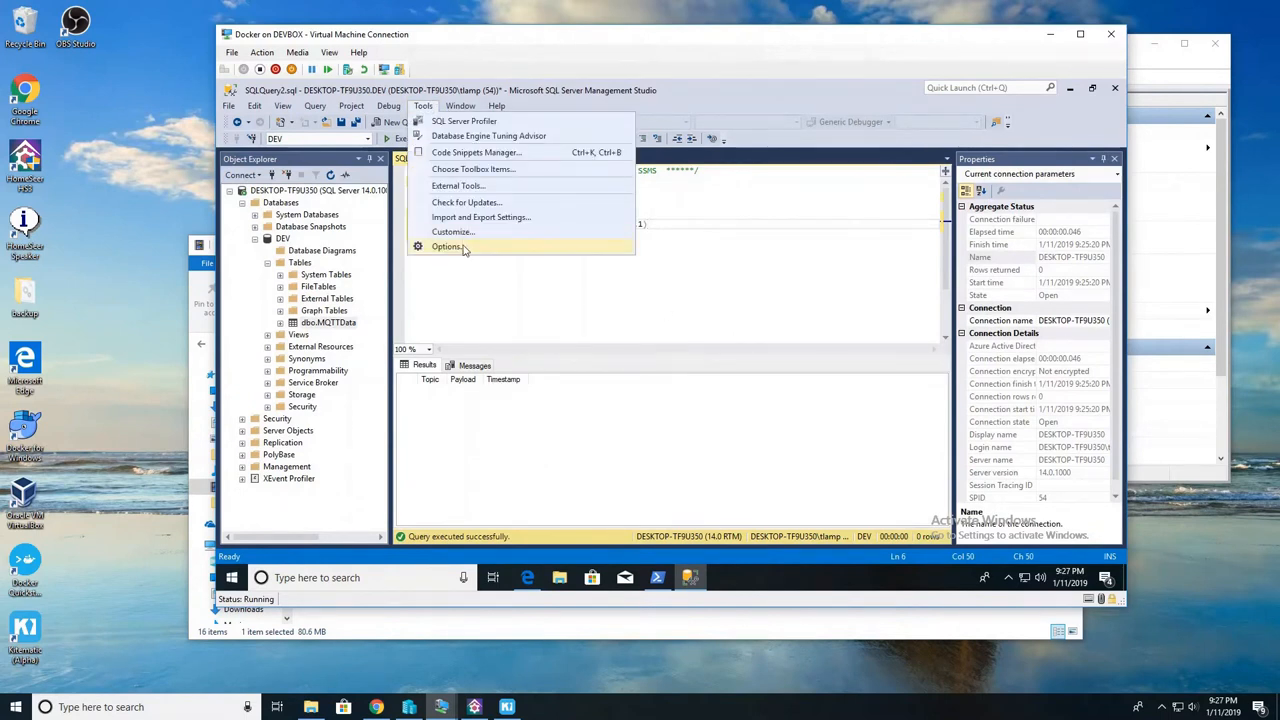
pyautogui.click(446, 248)
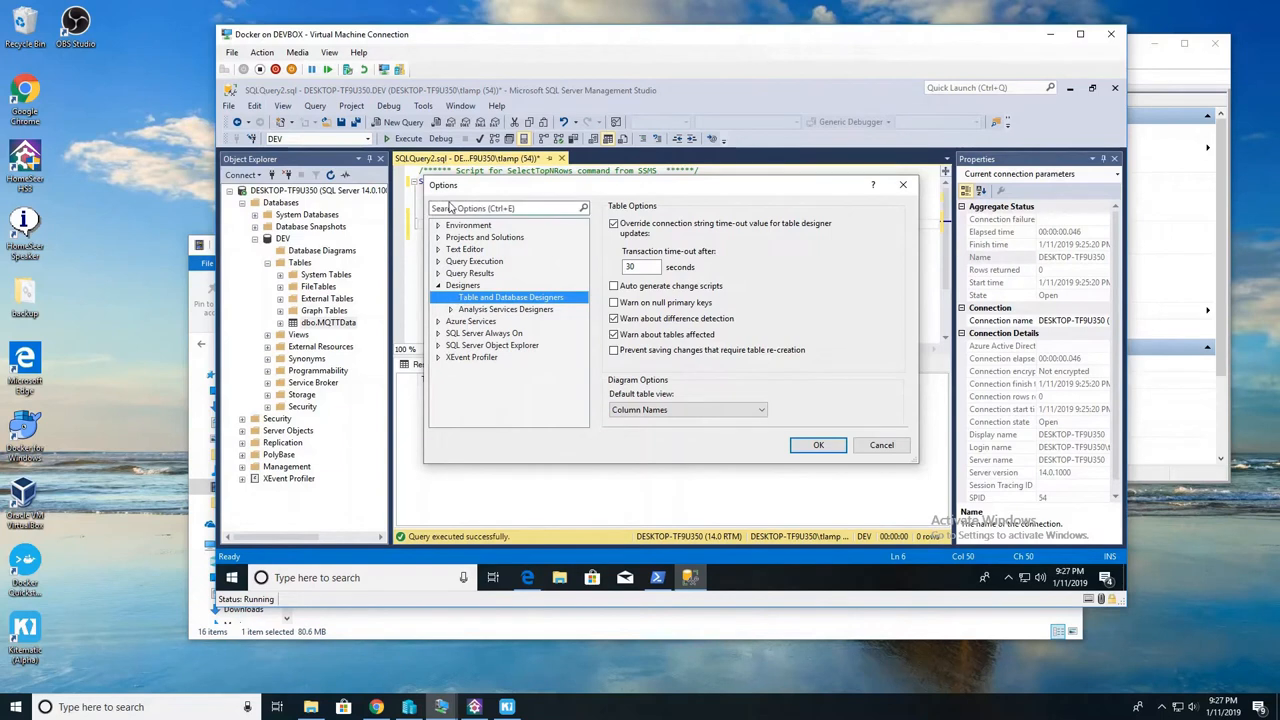
pyautogui.click(462, 284)
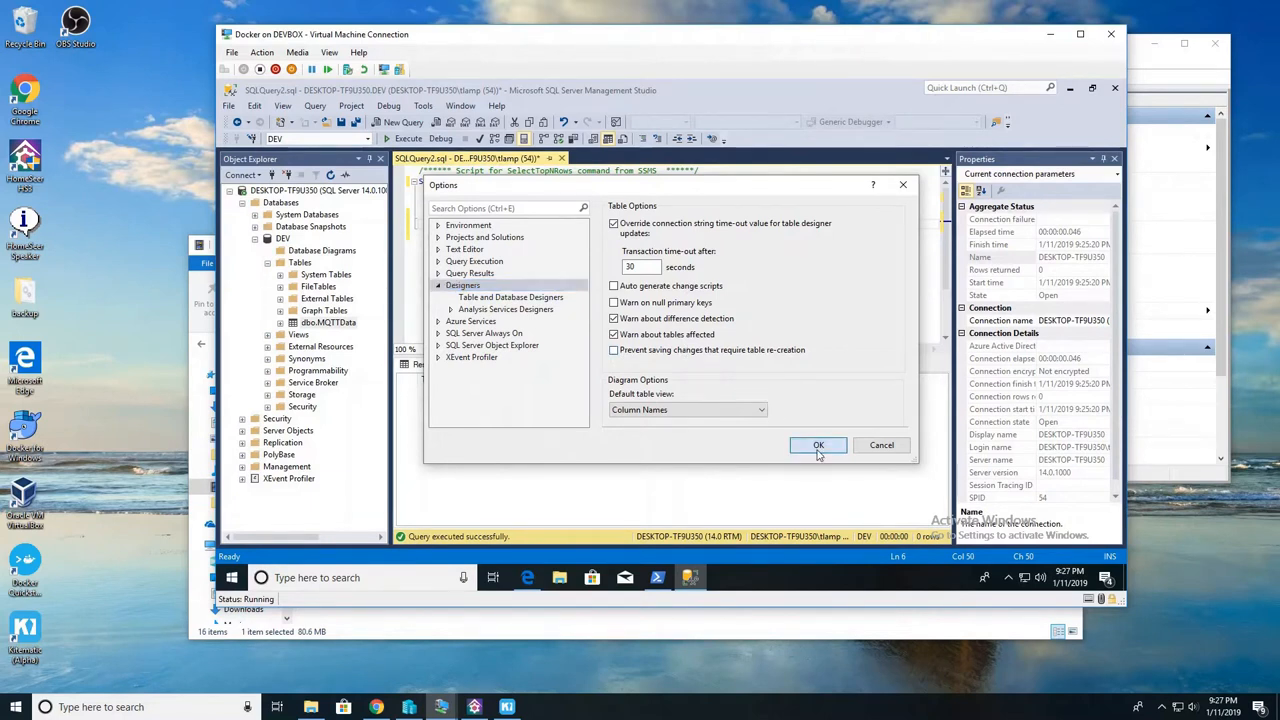
pyautogui.click(818, 444)
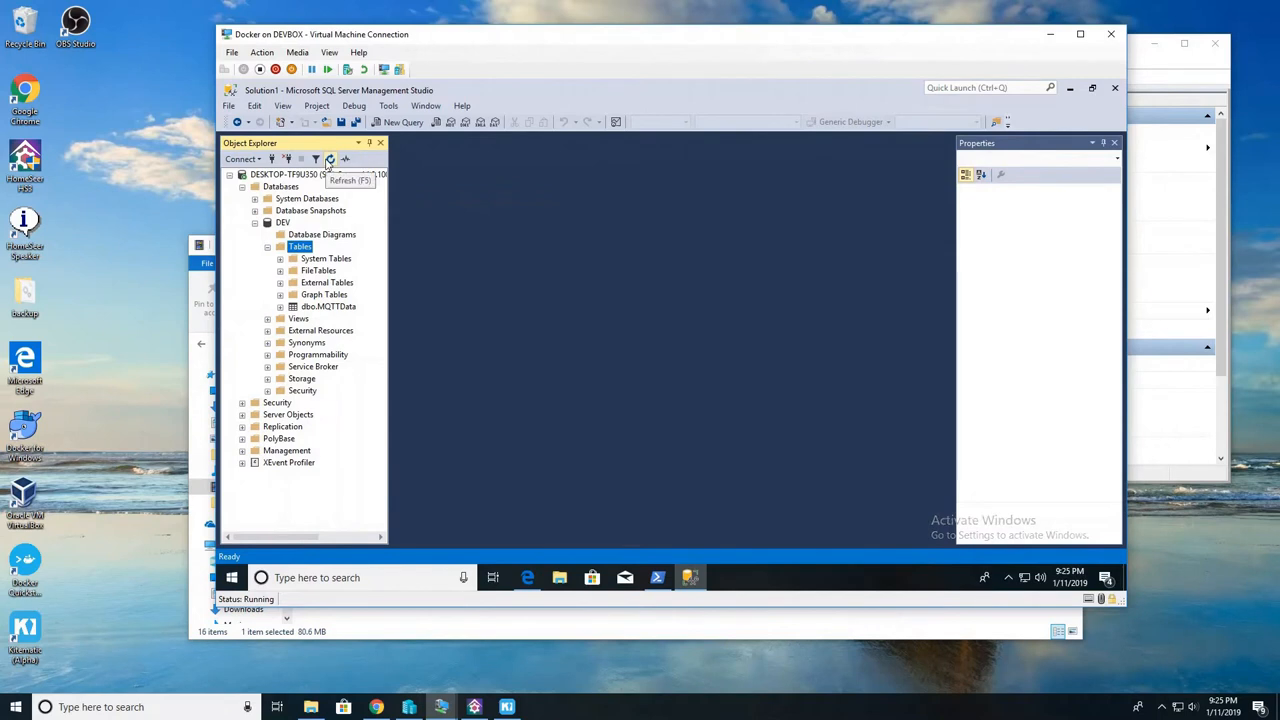
# Step: Run ALTER TABLE [MQTTData] ADD id INT IDENTITY(1,1) in a query on the MQTTData table
pyautogui.click(328, 306)
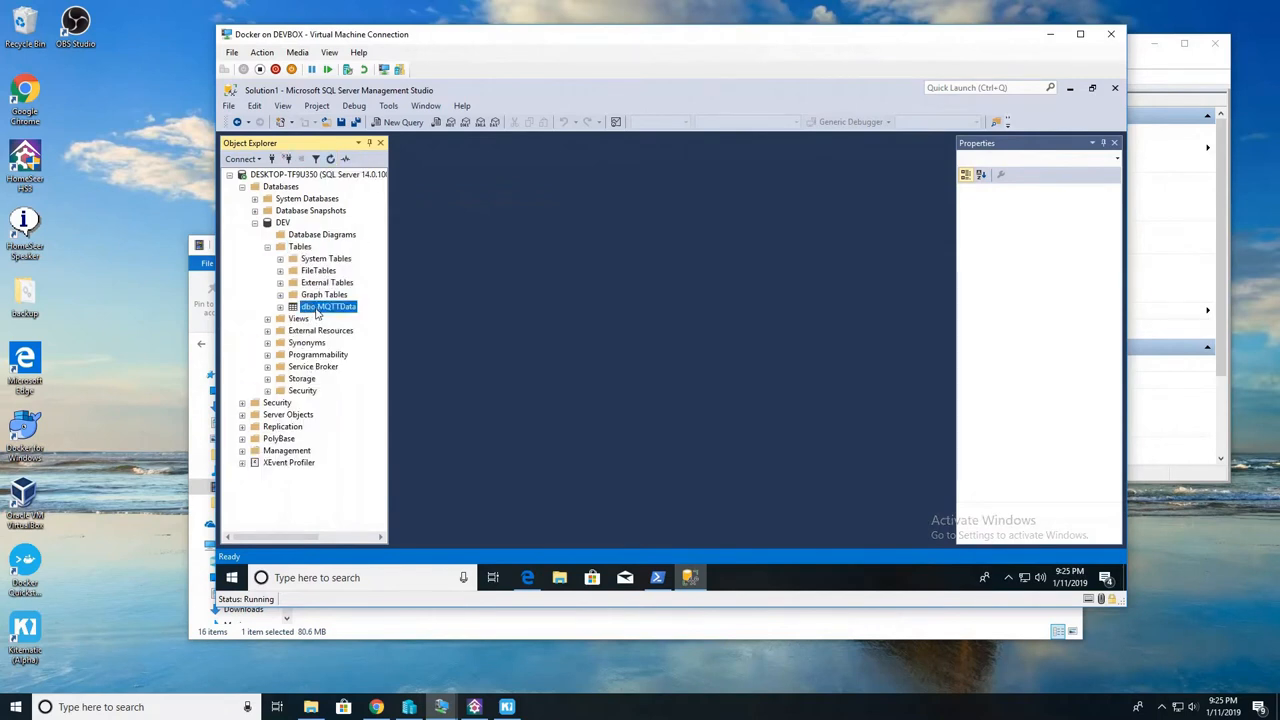
pyautogui.rightClick(330, 306)
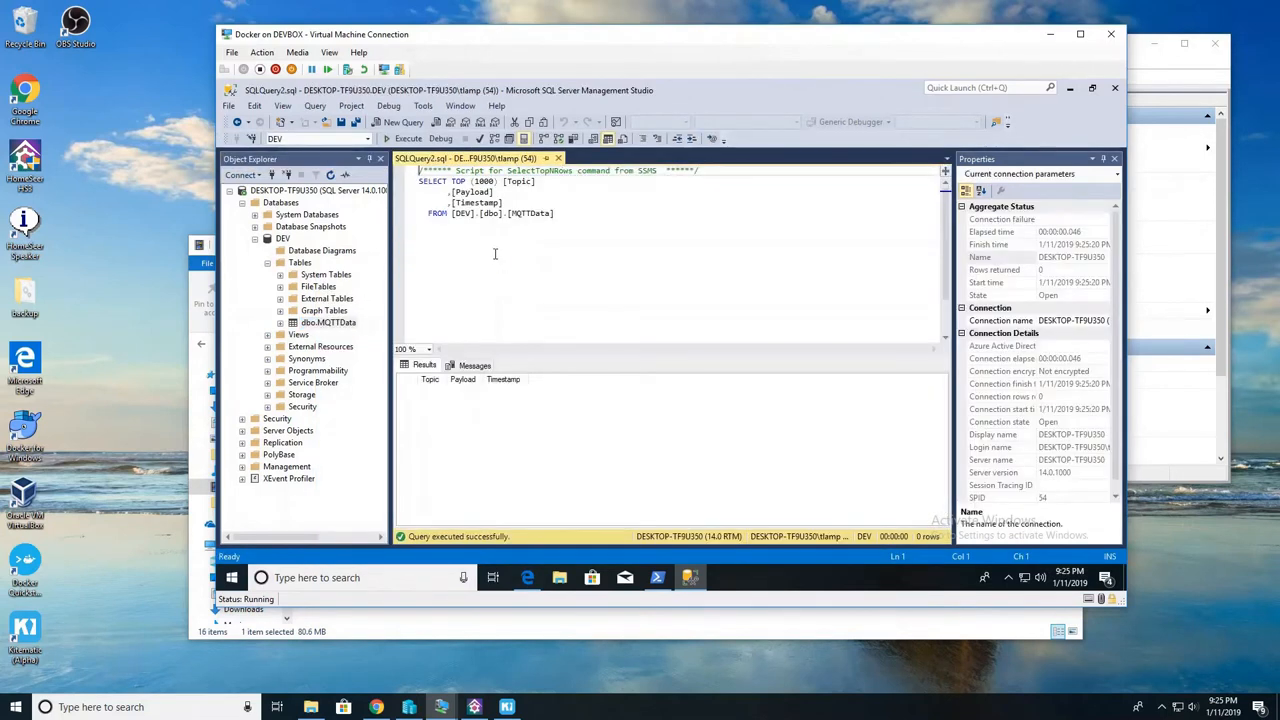
pyautogui.click(584, 218)
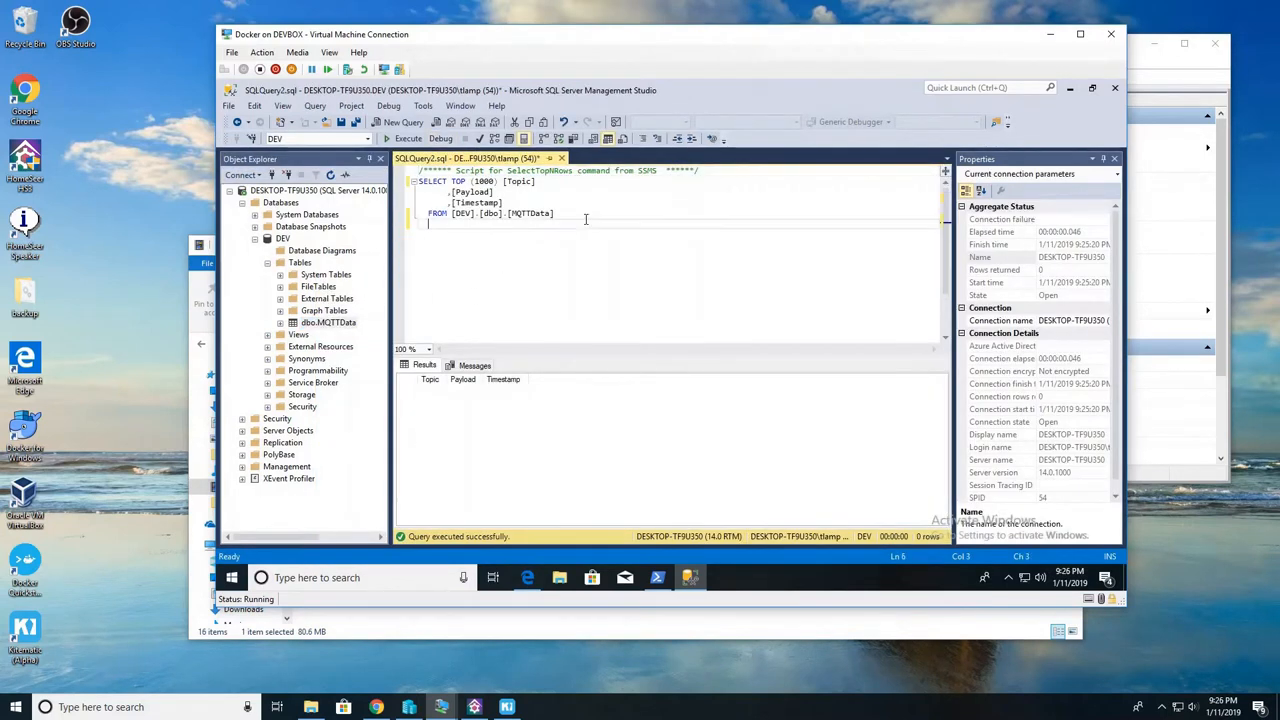
pyautogui.write('ALTER')
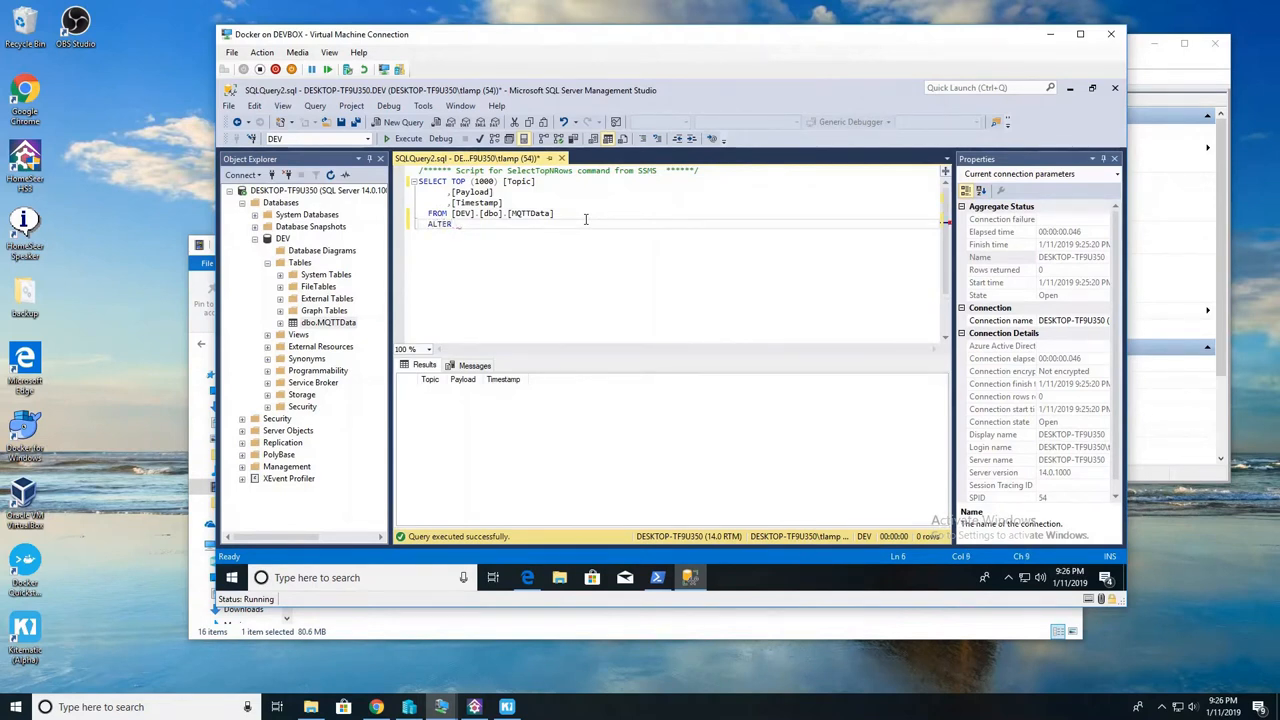
pyautogui.write('TABLE [')
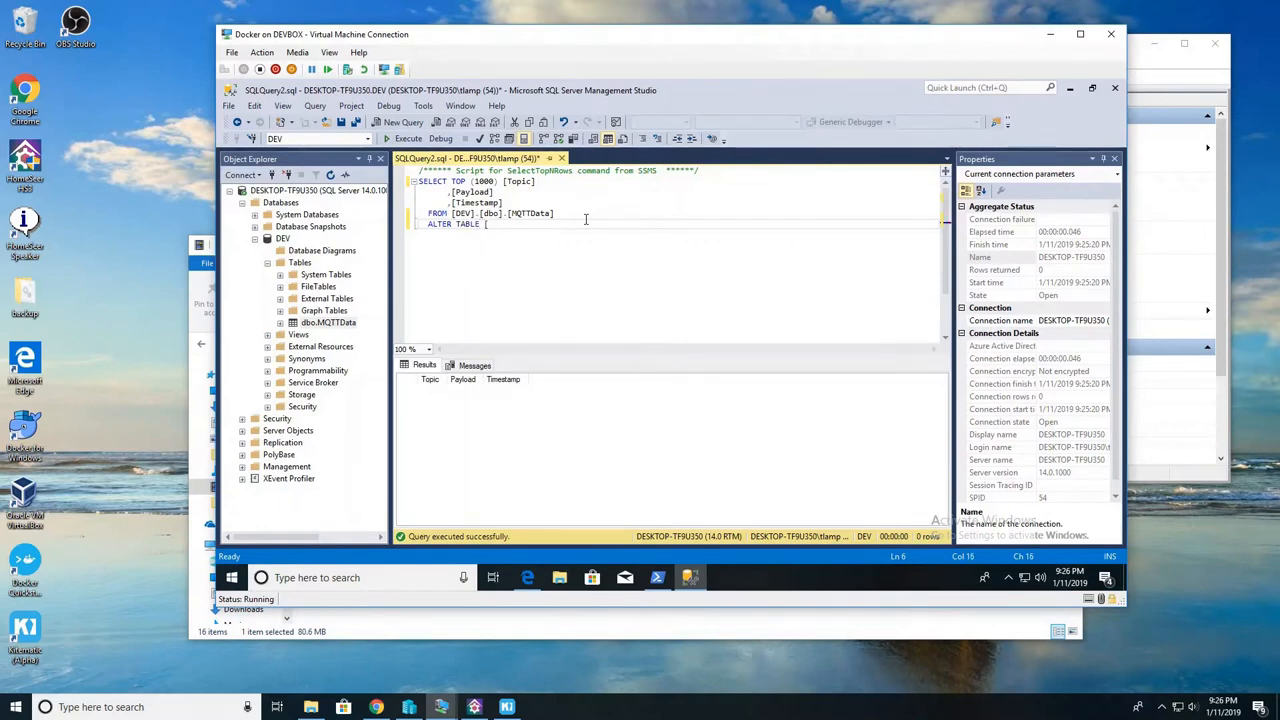
pyautogui.write('MQTTData]')
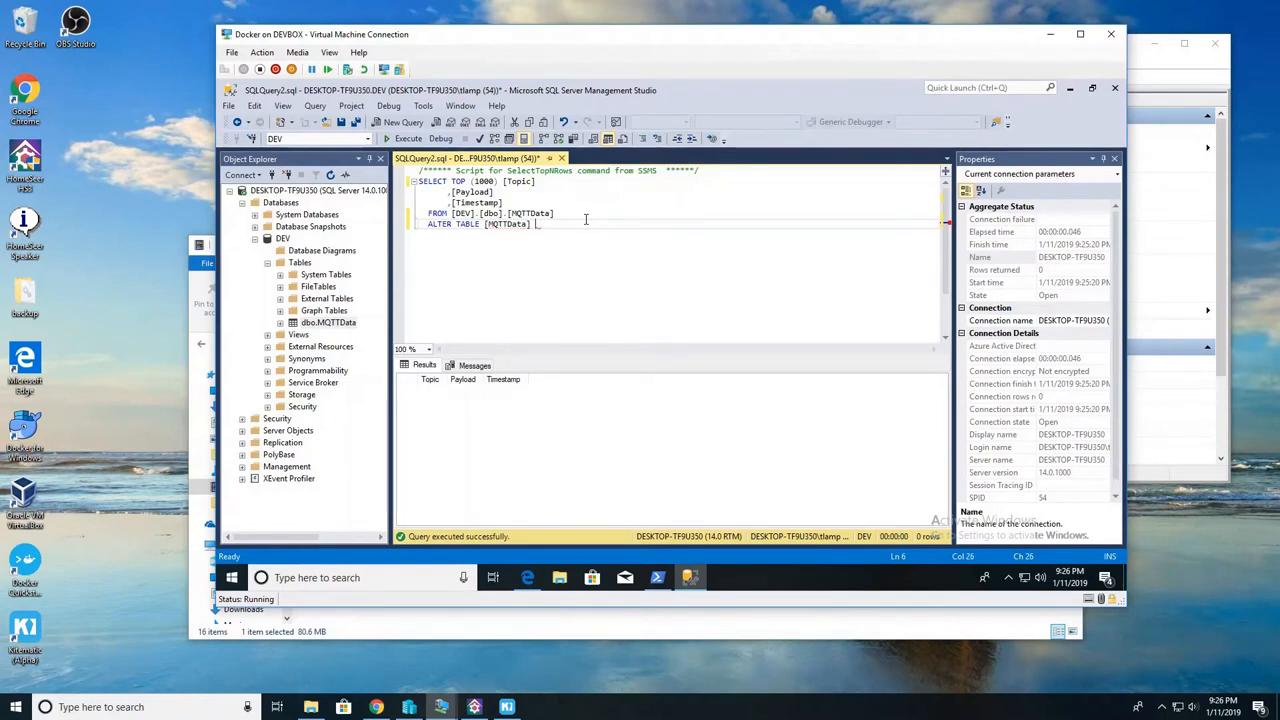
pyautogui.write('A')
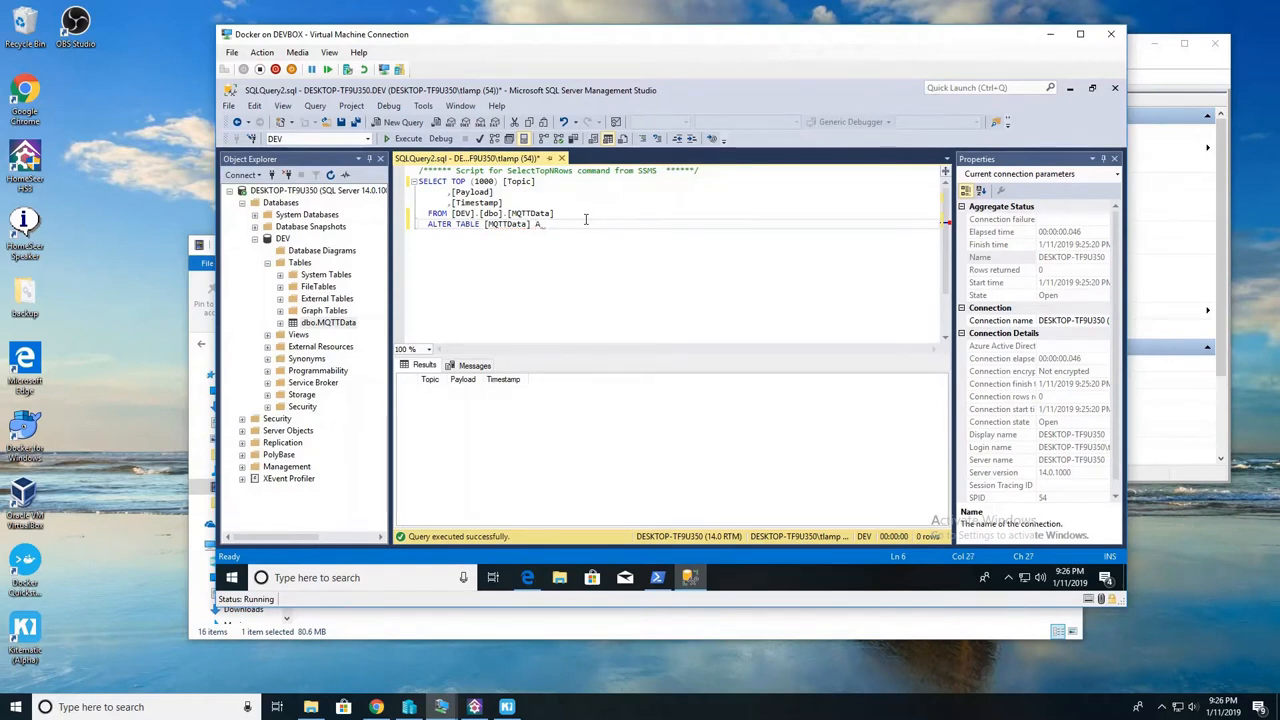
pyautogui.write('DD id')
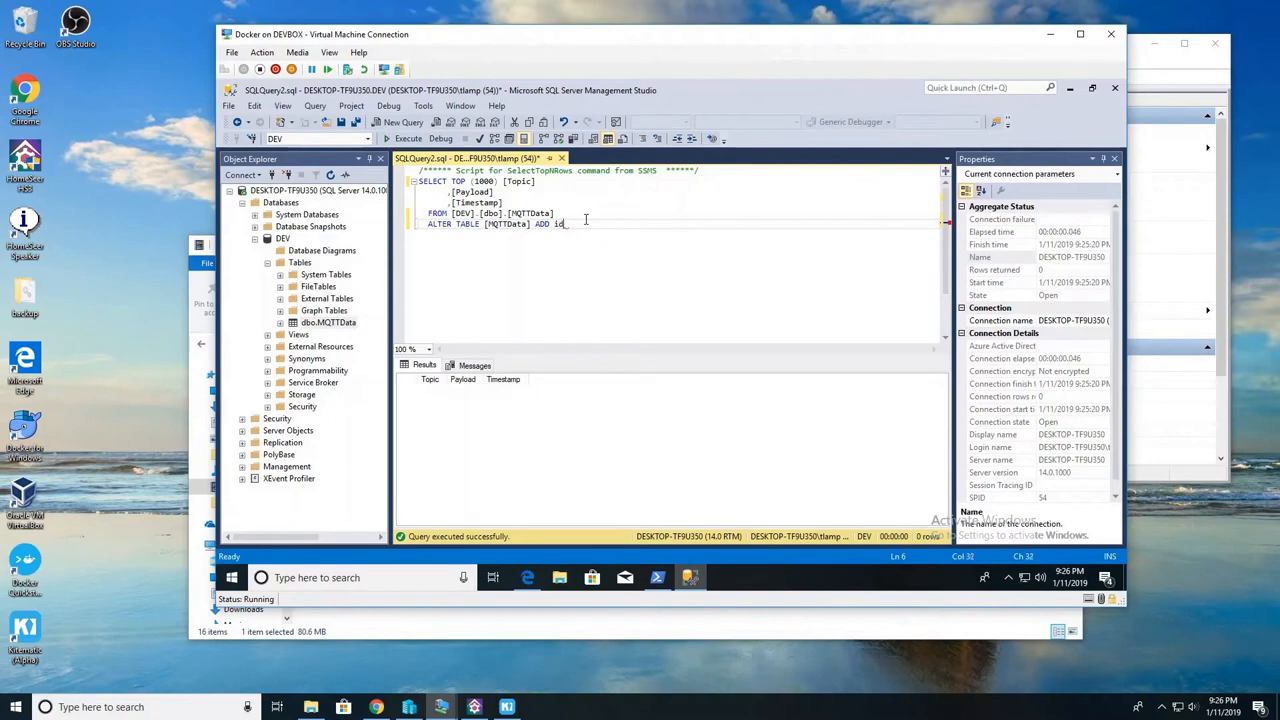
pyautogui.write('INT IDENT')
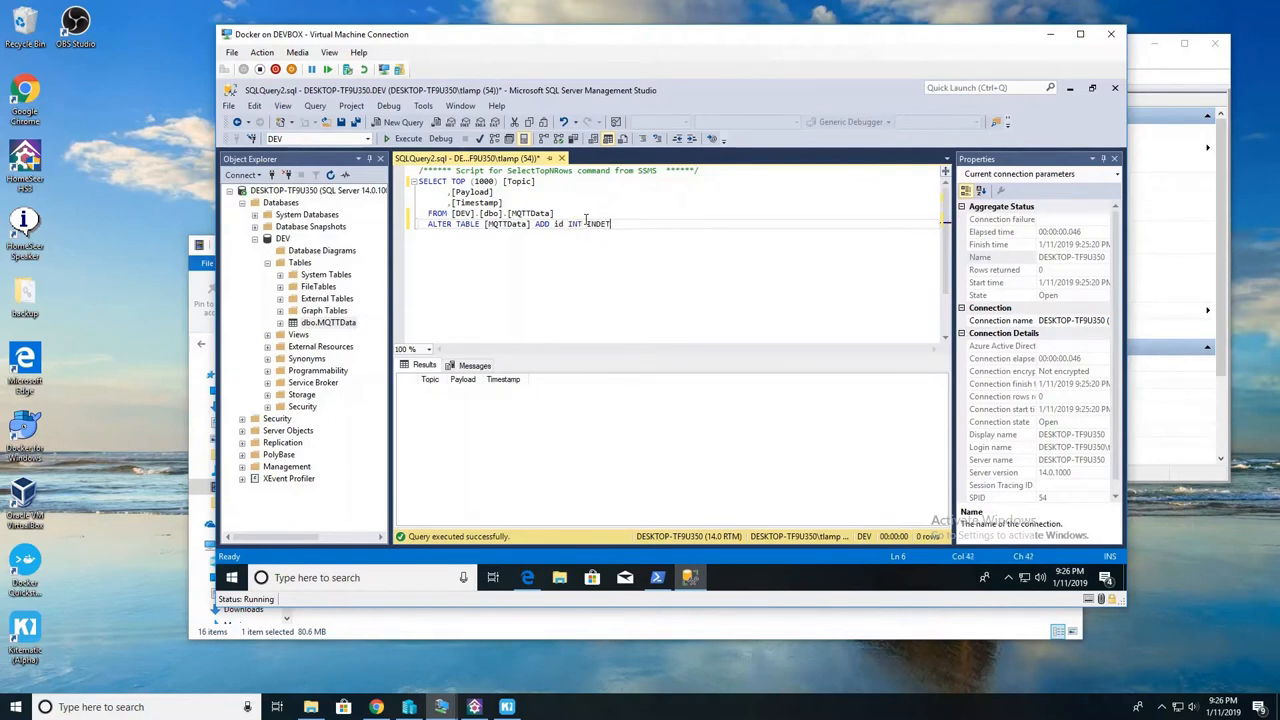
pyautogui.write('ITY')
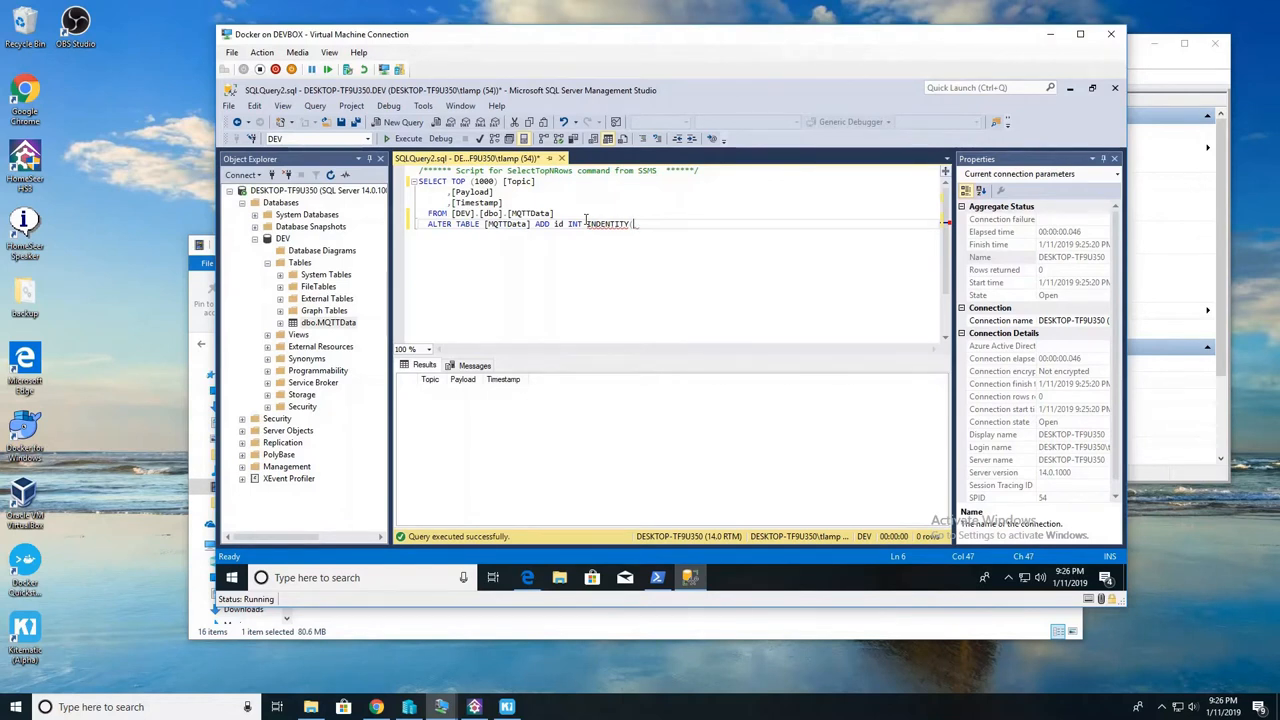
pyautogui.write('(1,1)')
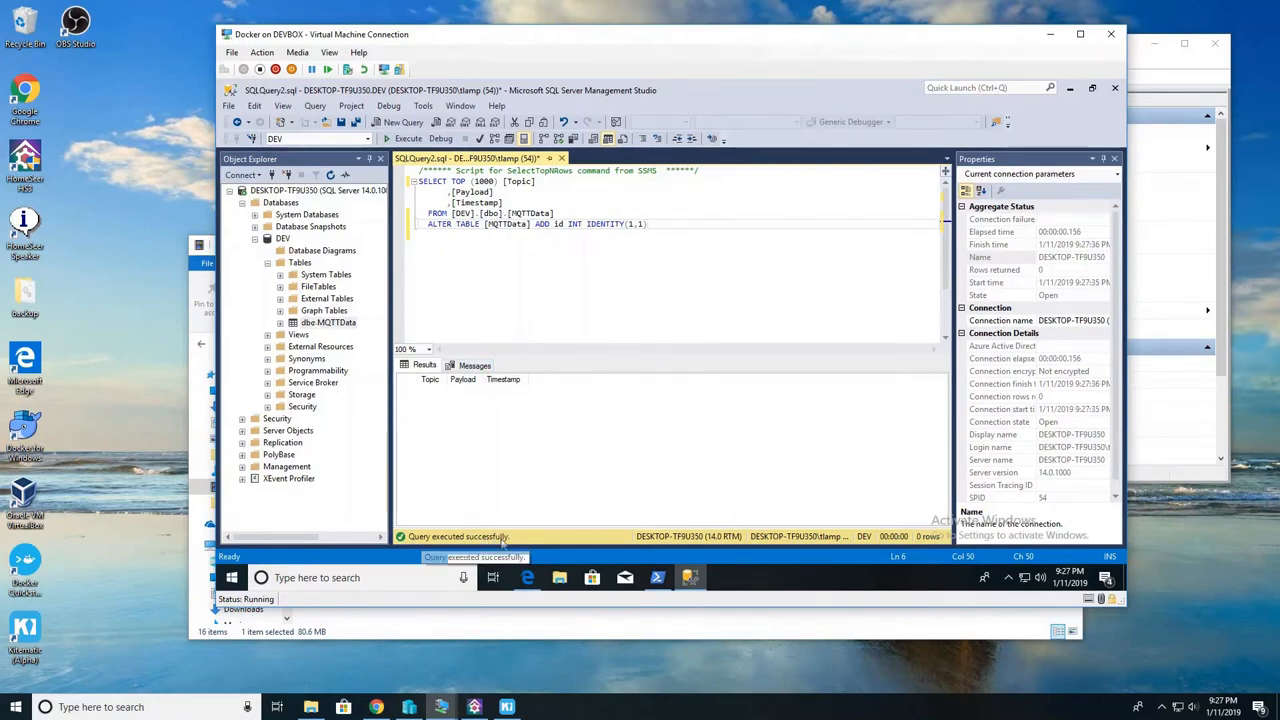
pyautogui.click(328, 322)
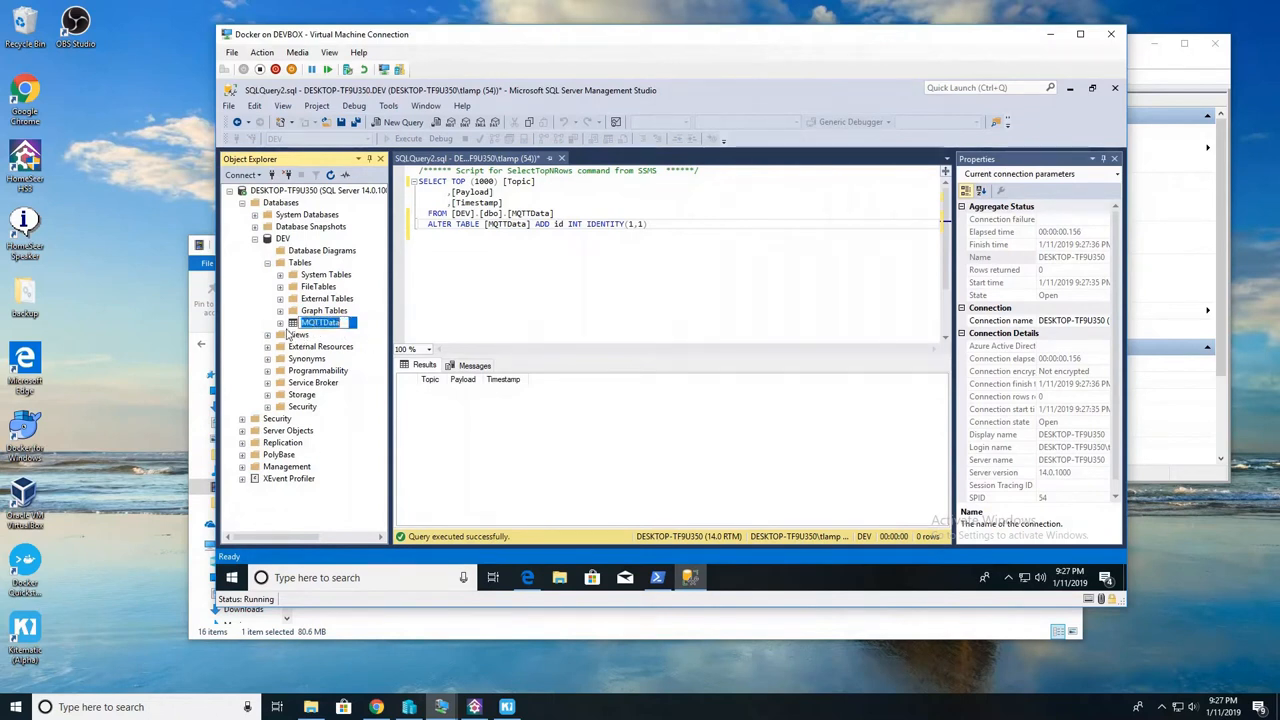
# Step: Expand MQTTData's columns to confirm the new id column is listed
pyautogui.click(280, 322)
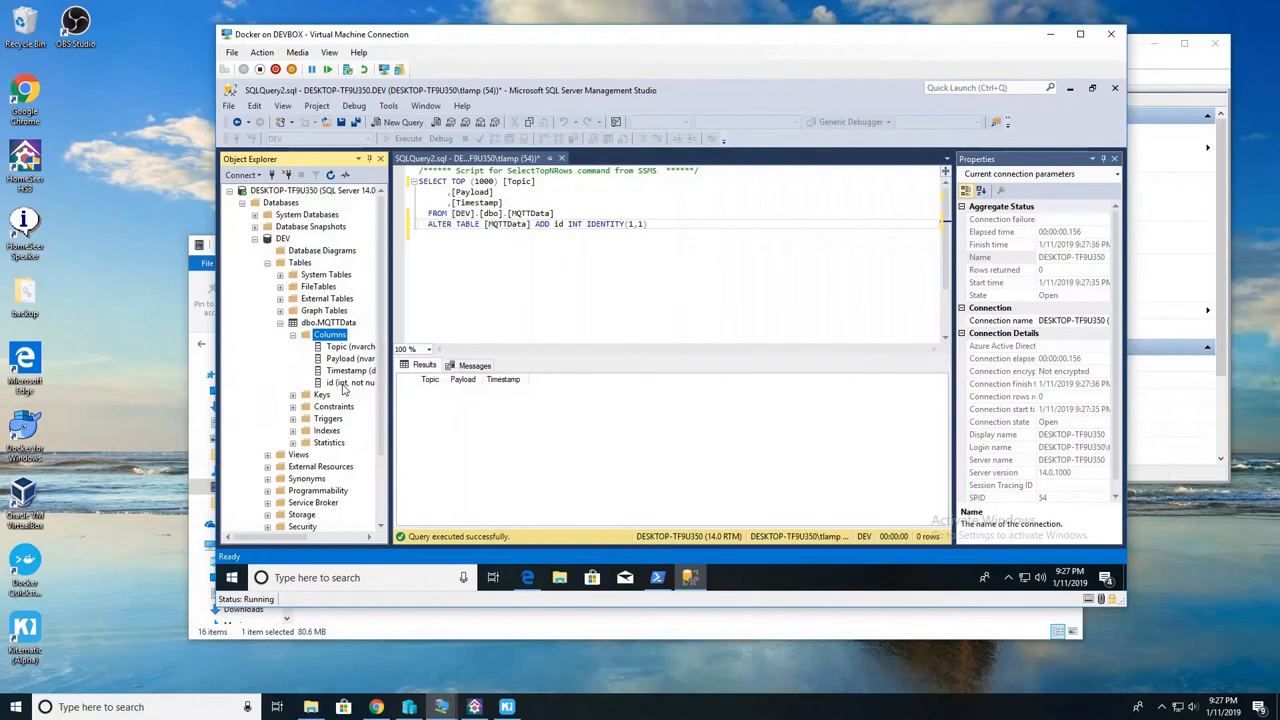
pyautogui.click(352, 382)
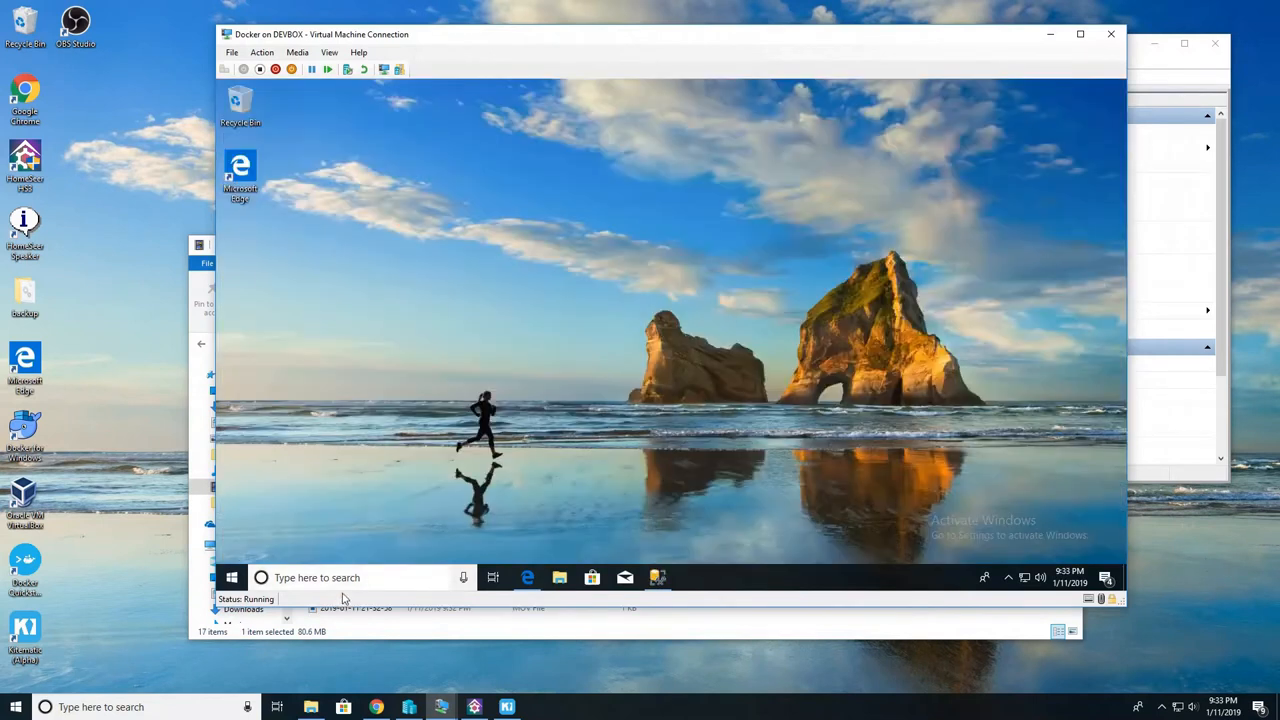
# Step: Run npm install node-red-contrib-mssql from a new Command Prompt
pyautogui.write('cmd')
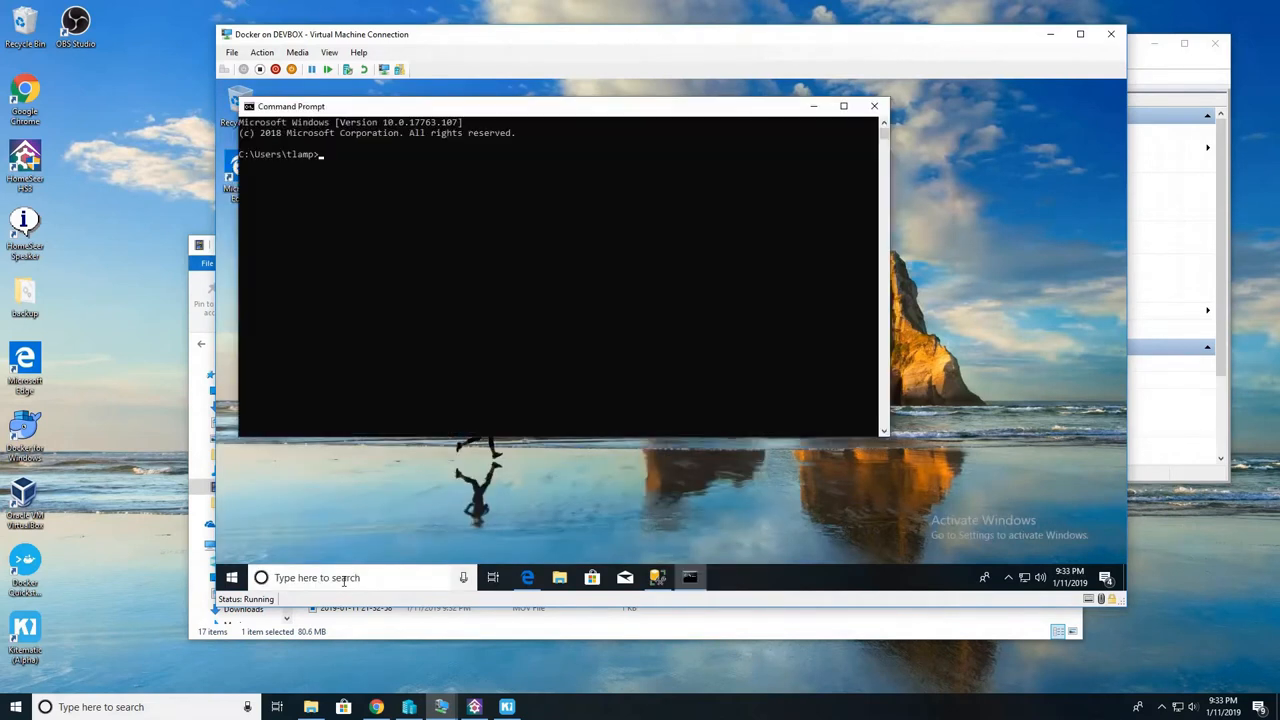
pyautogui.write('npm')
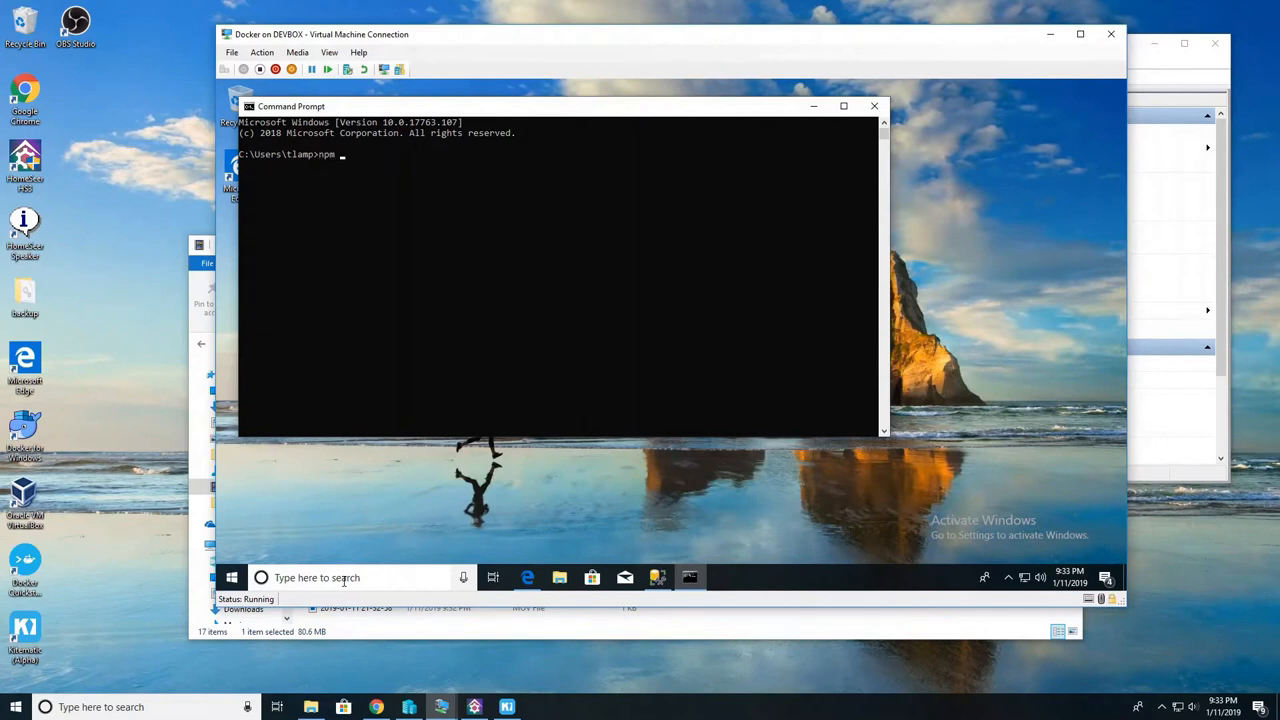
pyautogui.write('install')
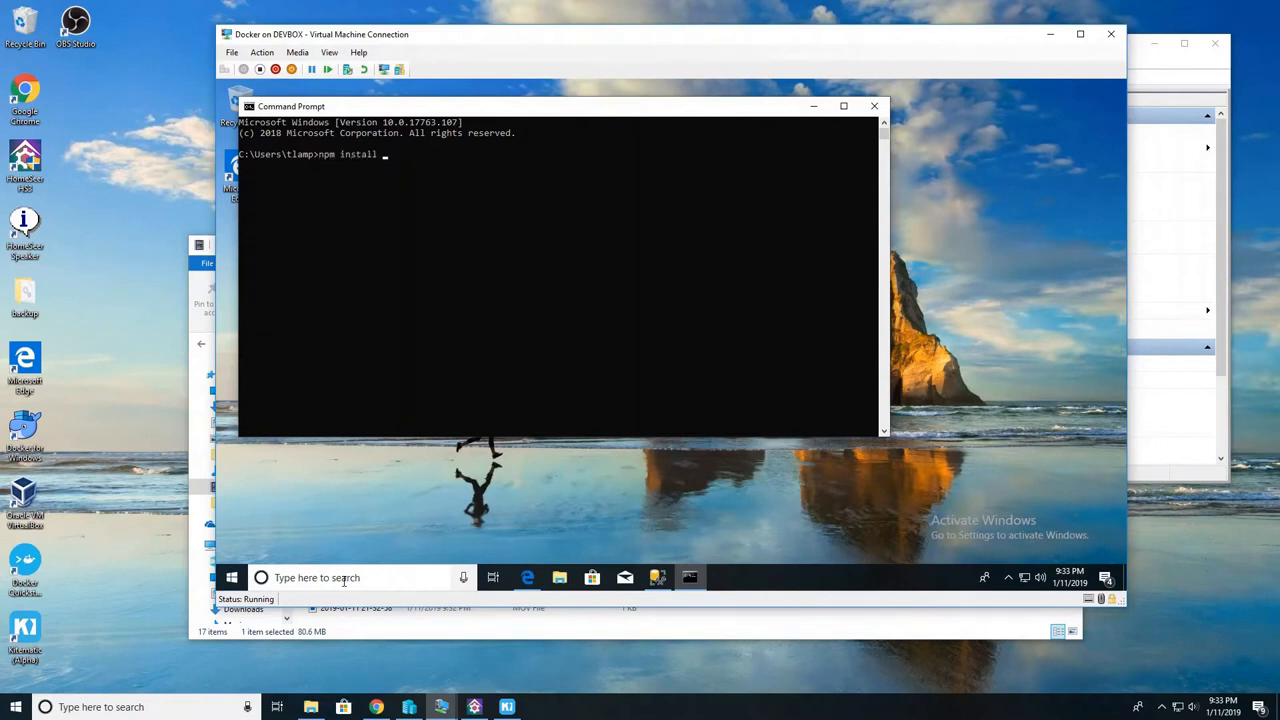
pyautogui.write('node-red')
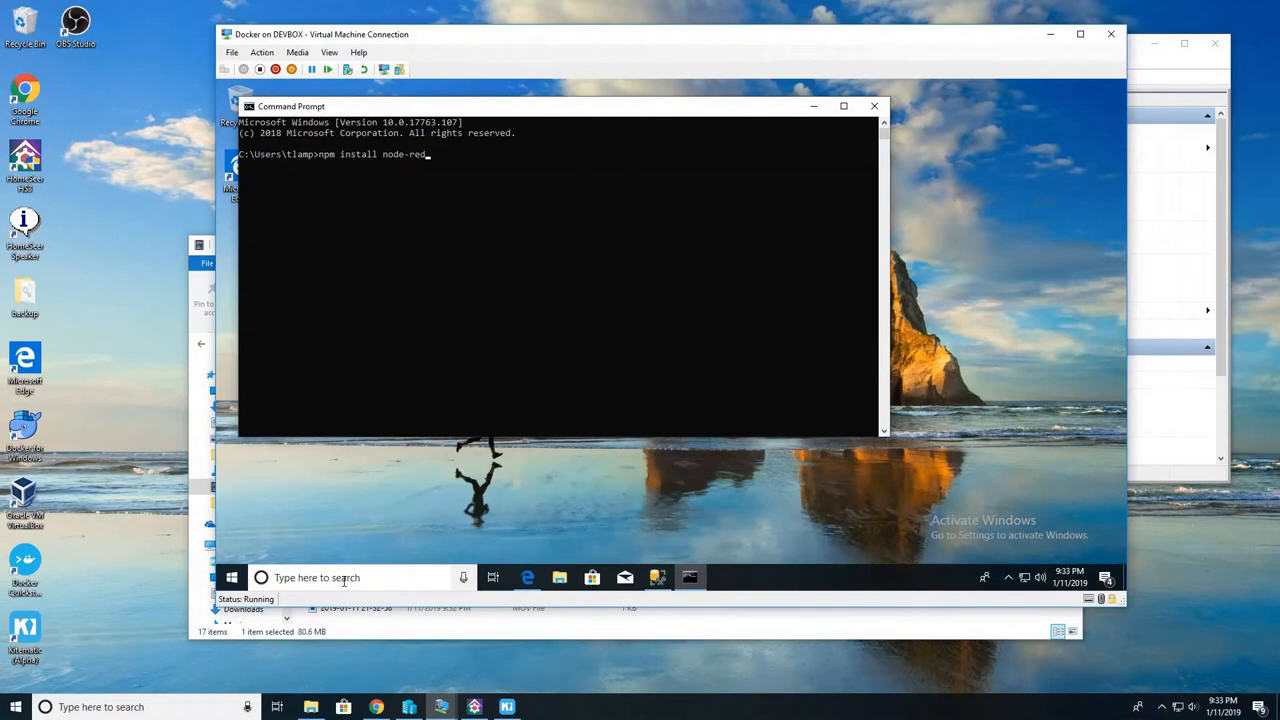
pyautogui.write('-cont')
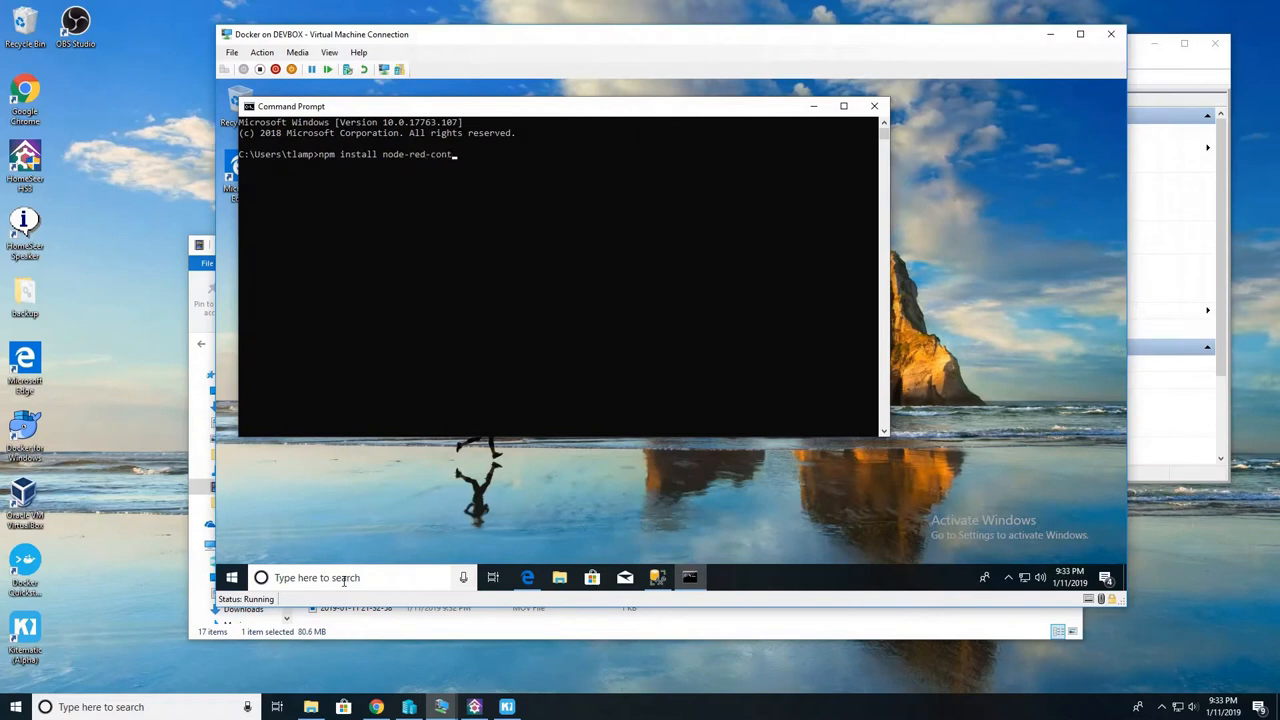
pyautogui.write('rib-ms')
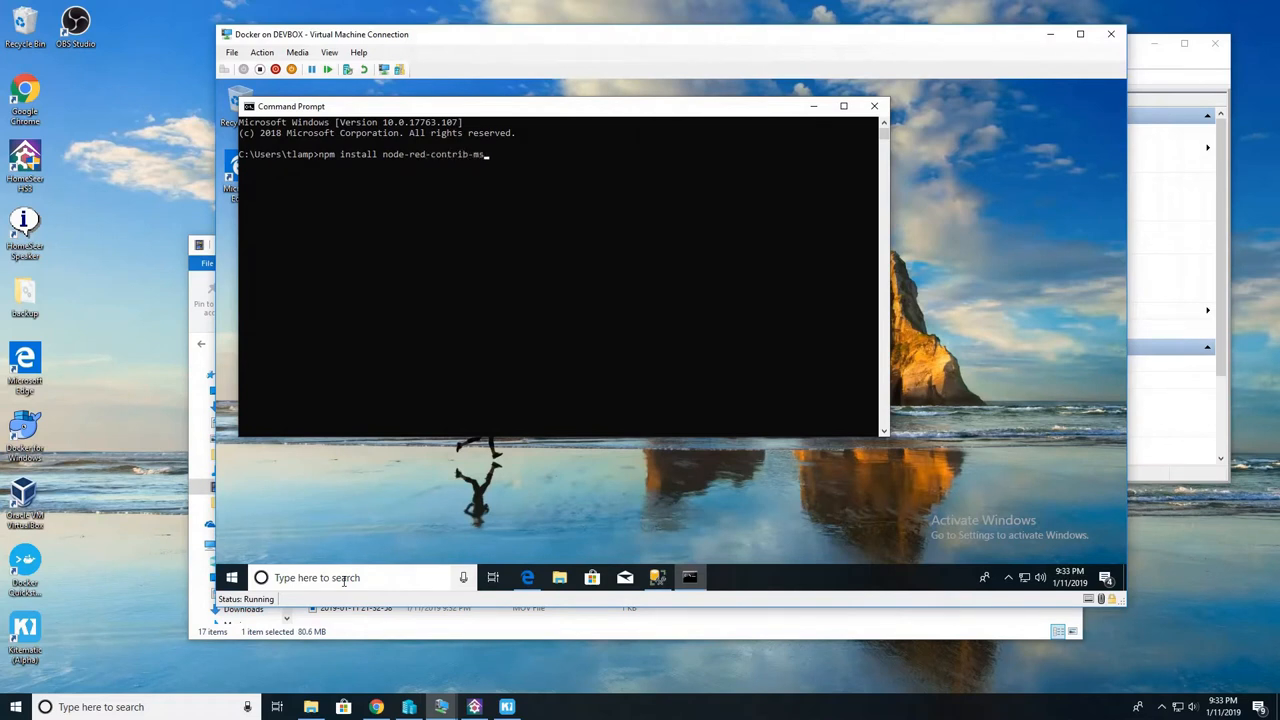
pyautogui.write('sql')
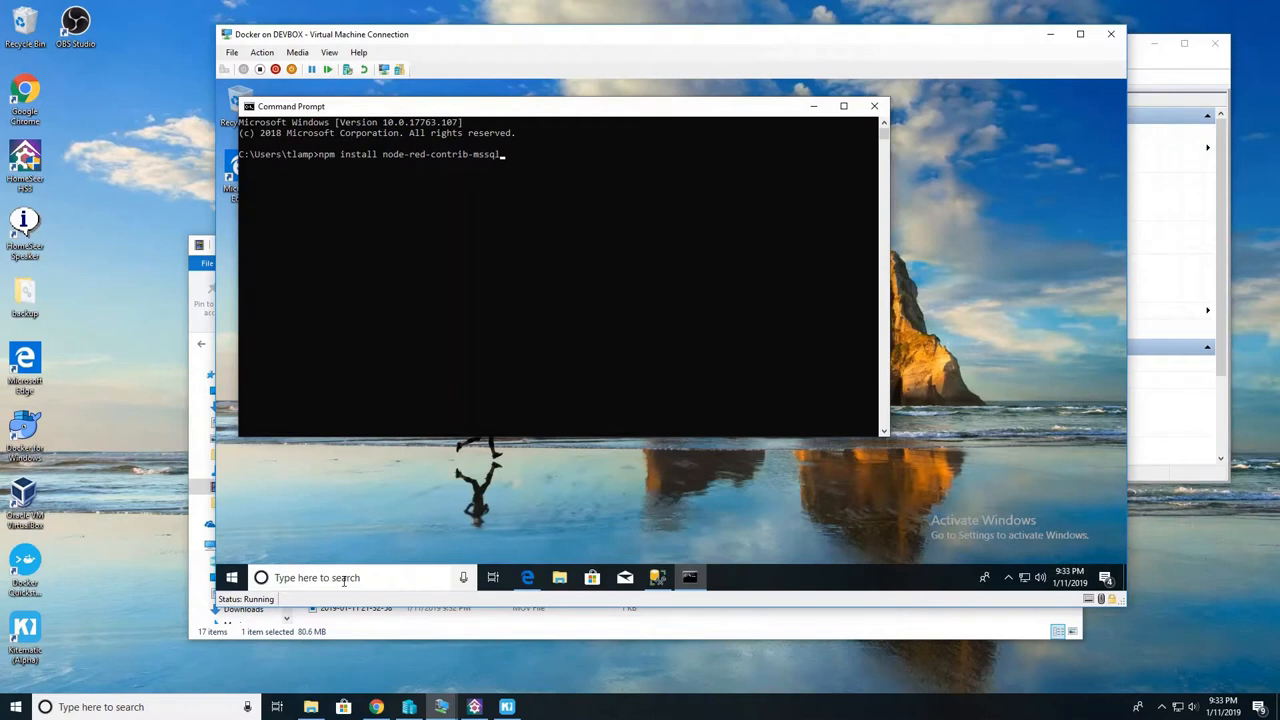
pyautogui.press('Return')
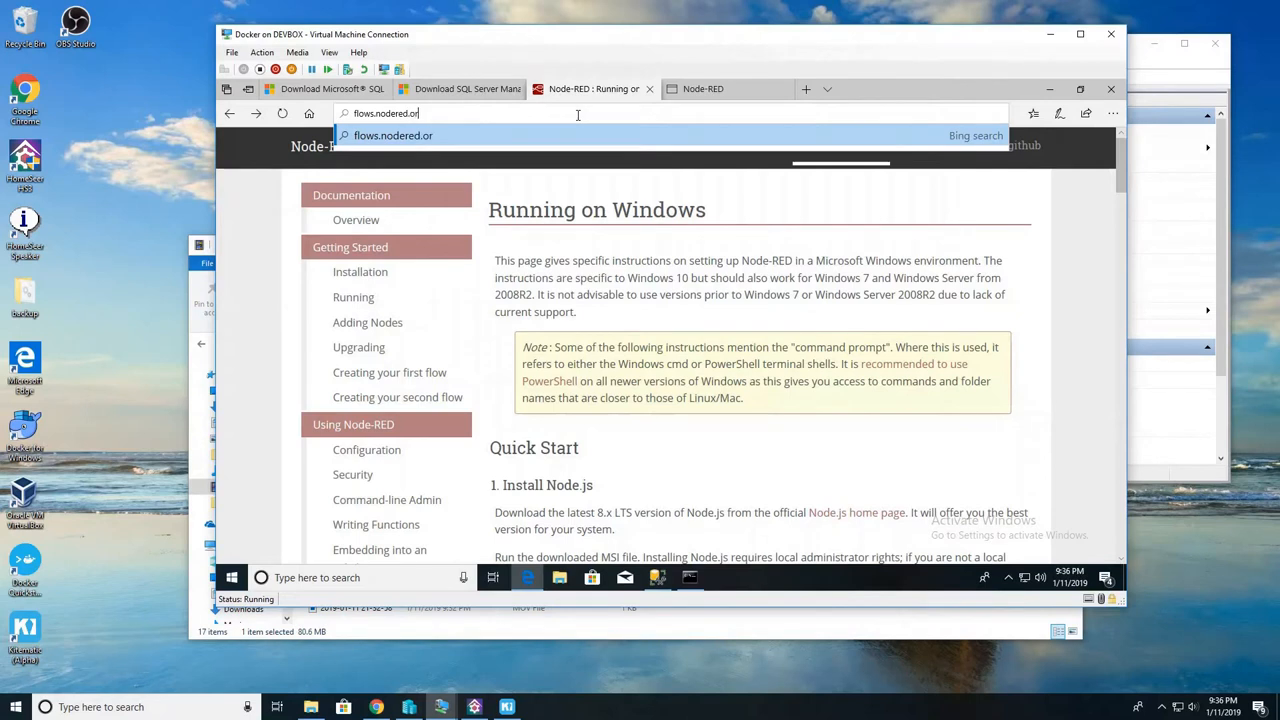
# Step: Search flows.nodered.org for 'microsoft sql' and view the SQL Server example flow's JSON
pyautogui.press('Return')
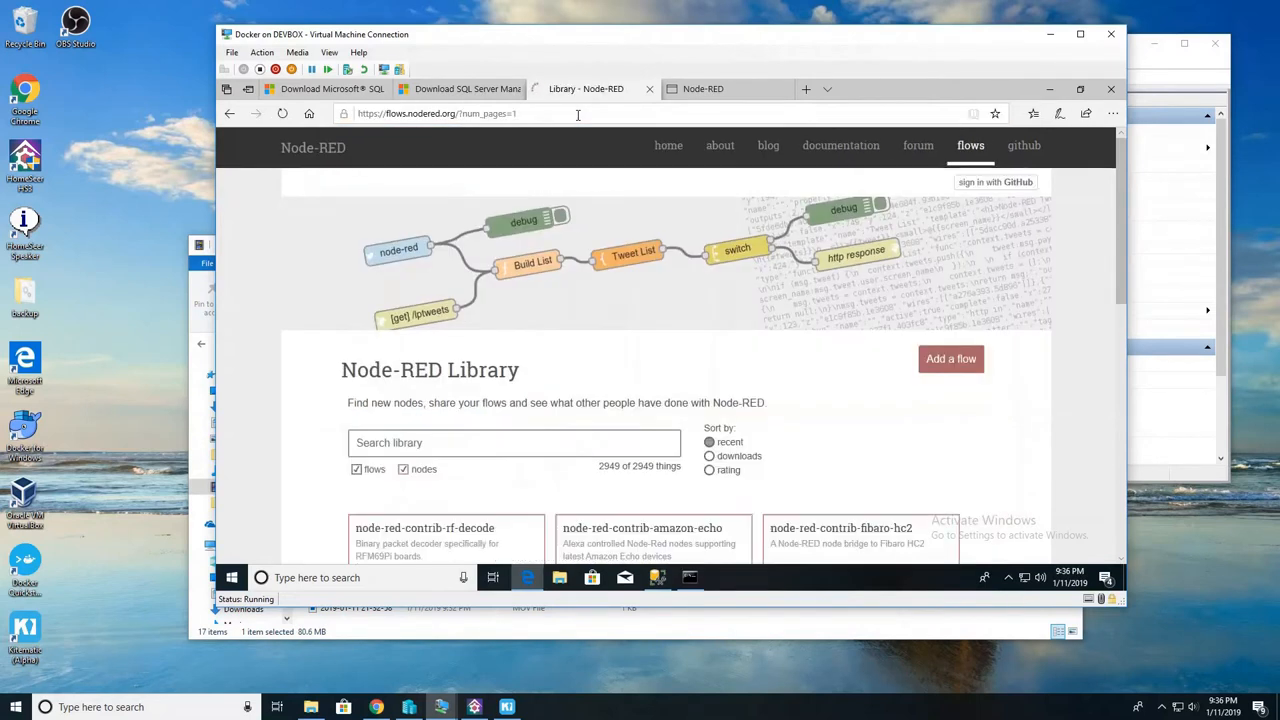
pyautogui.scroll(-3)
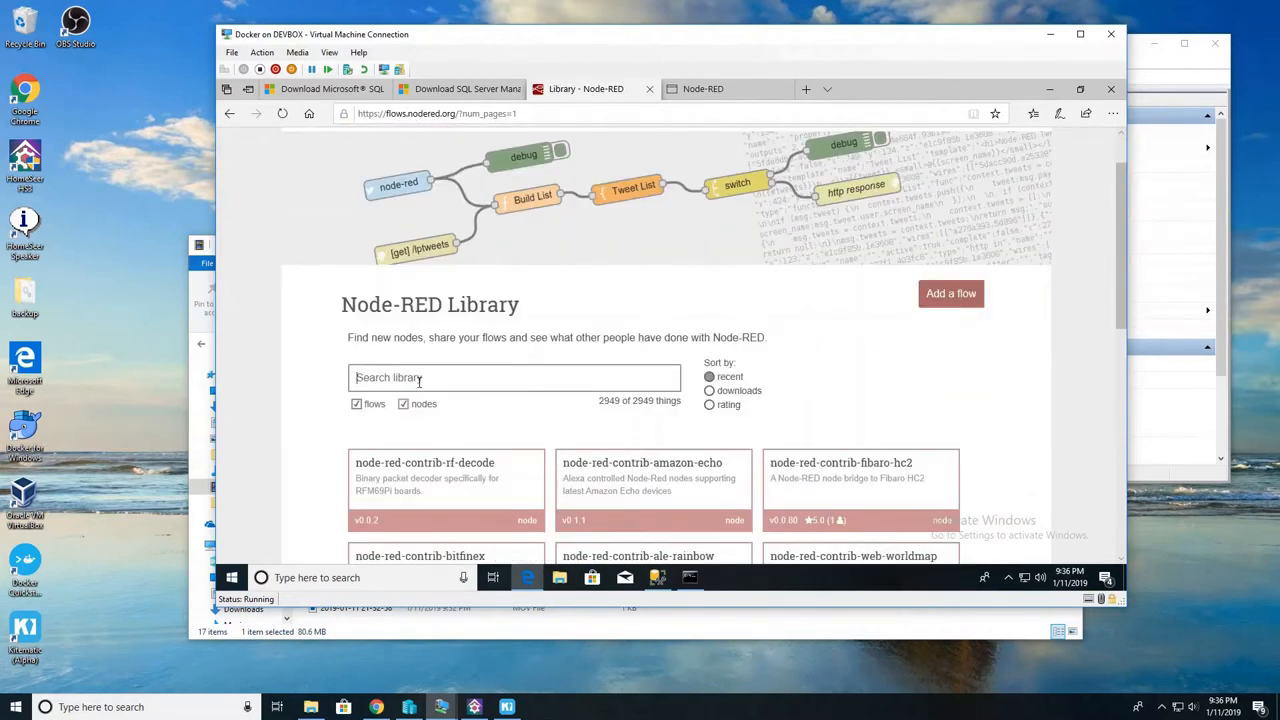
pyautogui.write('m')
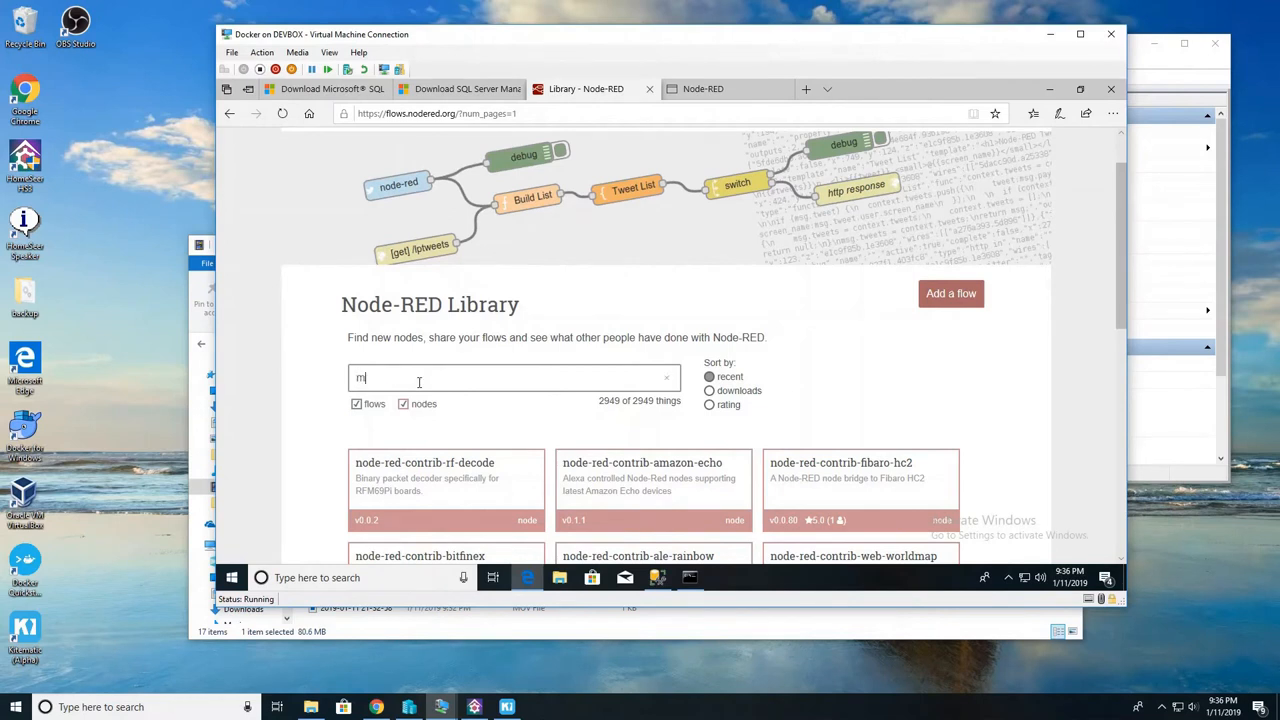
pyautogui.write('icrosoft')
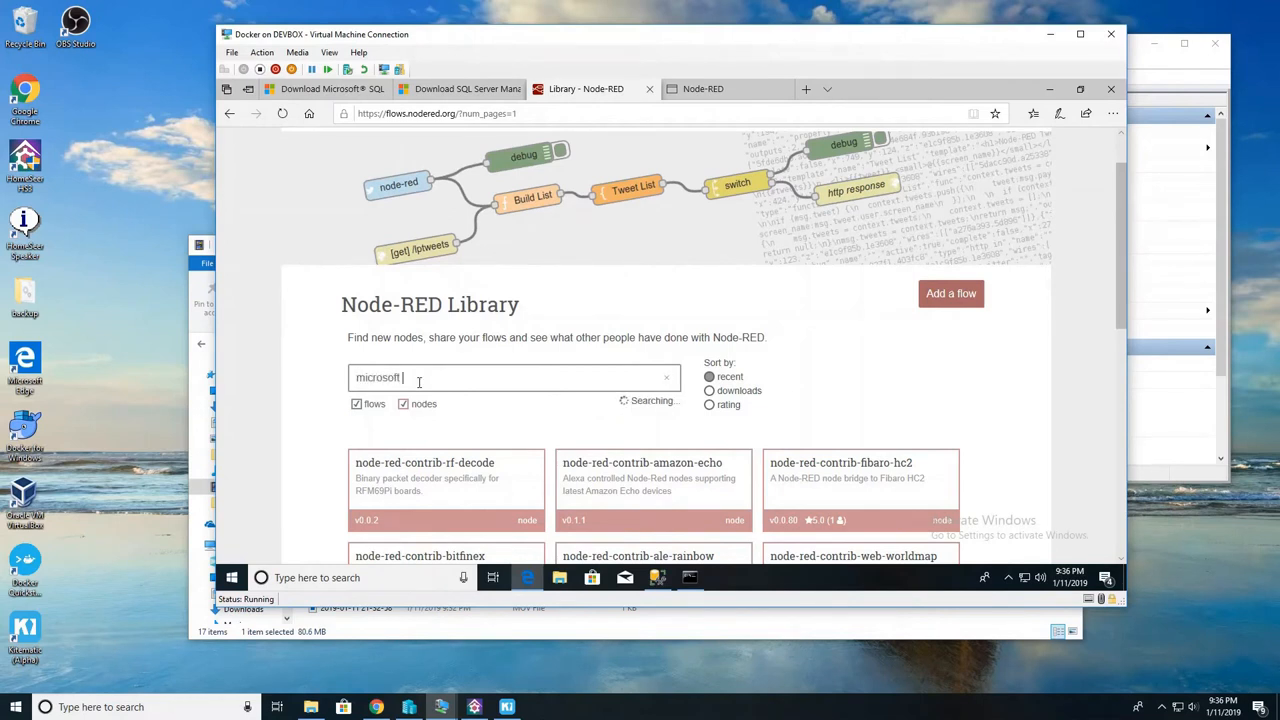
pyautogui.write('sql')
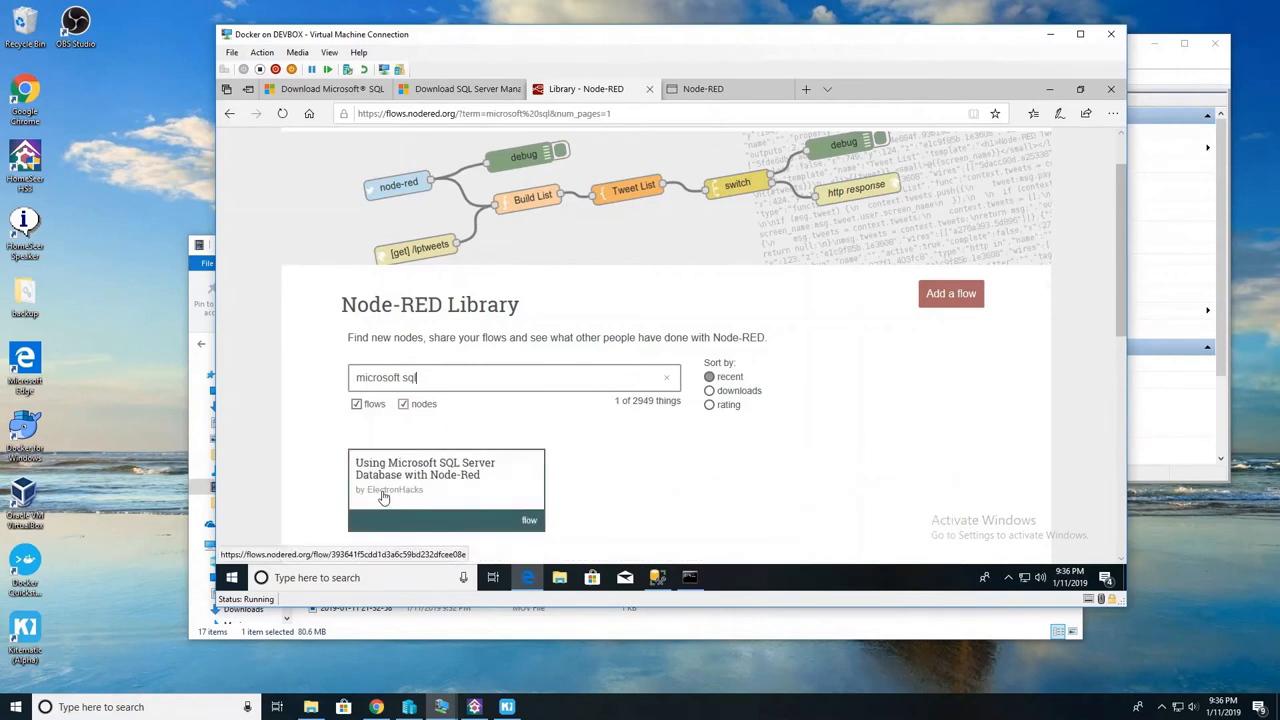
pyautogui.moveTo(408, 486)
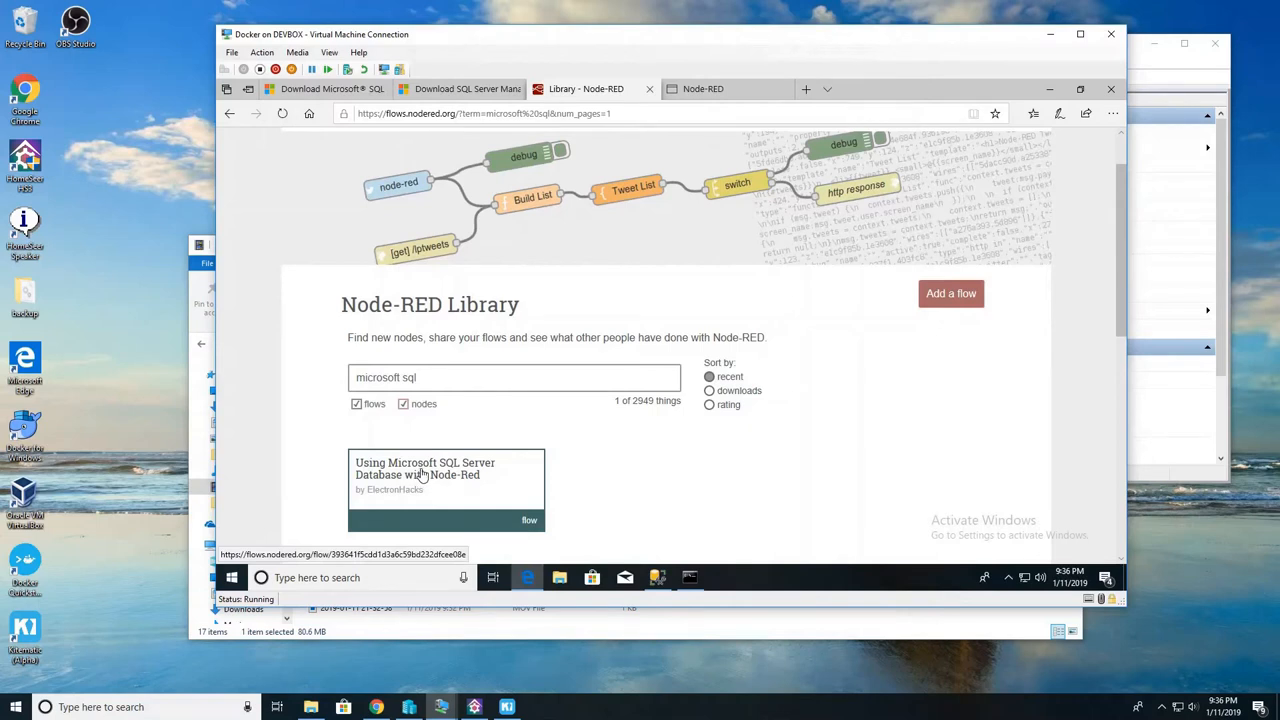
pyautogui.click(424, 468)
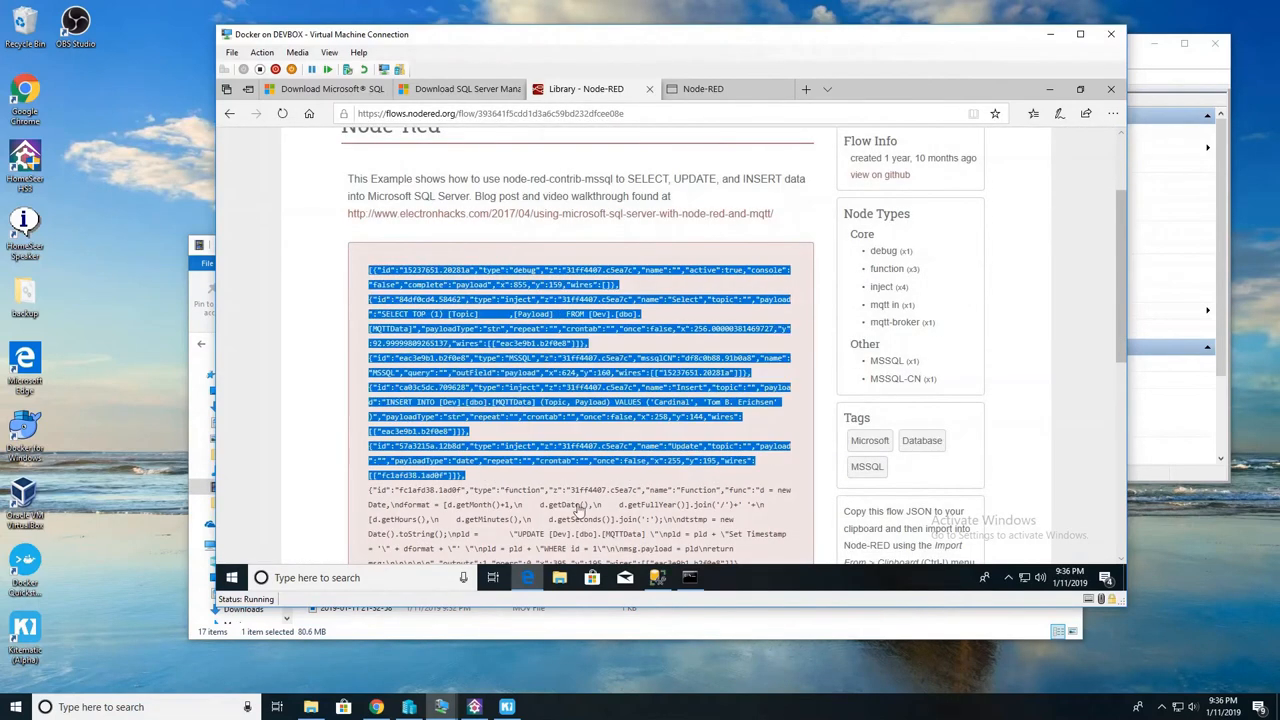
pyautogui.scroll(-3)
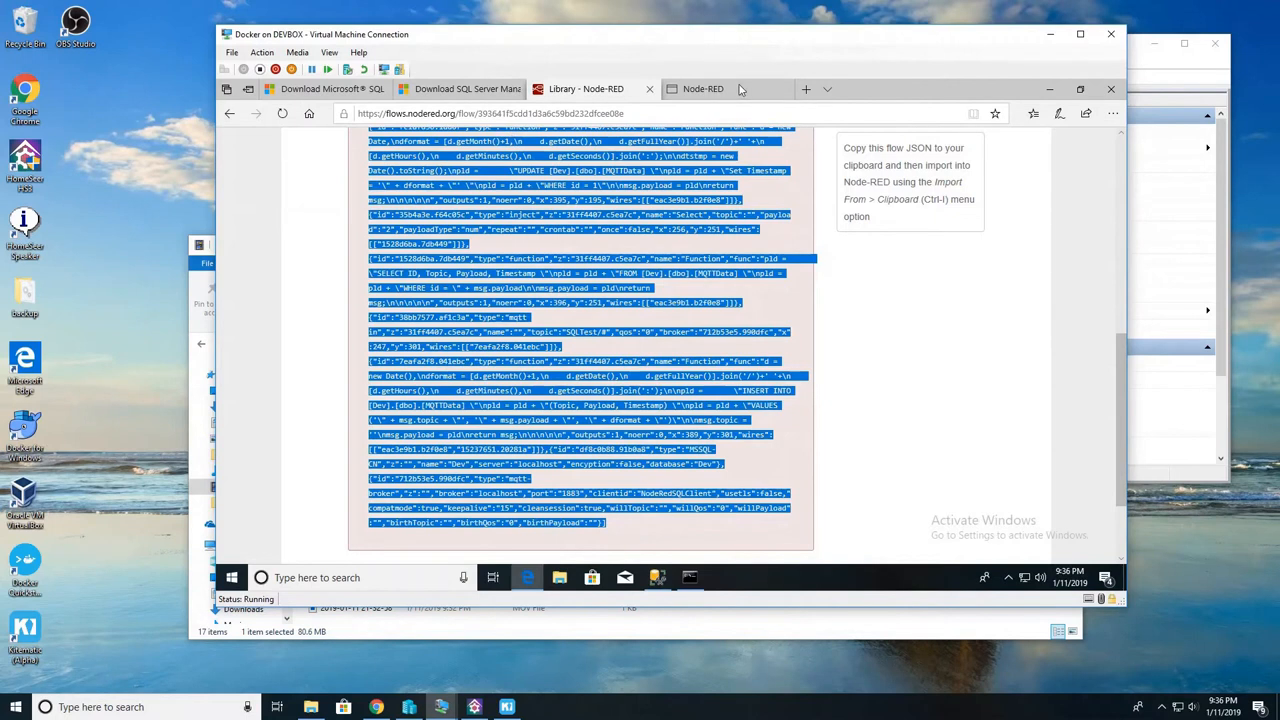
pyautogui.click(704, 88)
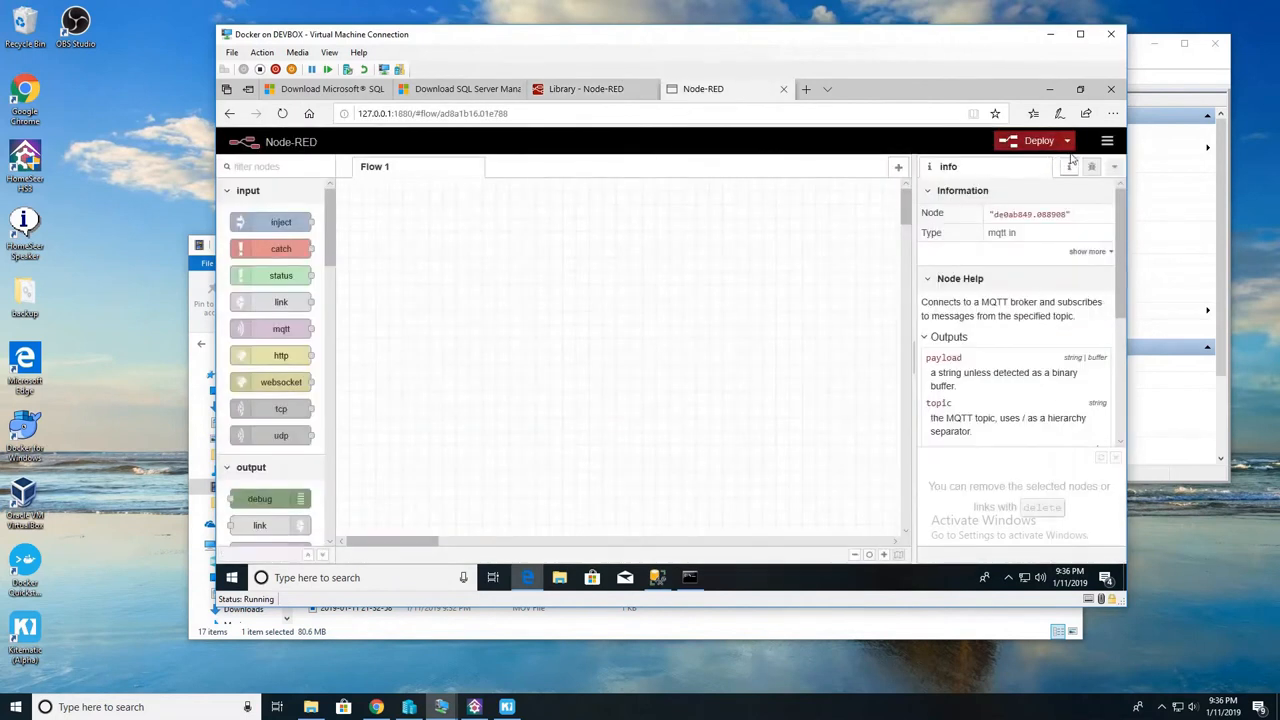
# Step: Import the clipboard flow JSON as a new Flow 2 with Select, Insert, Update and MSSQL nodes
pyautogui.click(1108, 140)
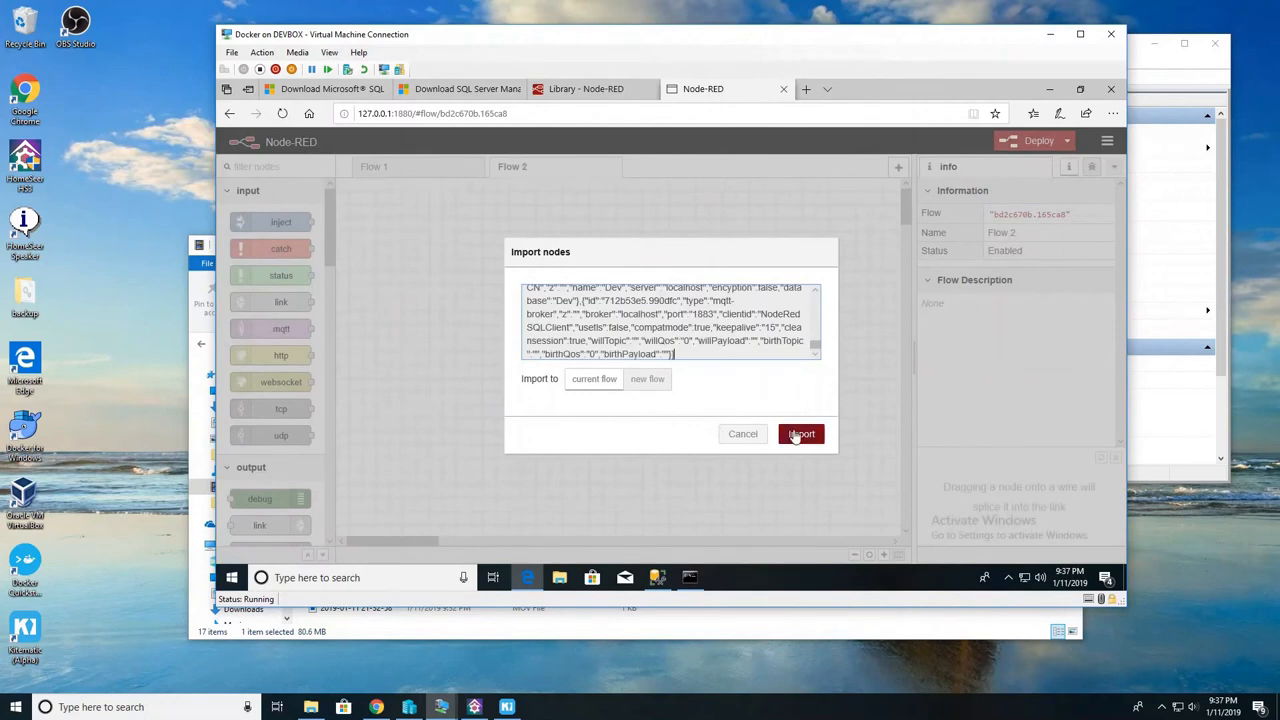
pyautogui.click(800, 432)
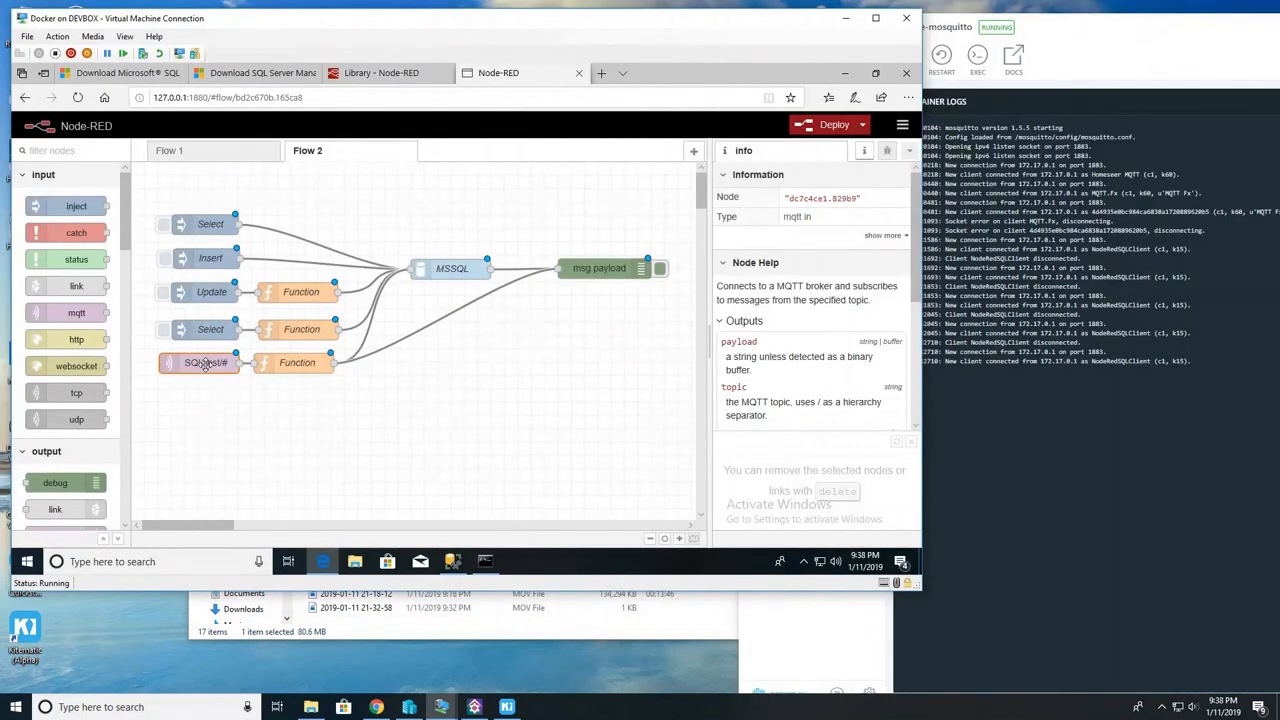
# Step: Set the SQLTest MQTT input's broker to 'Docker' at server 192.168.1.10 and update it
pyautogui.doubleClick(200, 362)
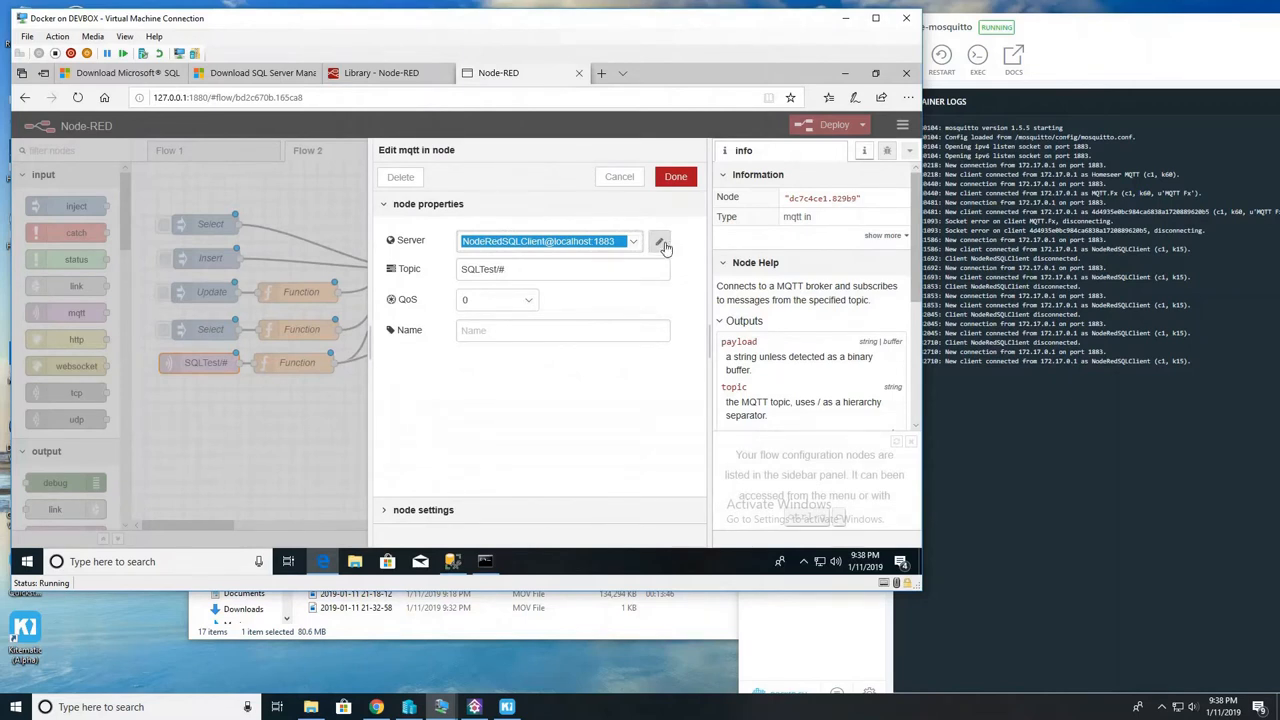
pyautogui.click(660, 240)
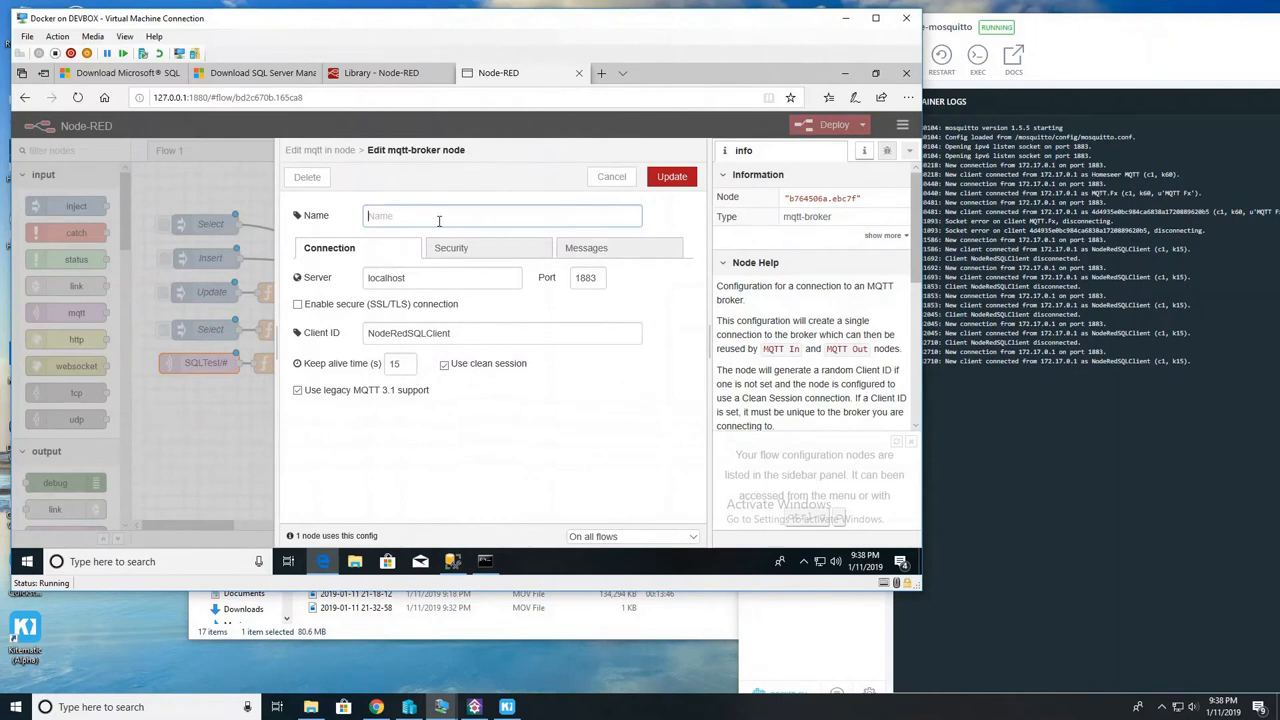
pyautogui.write('DOck')
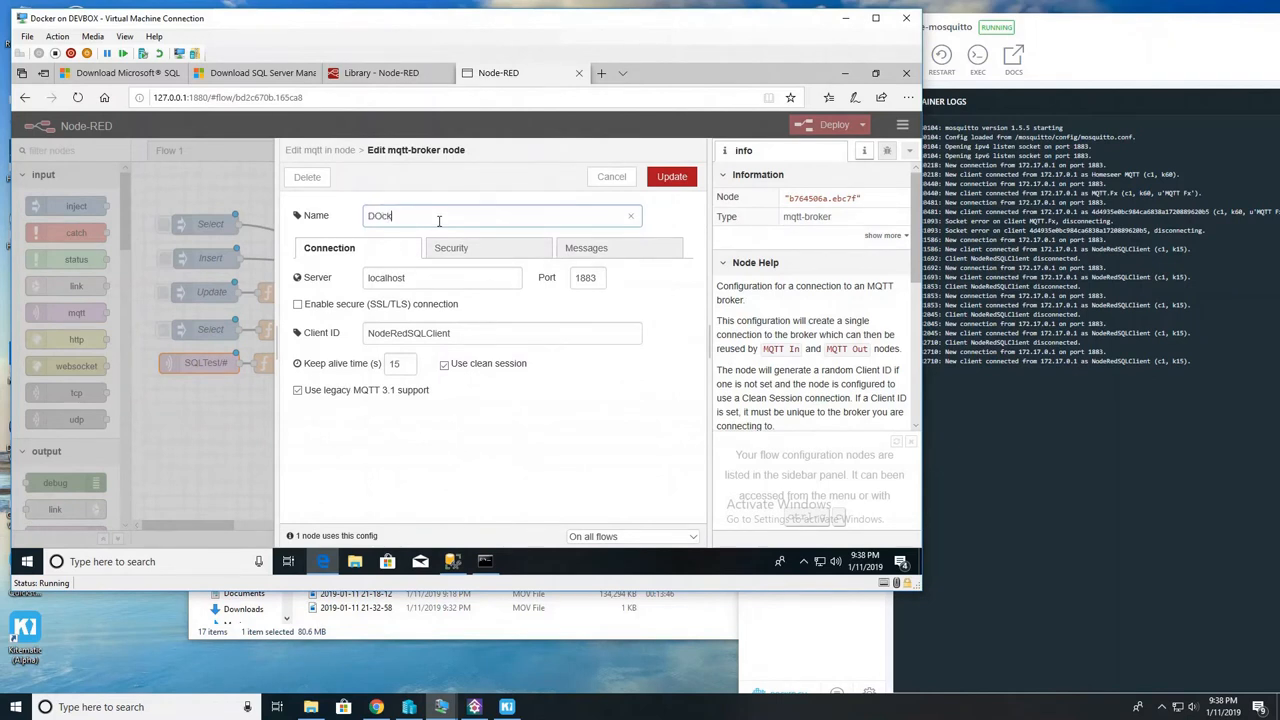
pyautogui.write('er')
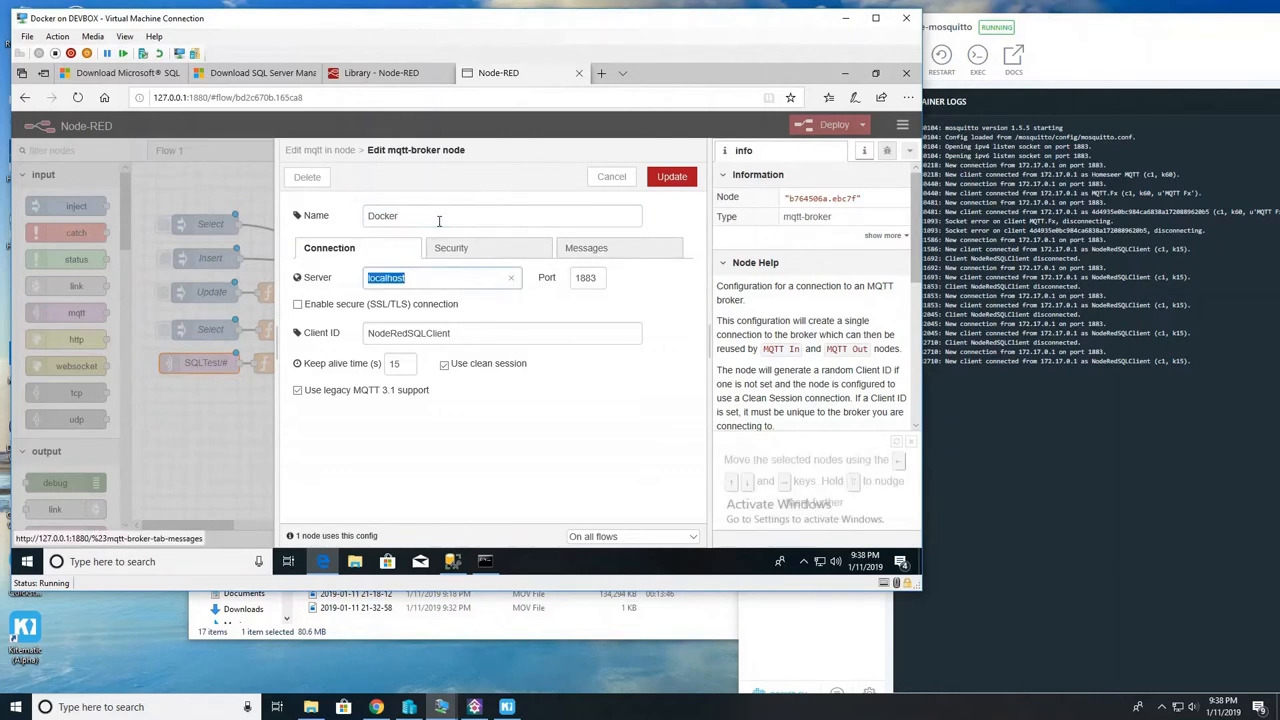
pyautogui.write('19')
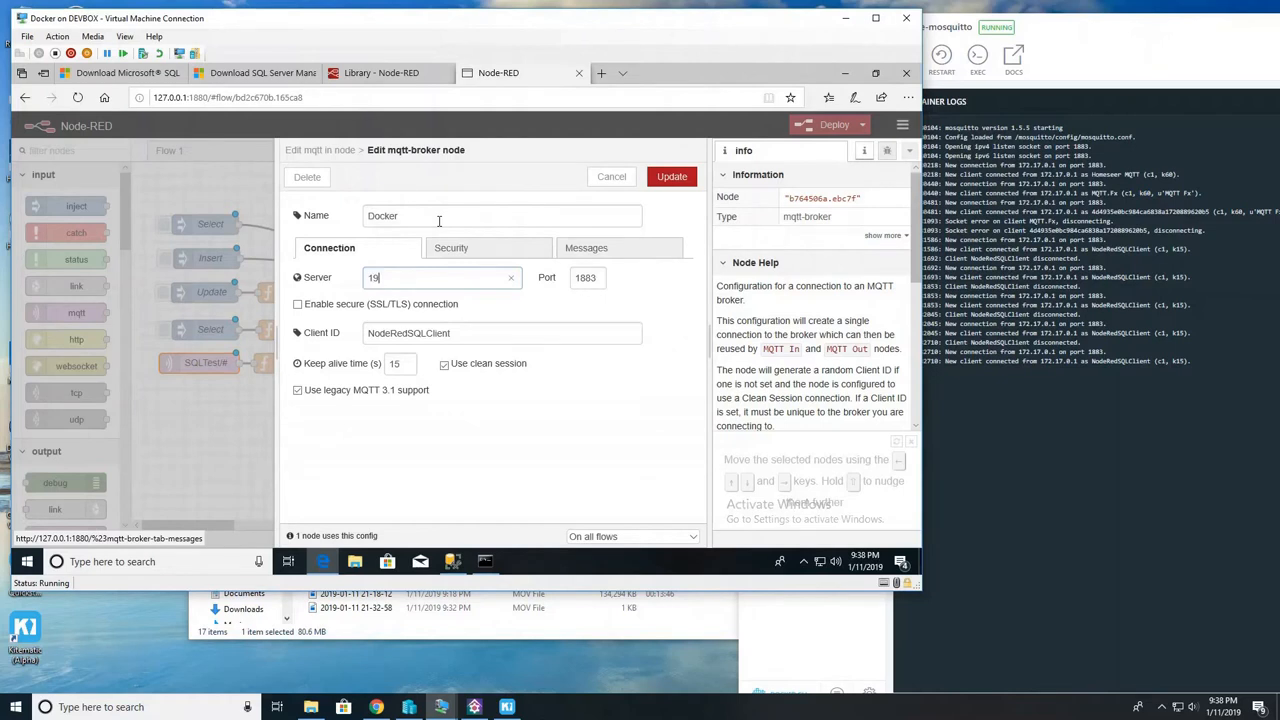
pyautogui.write('2.168.1.10')
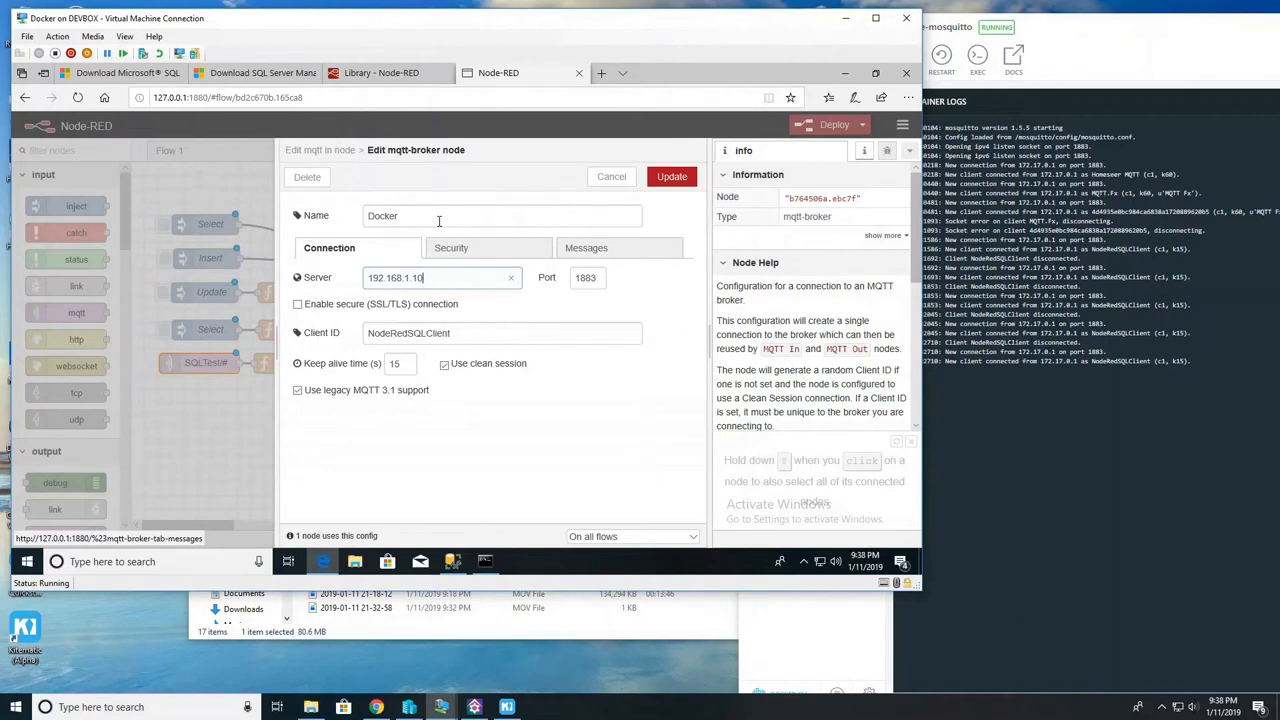
pyautogui.click(672, 176)
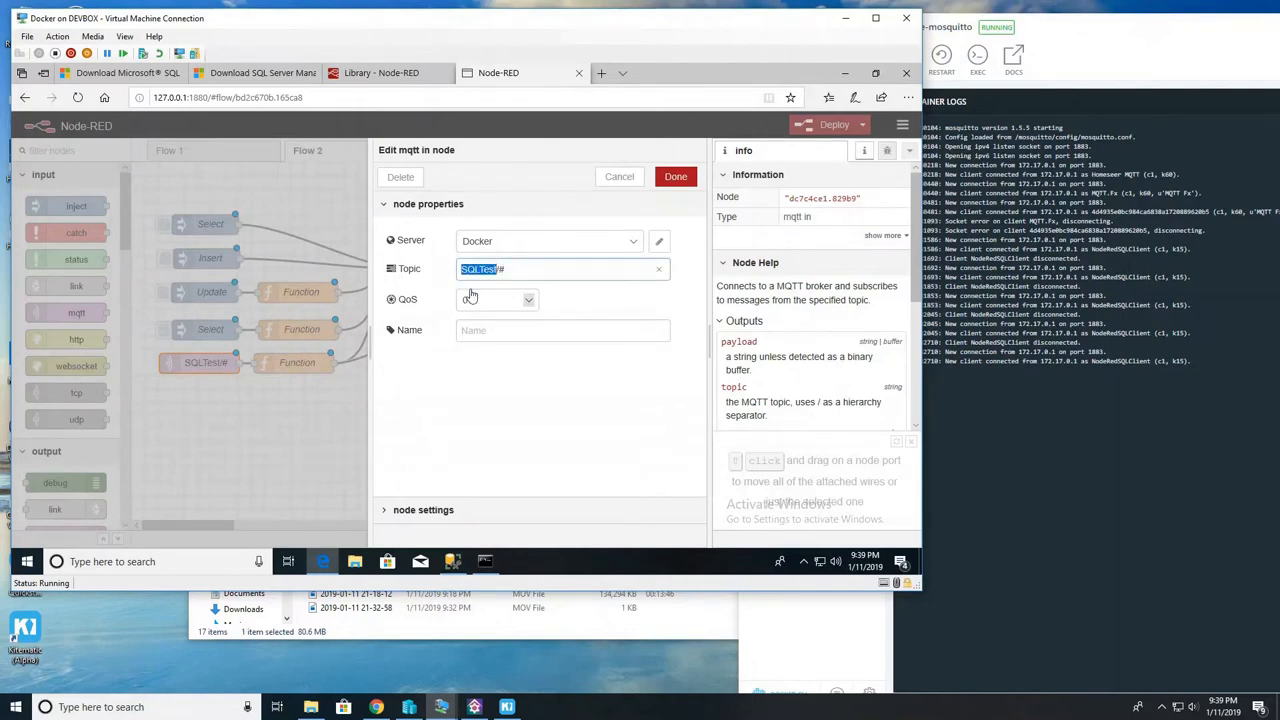
# Step: Subscribe the MQTT input to the Home topics with QoS 0
pyautogui.write('Home/#')
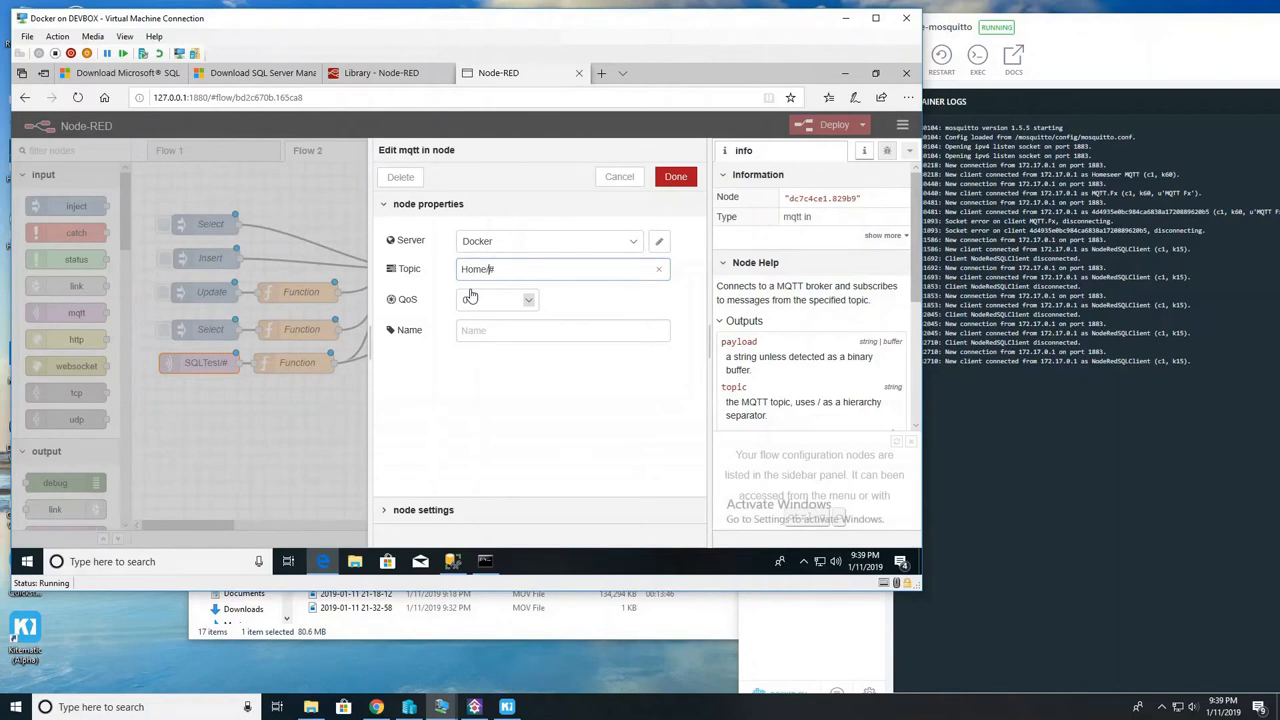
pyautogui.click(528, 300)
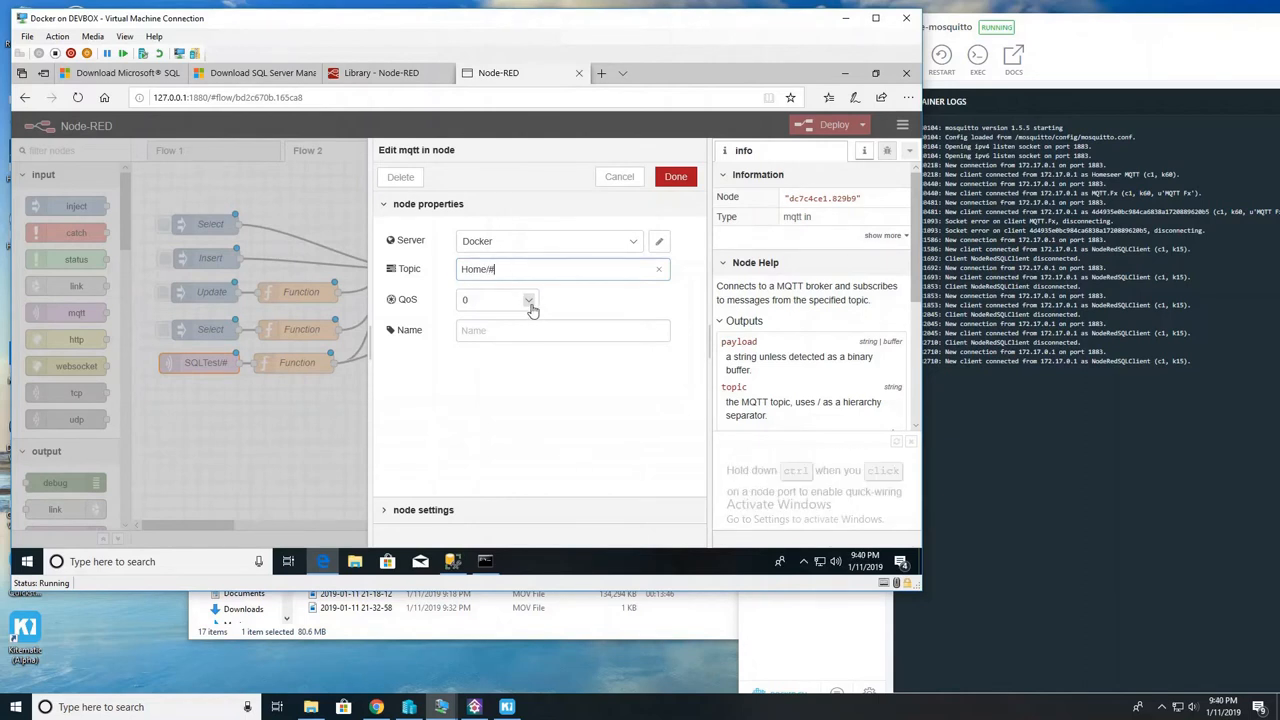
pyautogui.click(496, 300)
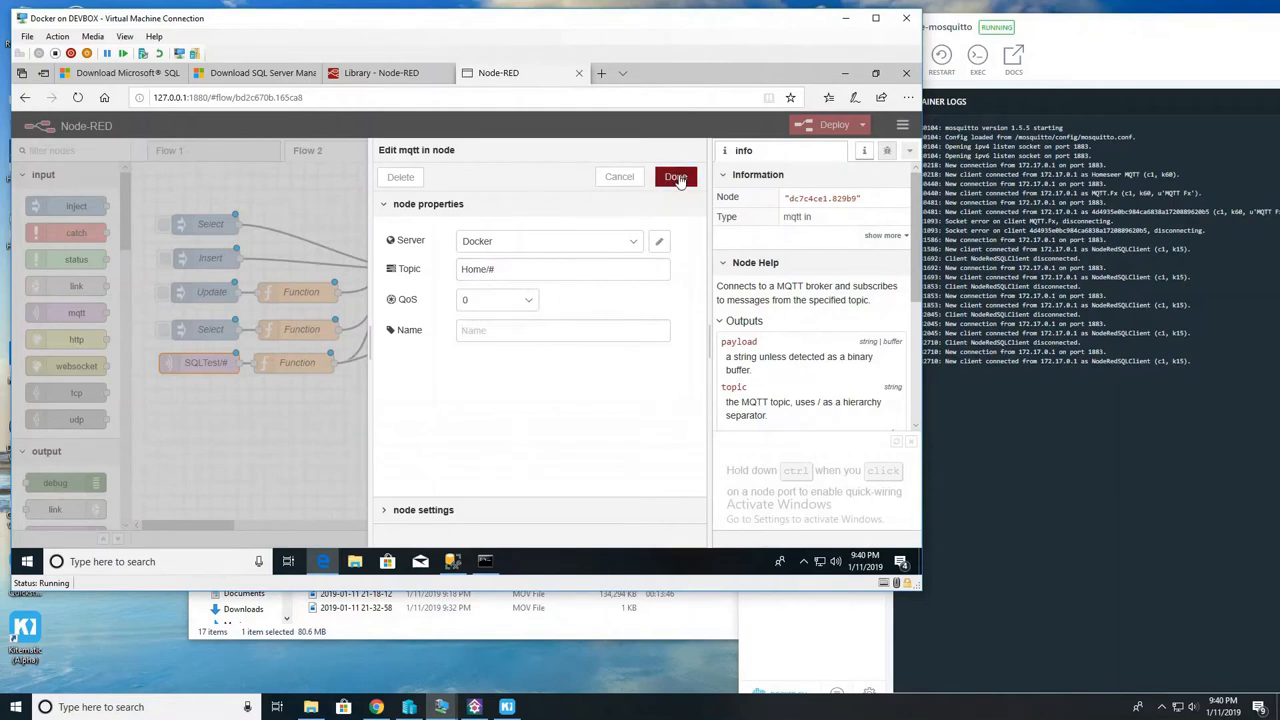
pyautogui.click(676, 176)
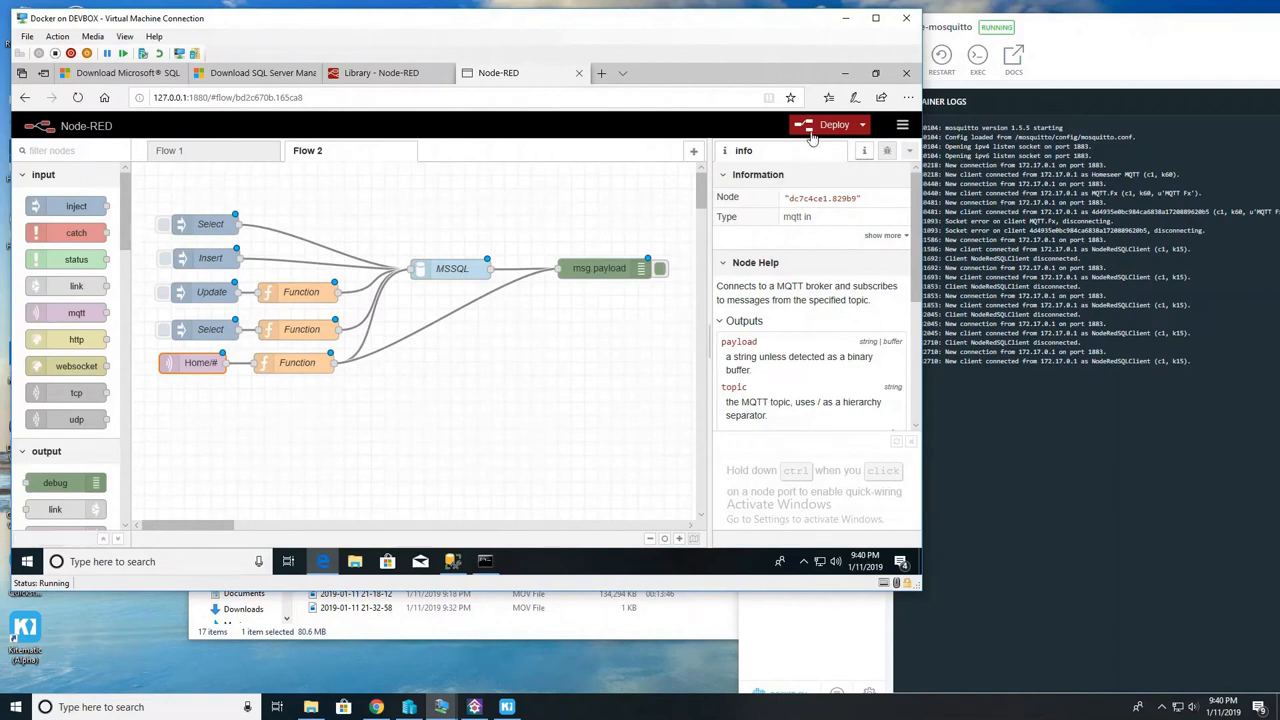
# Step: Deploy Flow 2 so the Home MQTT input connects, then select the erroring MSSQL node
pyautogui.click(832, 124)
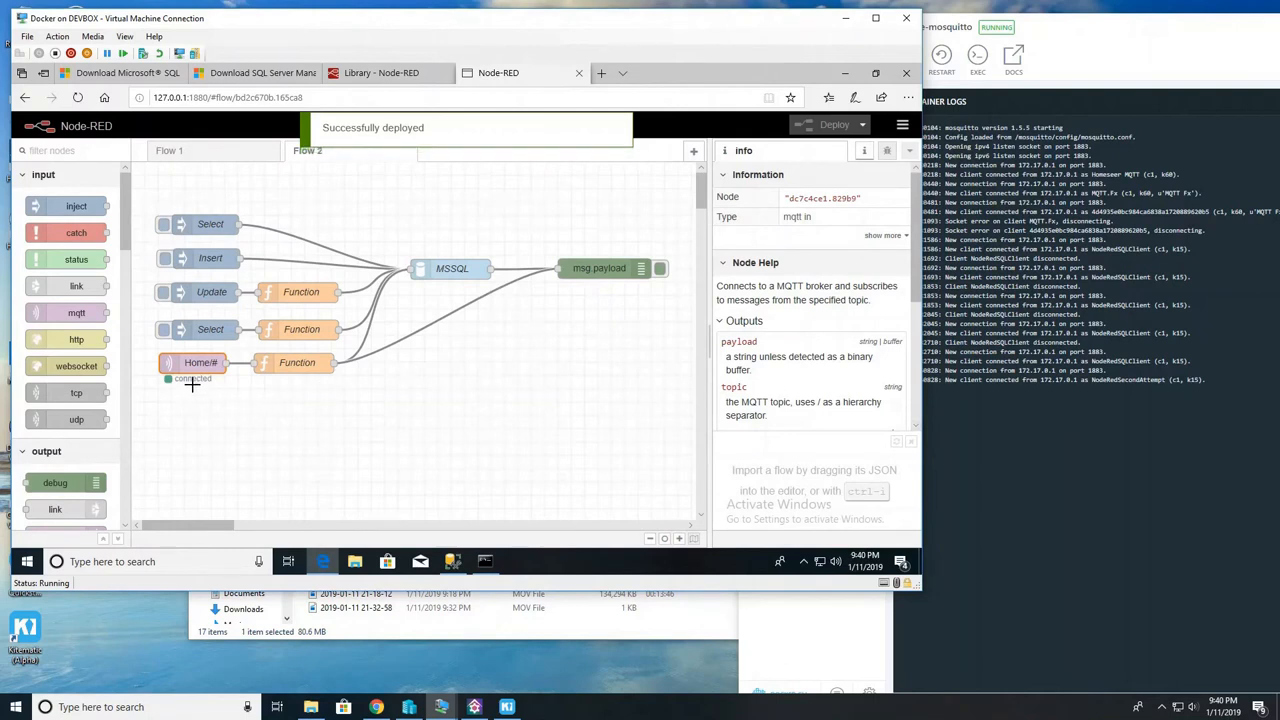
pyautogui.click(452, 268)
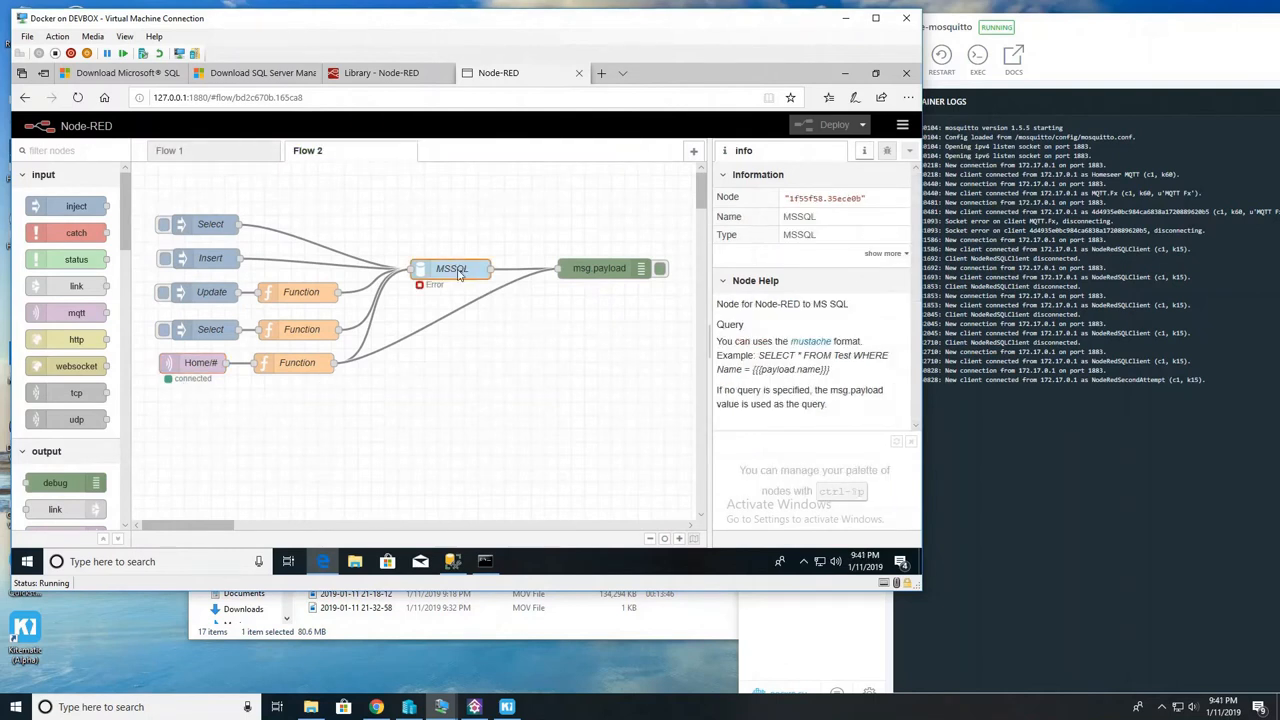
# Step: Give the MSSQL node's Dev connection the username NodeRed and its password
pyautogui.doubleClick(452, 268)
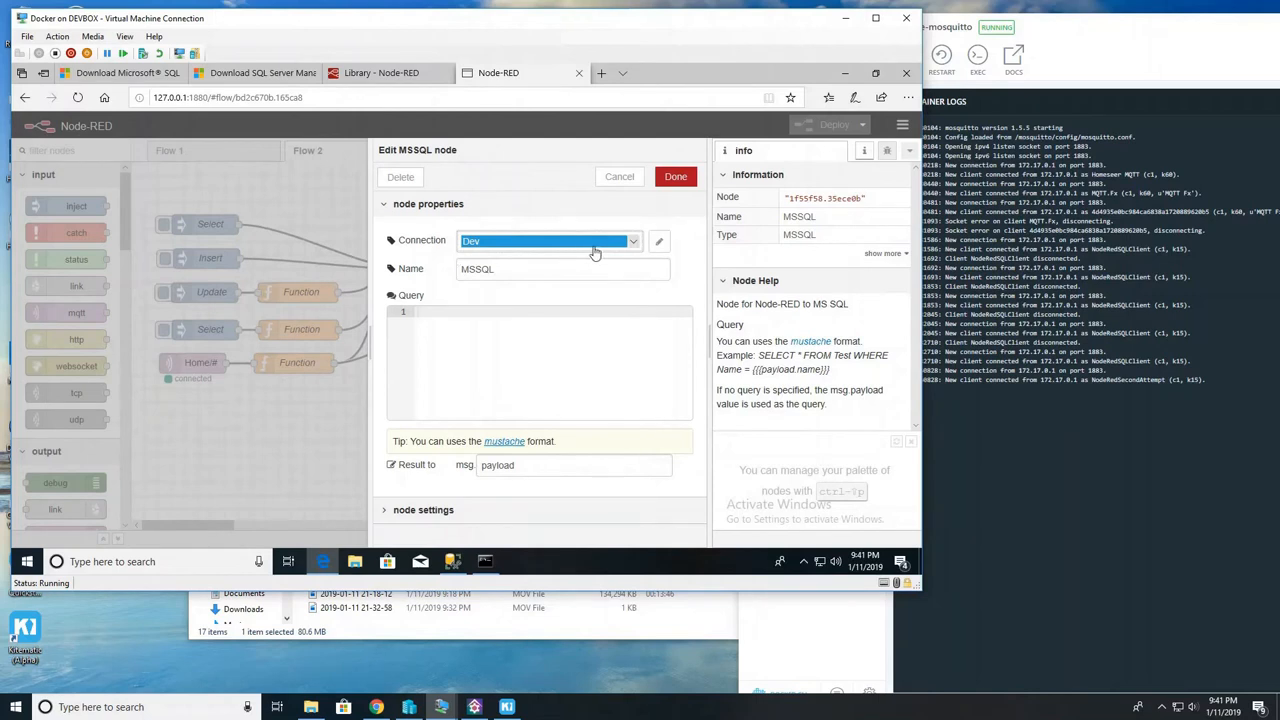
pyautogui.moveTo(628, 244)
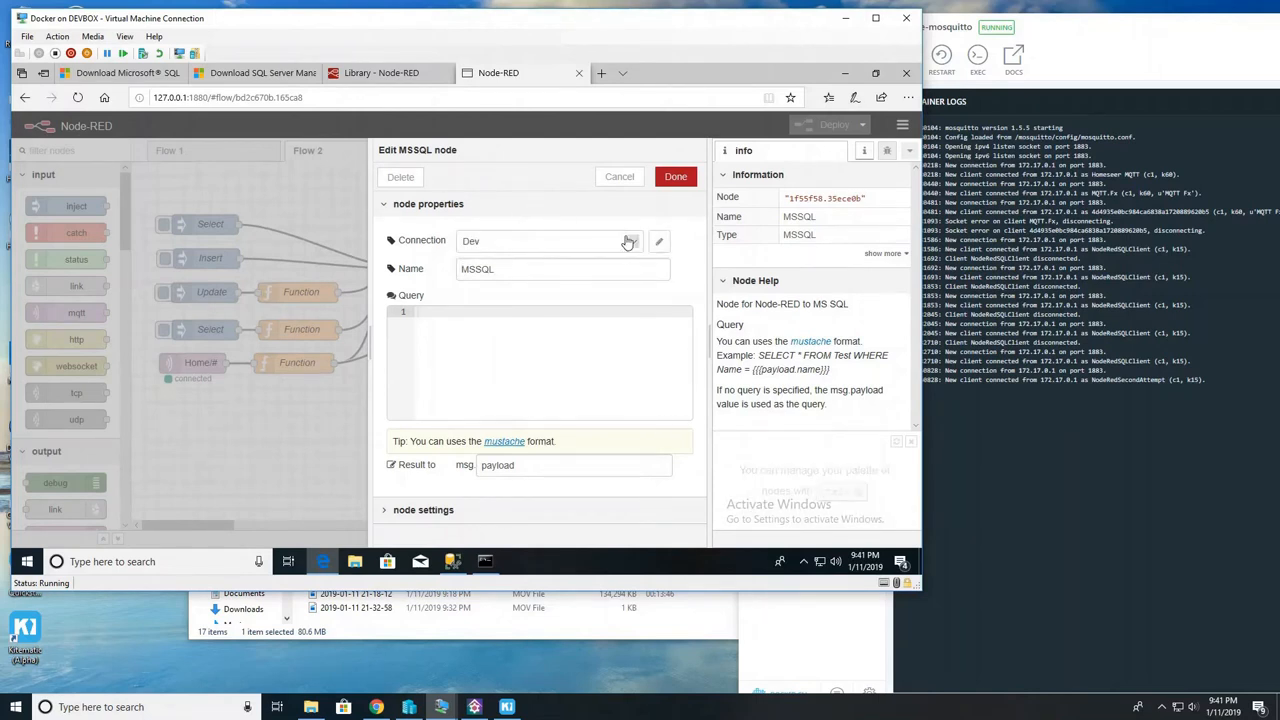
pyautogui.click(658, 240)
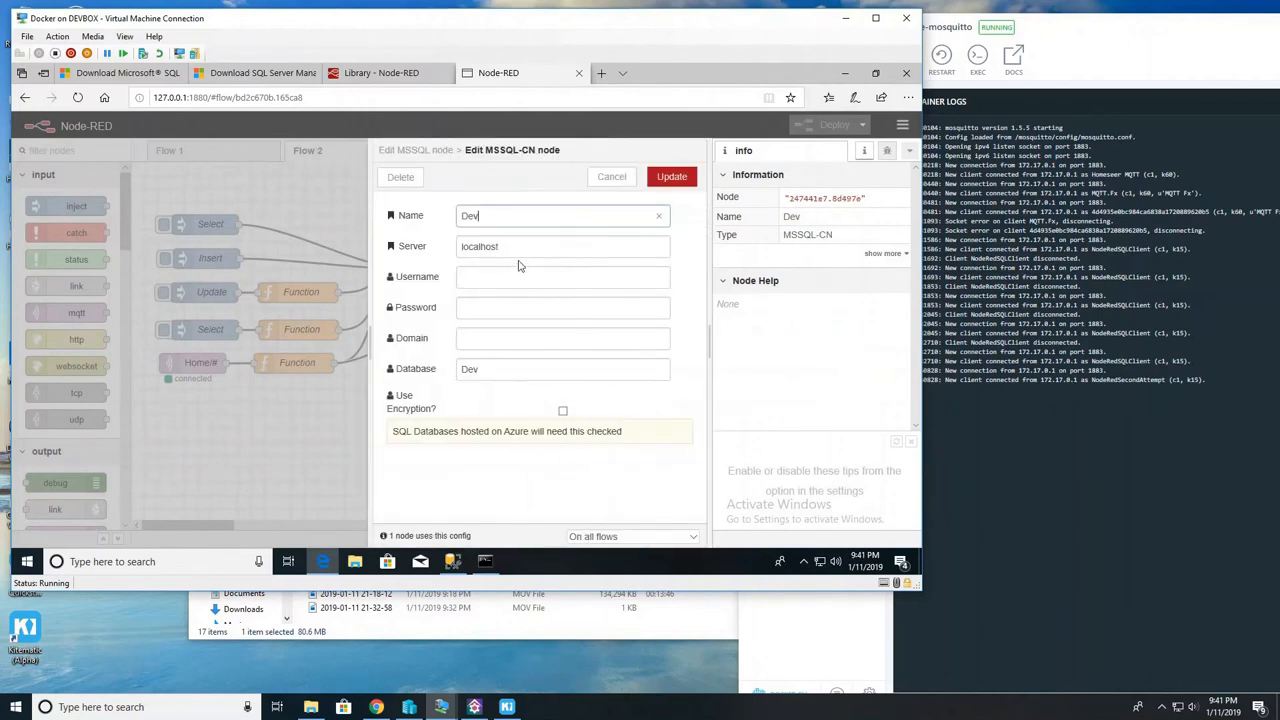
pyautogui.click(560, 276)
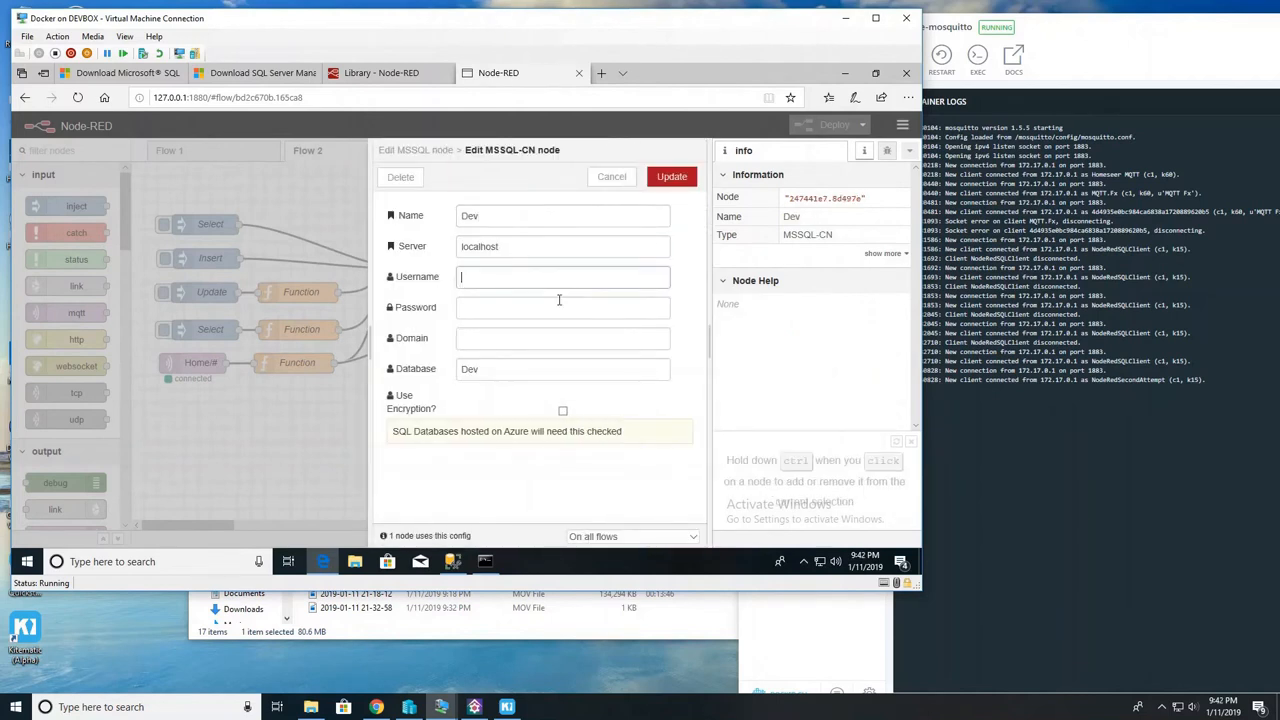
pyautogui.write('N')
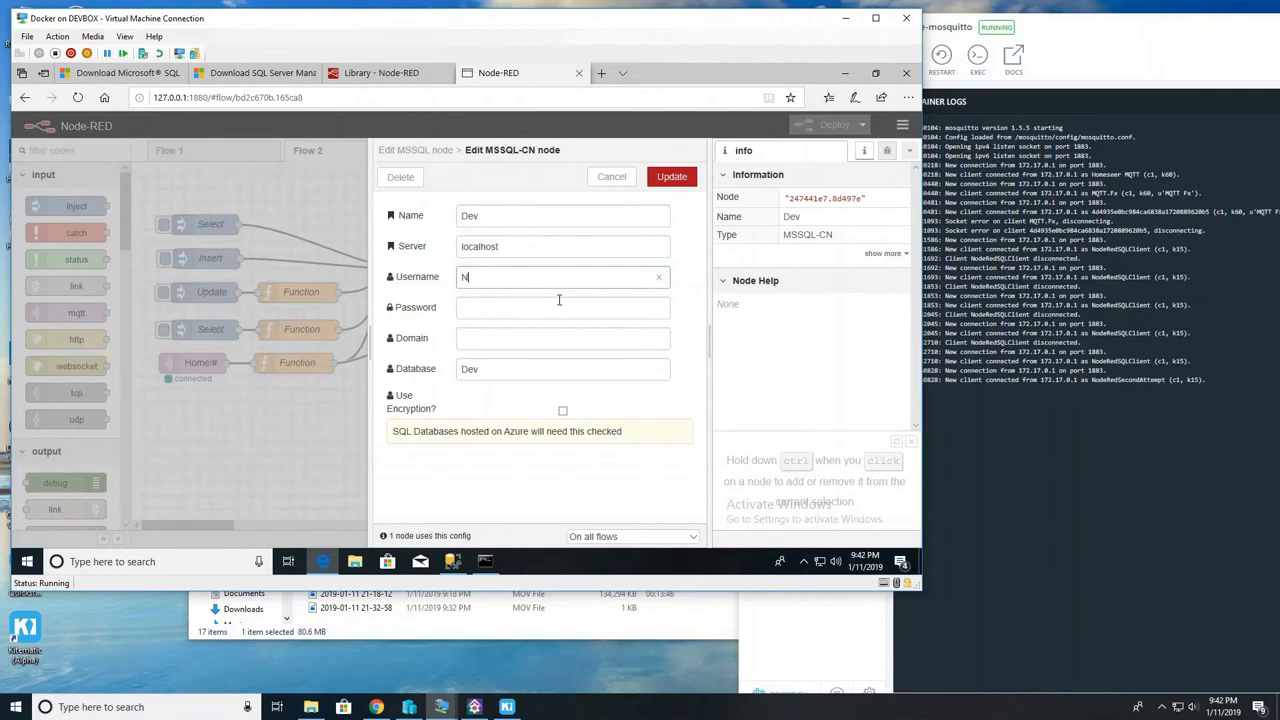
pyautogui.write('ode')
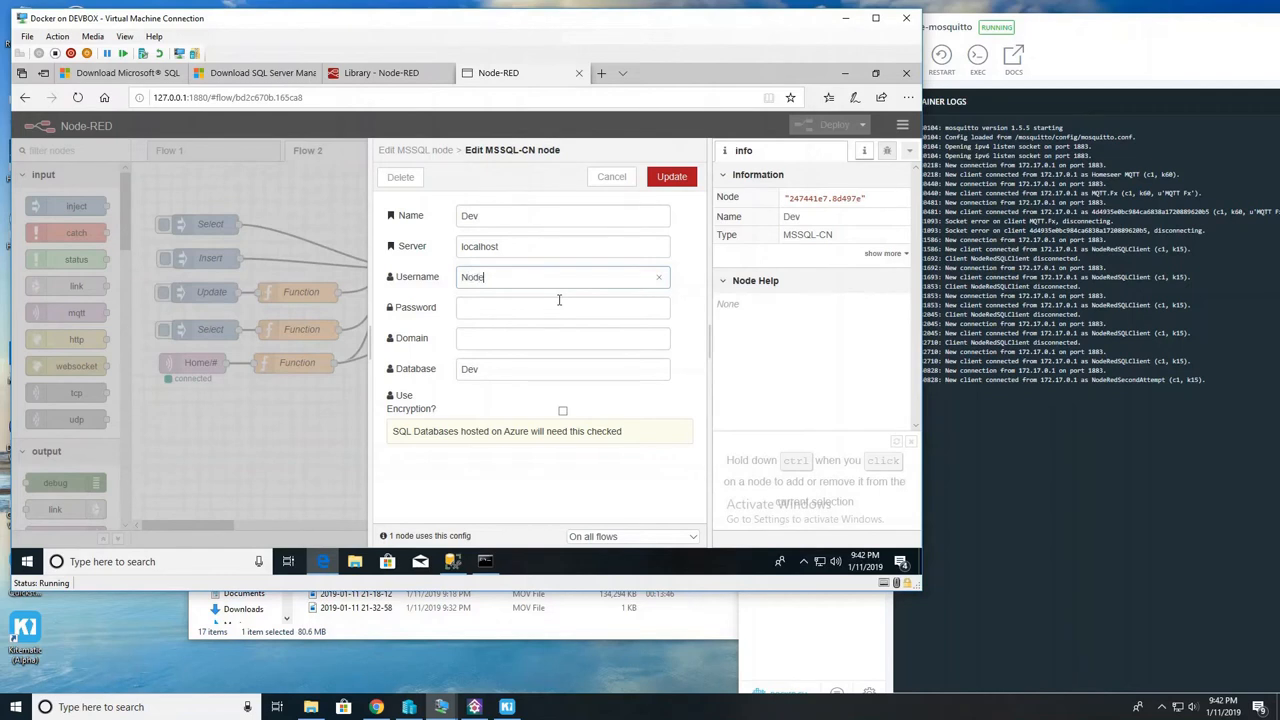
pyautogui.write('Red')
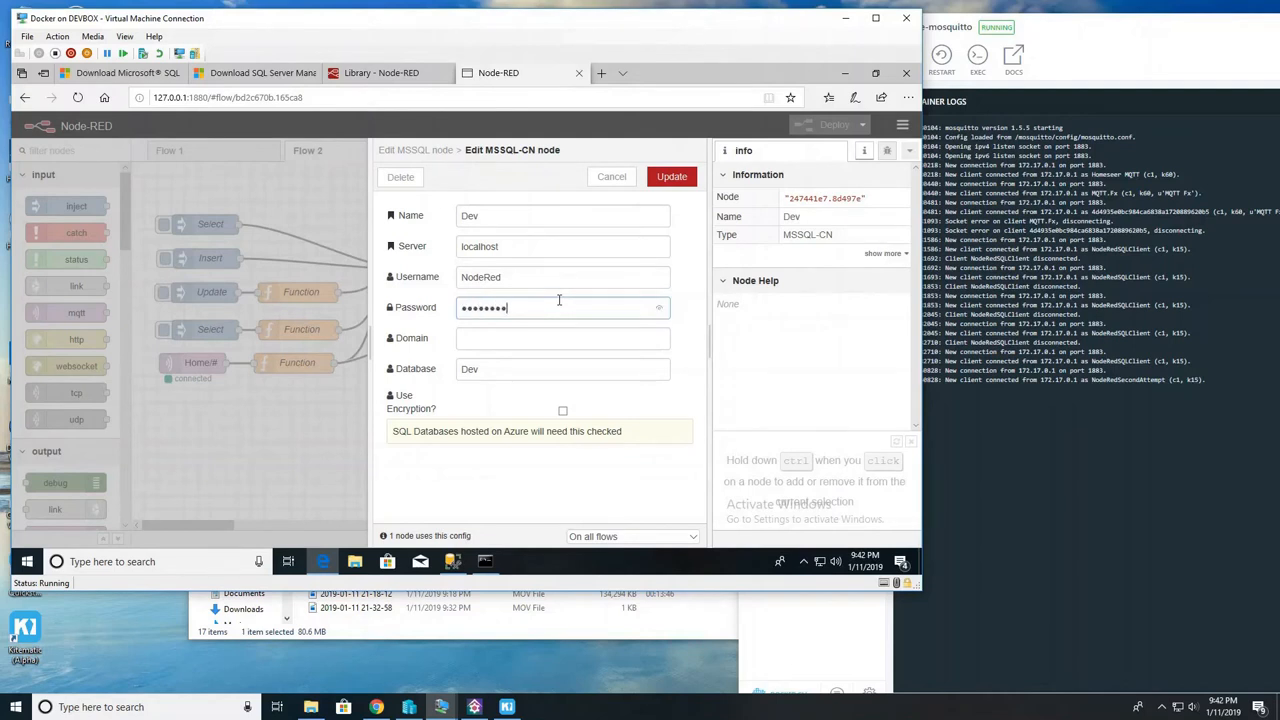
pyautogui.click(562, 368)
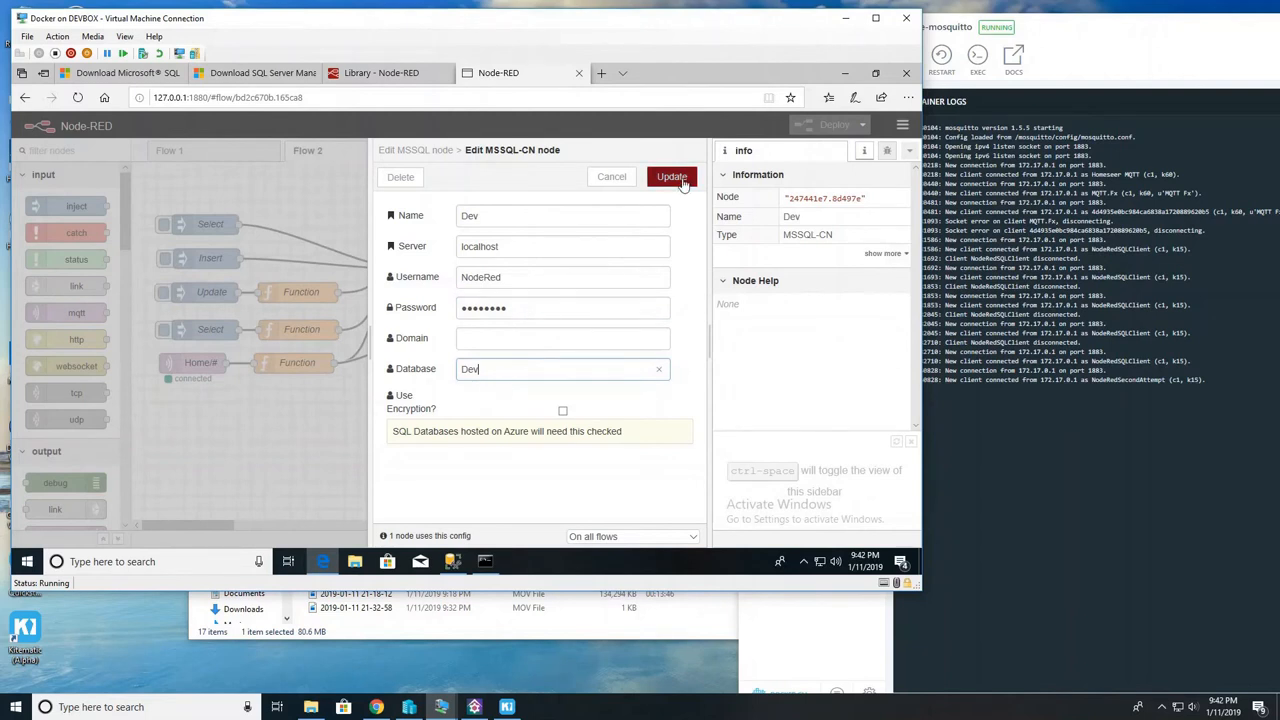
pyautogui.click(672, 176)
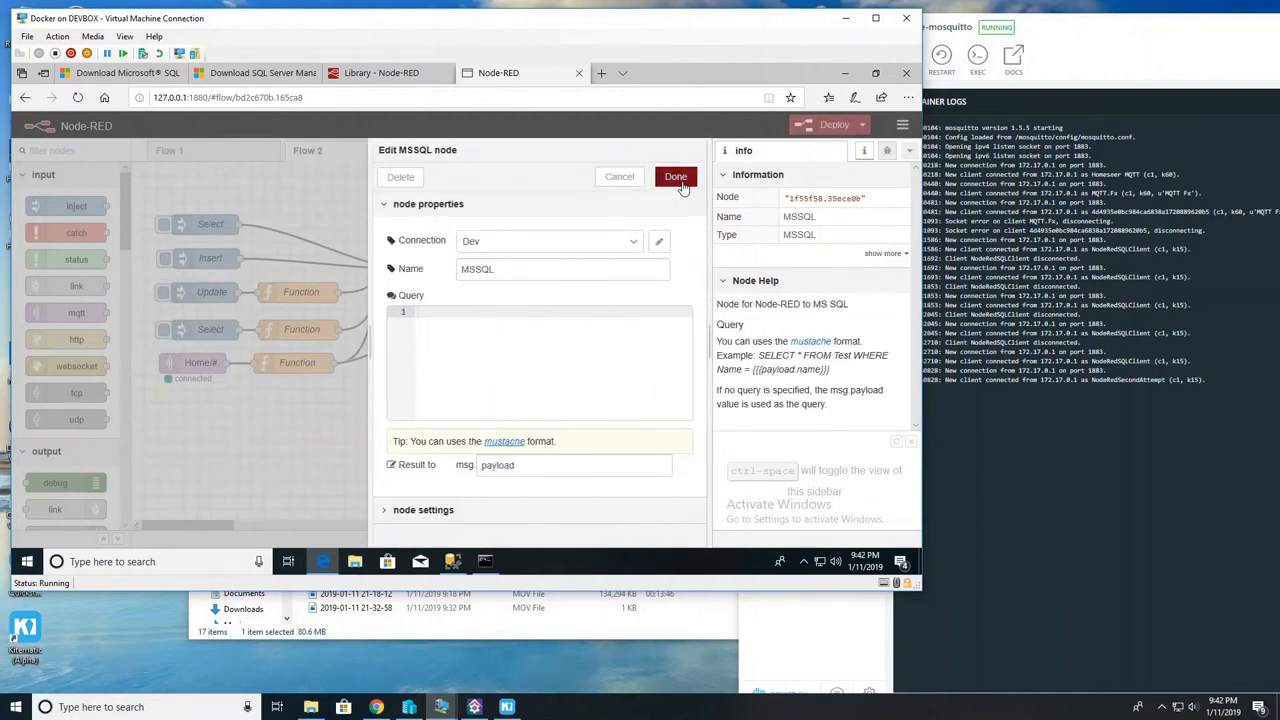
pyautogui.click(676, 176)
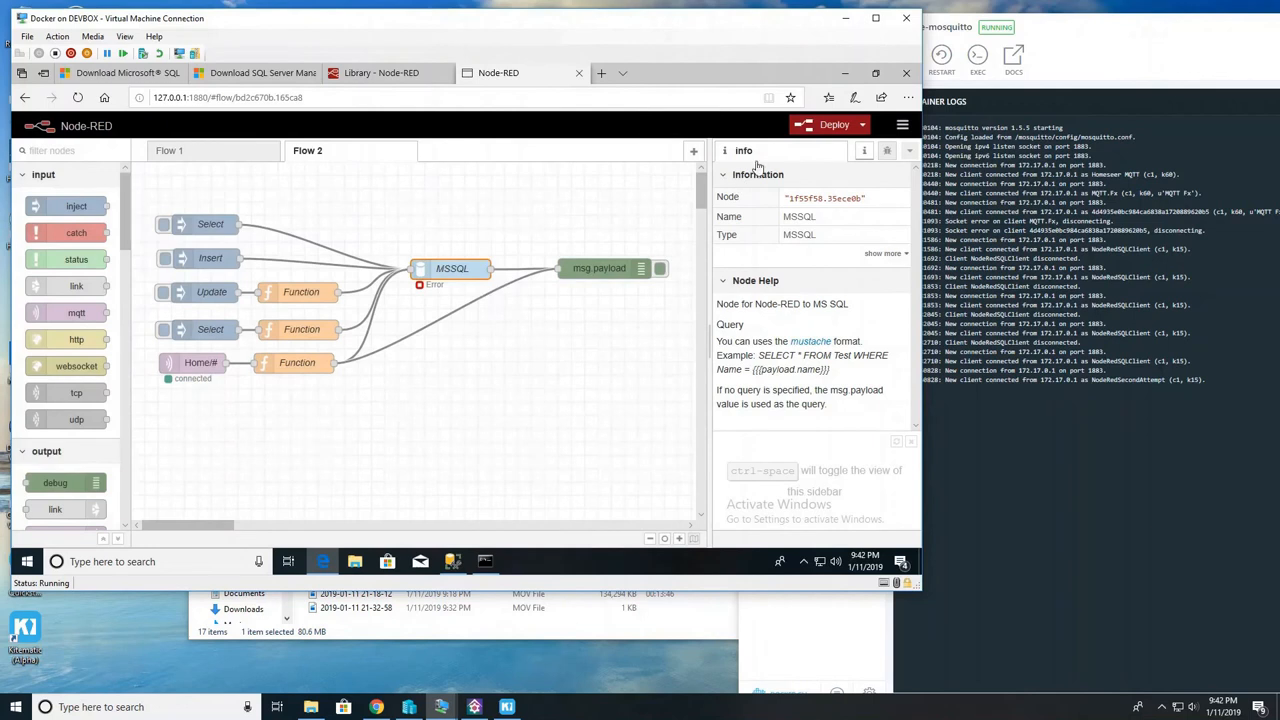
# Step: Redeploy Flow 2 with the new credentials and show the debug messages
pyautogui.click(832, 124)
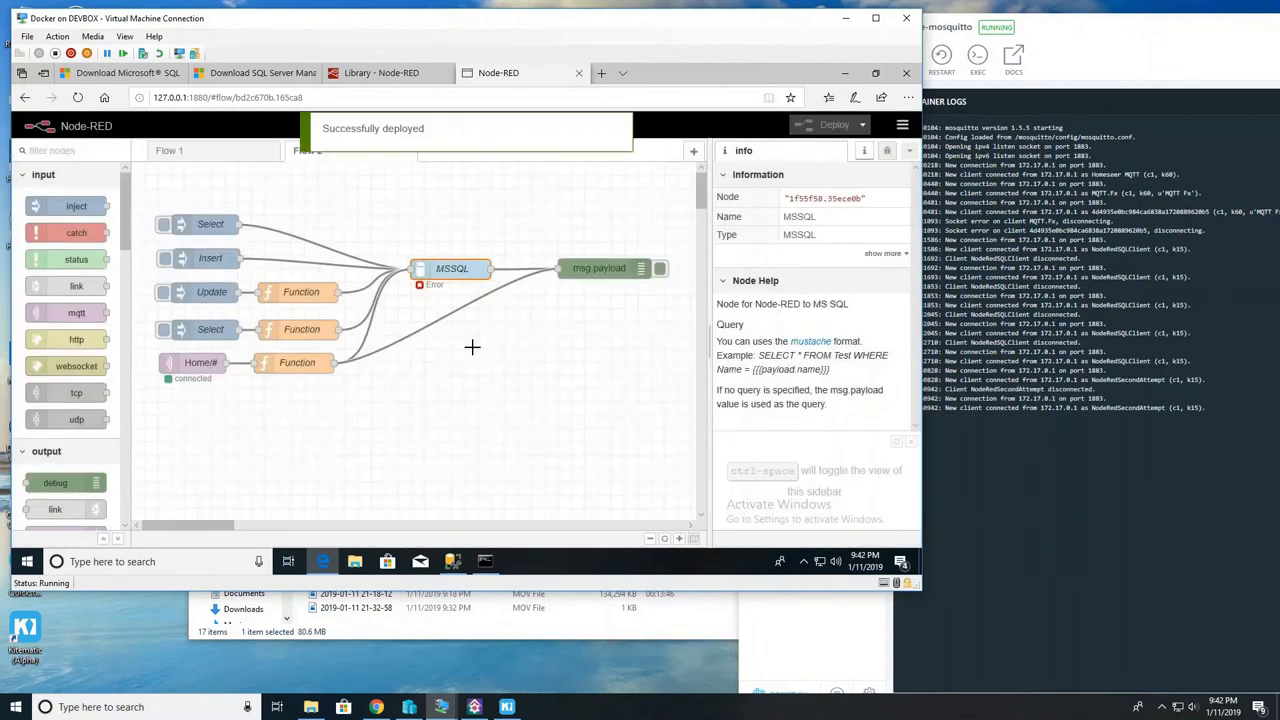
pyautogui.click(748, 150)
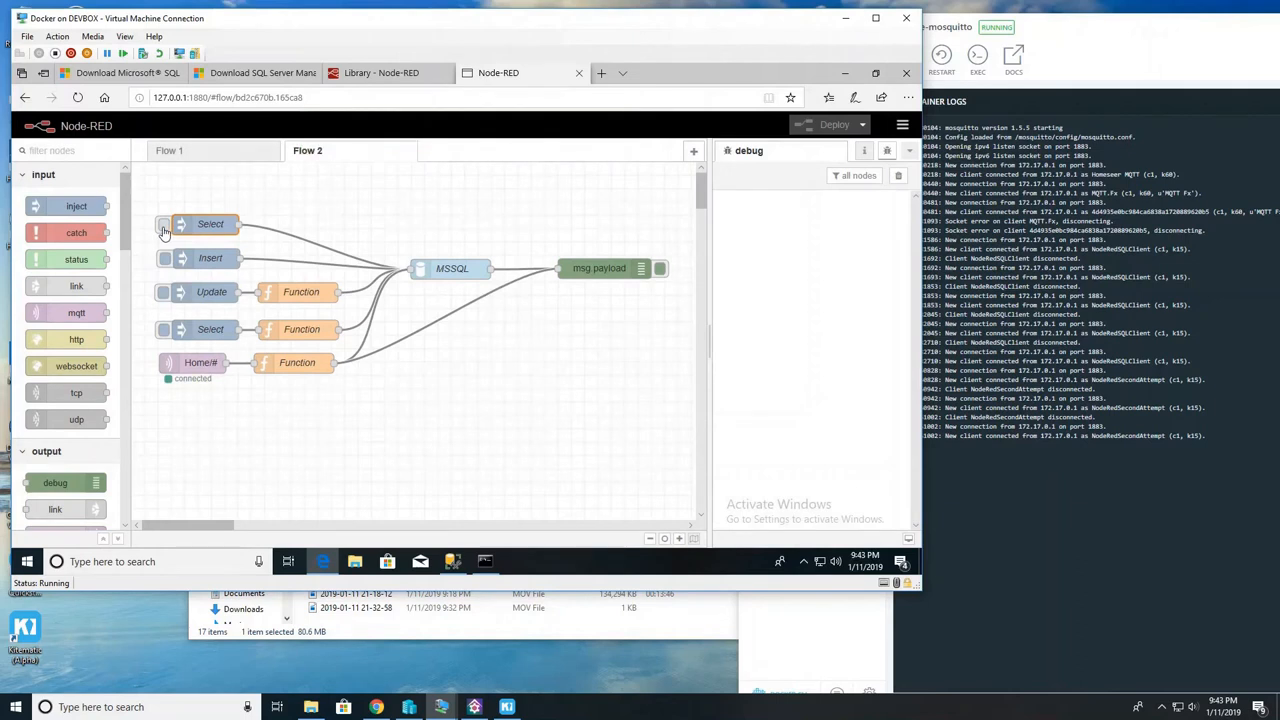
# Step: Inject the Select query and expand its debug result to the Deep Freezer Watts 99.74 reading, then switch to Management Studio
pyautogui.click(164, 224)
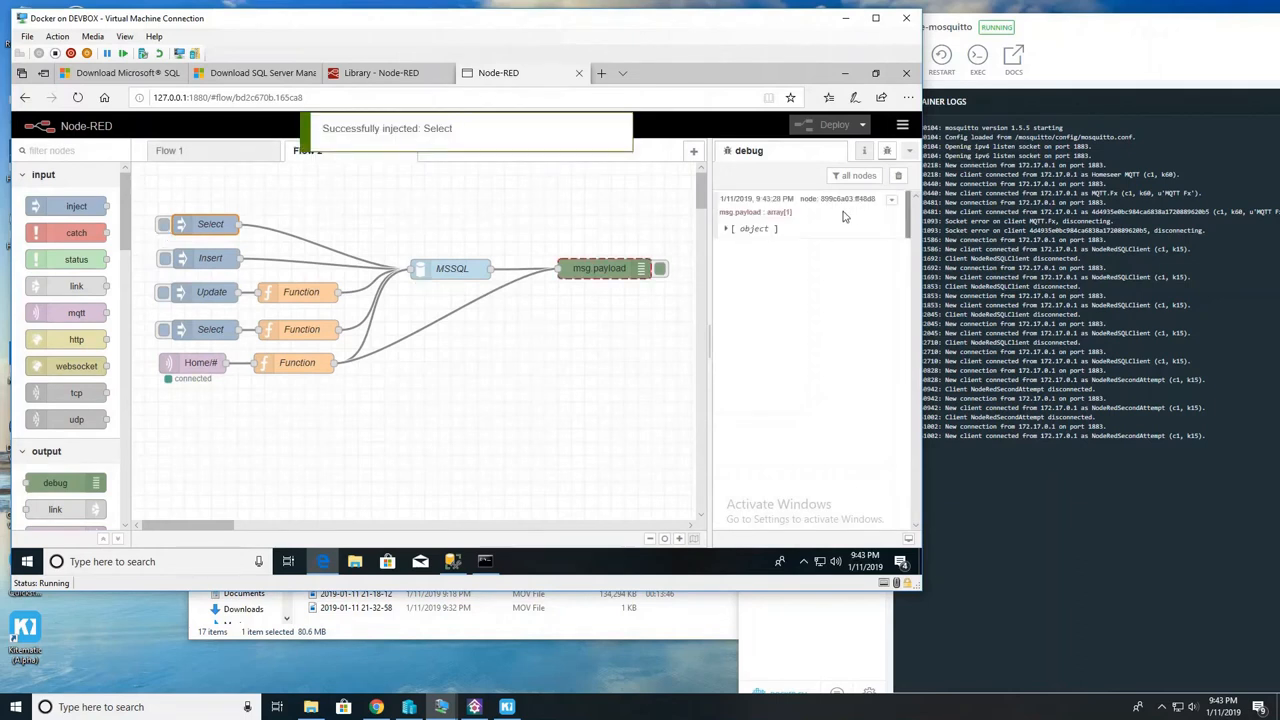
pyautogui.click(726, 228)
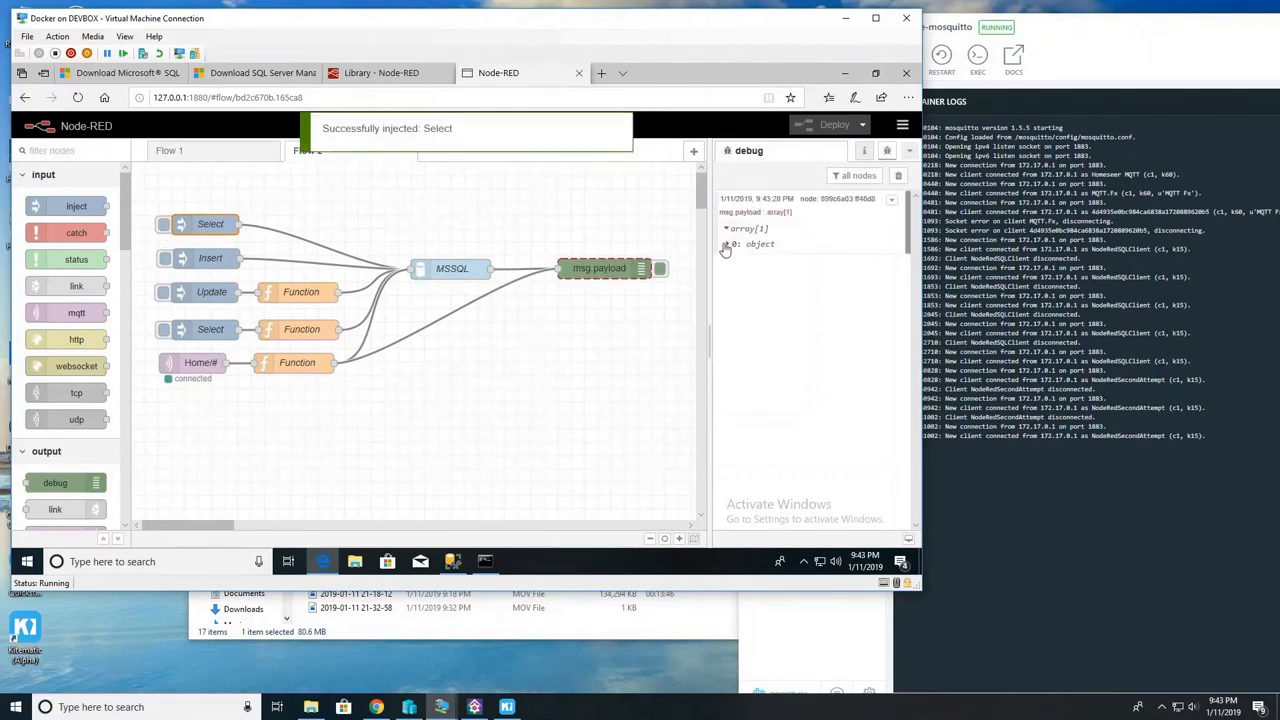
pyautogui.click(728, 244)
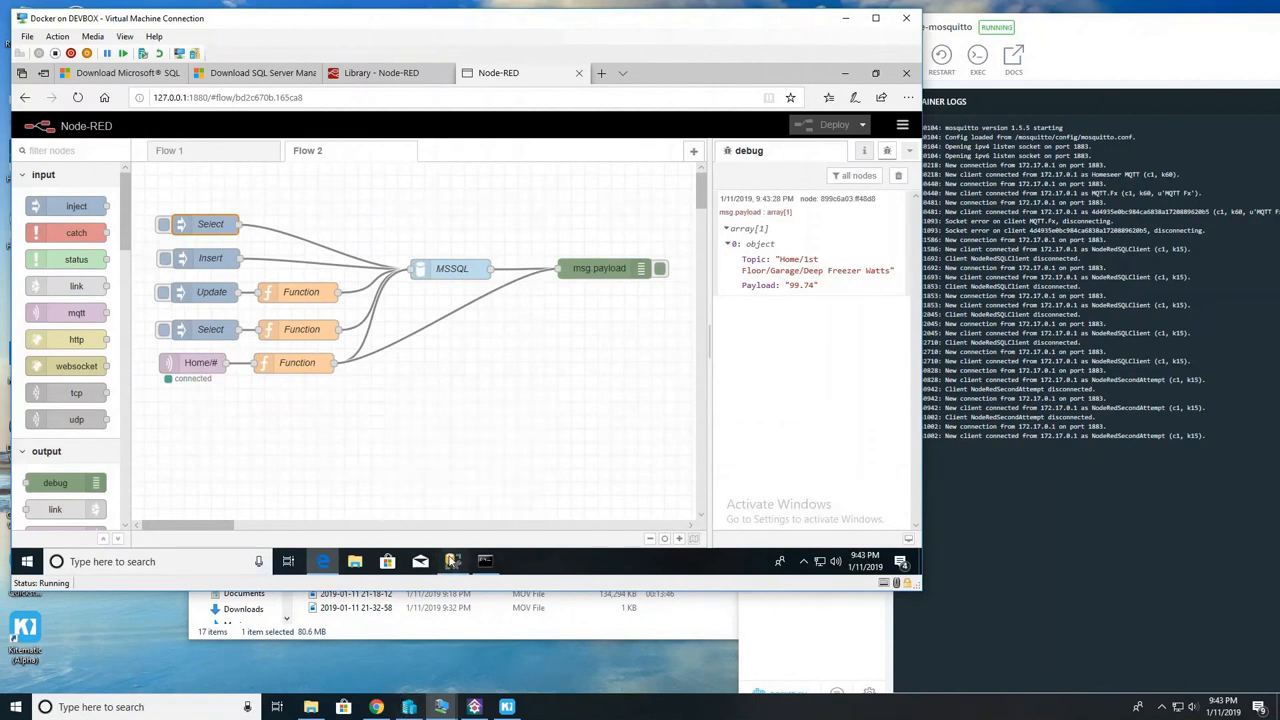
pyautogui.click(452, 560)
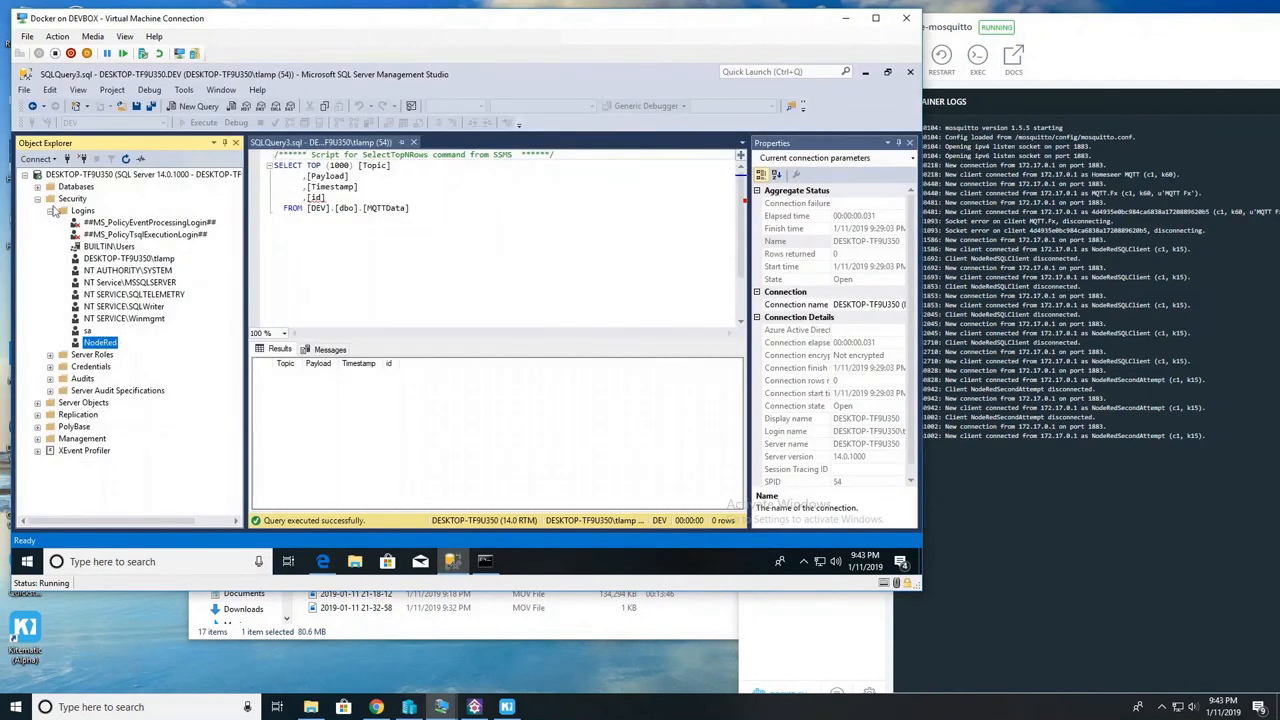
# Step: Rerun the SELECT TOP 1000 query on DEV.dbo.MQTTData, showing five Home sensor rows, and inspect the second reading
pyautogui.click(38, 198)
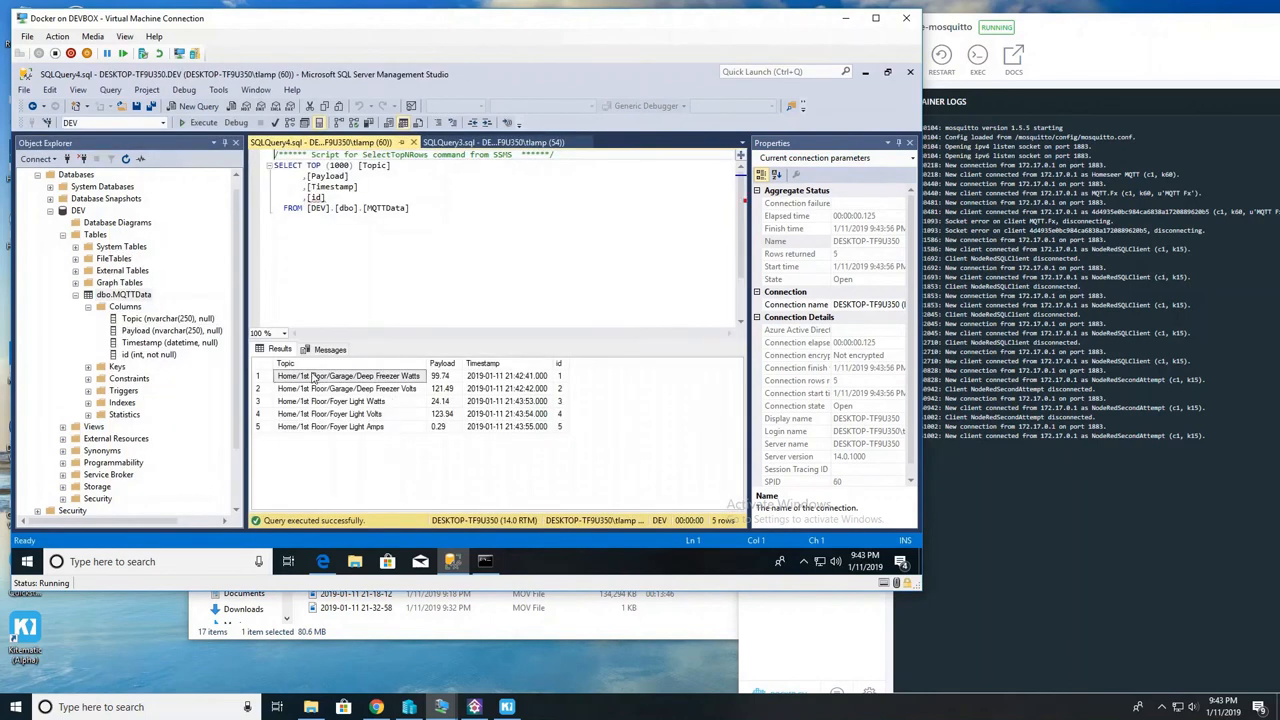
pyautogui.click(348, 388)
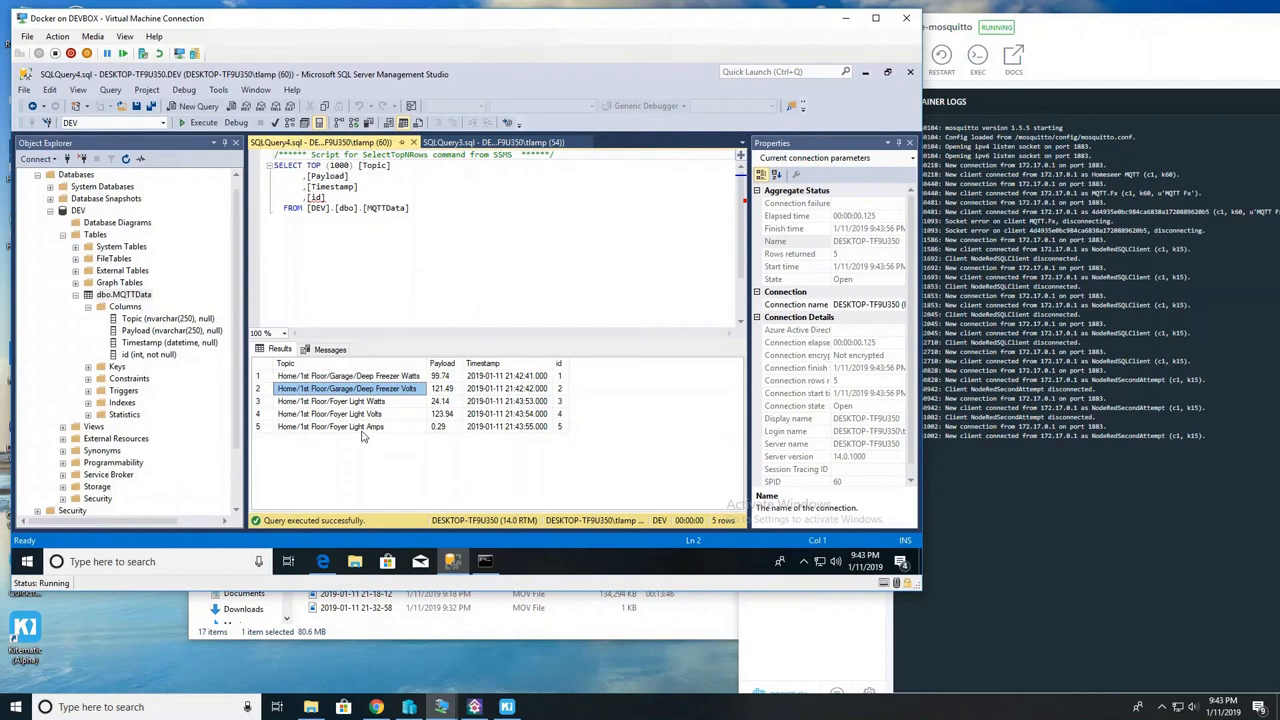